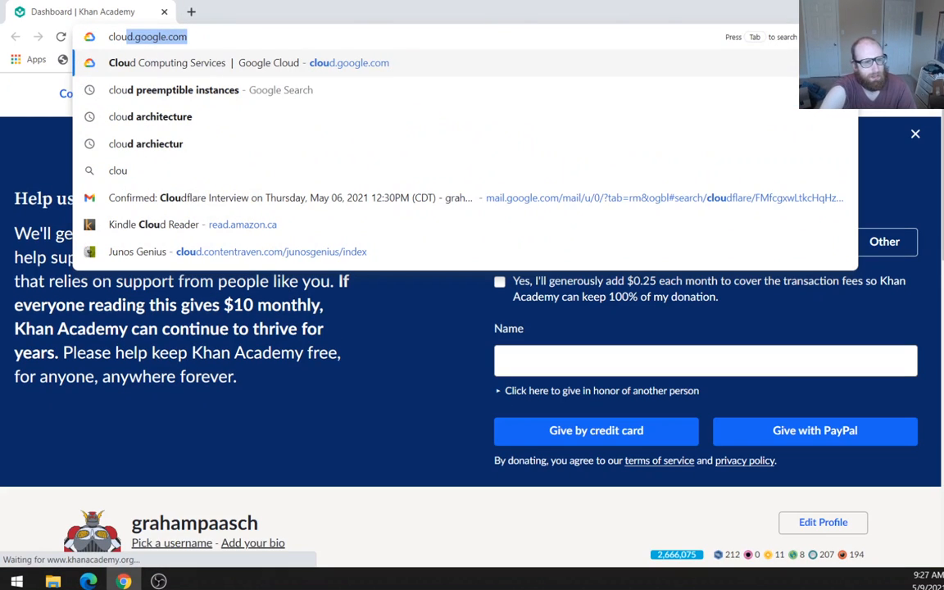
Open Python for DevOps in Kindle Cloud Reader at location 6461.
click(167, 224)
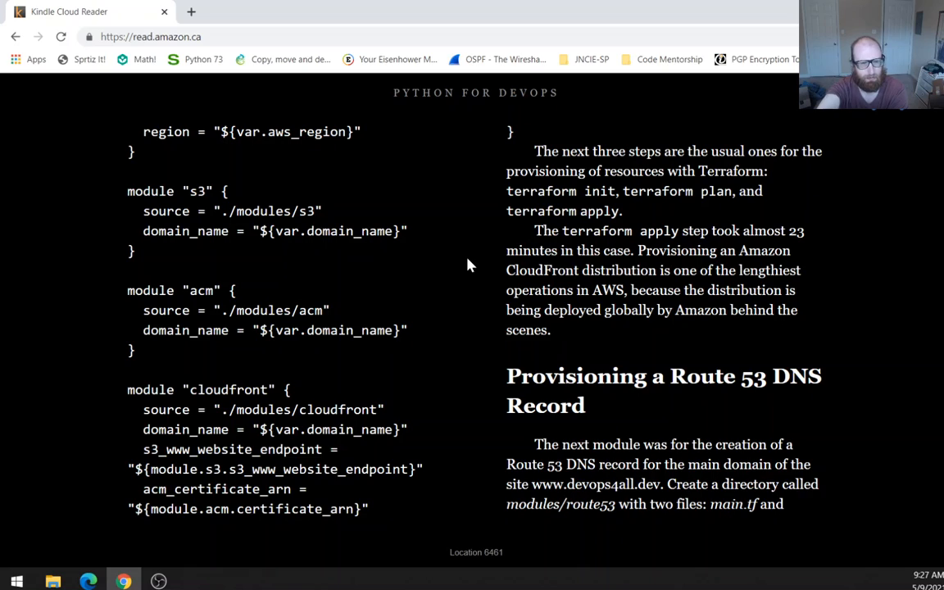
mouse_move(238, 213)
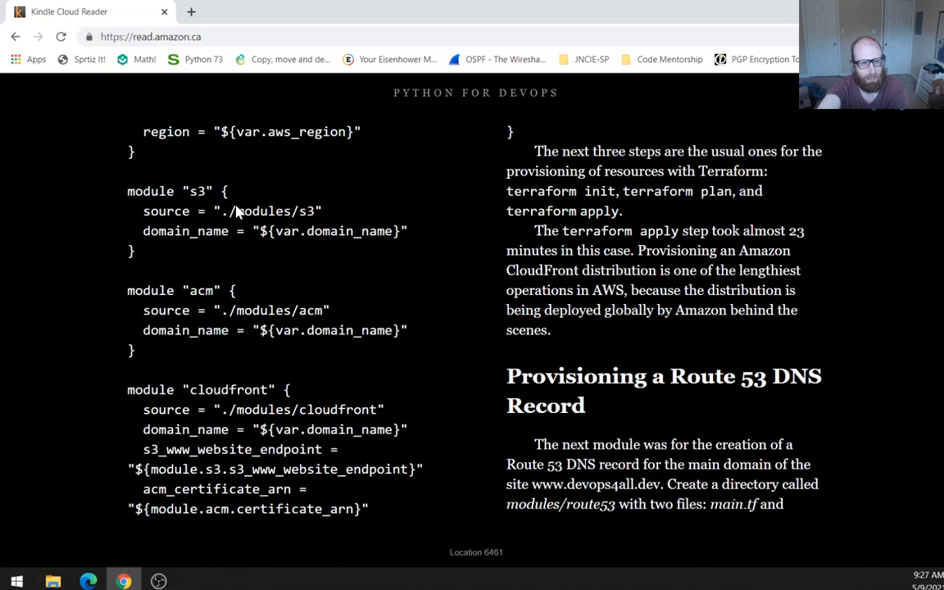
mouse_move(248, 221)
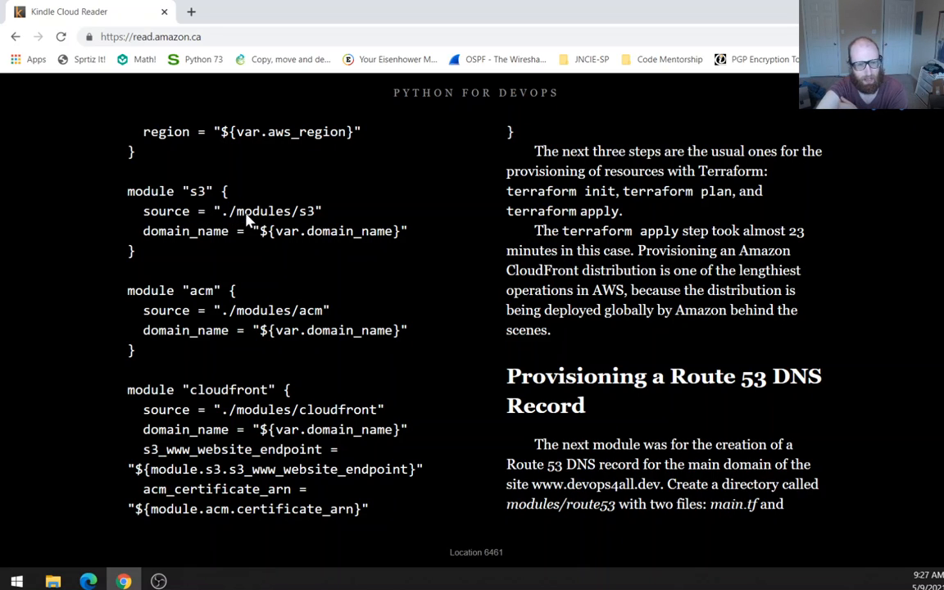
mouse_move(287, 228)
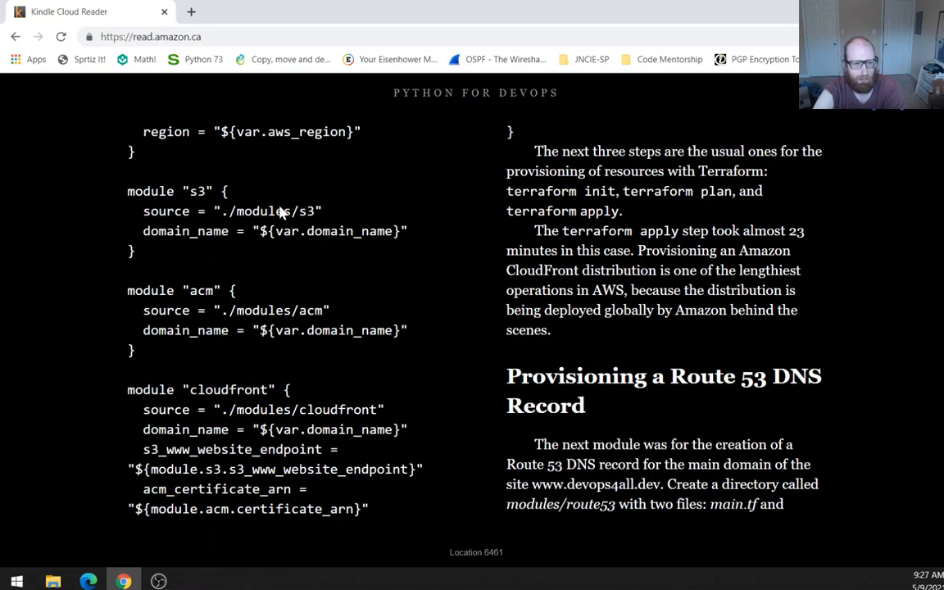
mouse_move(353, 273)
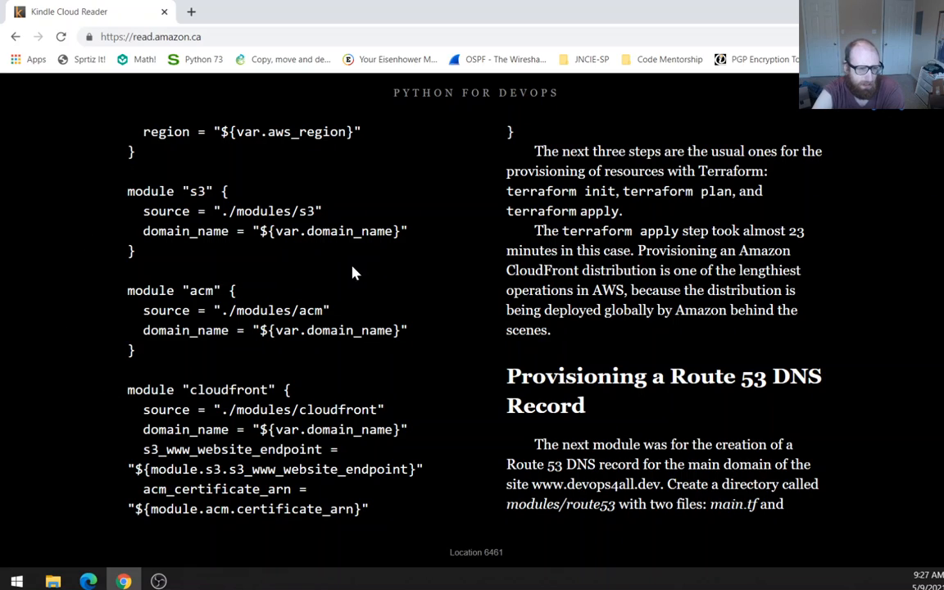
mouse_move(250, 332)
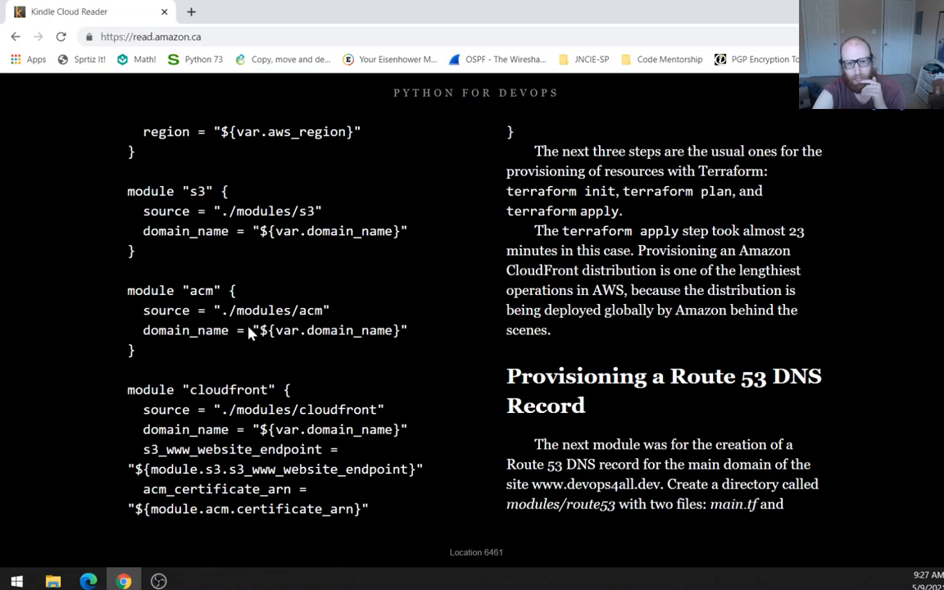
mouse_move(232, 220)
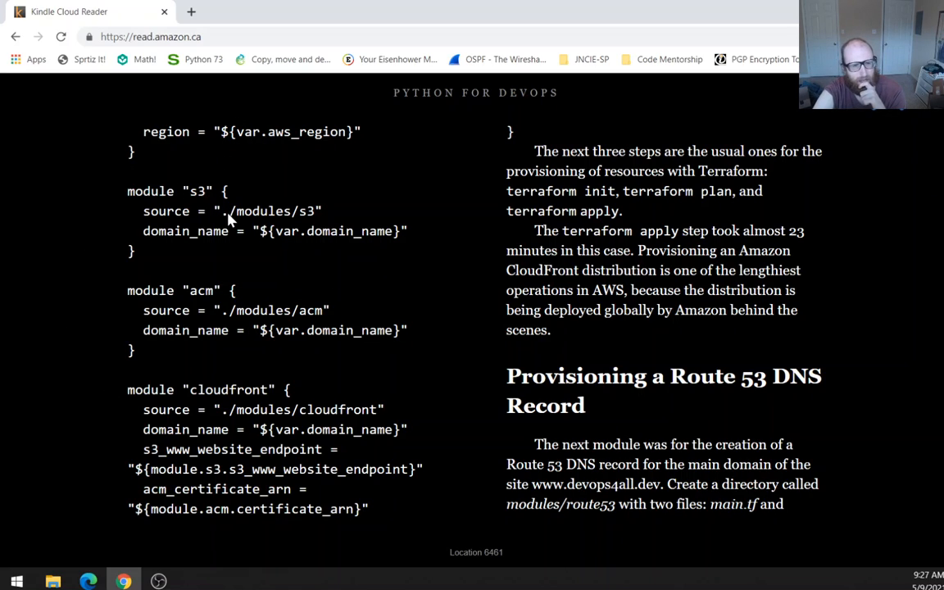
mouse_move(271, 227)
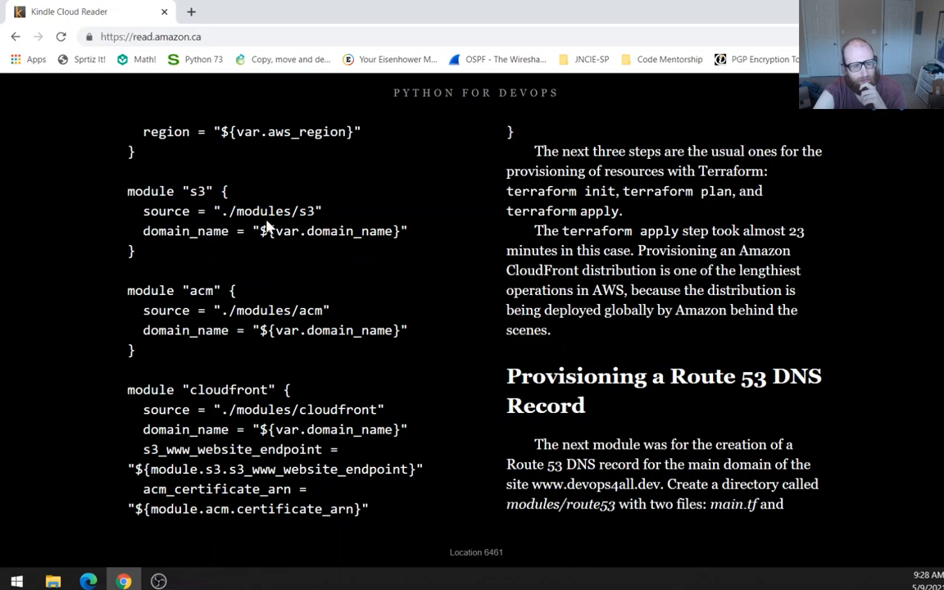
mouse_move(242, 214)
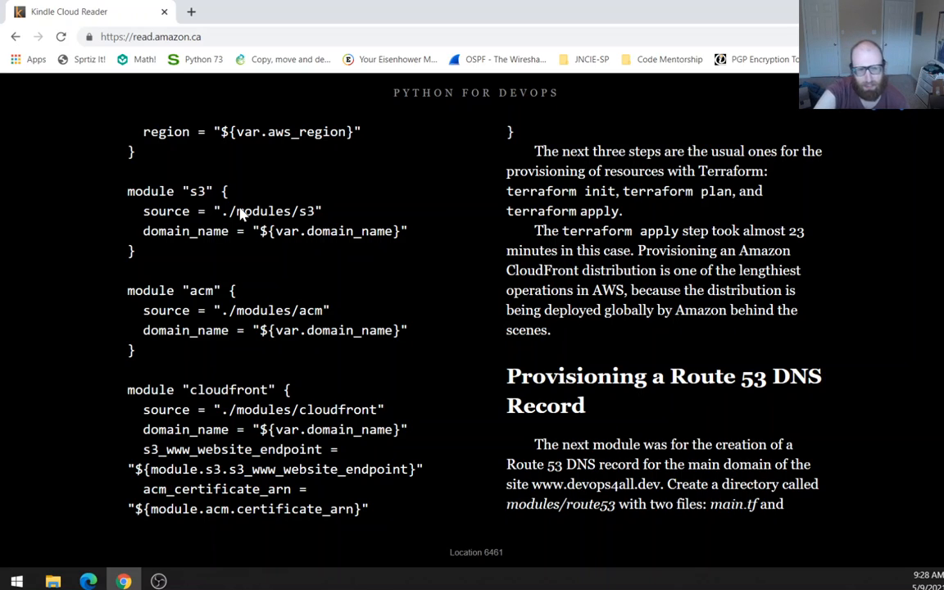
mouse_move(236, 225)
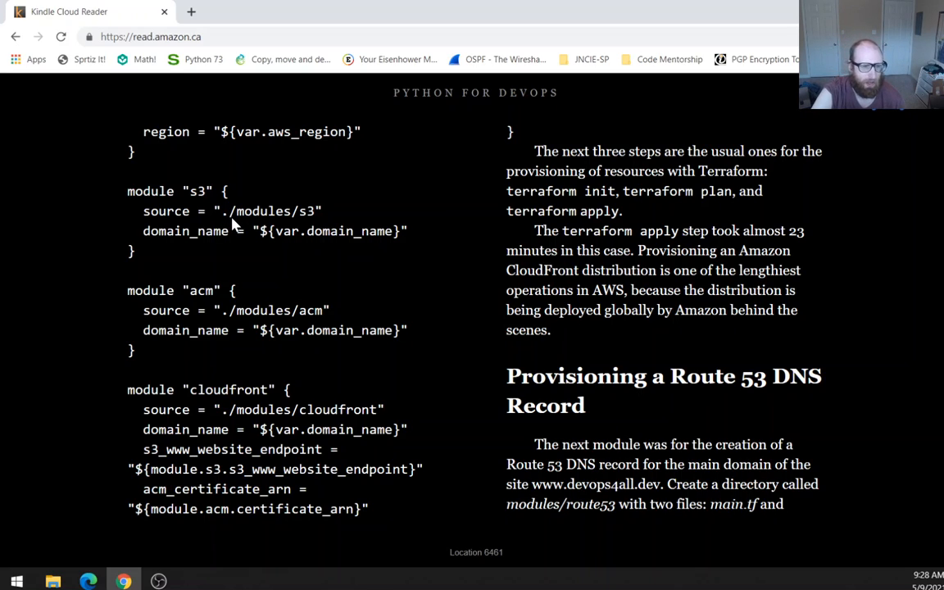
mouse_move(261, 230)
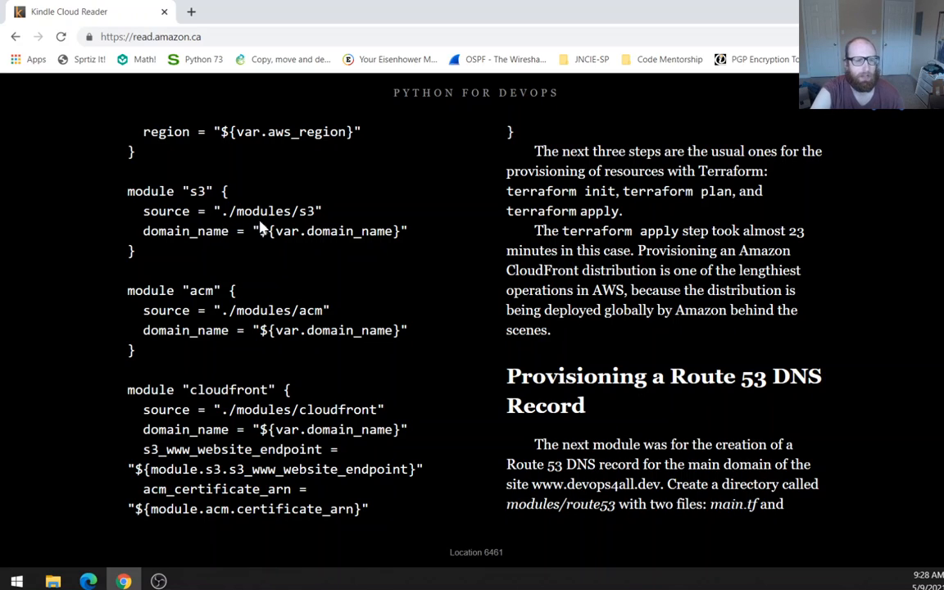
mouse_move(260, 202)
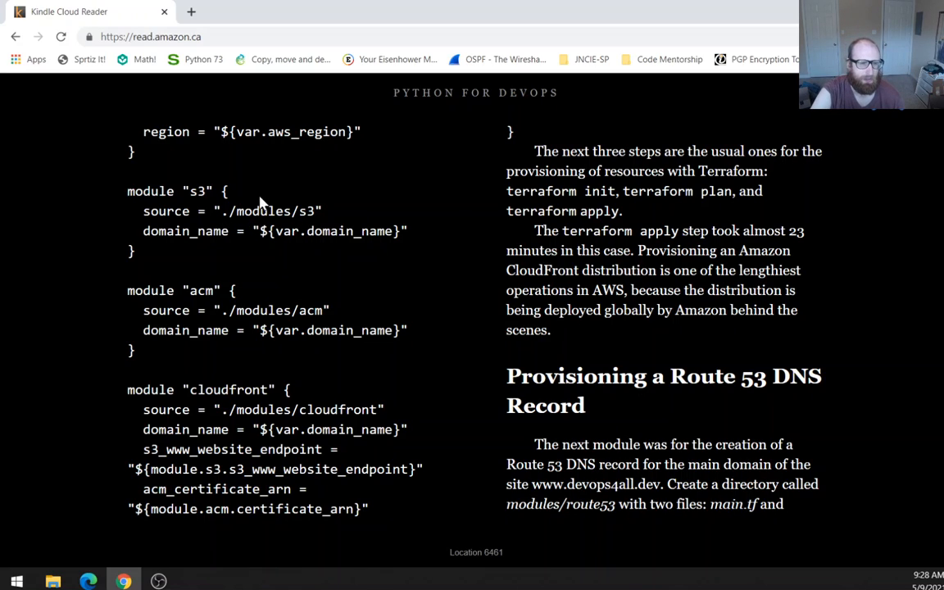
mouse_move(775, 278)
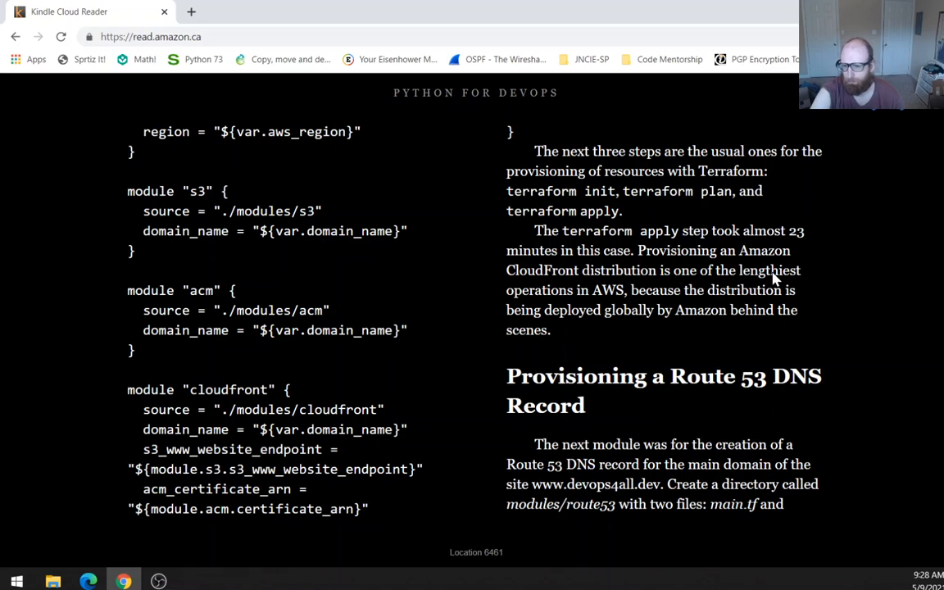
mouse_move(817, 164)
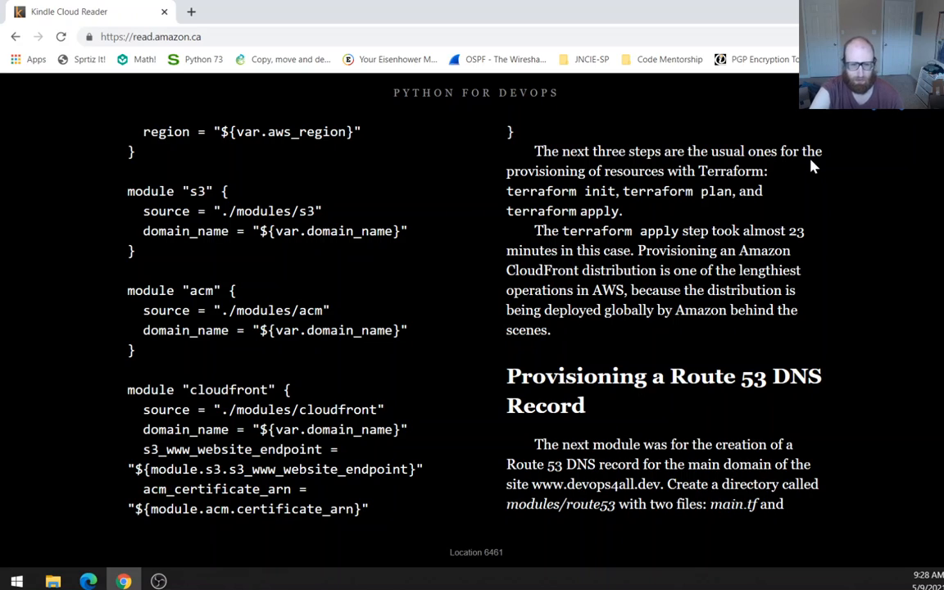
mouse_move(819, 161)
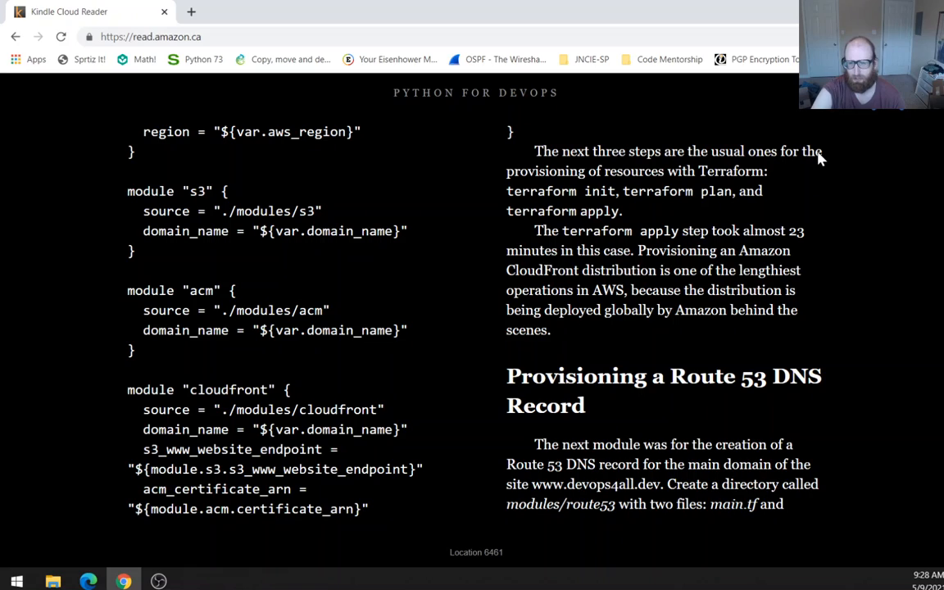
mouse_move(823, 156)
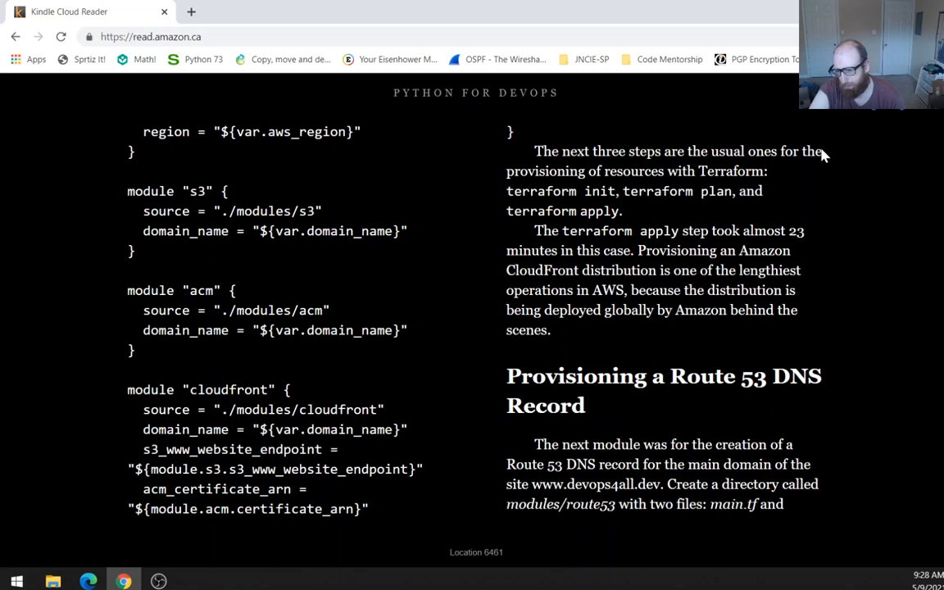
mouse_move(860, 185)
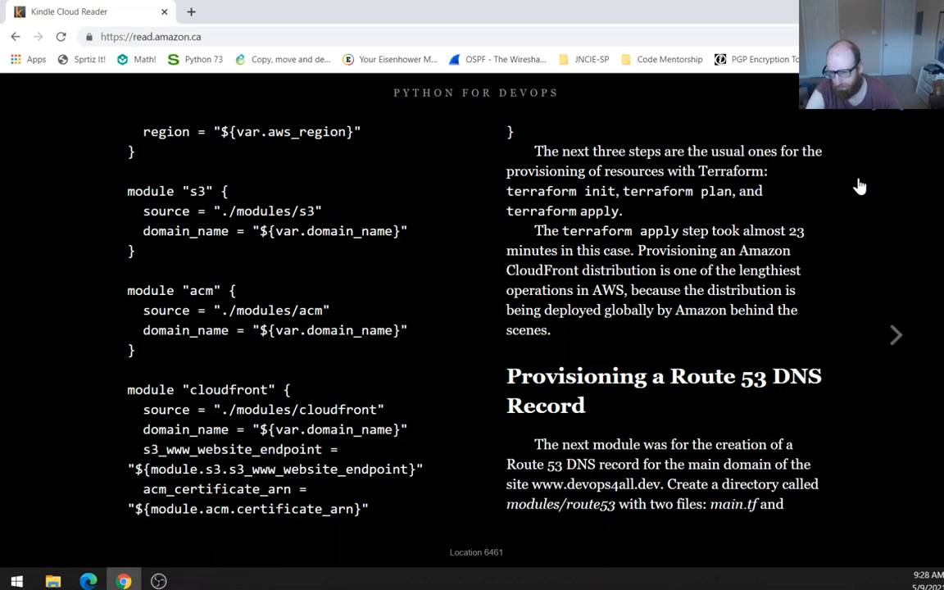
mouse_move(862, 180)
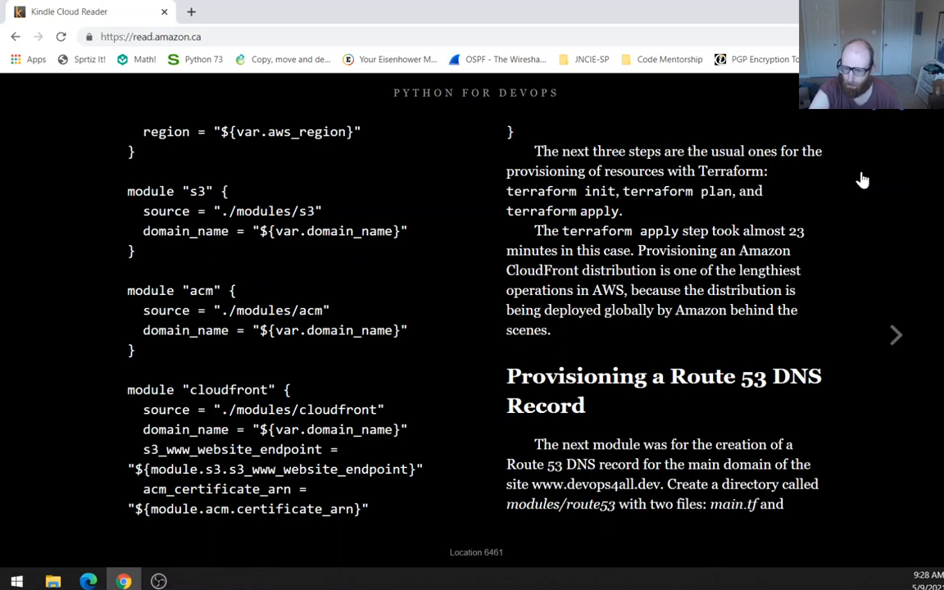
mouse_move(875, 153)
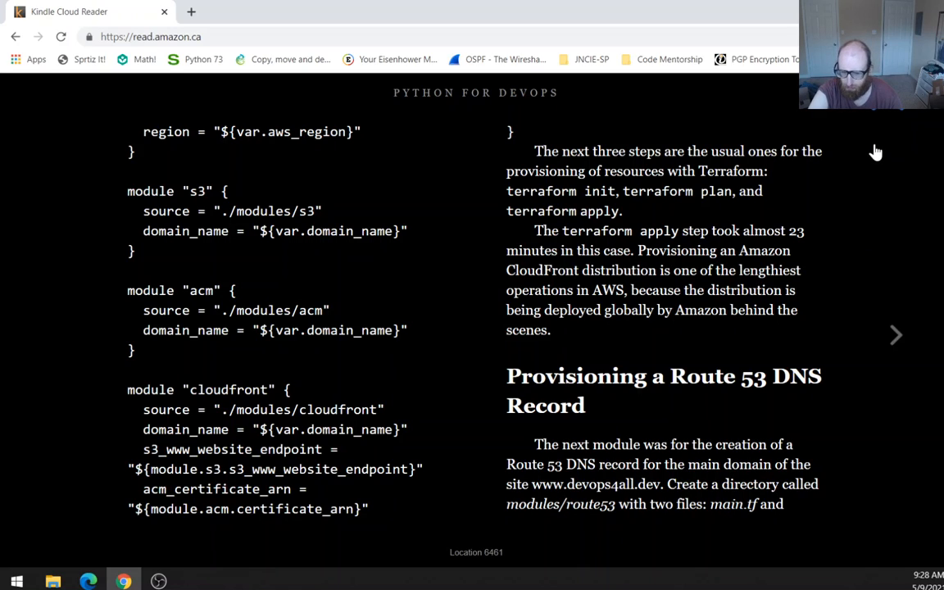
mouse_move(741, 501)
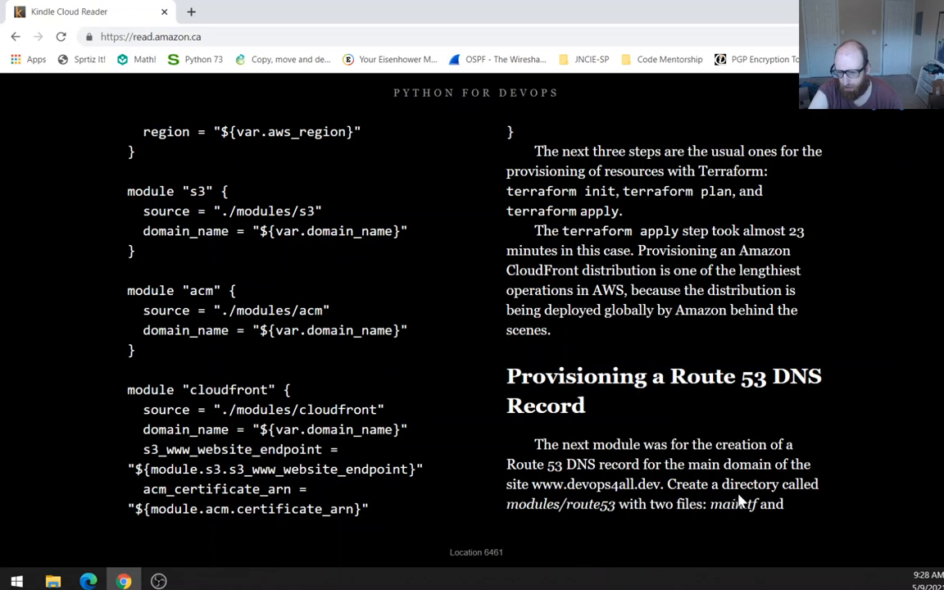
mouse_move(925, 194)
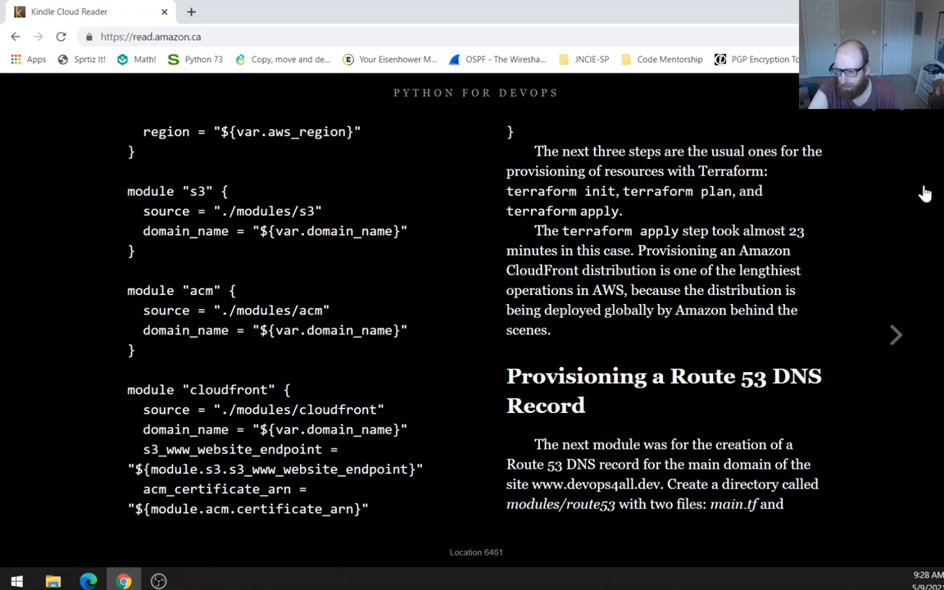
Turn to location 6474, showing the Route 53 module's main.tf and variables.tf.
click(895, 334)
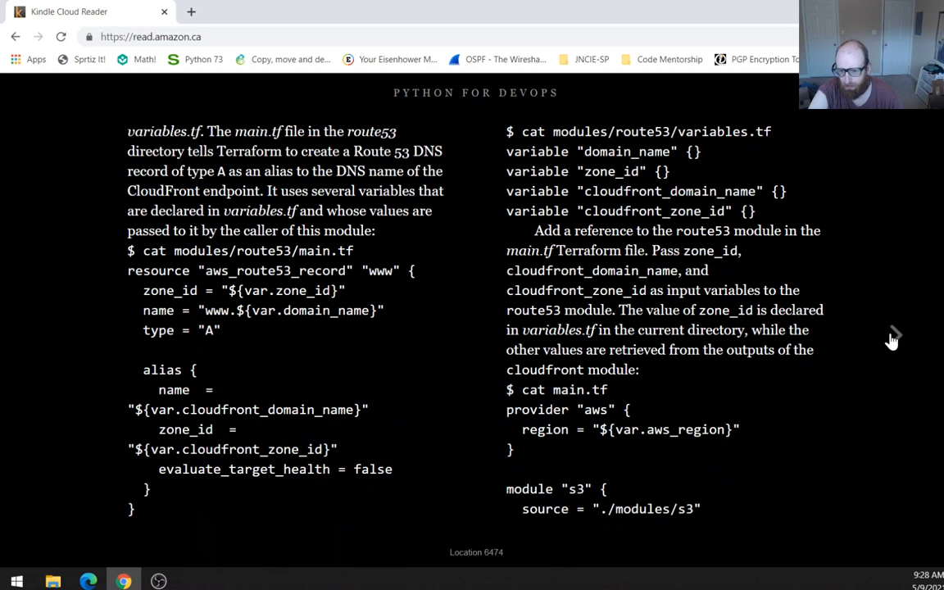
mouse_move(582, 582)
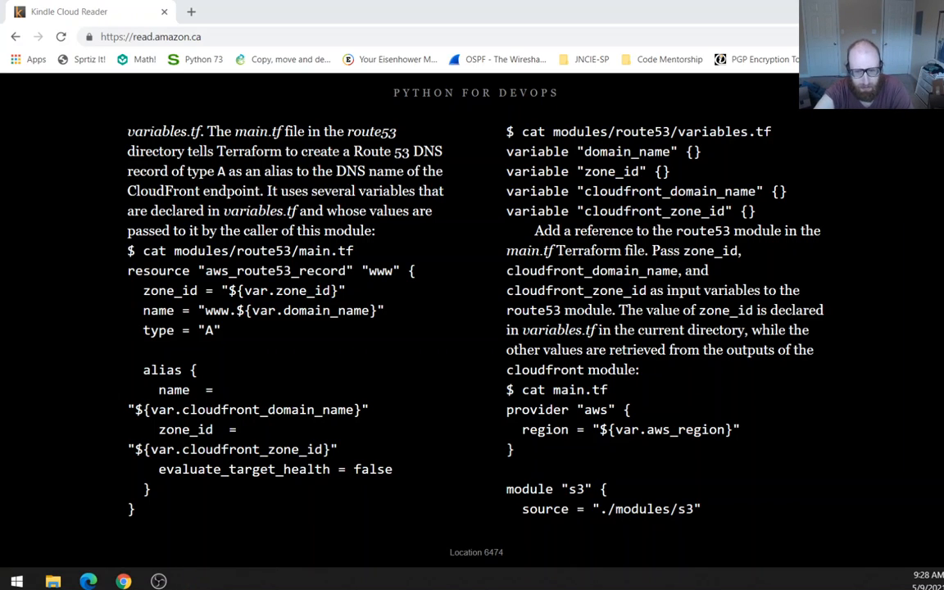
mouse_move(470, 235)
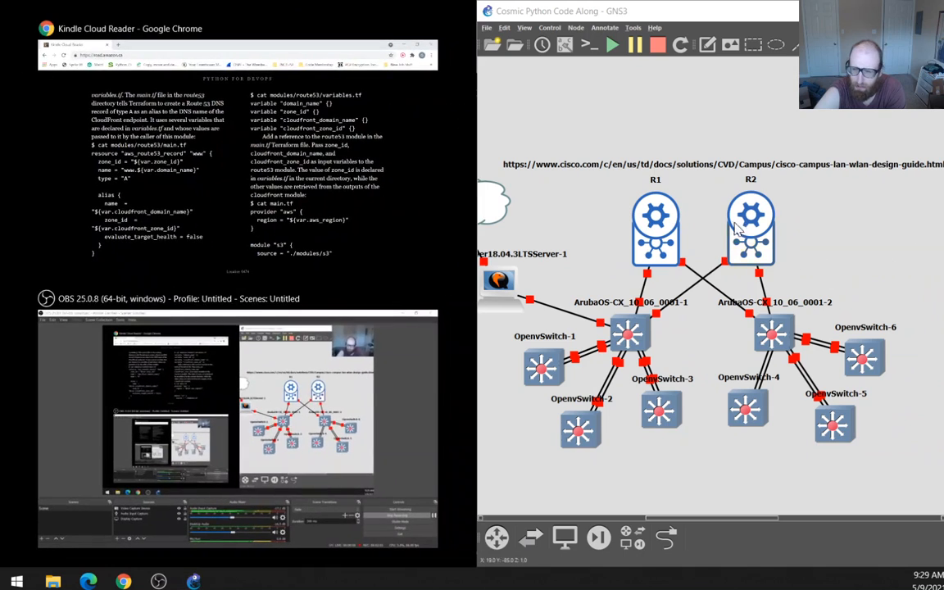
Start all devices in the Cosmic Python Code Along topology and confirm.
click(612, 45)
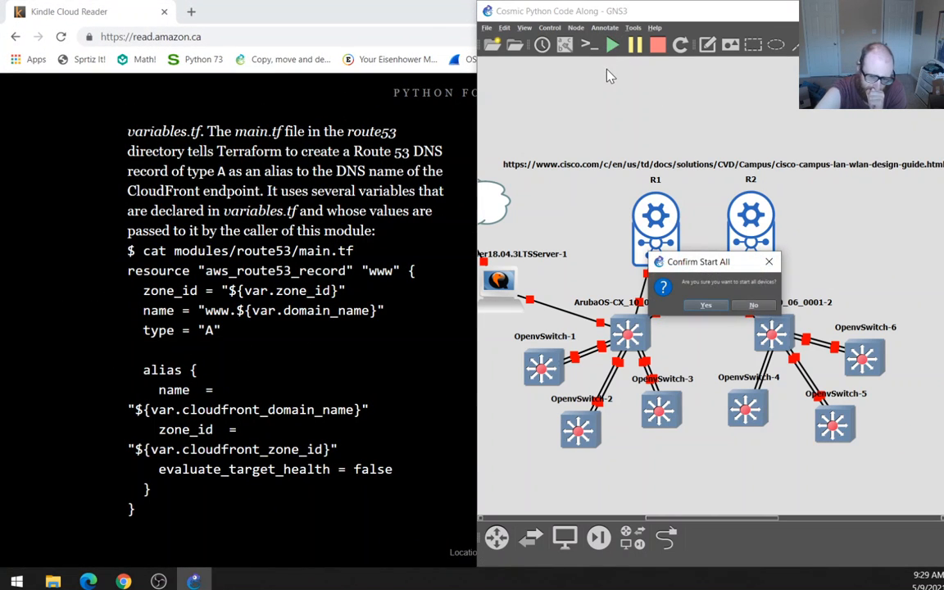
click(706, 305)
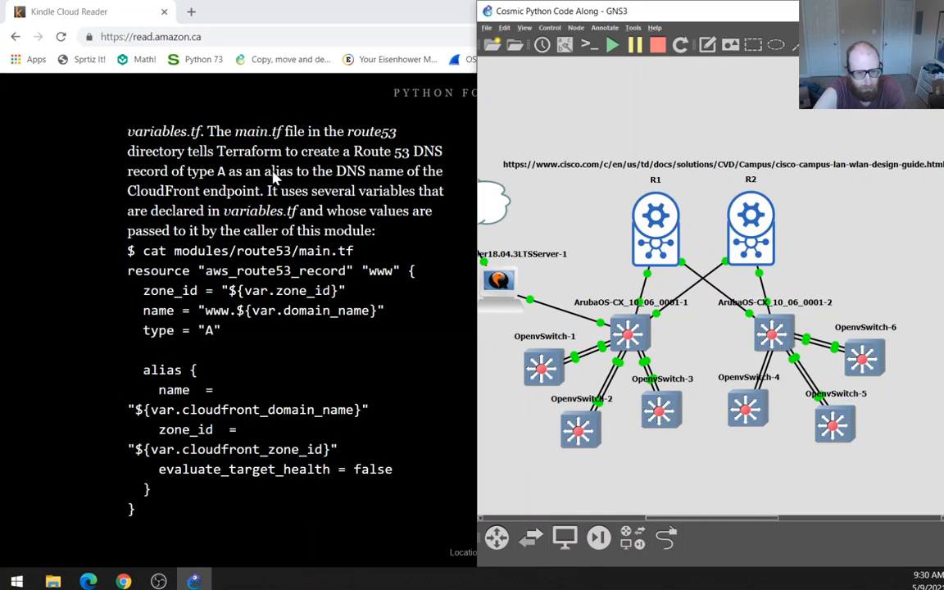
mouse_move(541, 178)
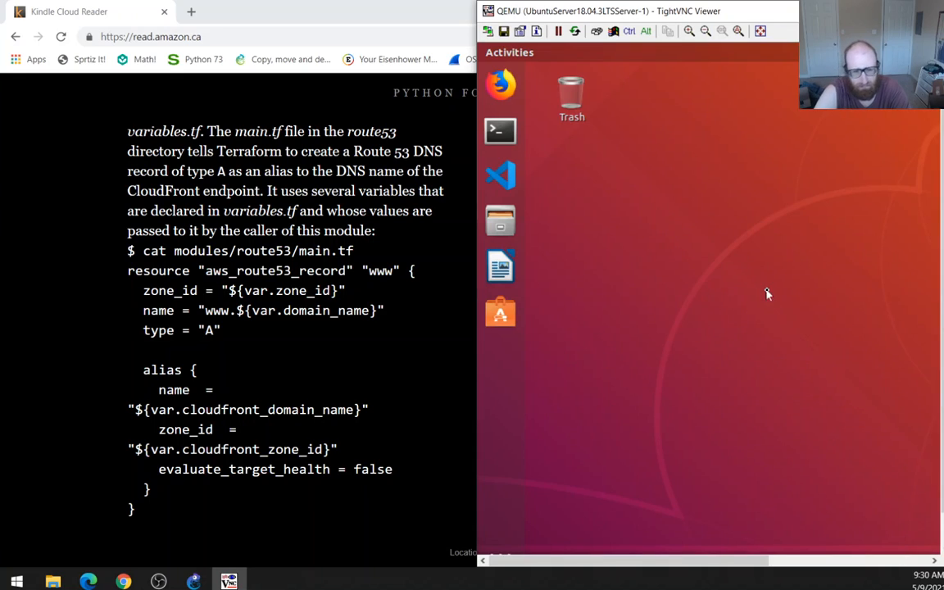
mouse_move(499, 131)
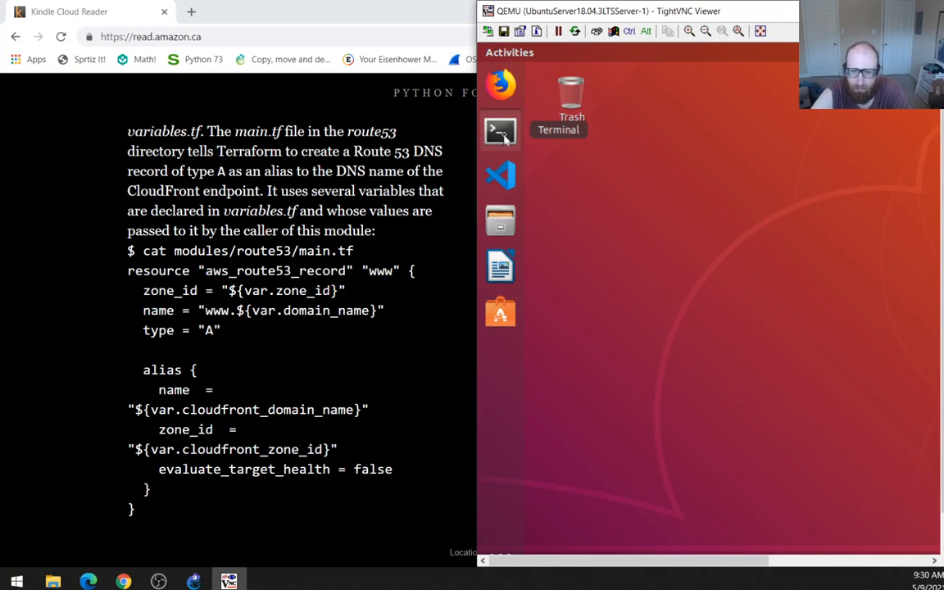
mouse_move(609, 82)
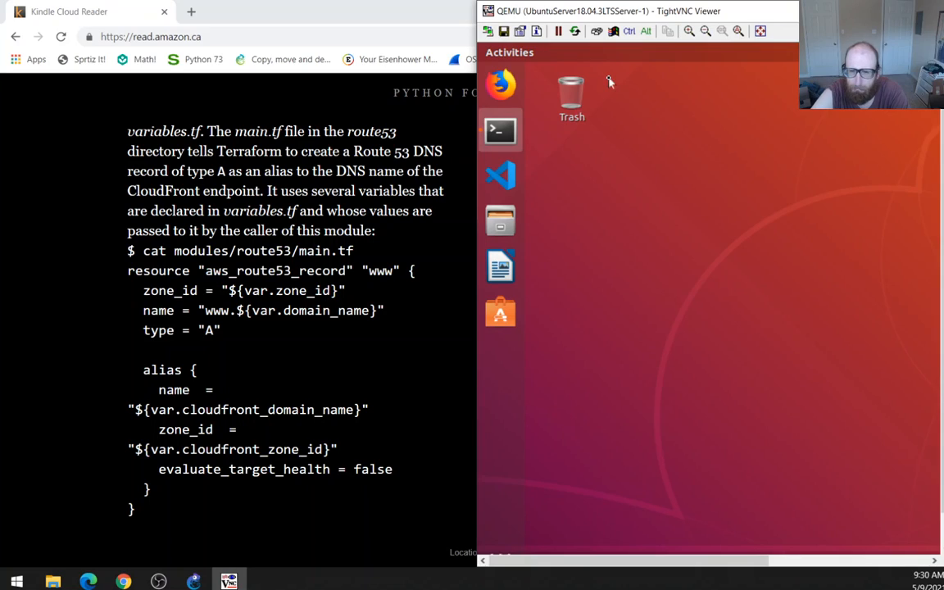
Launch a terminal and navigate into Documents/Python-for-Devops/modules, listing each folder.
click(499, 130)
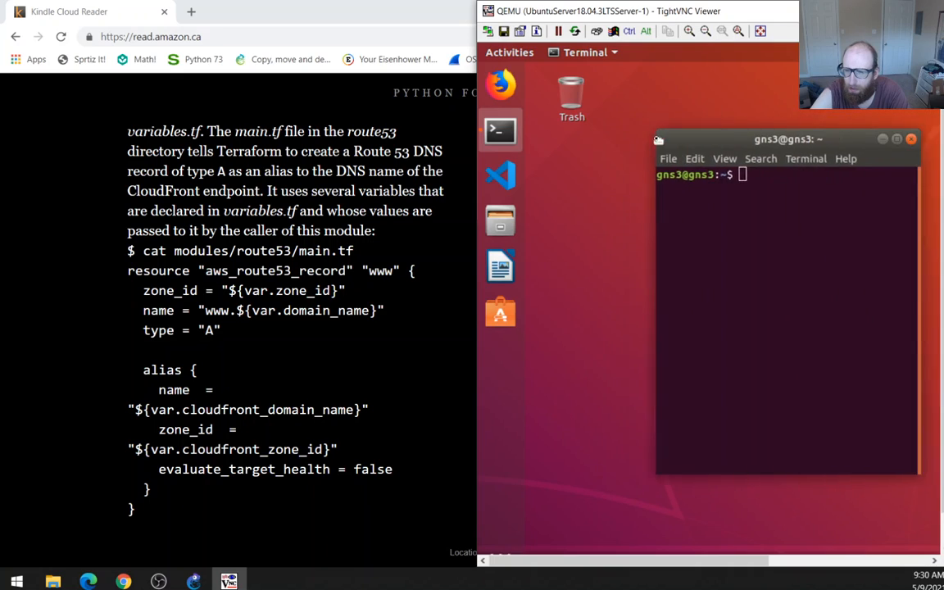
drag(787, 138, 676, 109)
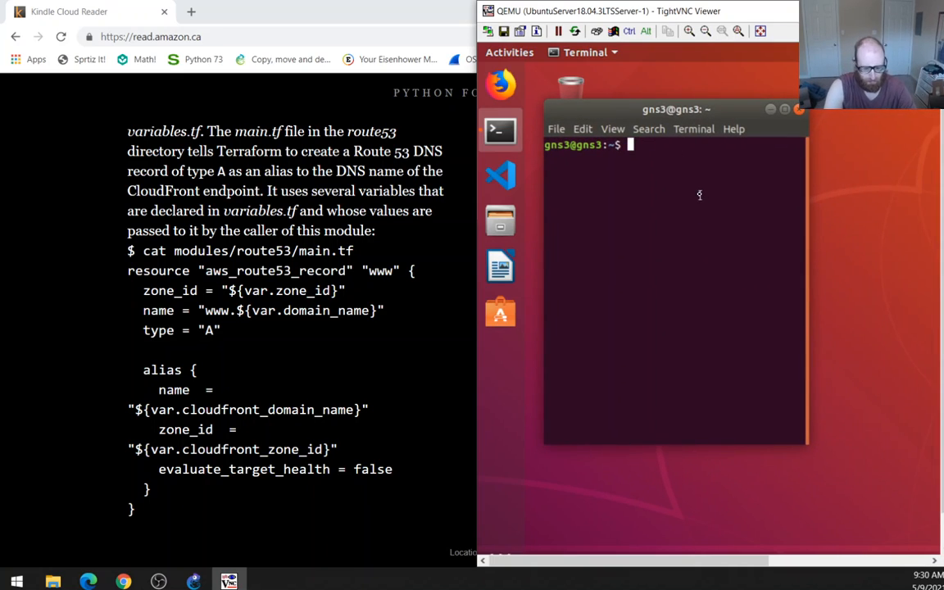
text(cd Do)
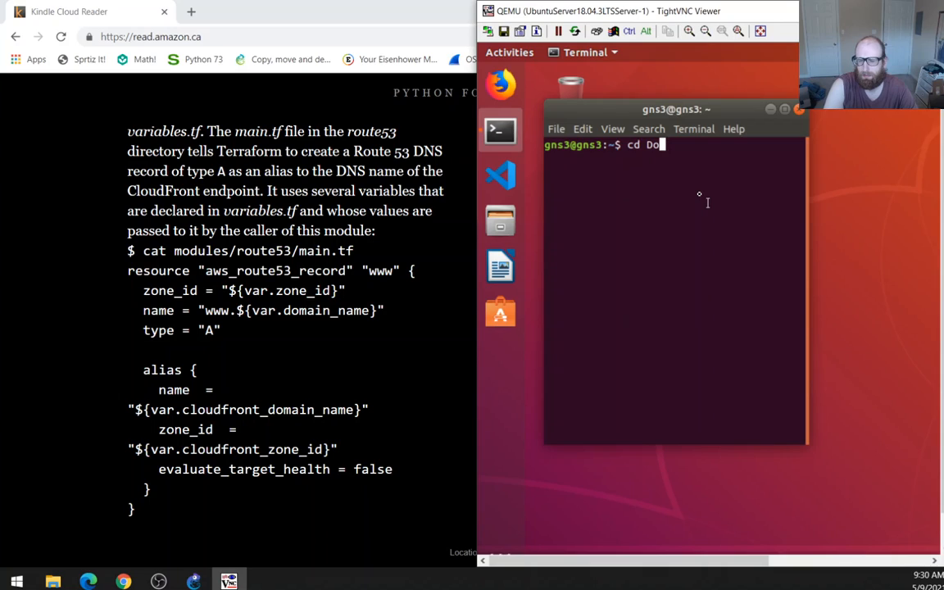
key(Return)
text(cd P)
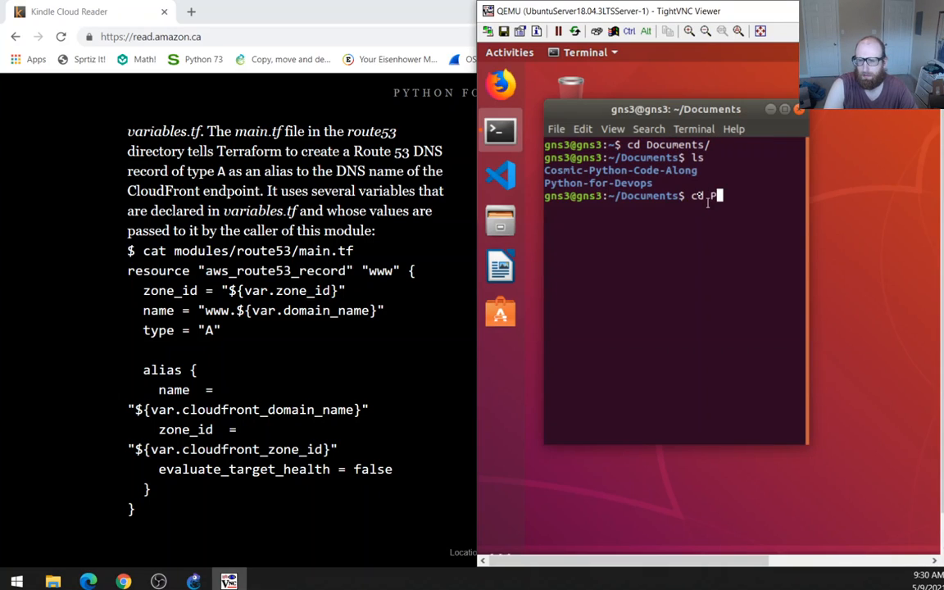
key(Return)
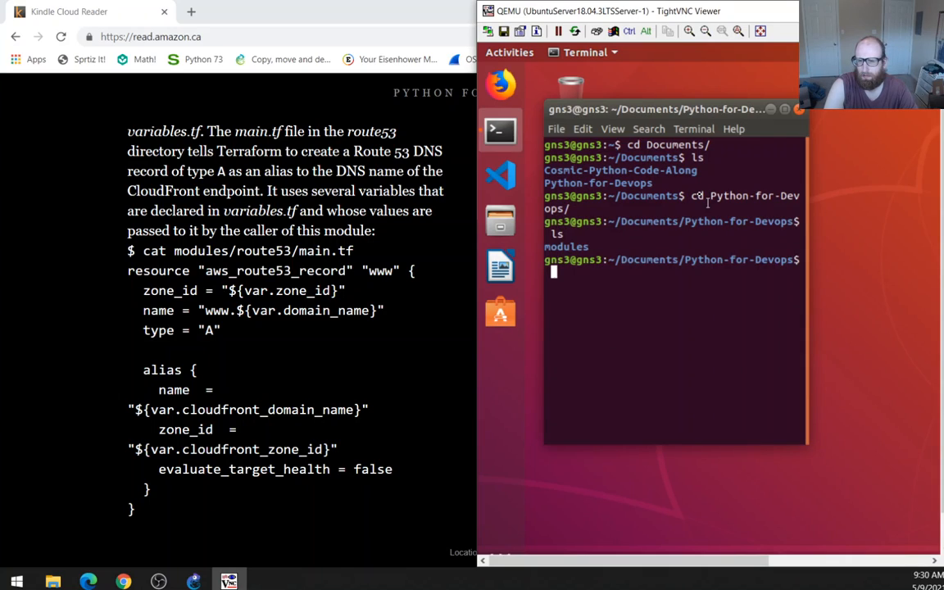
text(cd)
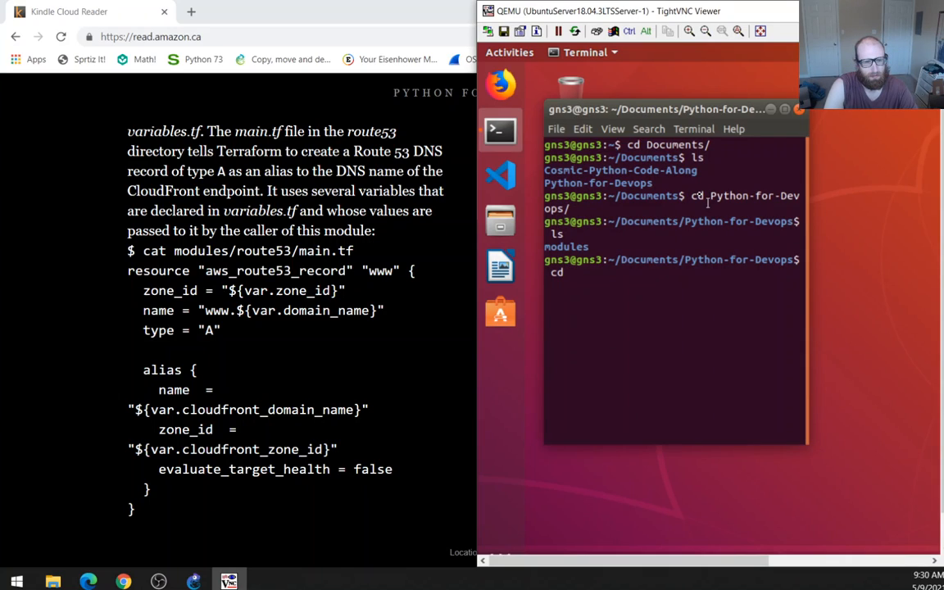
key(Return)
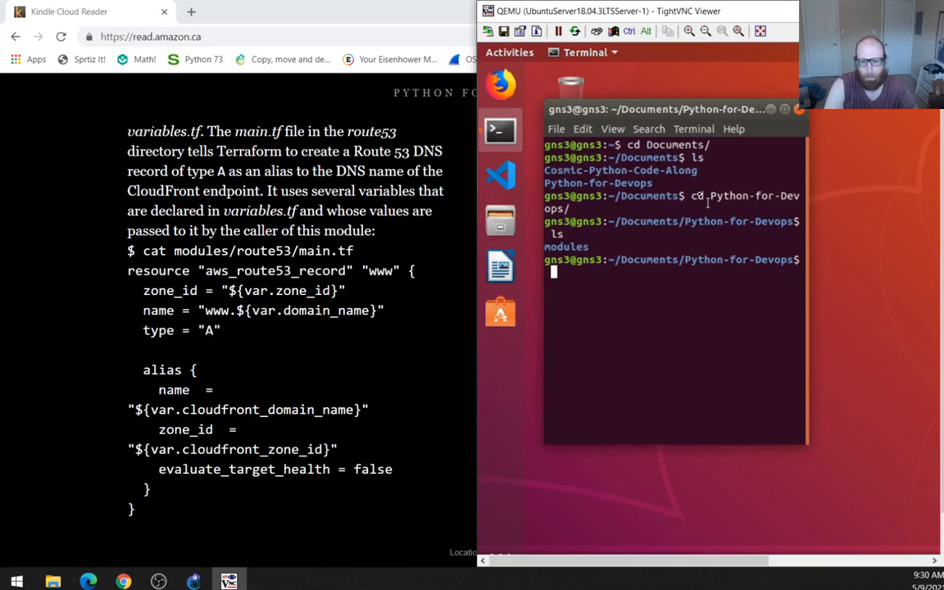
text(cd modules/)
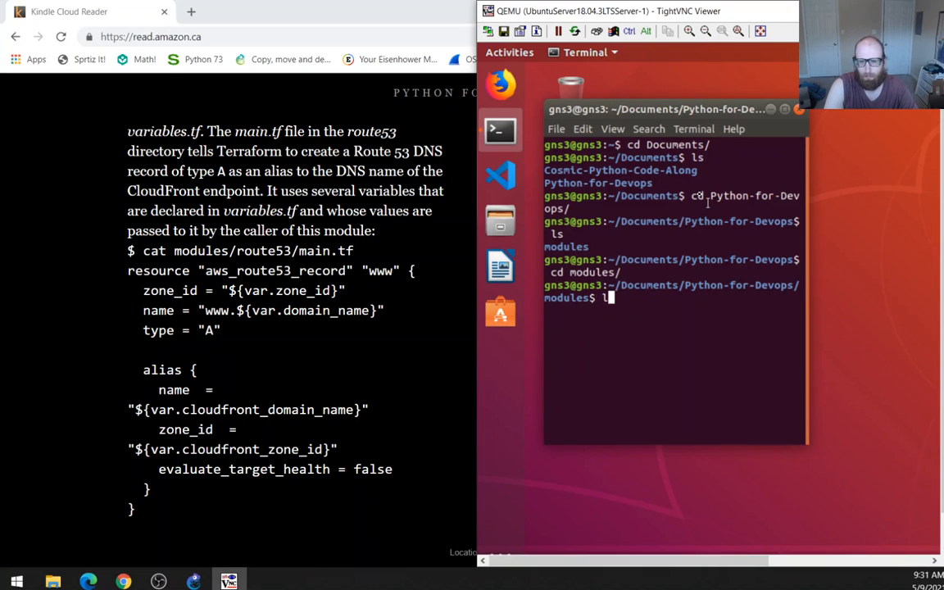
key(Return)
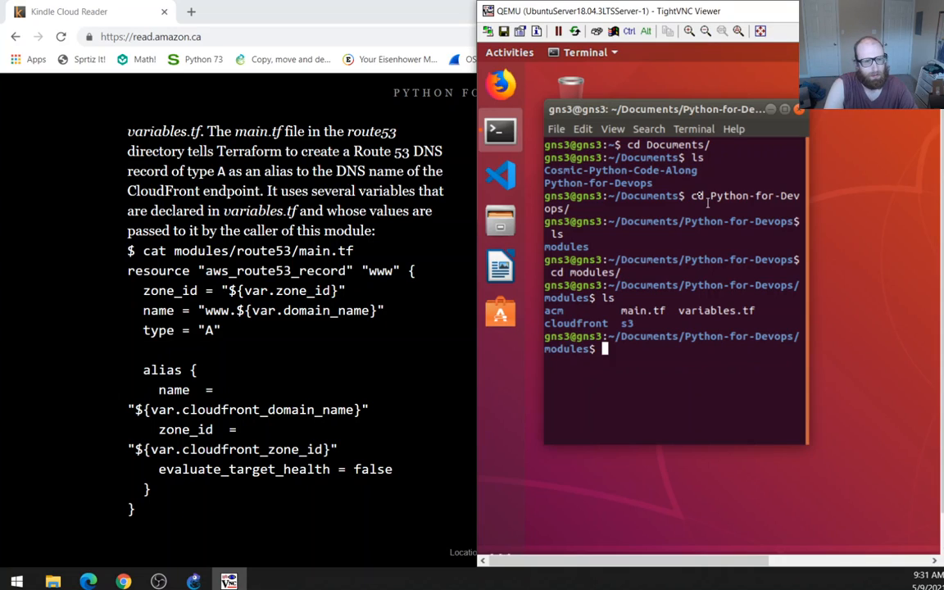
text(mkdir)
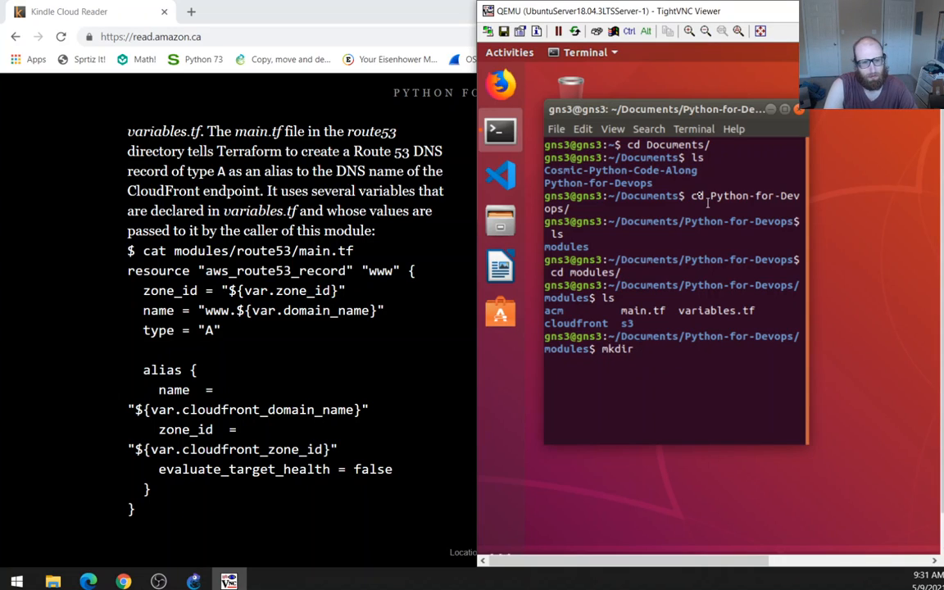
Create a route53 folder after viewing modules/main.tf in vi without saving.
text(route53)
text(vi)
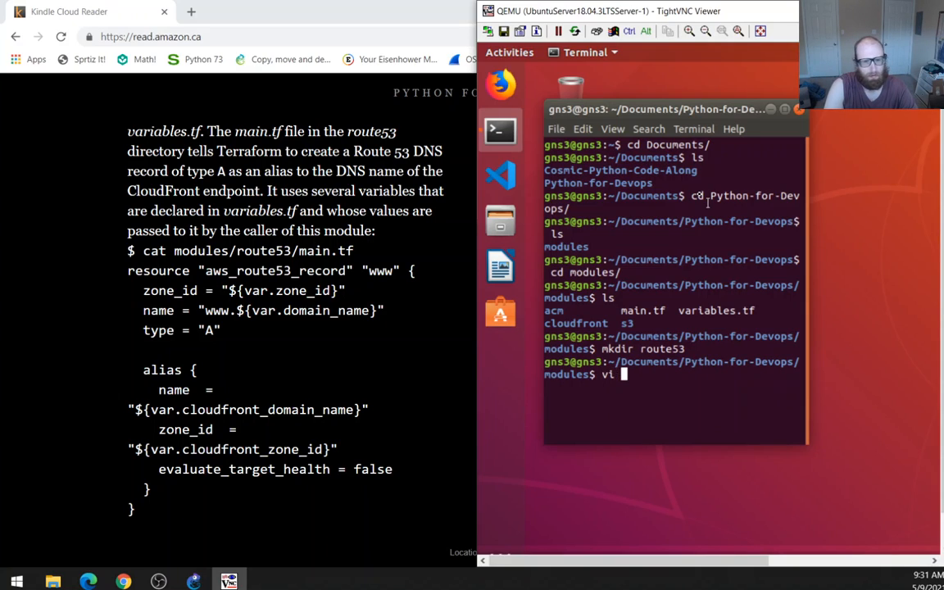
text(main.tf)
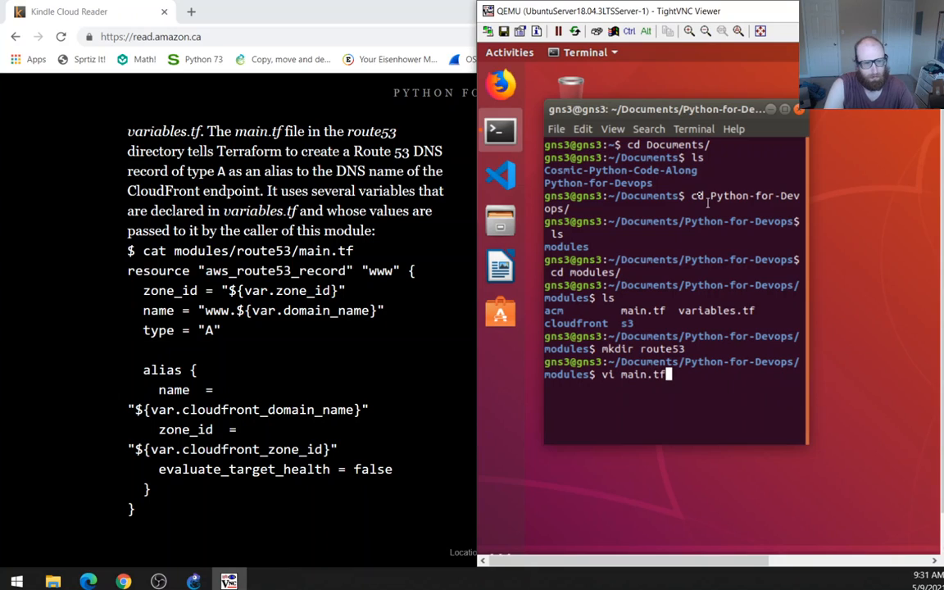
key(Return)
text(:q!)
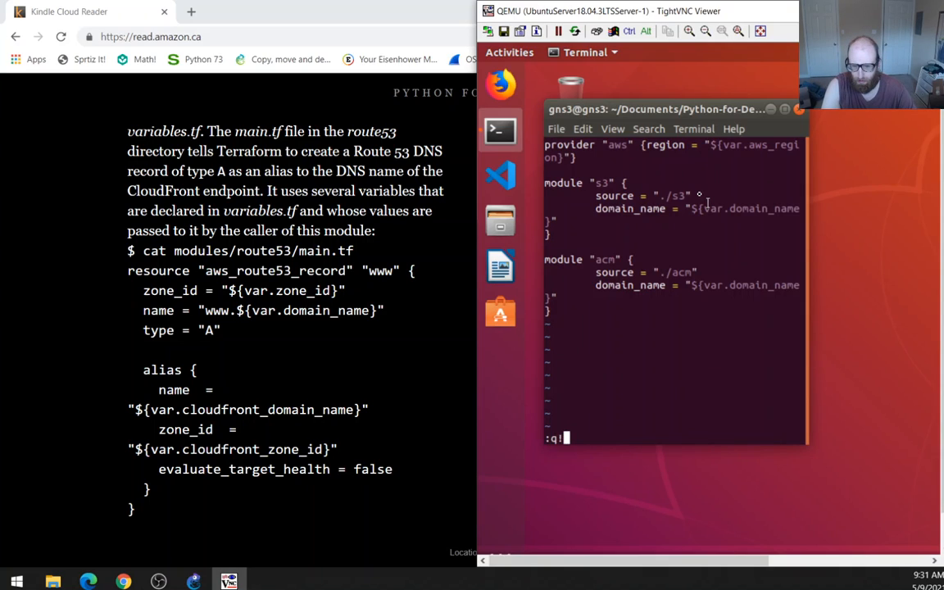
key(Return)
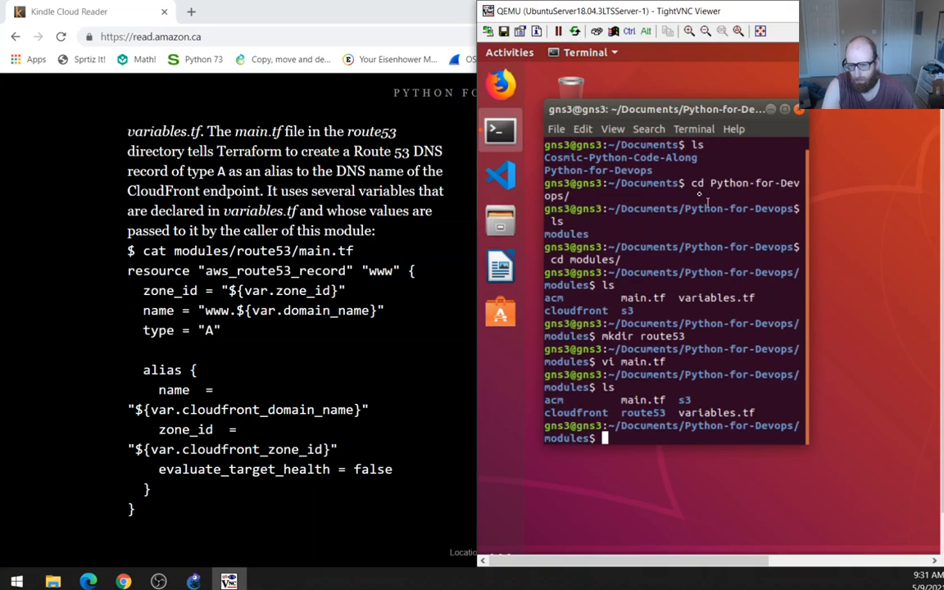
text(c)
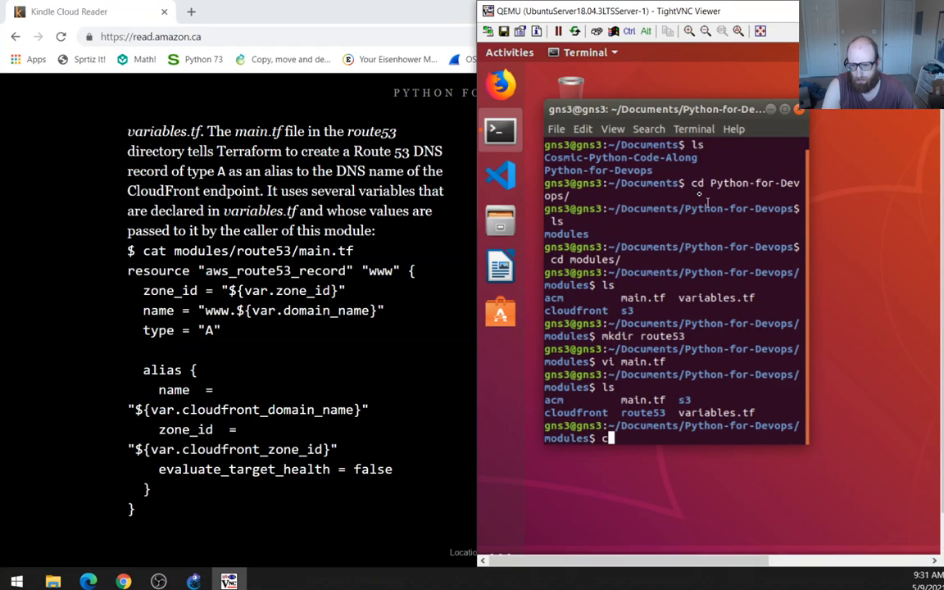
key(Backspace)
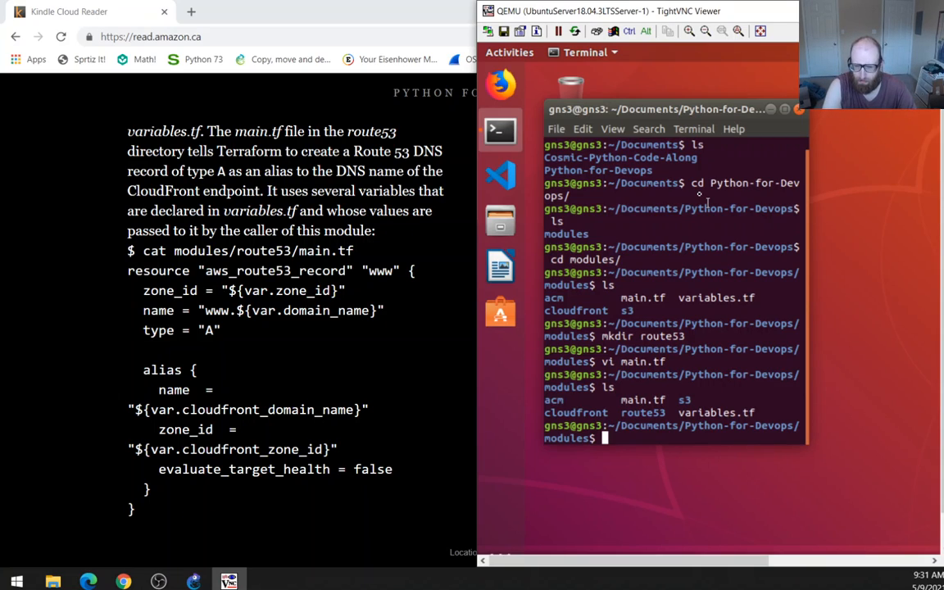
text(cd route53/)
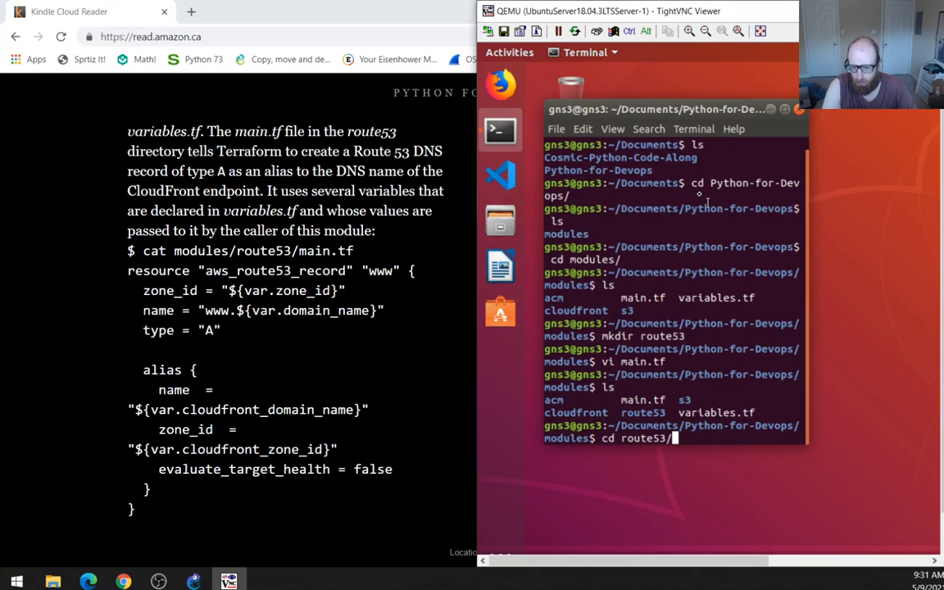
Create route53/main.tf in vi and begin the aws_route53_record "www" resource.
text(vi main)
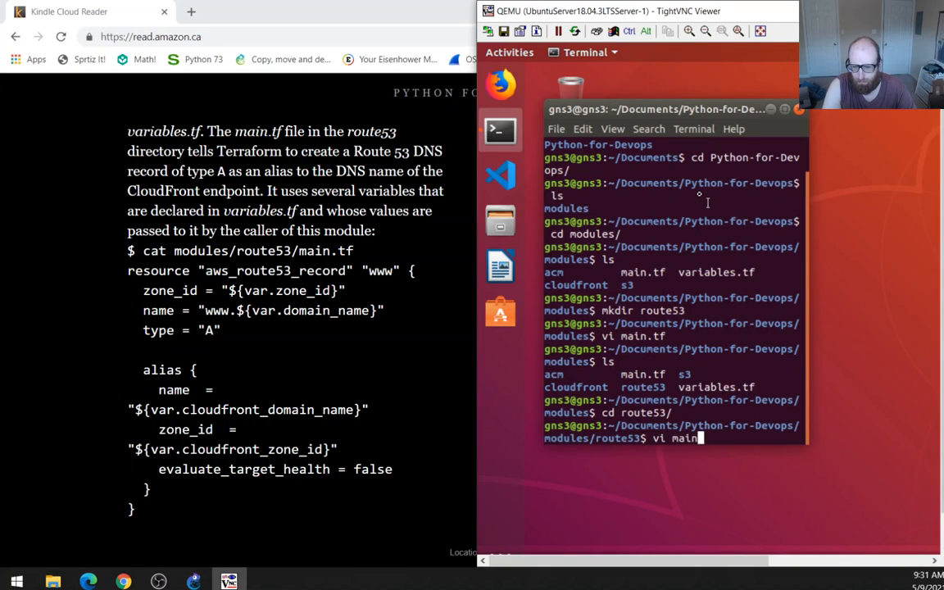
key(Return)
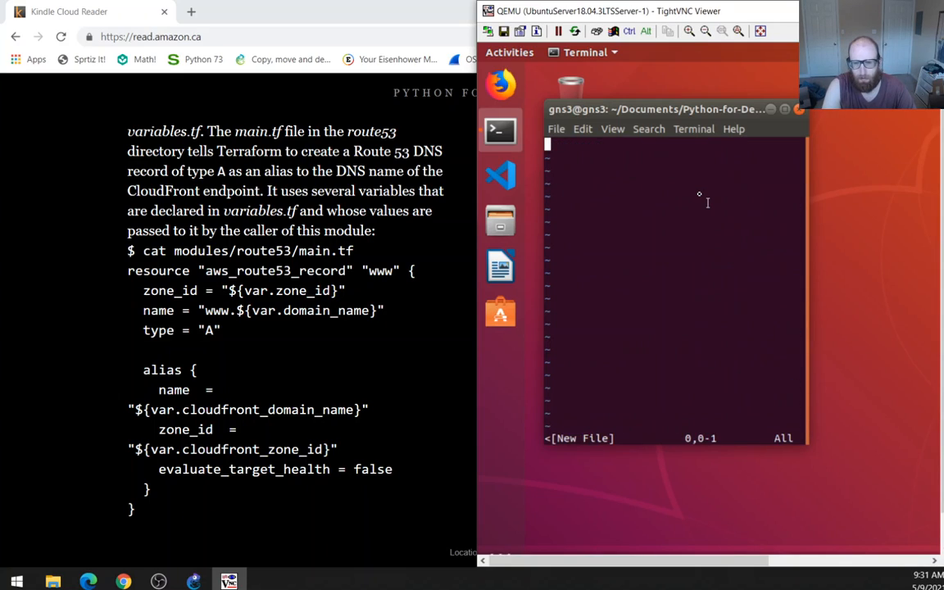
key(i)
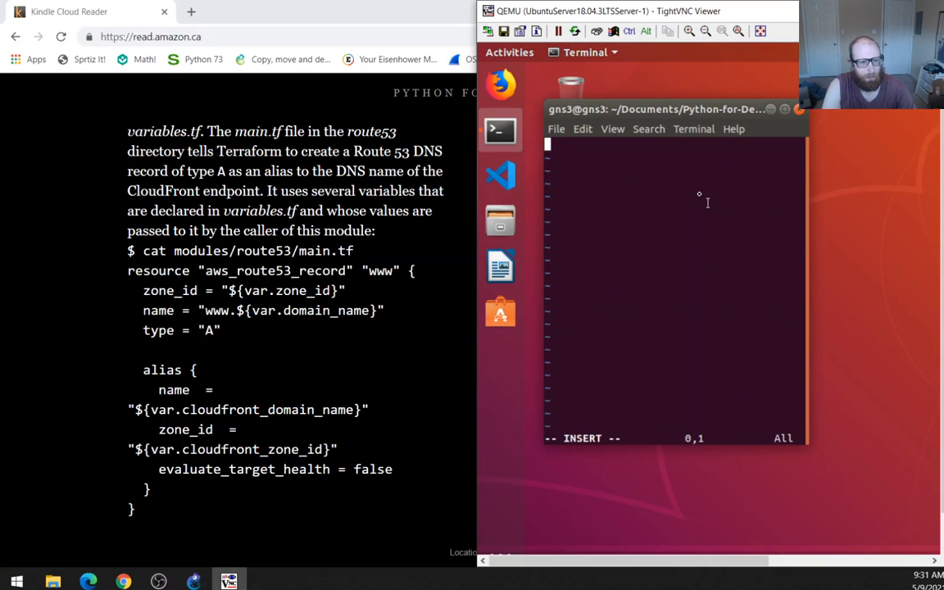
text(resource)
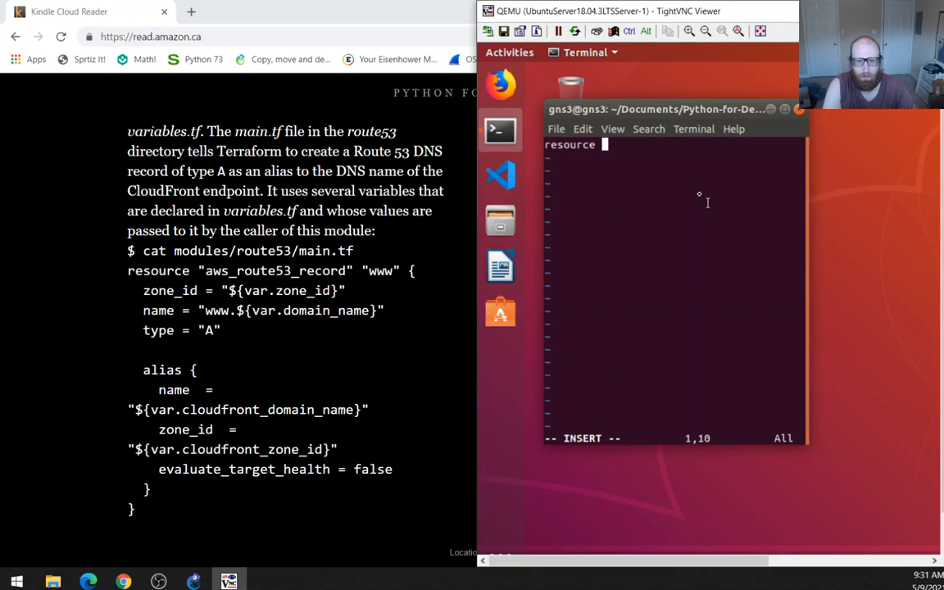
text("aws_)
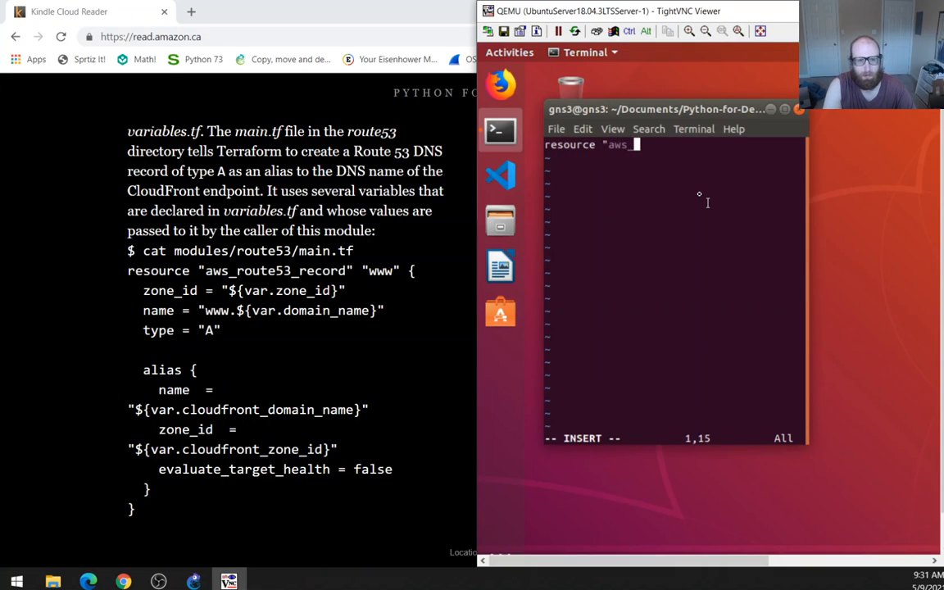
text(route53)
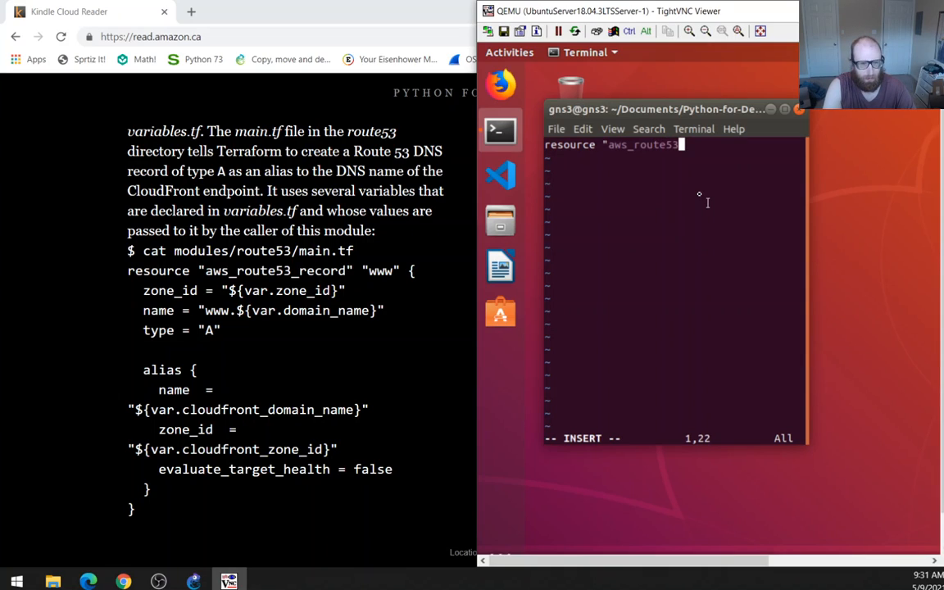
text(_record" ")
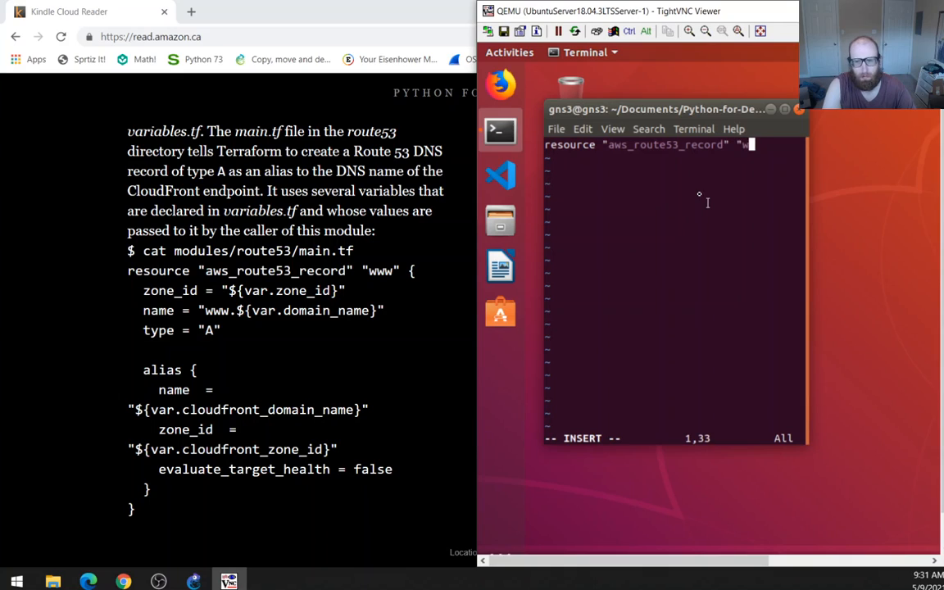
text(ww" {)
text(zone)
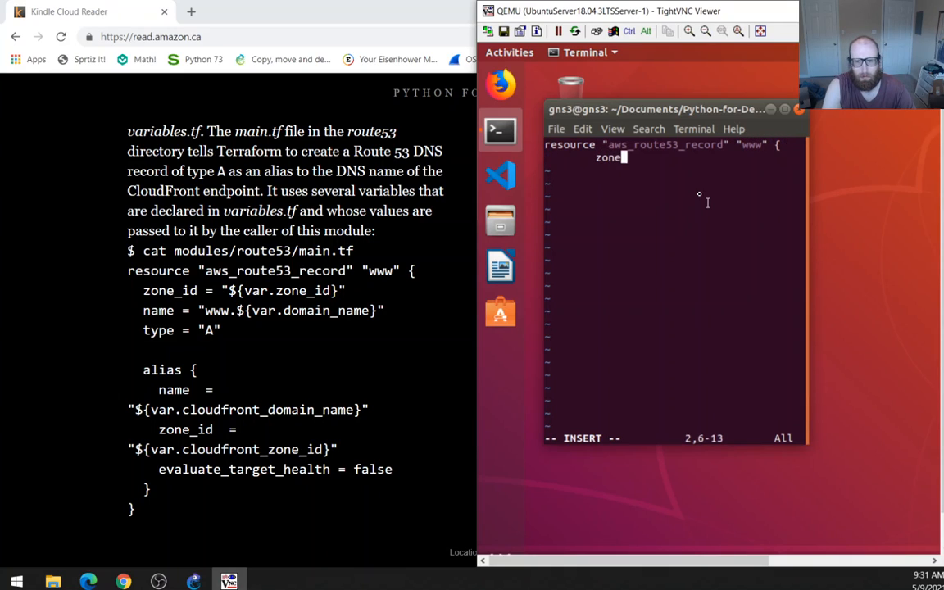
text(_id)
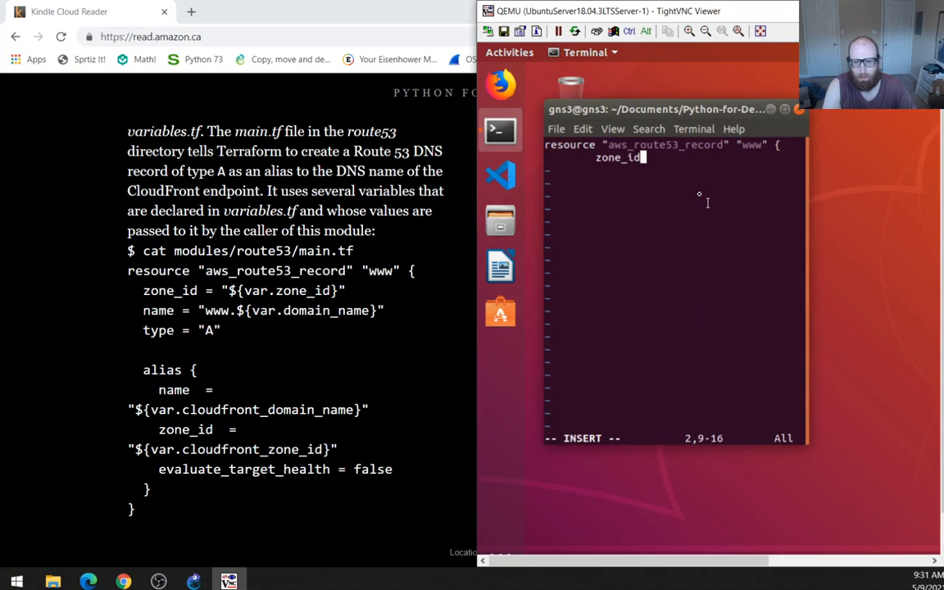
text(= ")
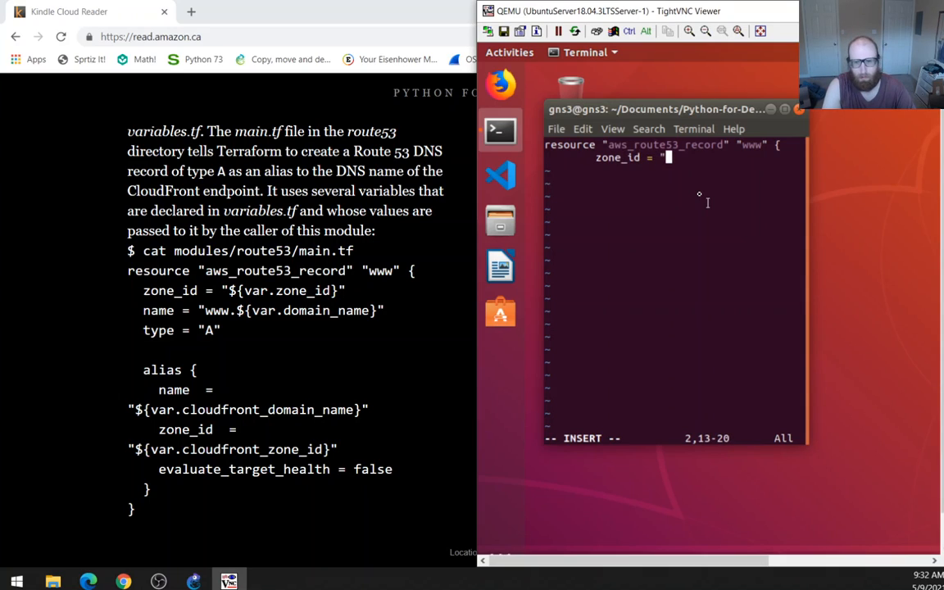
text(${v)
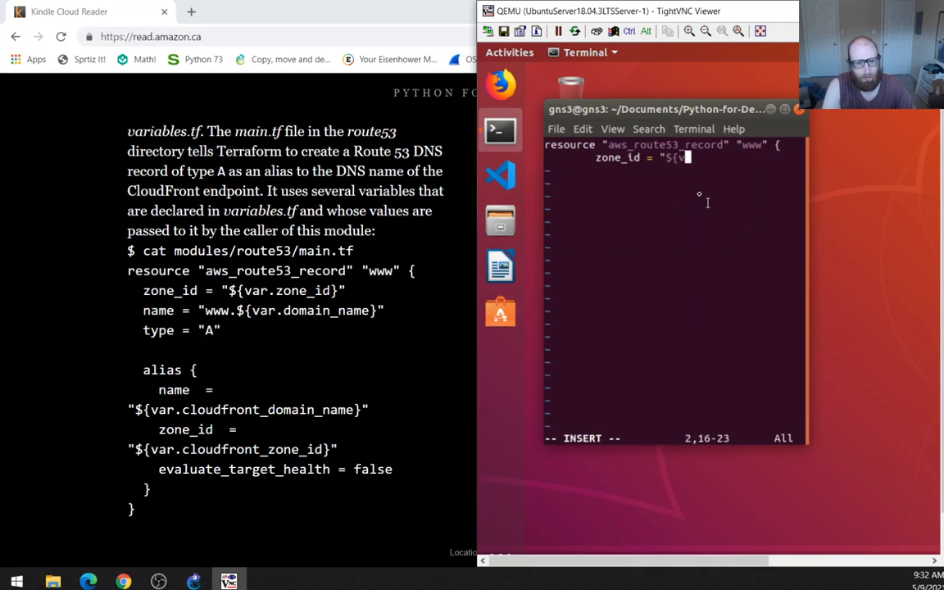
text(ar.zone_id)
text(name =)
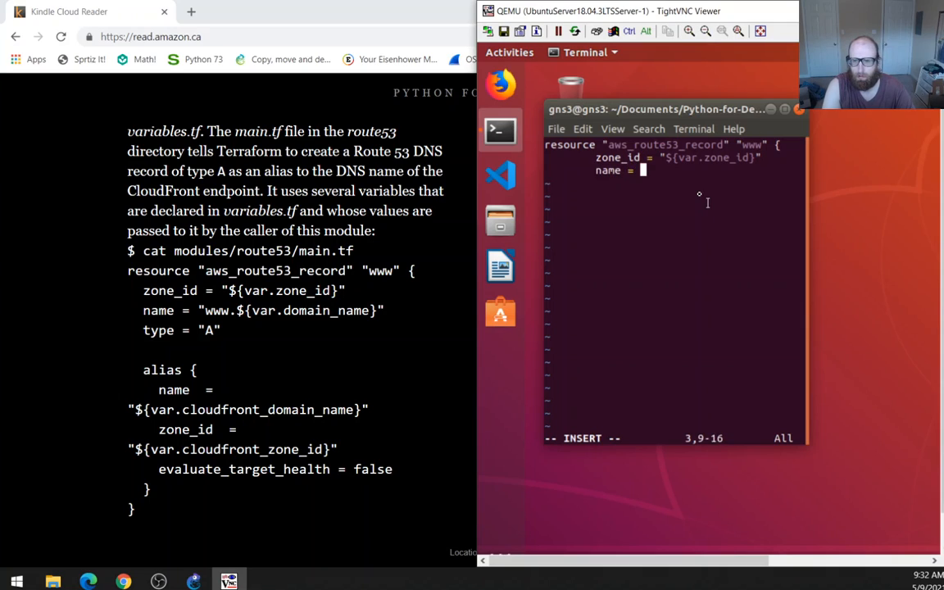
text(www.$)
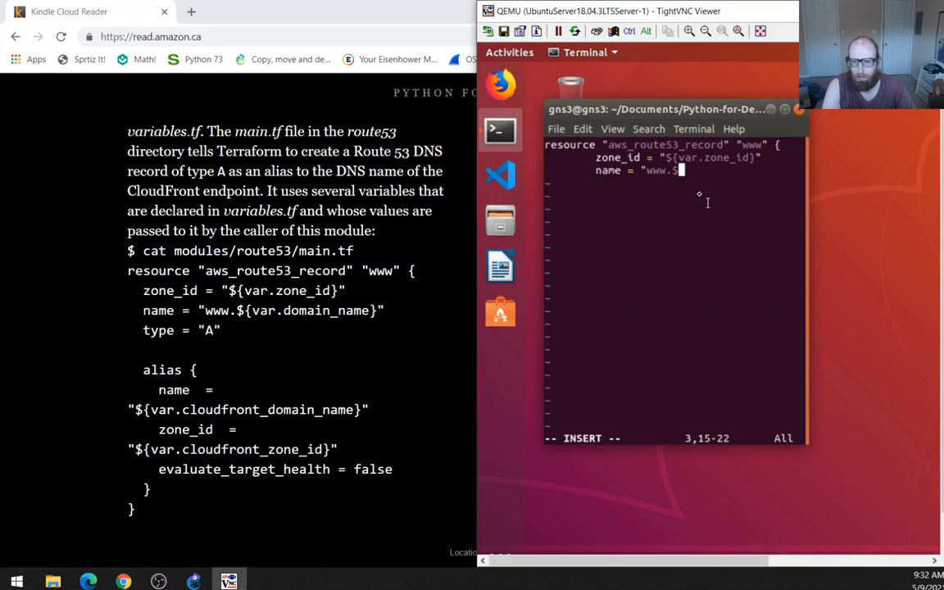
text({var.domain_name)
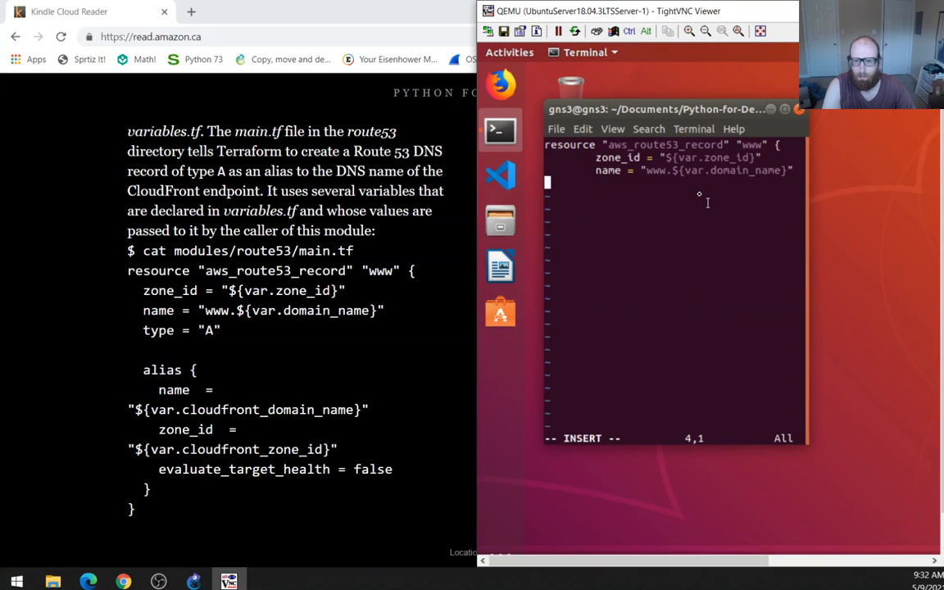
text(type = ")
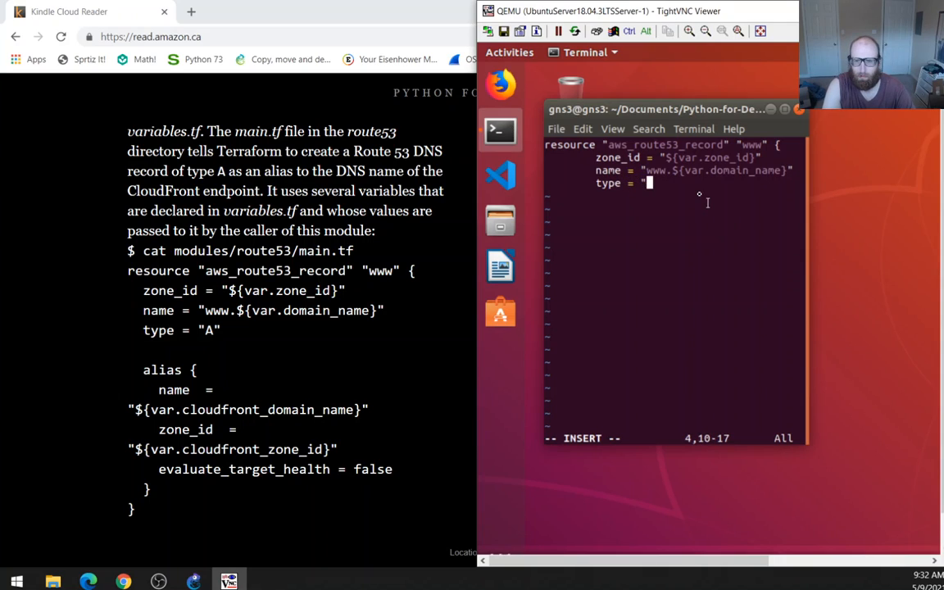
text(A")
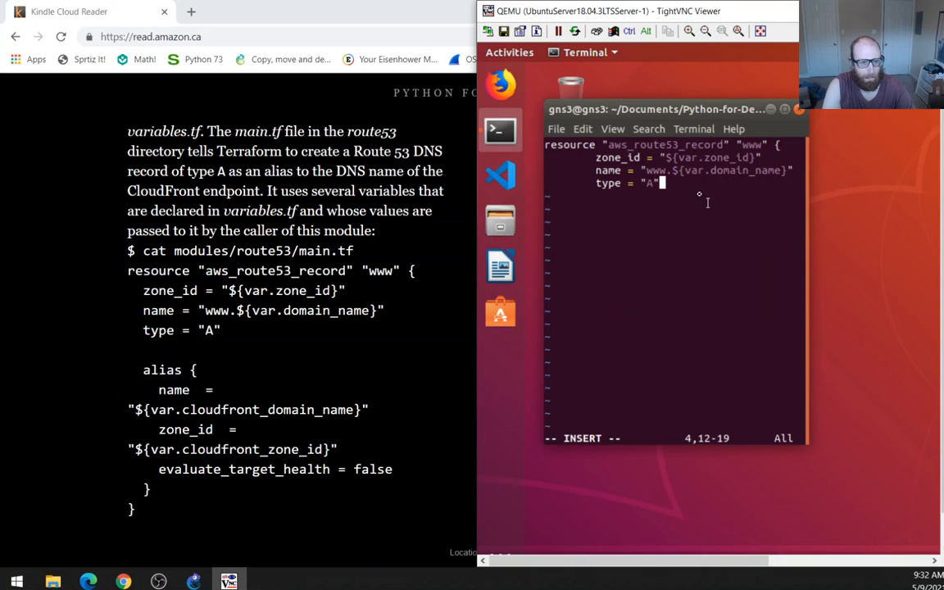
key(Return)
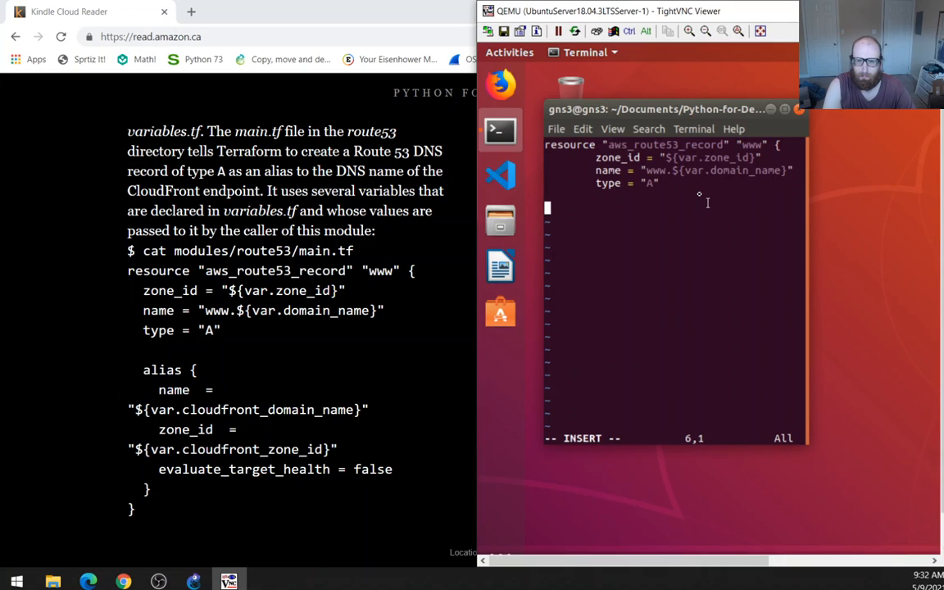
Start the alias block with name set to var.cloudfront_domain_name.
text(alias {)
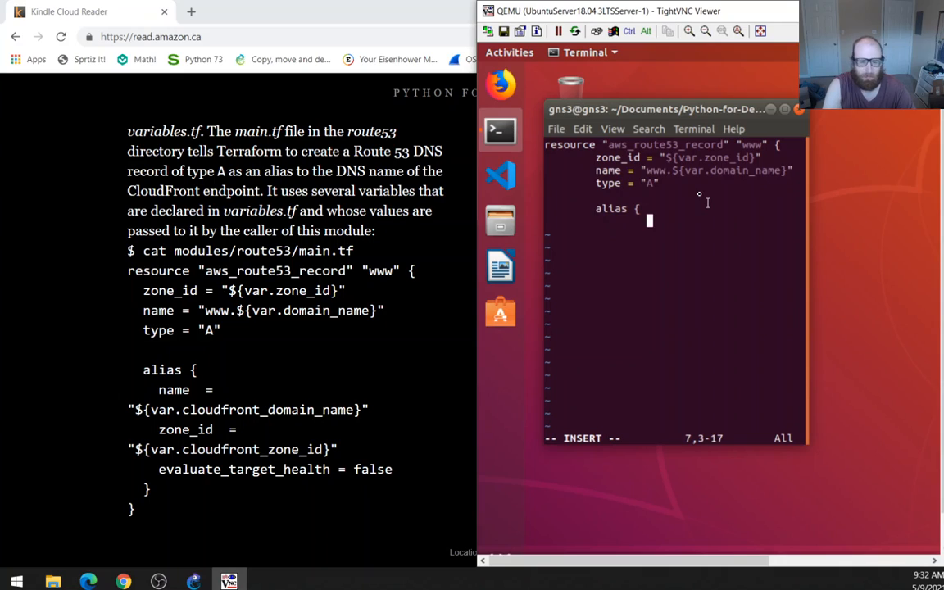
text(name = ")
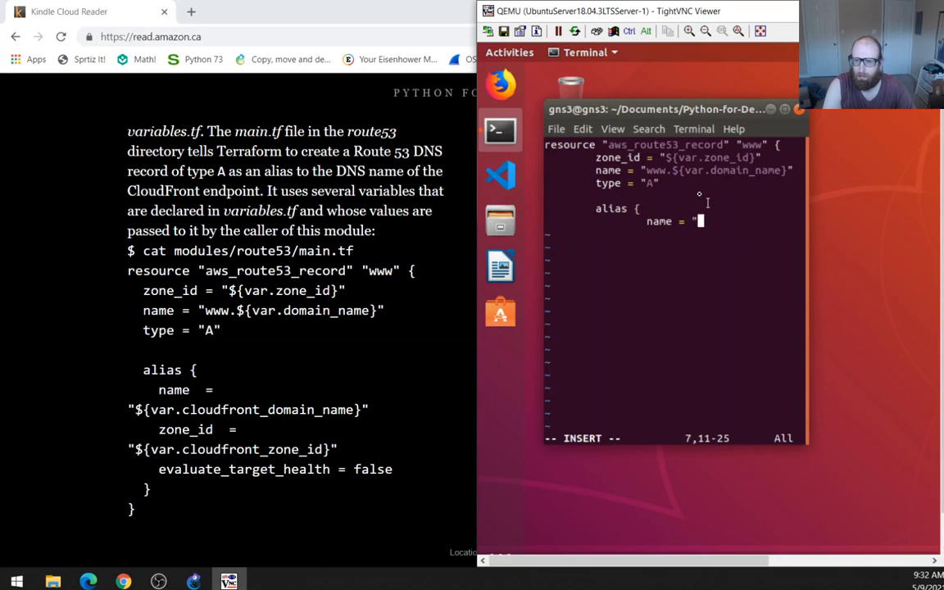
text($)
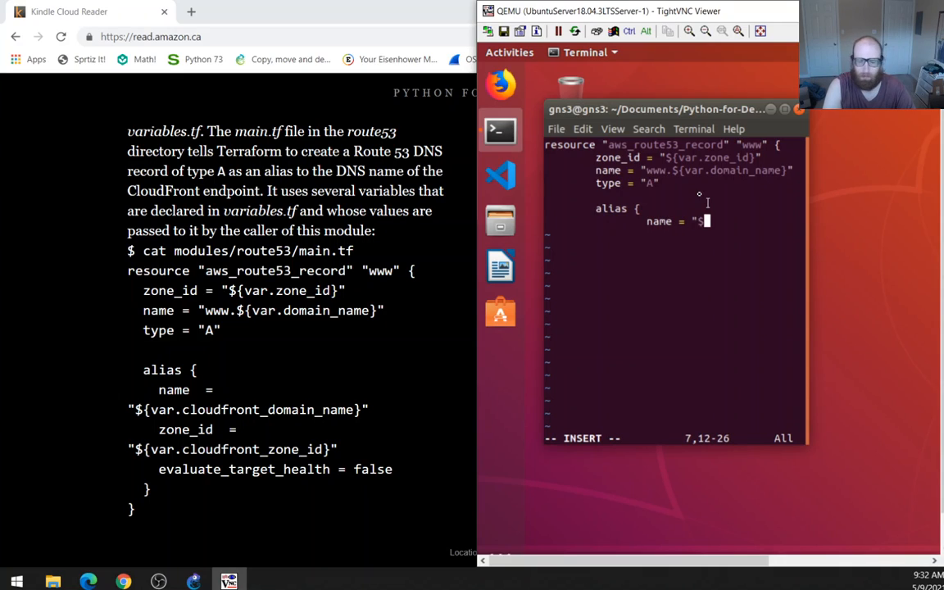
text({)
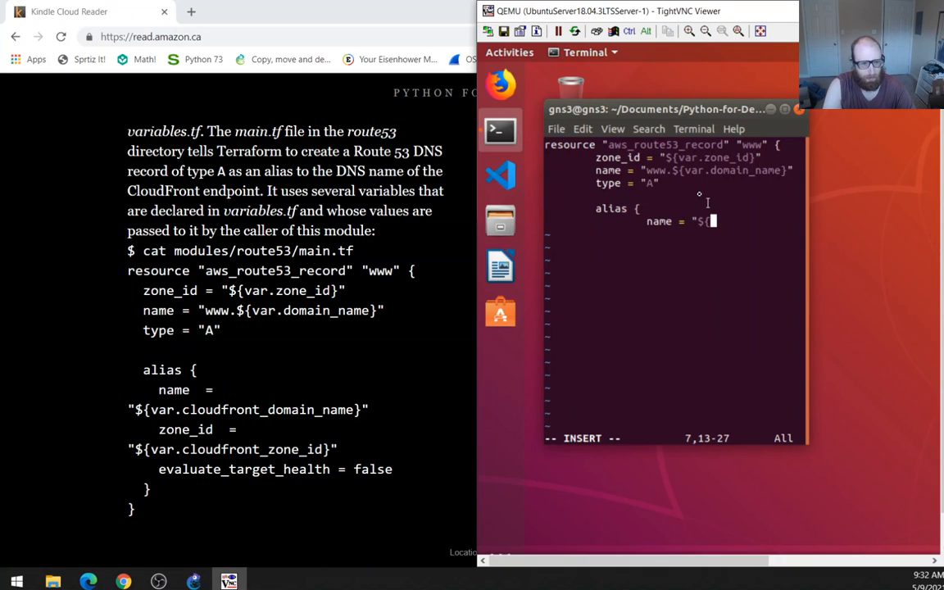
text(var.cl)
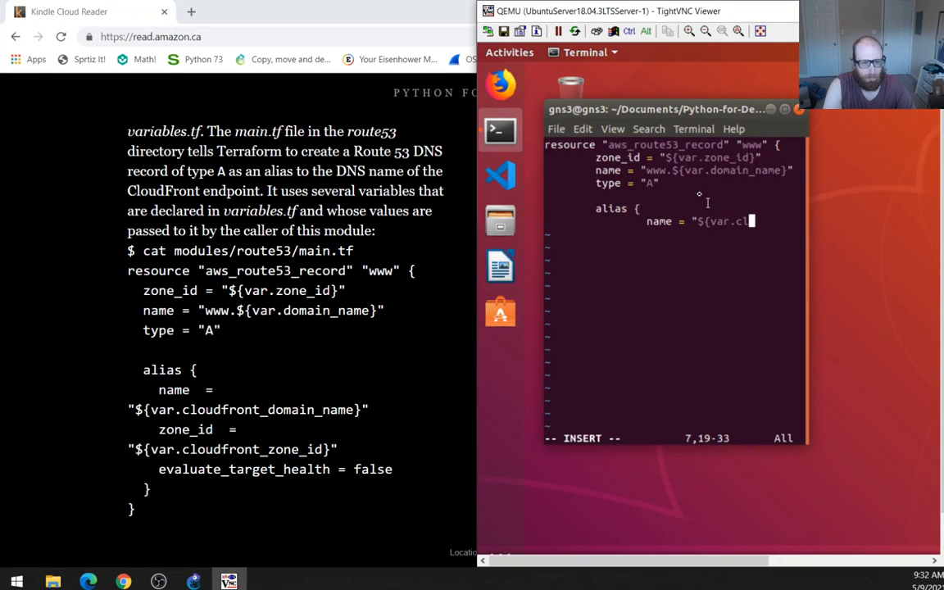
text(oudfront_domain)
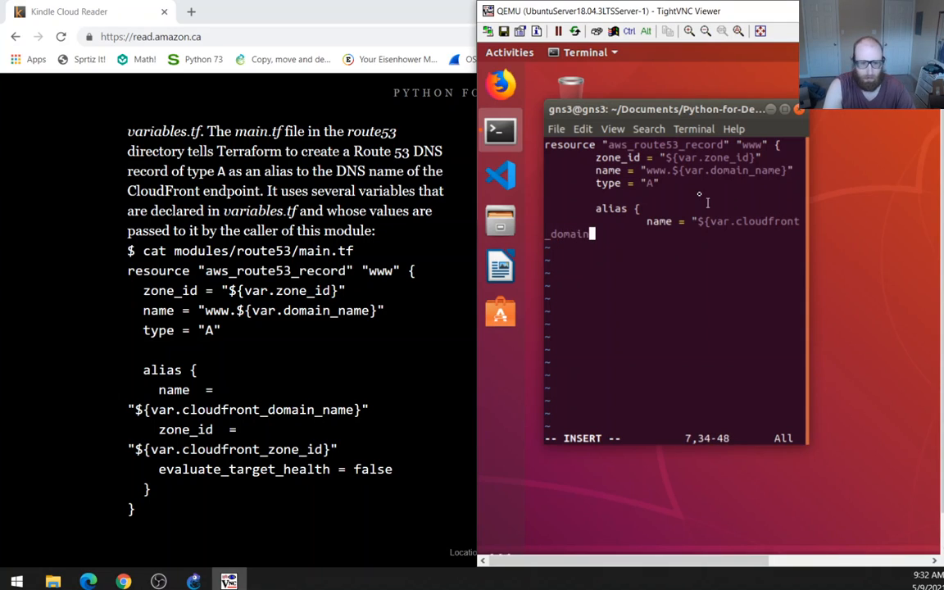
text(_name}")
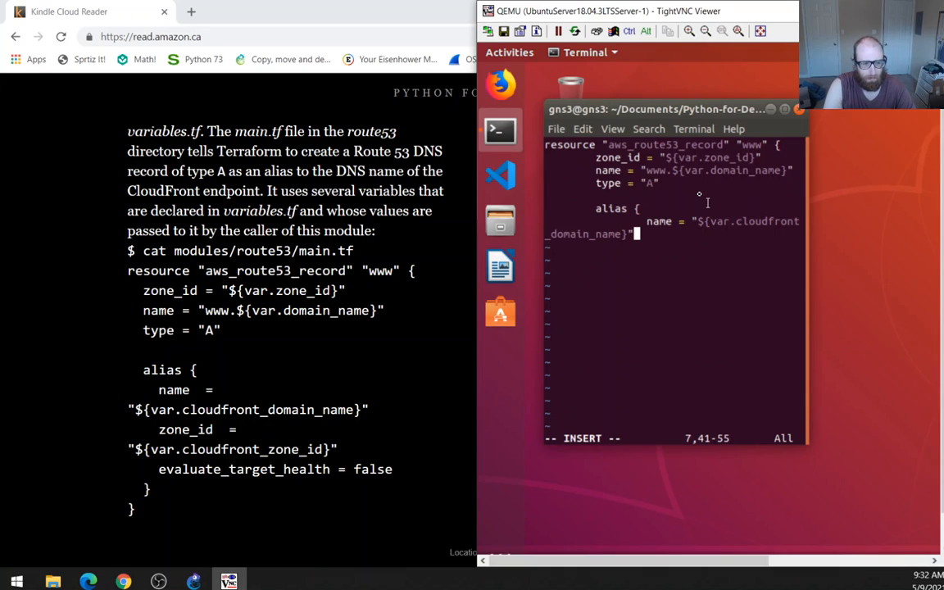
key(Return)
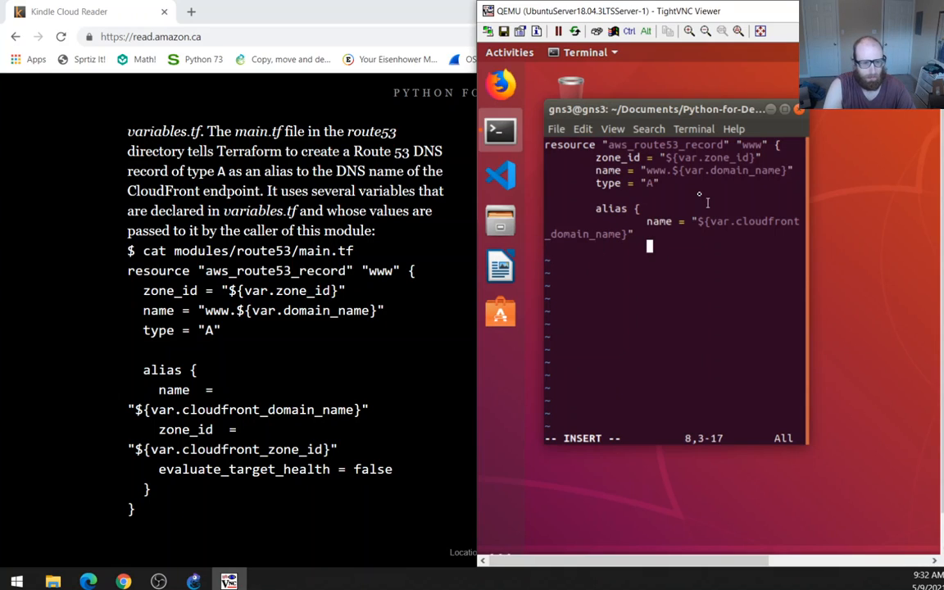
Add alias zone_id from var.cloudfront_zone_id and evaluate_target_health = false.
text(zone_id =)
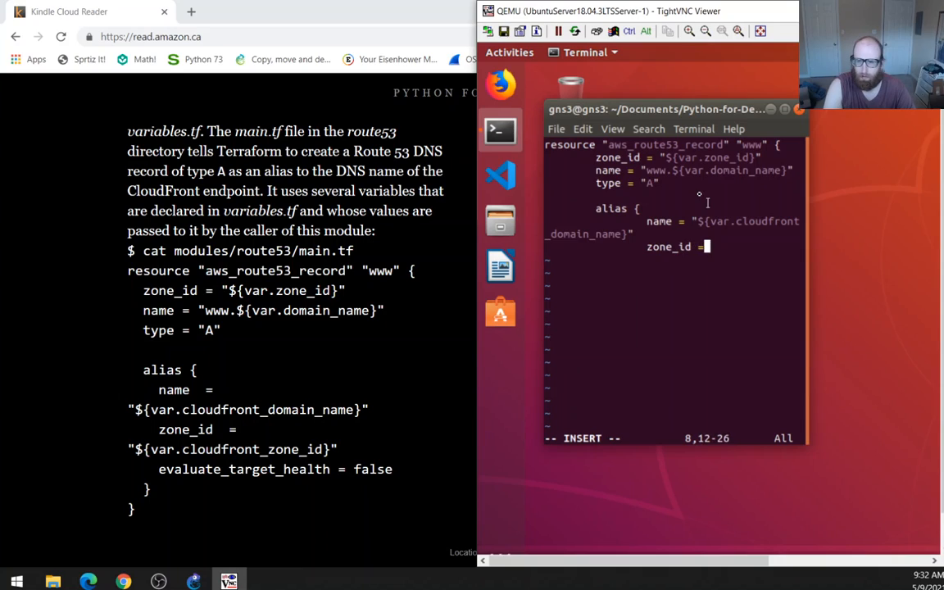
text(")
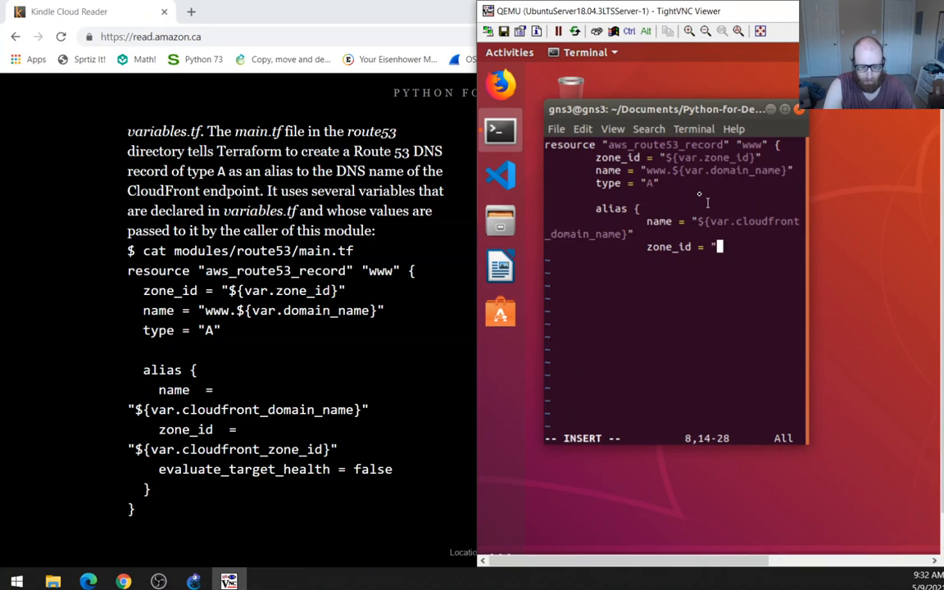
text(${var.clound)
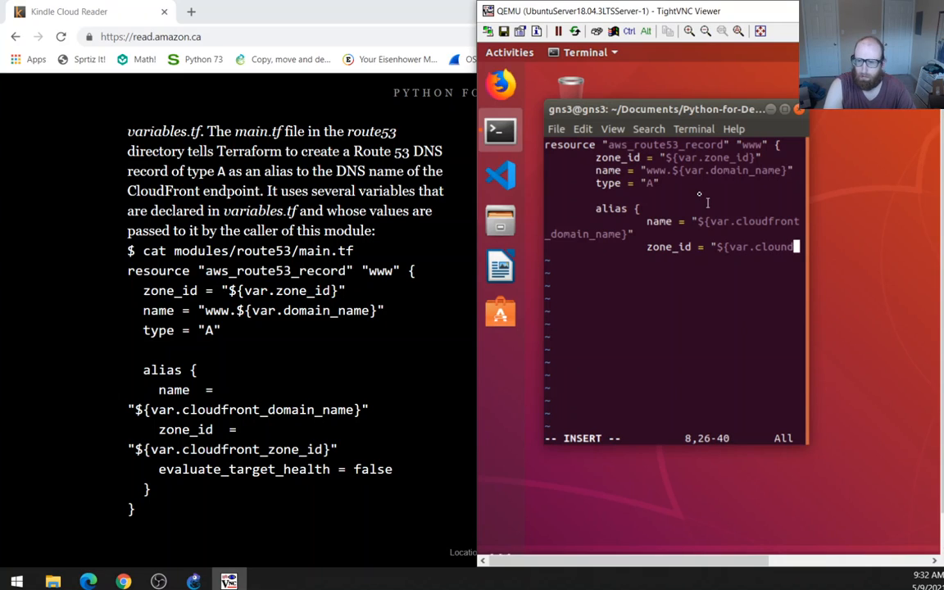
text(ront_zone_id)
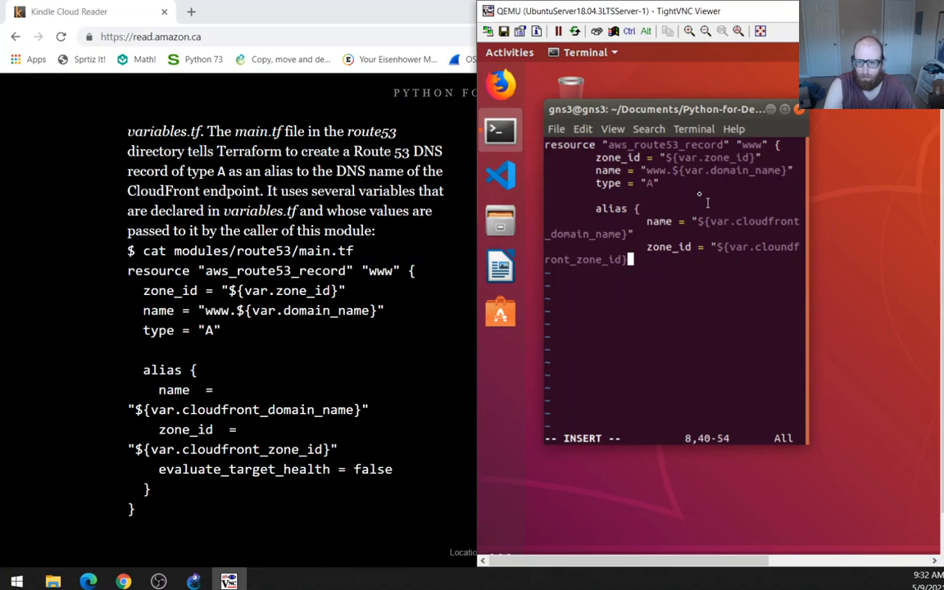
key(Return)
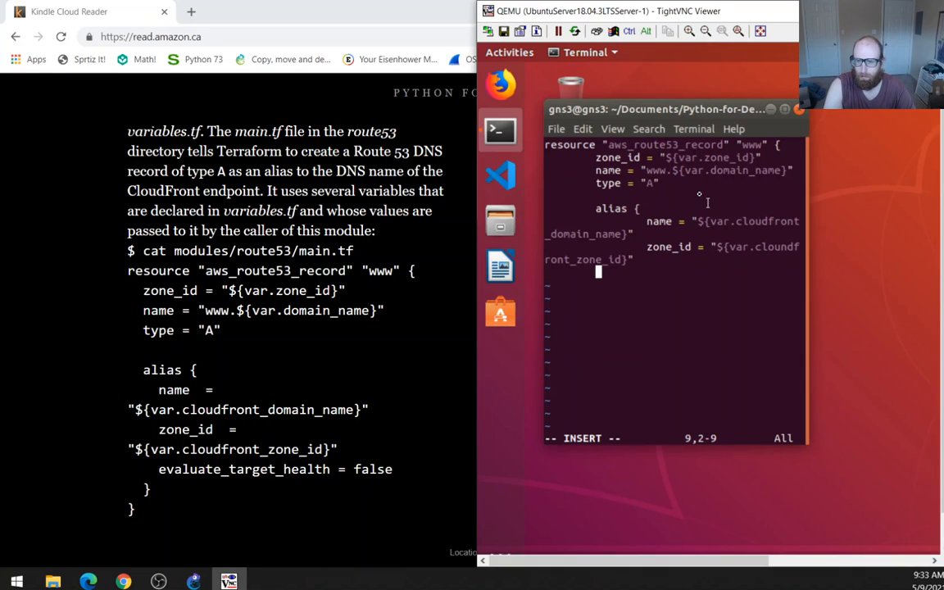
text(evaluate_targ)
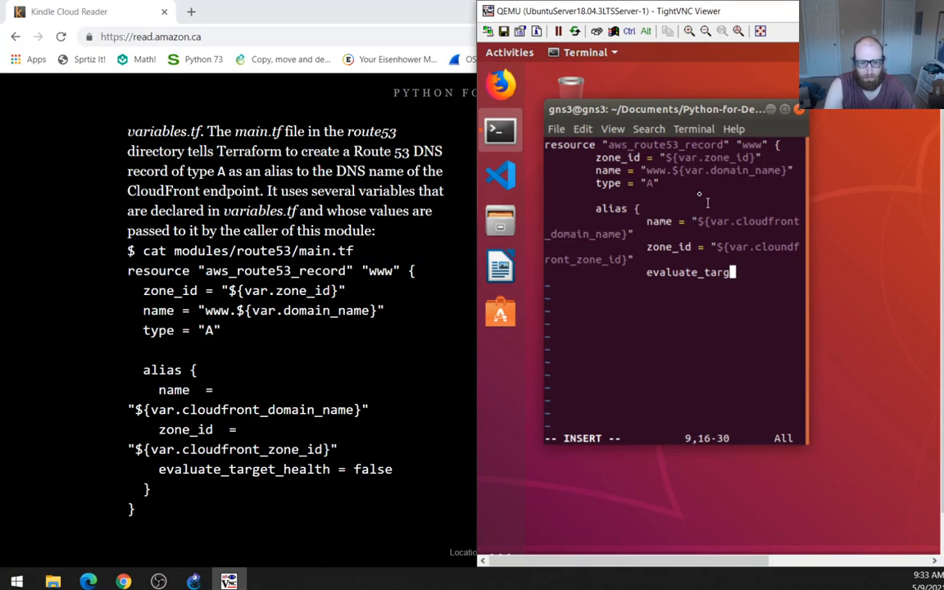
text(et_health = false)
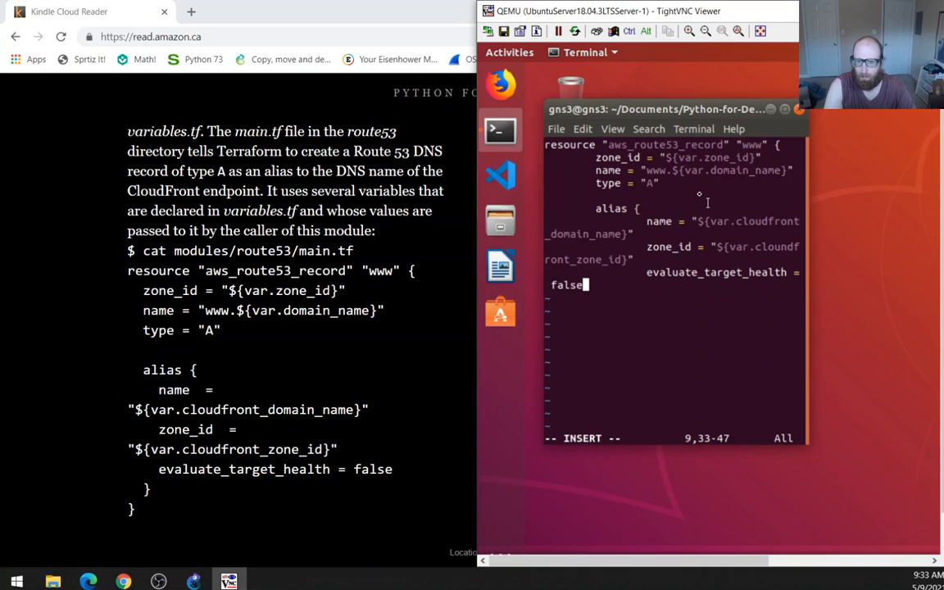
text(" ")
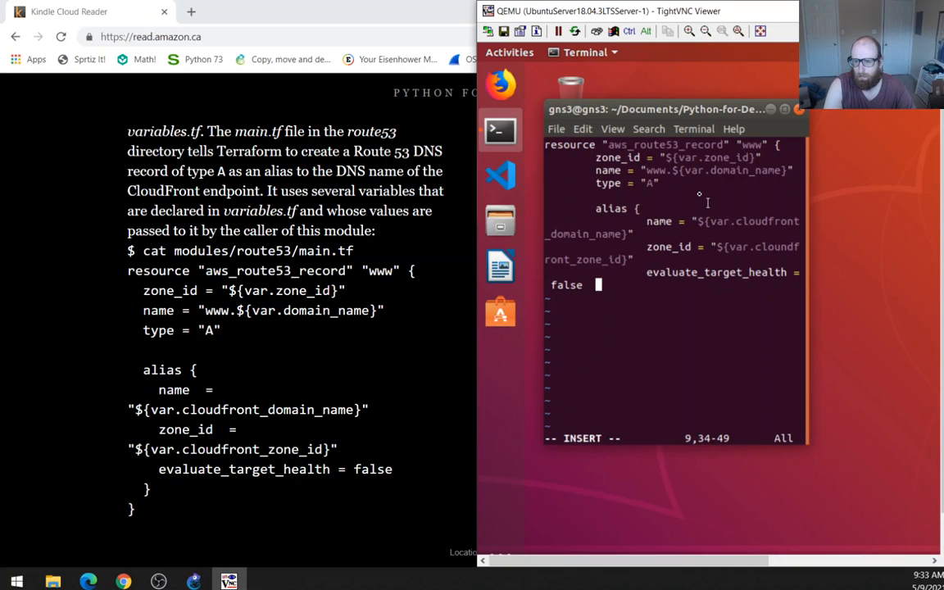
key(Return)
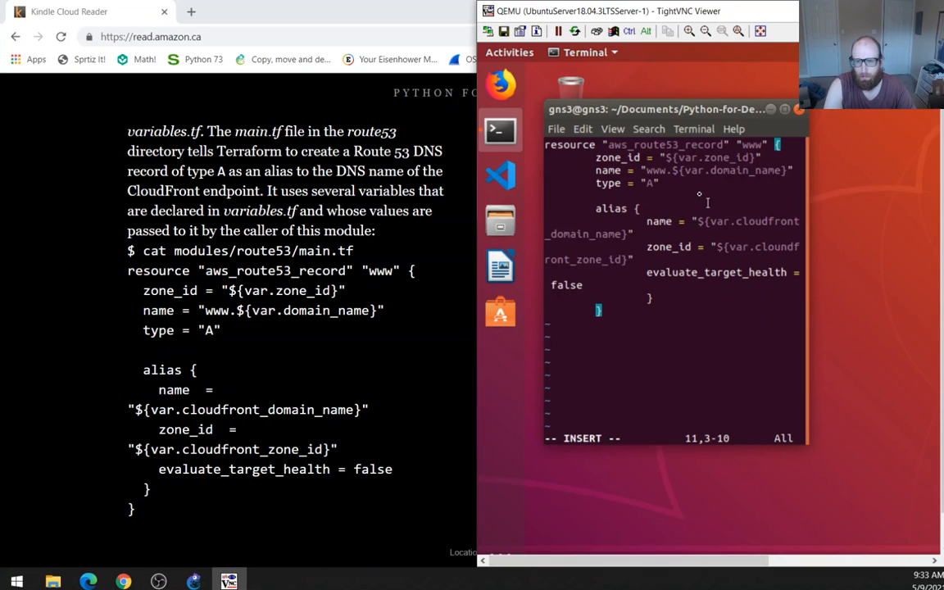
mouse_move(438, 16)
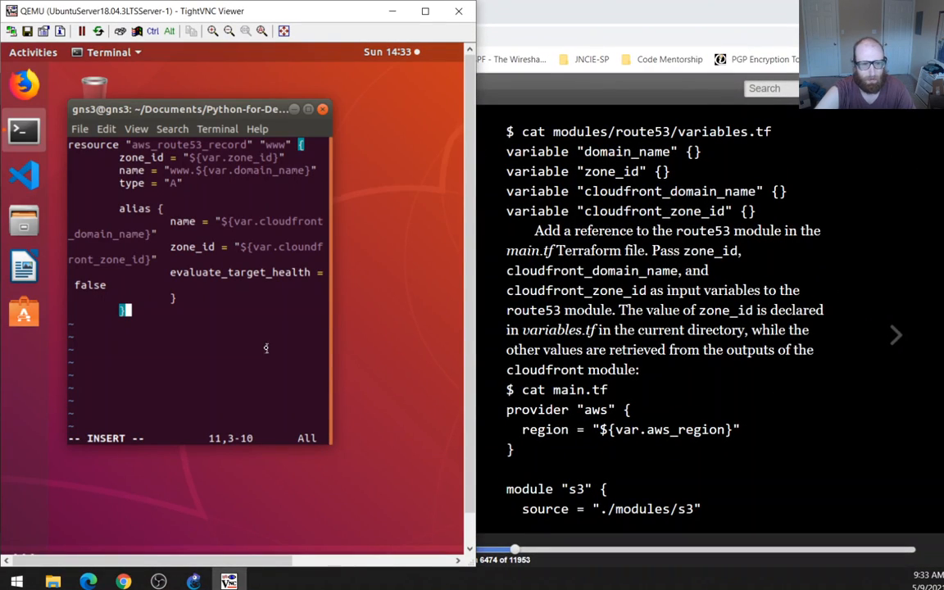
Leave insert mode to write and quit the route53 main.tf.
key(Escape)
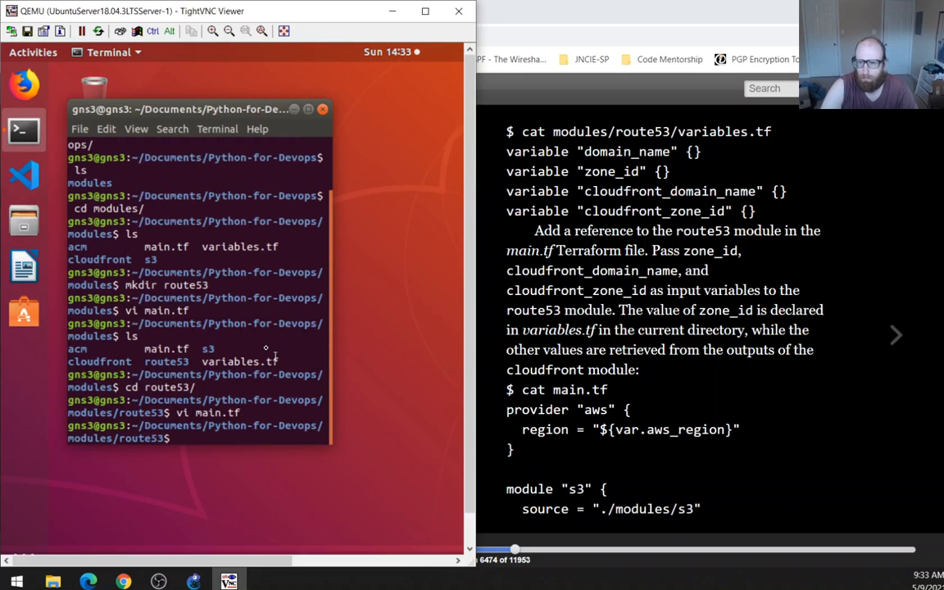
Open the file in vi and declare the domain_name and zone_id variables.
text(vi main.tf)
text(vi variables.tf)
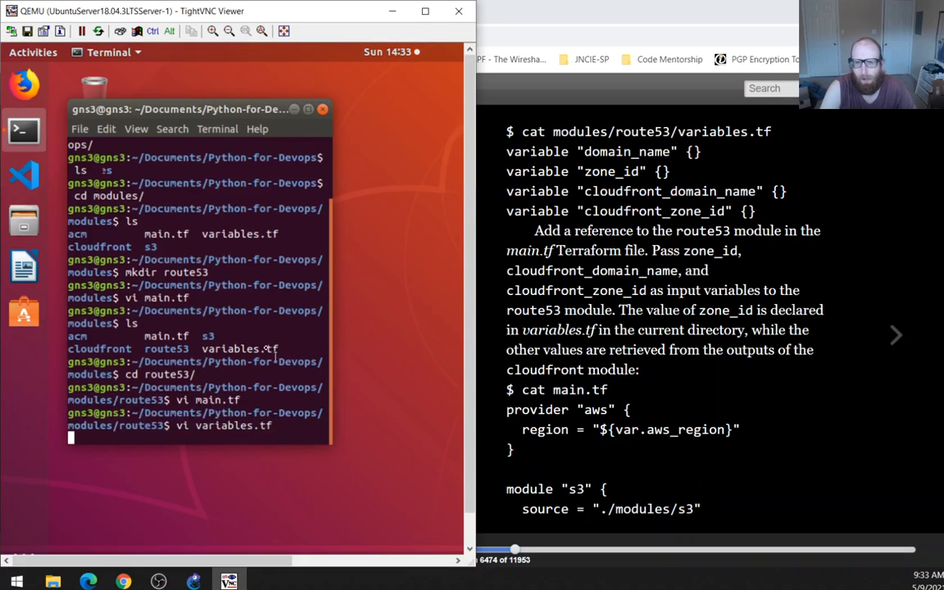
text(vara)
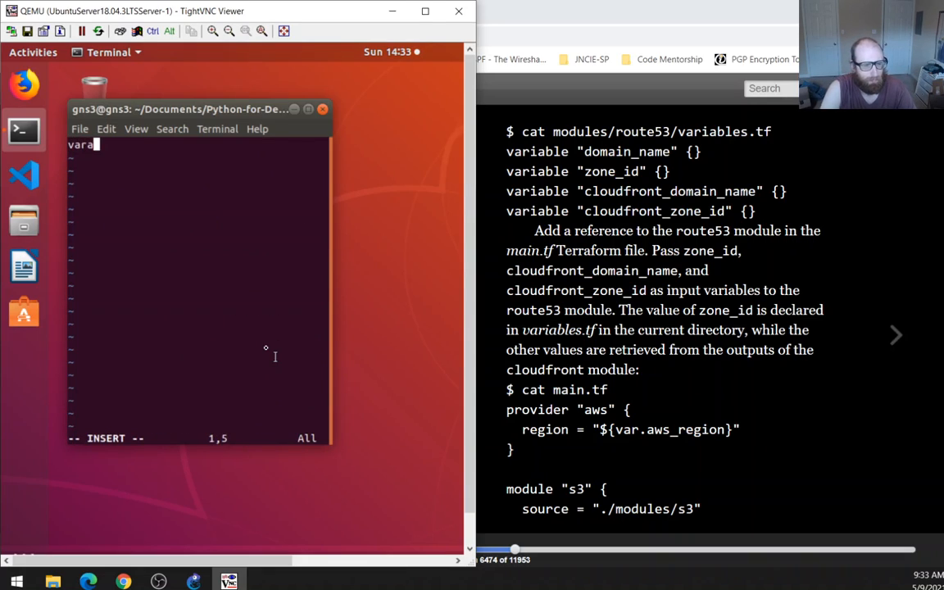
text(ble "d)
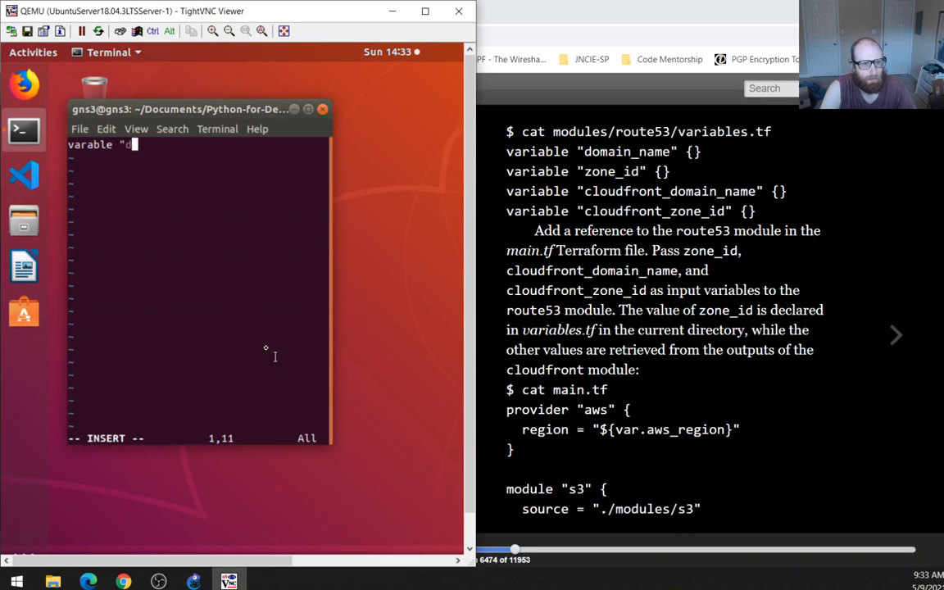
text(omain_name")
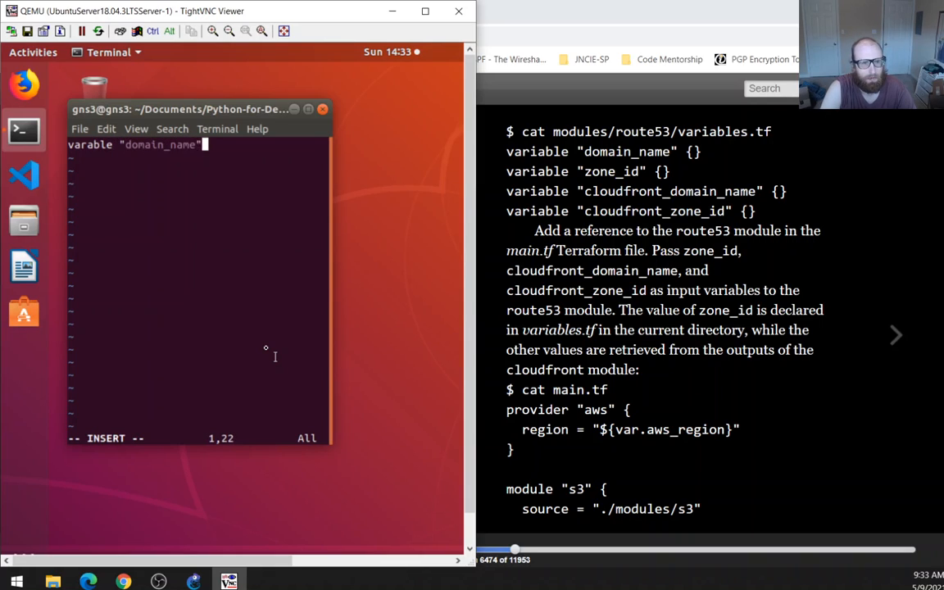
text({})
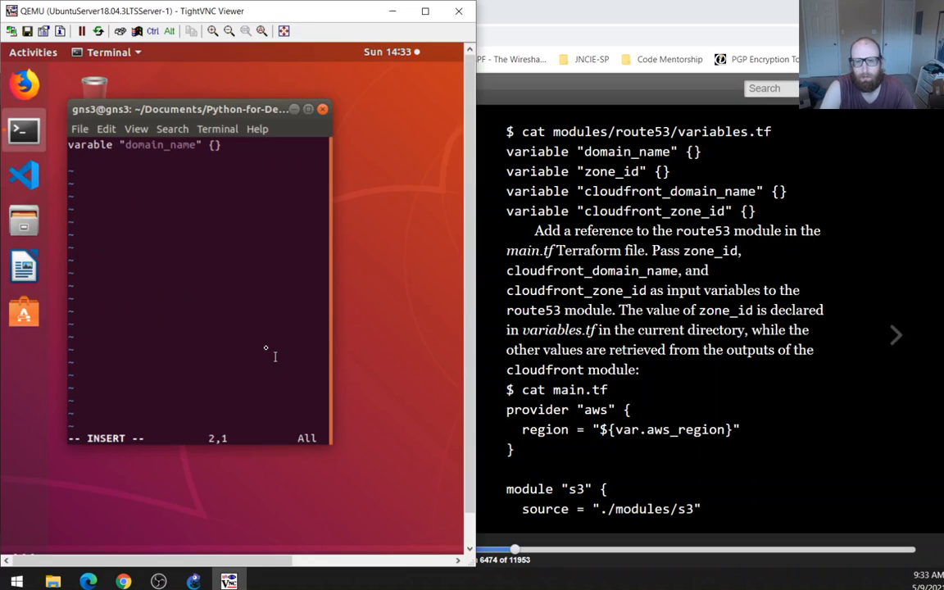
text(variable ")
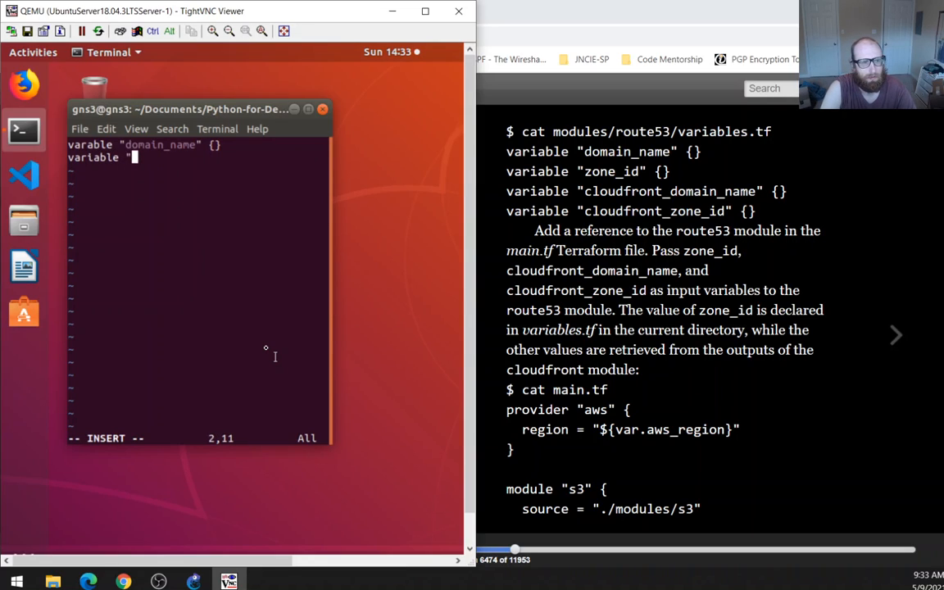
text(zone_id" {)
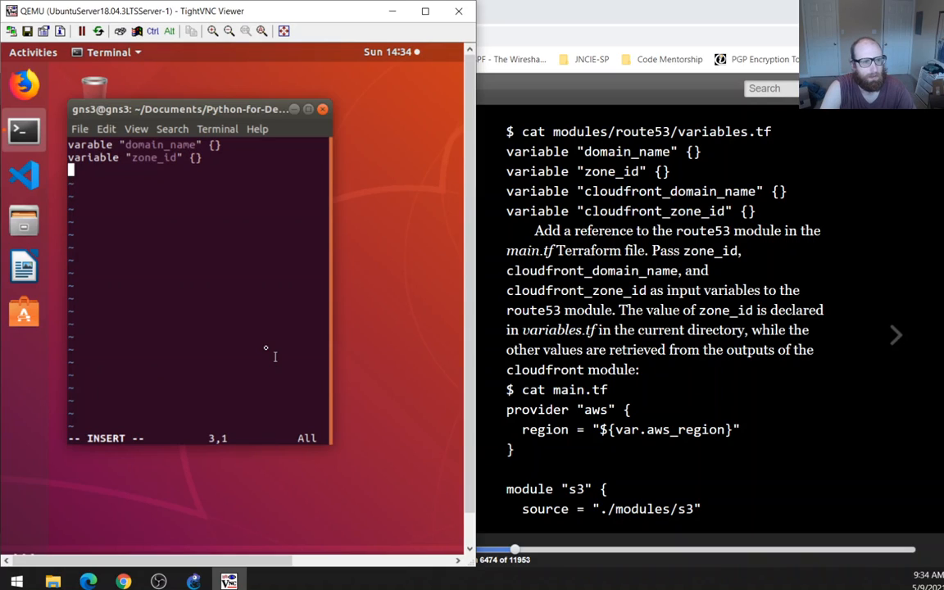
Declare the cloudfront_domain_name and cloudfront_zone_id variables.
text(variable ")
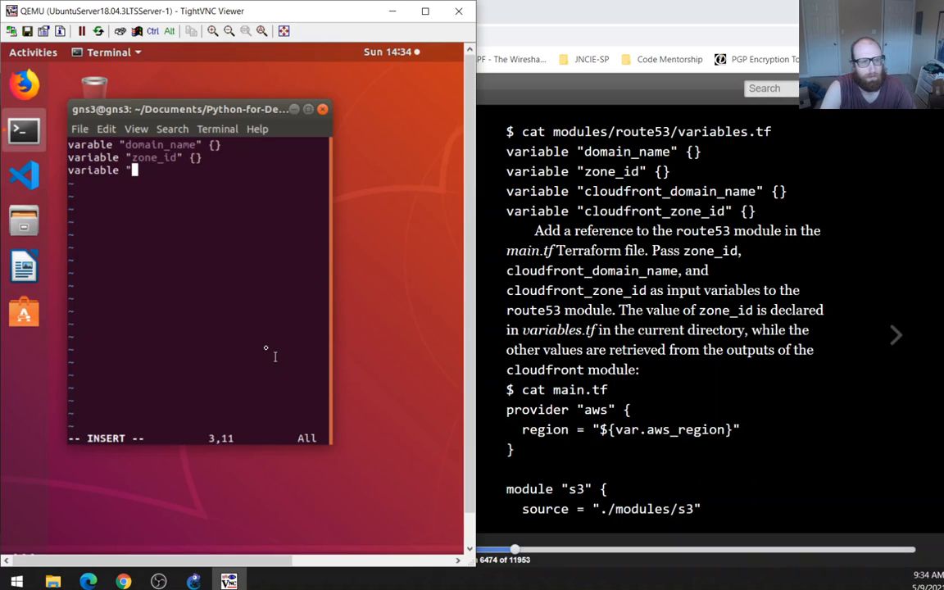
text(cloudf)
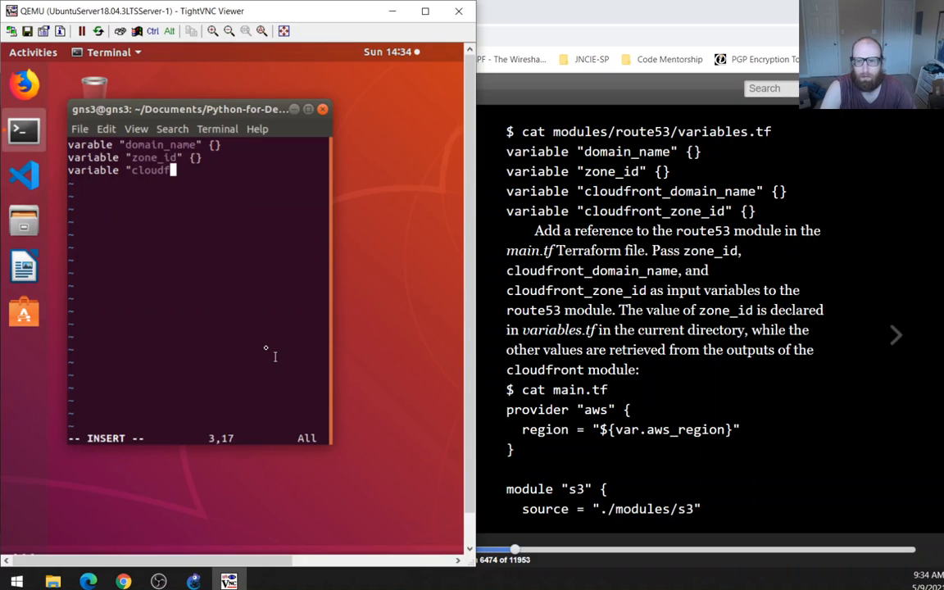
text(ront_domain)
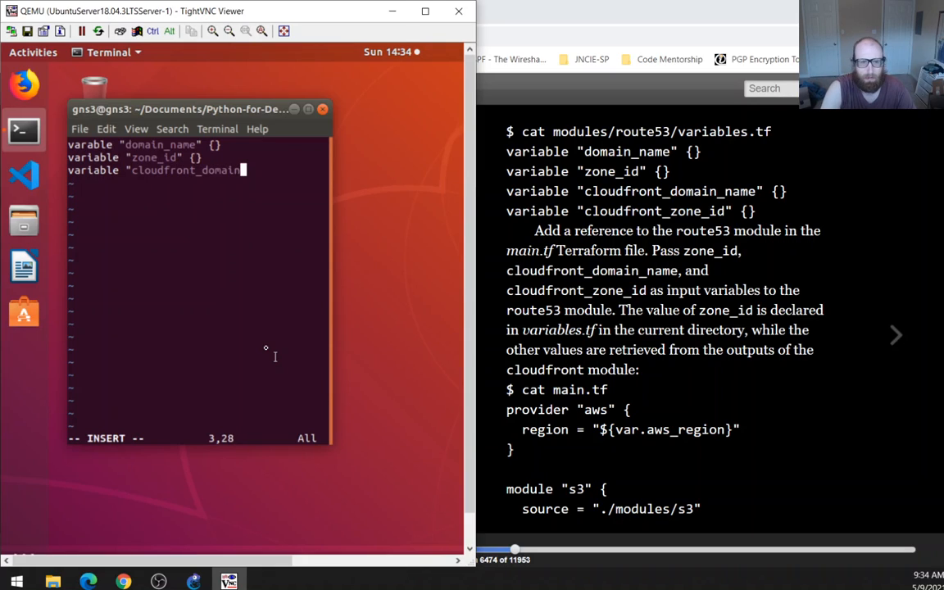
text(_name" {)
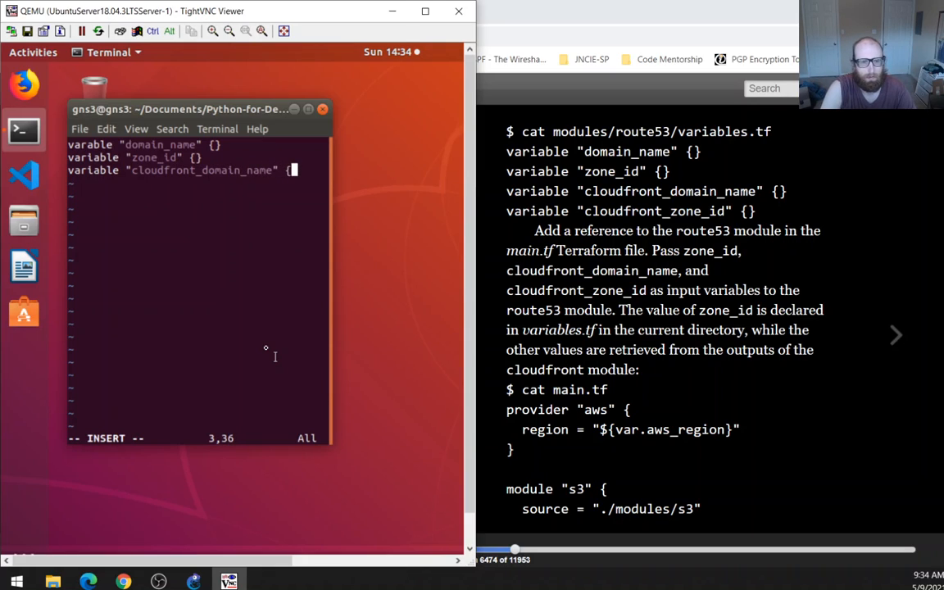
text(v)
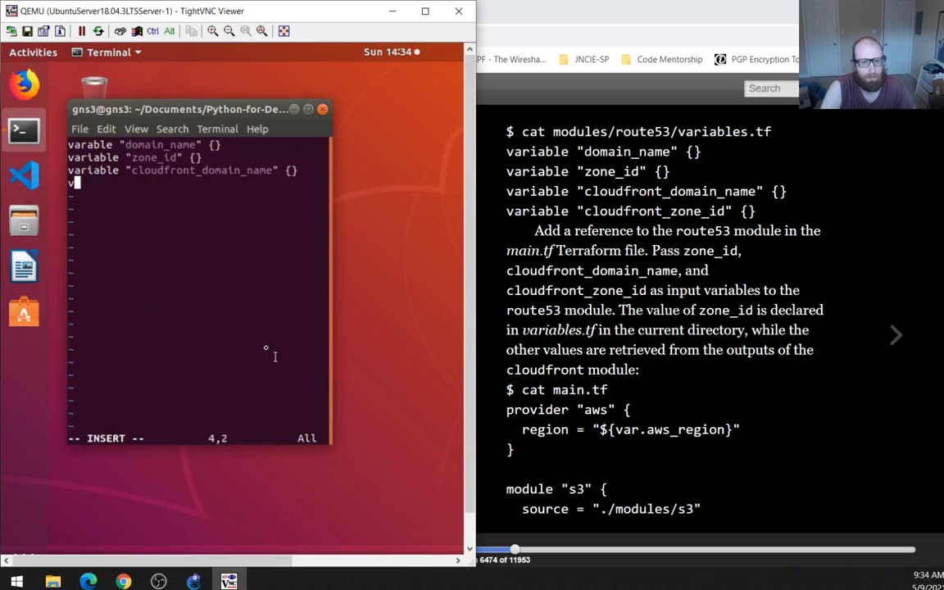
text(variable "cl)
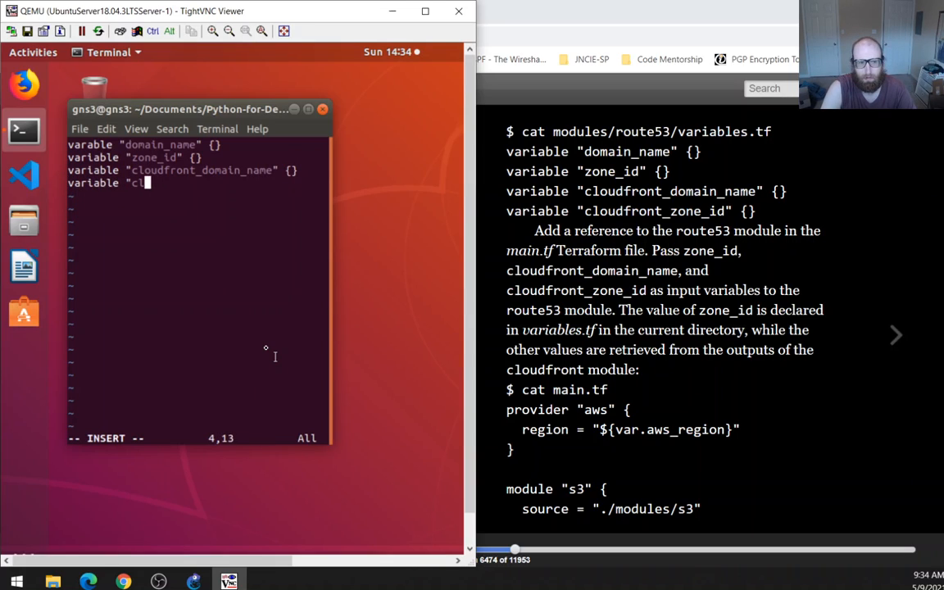
text(oudfront_)
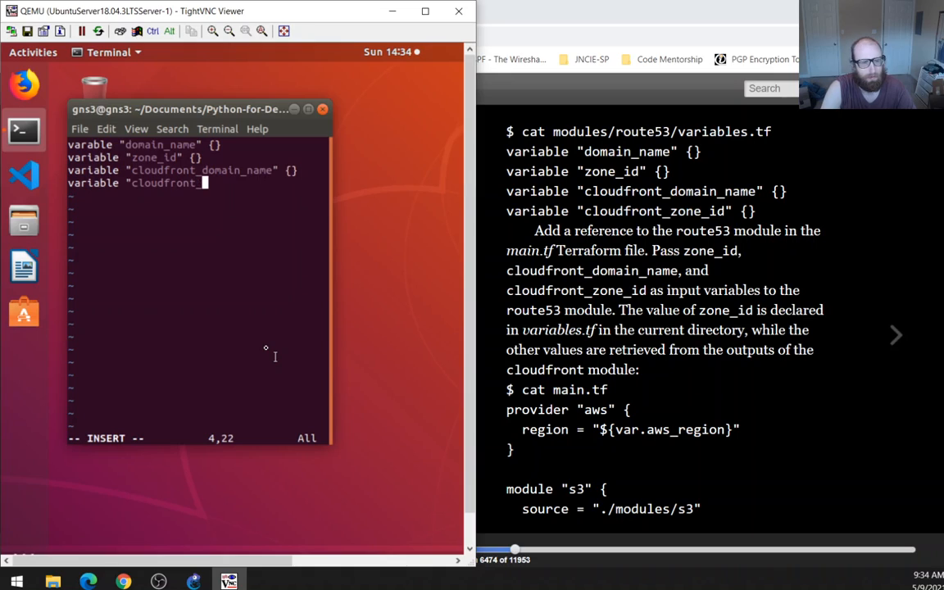
text(zone_id")
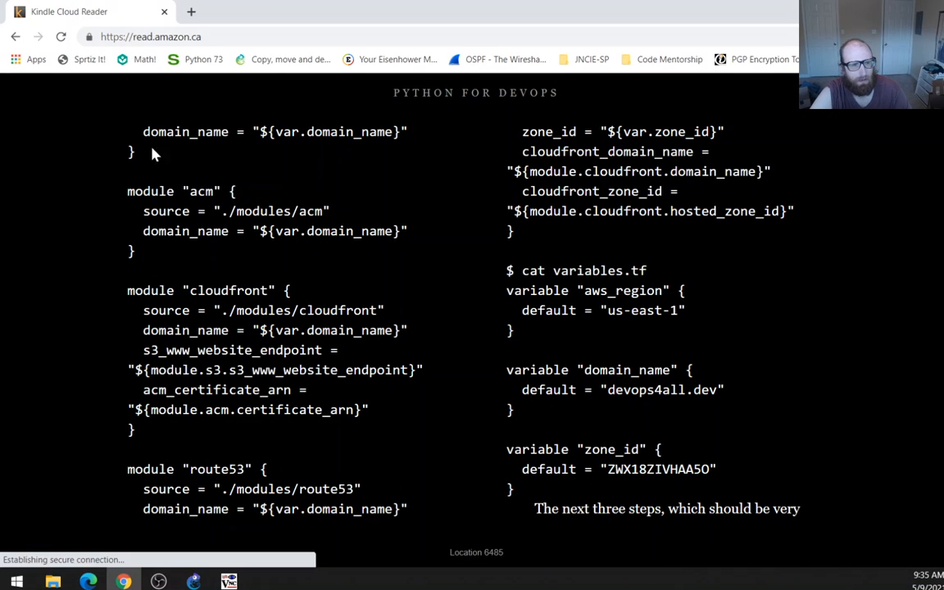
mouse_move(250, 556)
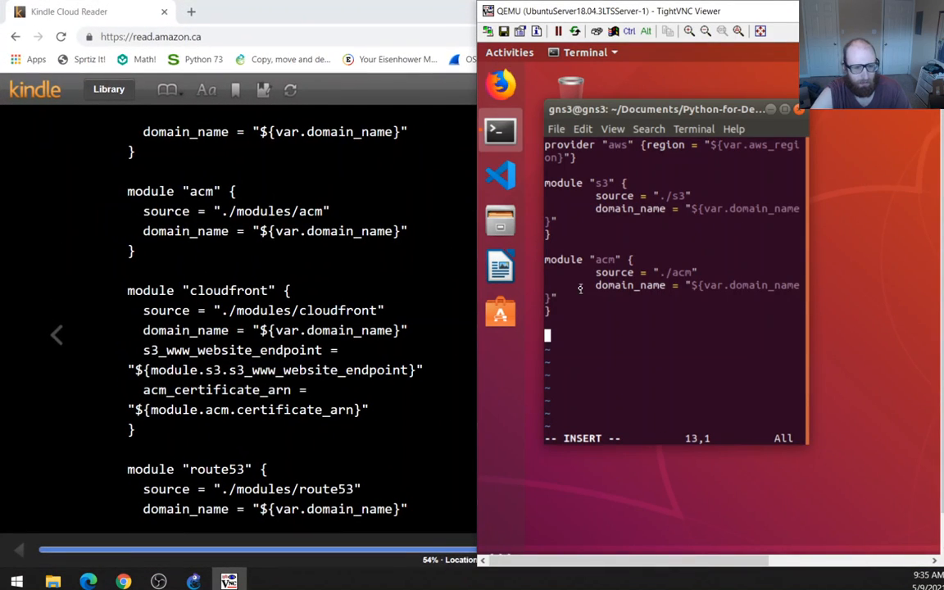
Begin the module "route53" block with its route53 source and domain_name input.
text(mo)
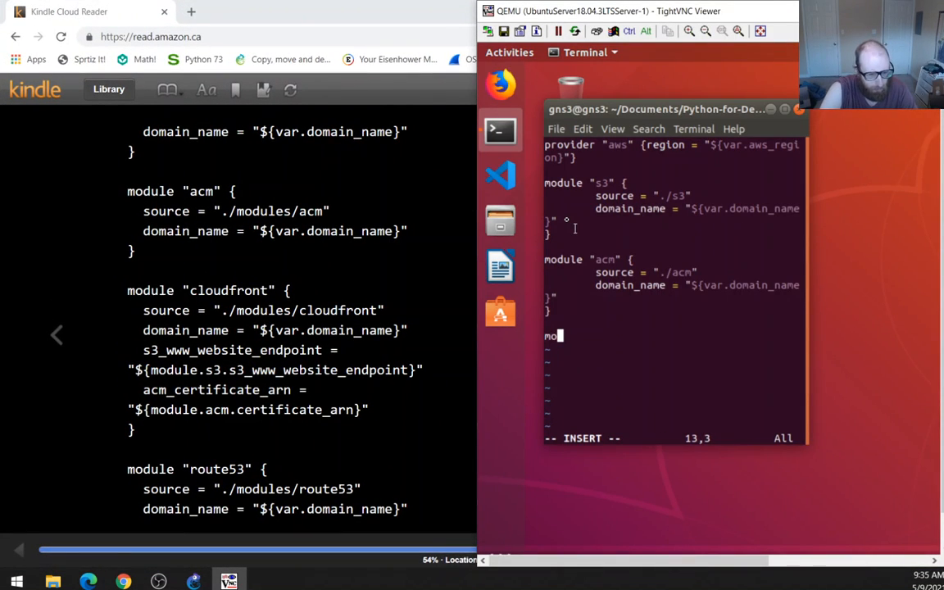
text(d)
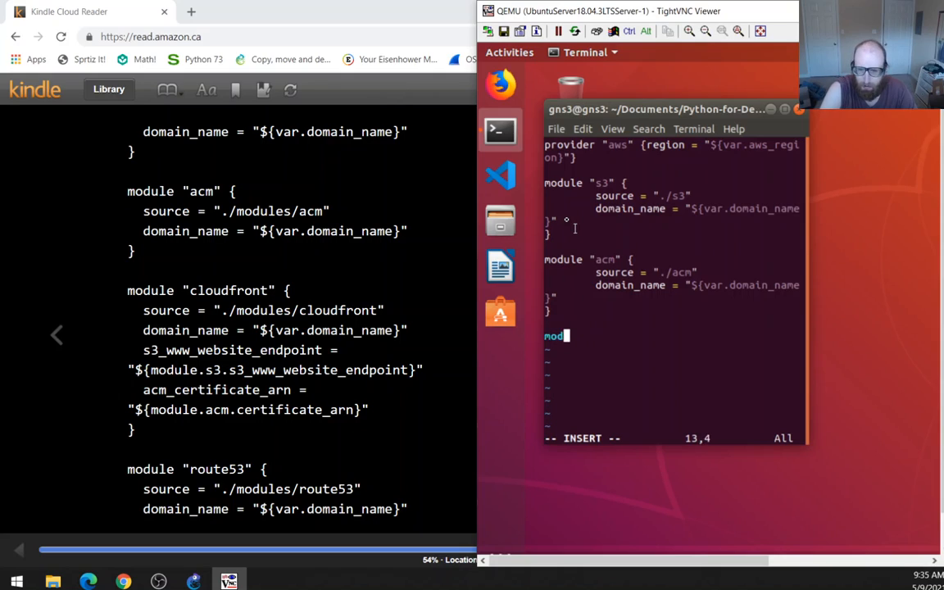
text(ule ")
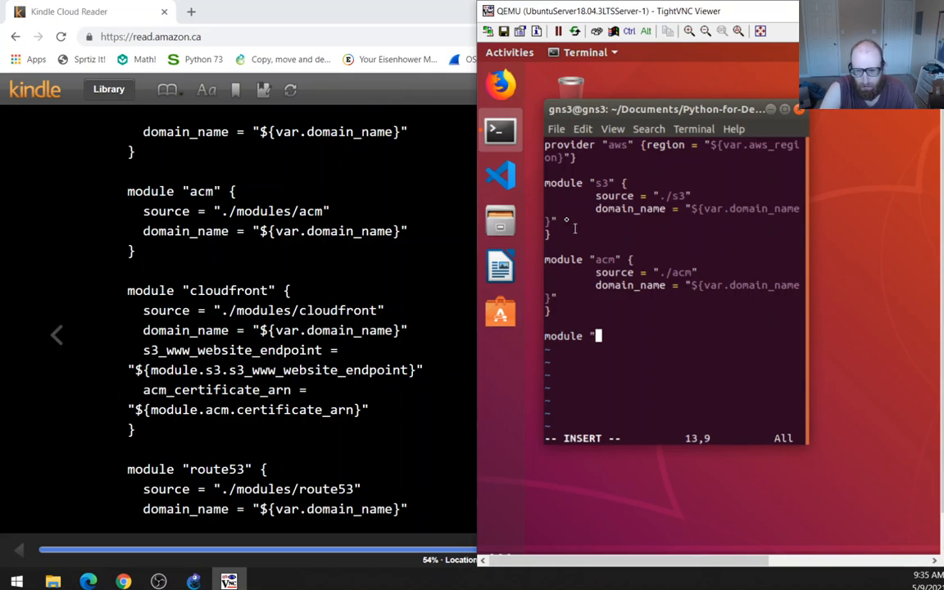
text(route53)
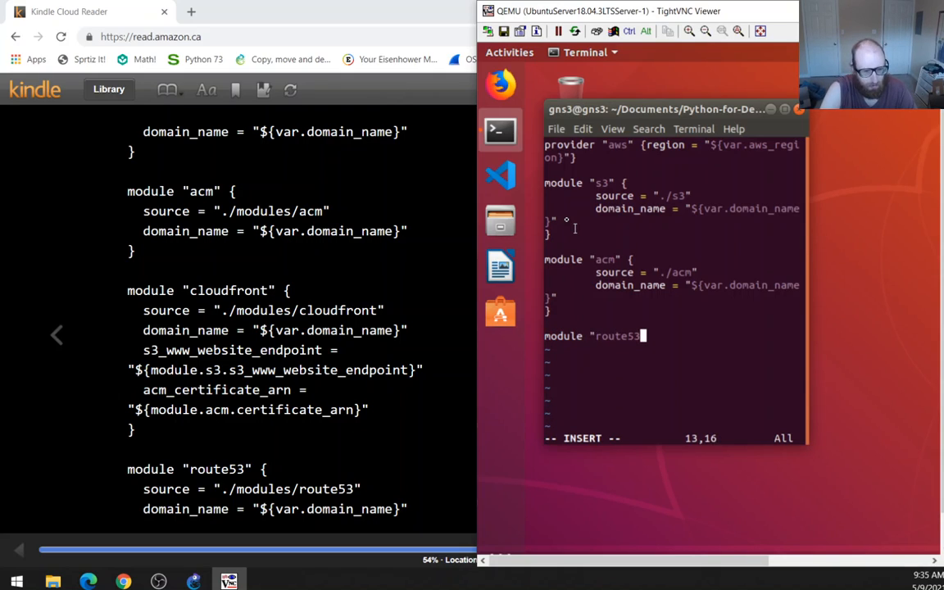
key(Return)
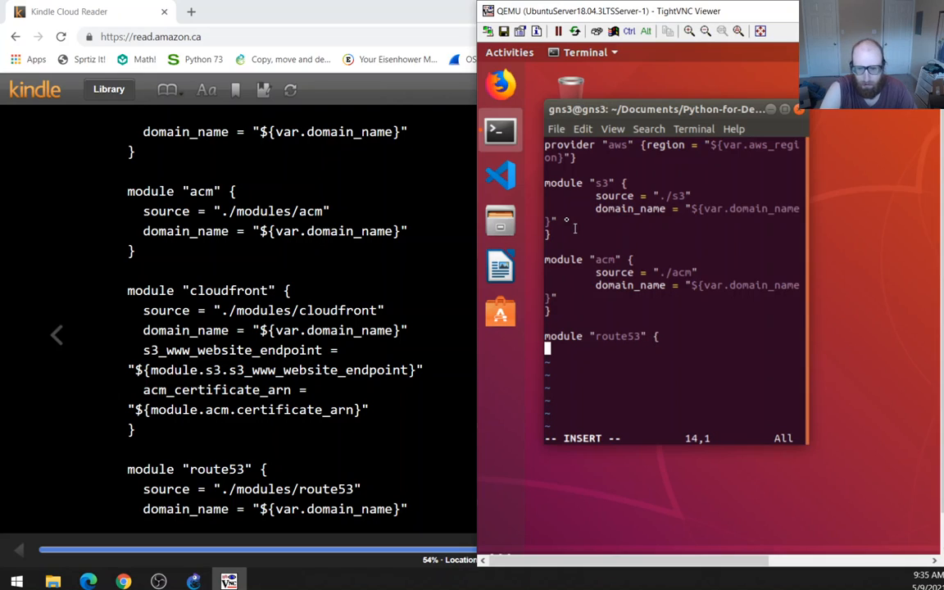
text(source = "./)
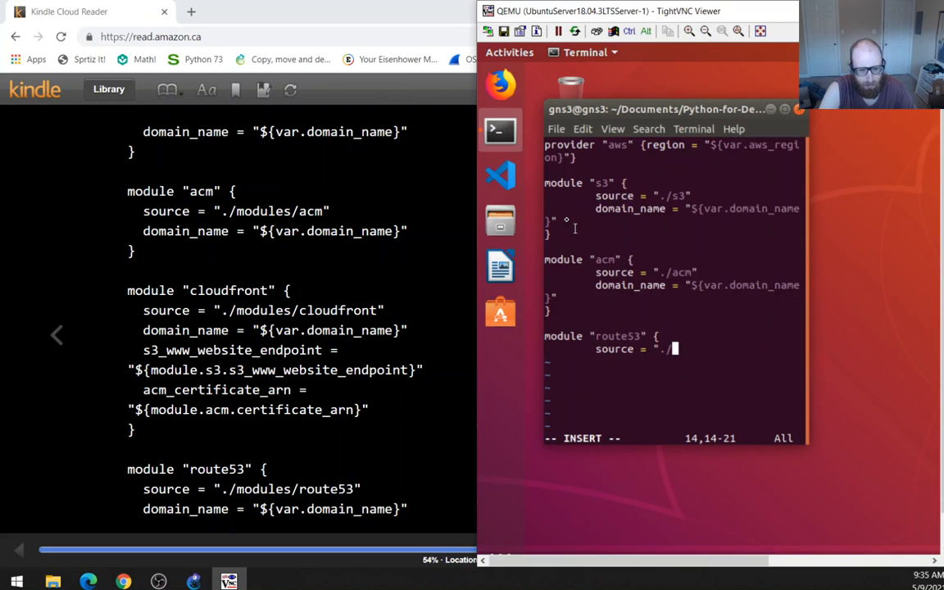
text(route5)
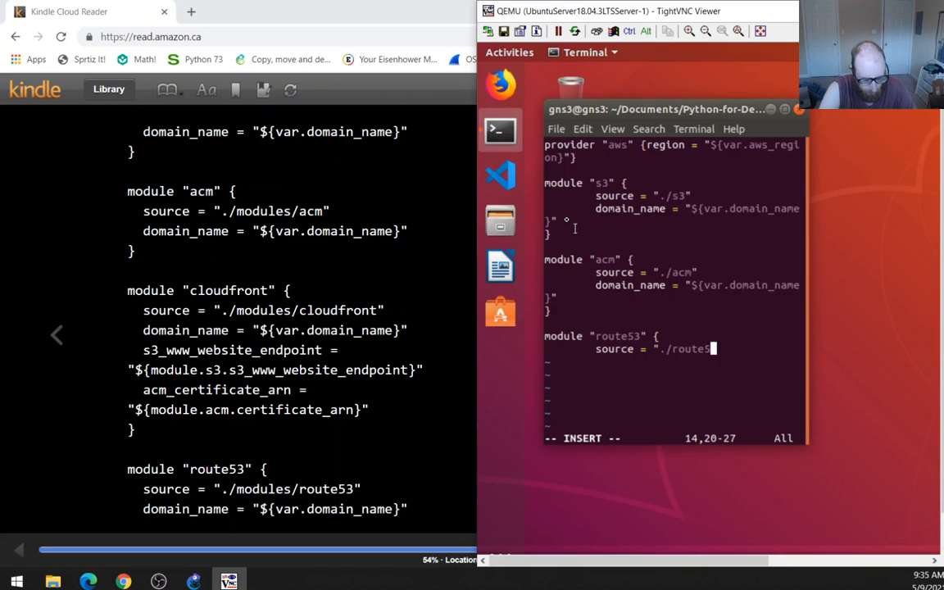
key(Return)
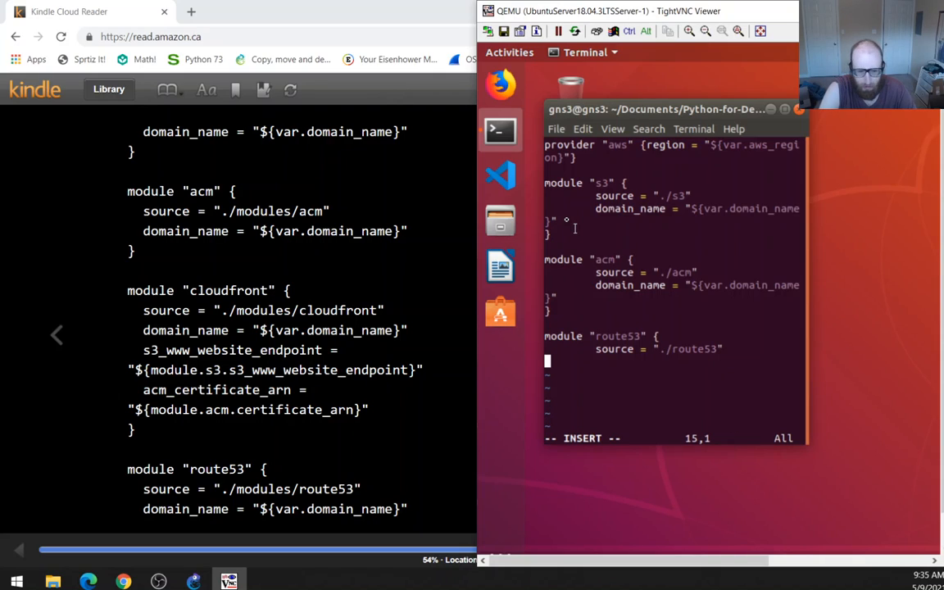
text(domain_name = "${var.)
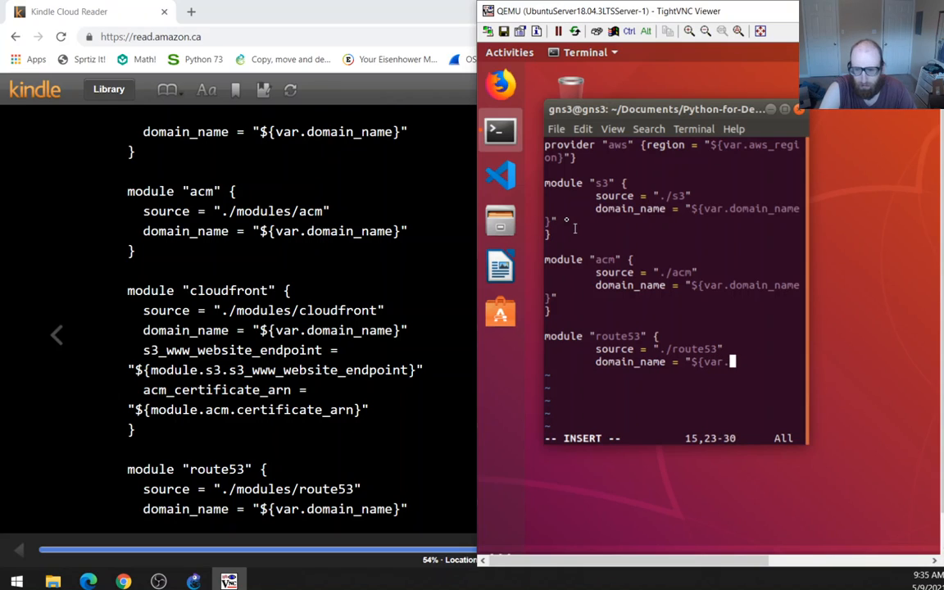
text(domain_name}")
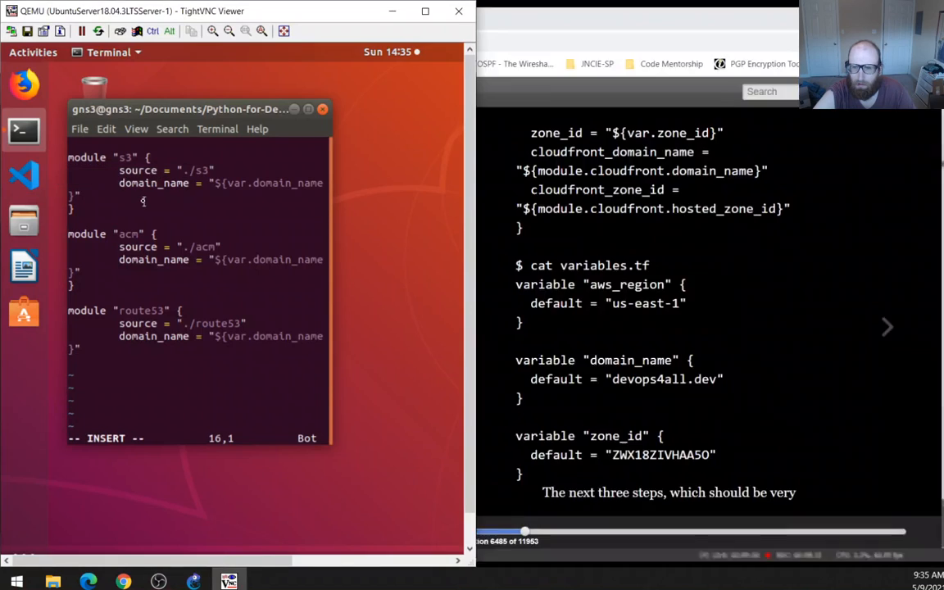
Add zone_id, cloudfront_domain_name and cloudfront_zone_id inputs, then save main.tf.
text(z)
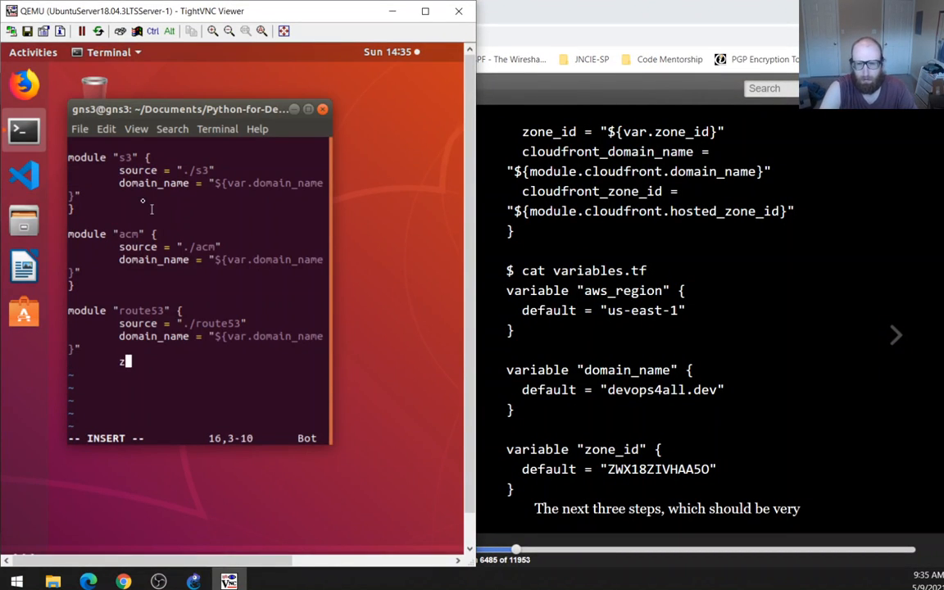
text(one_id = "$)
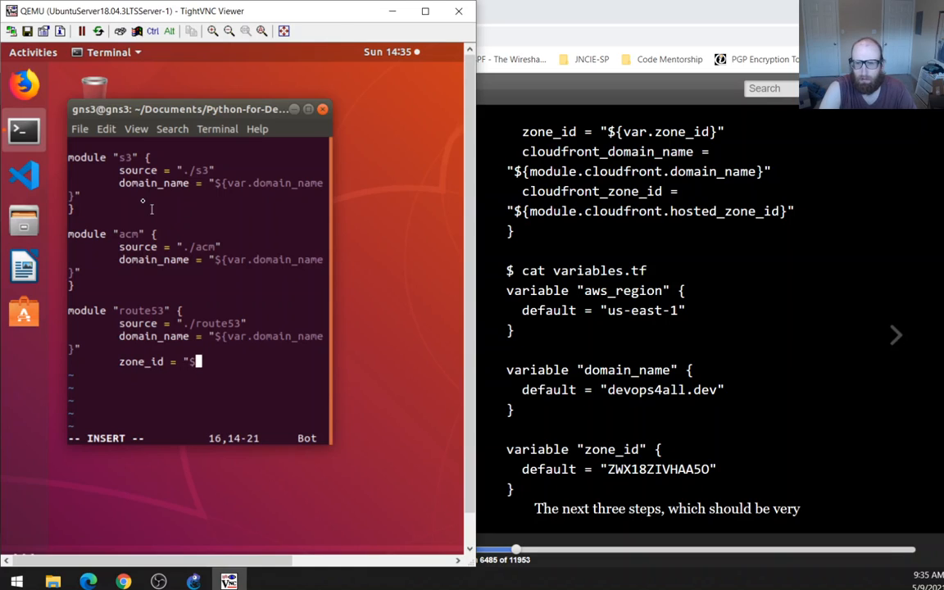
text({var.zone)
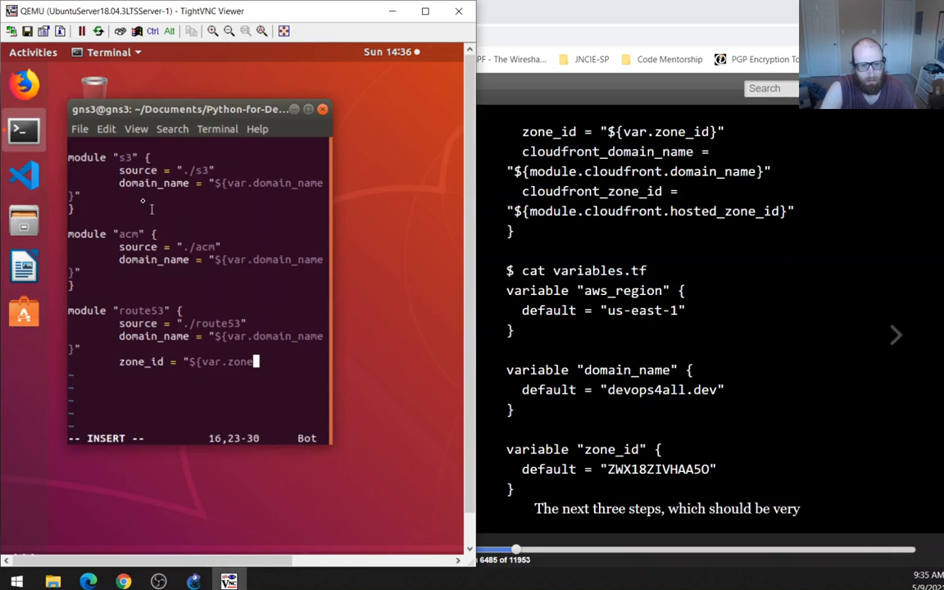
text(_id}")
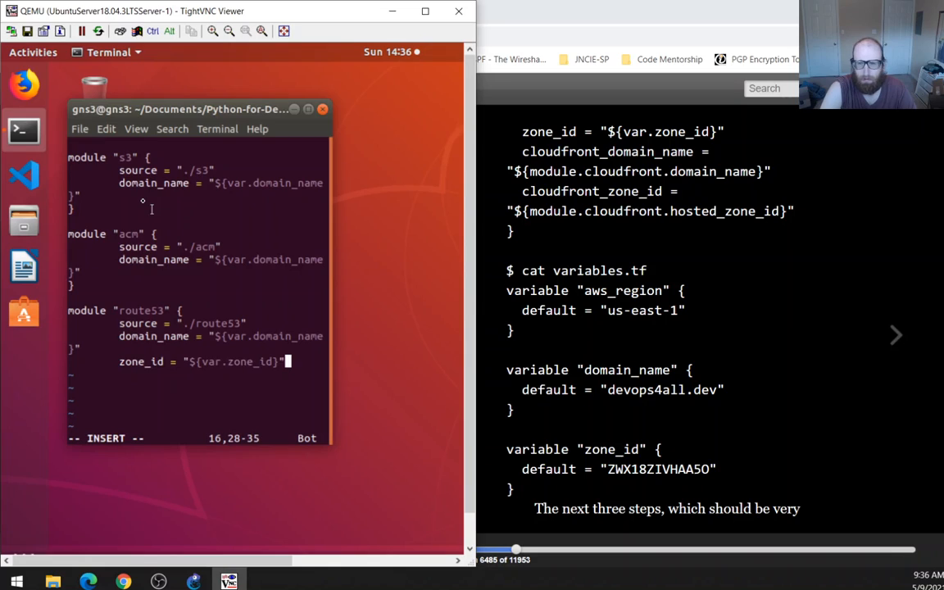
text(cloudfront_domain_name = "${module)
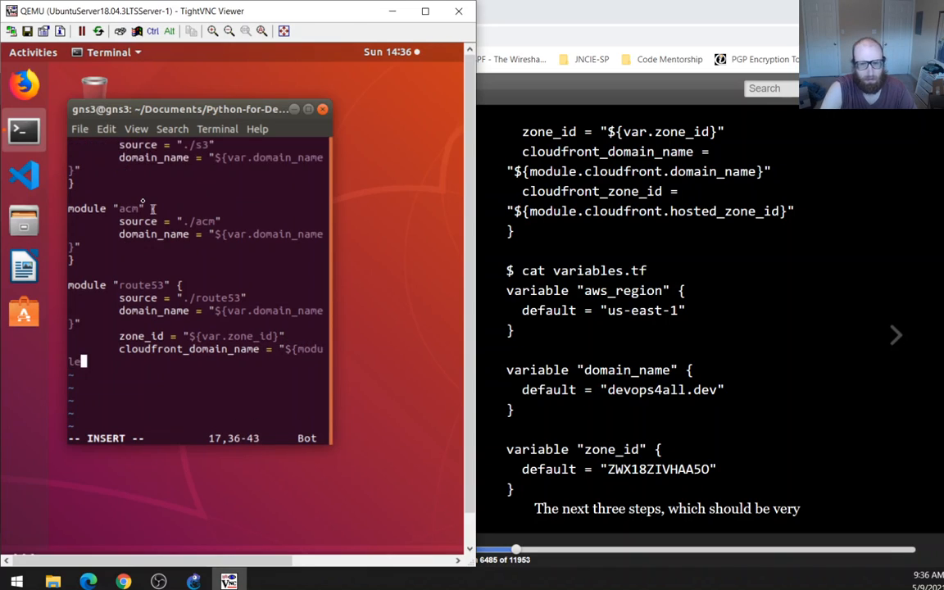
text(cloudfront)
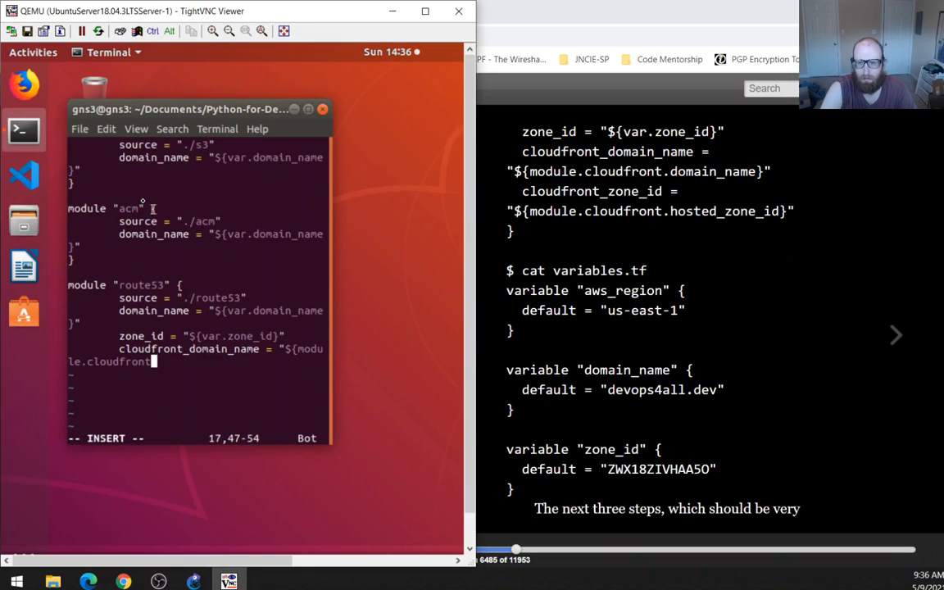
text(domain_n)
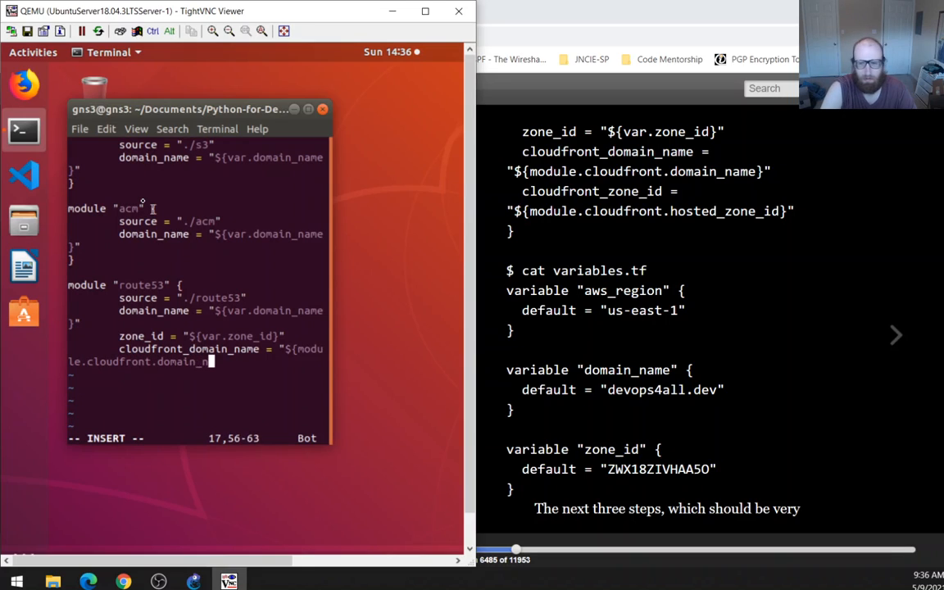
text(ame})
text(cloudfront_)
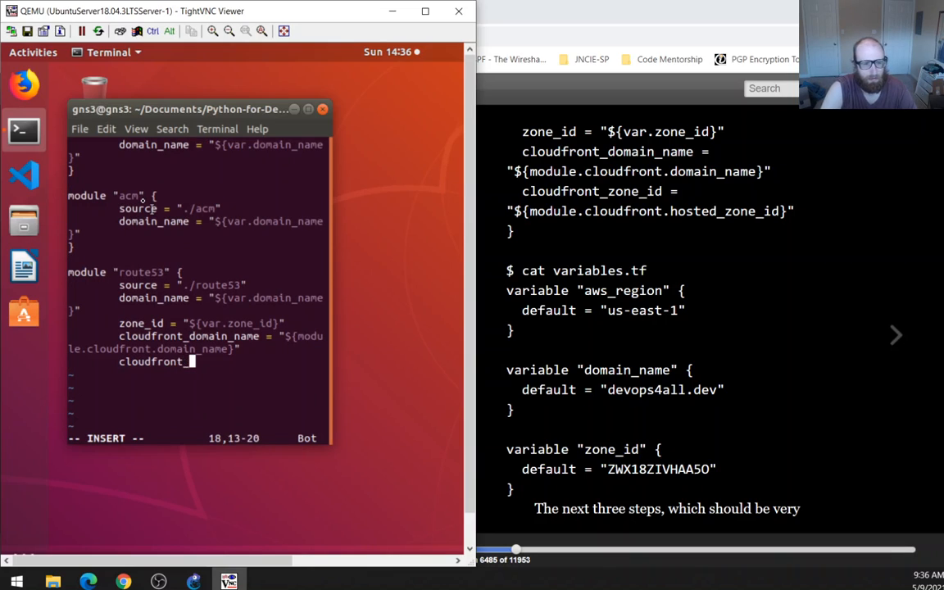
text(zone_id = "${module.cloudfront.hosted_zone_id)
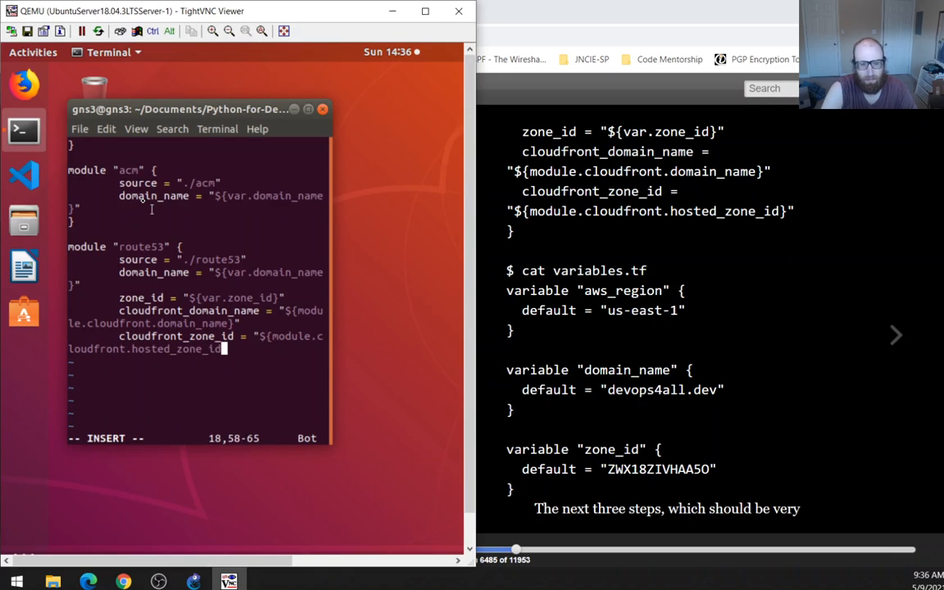
text(")
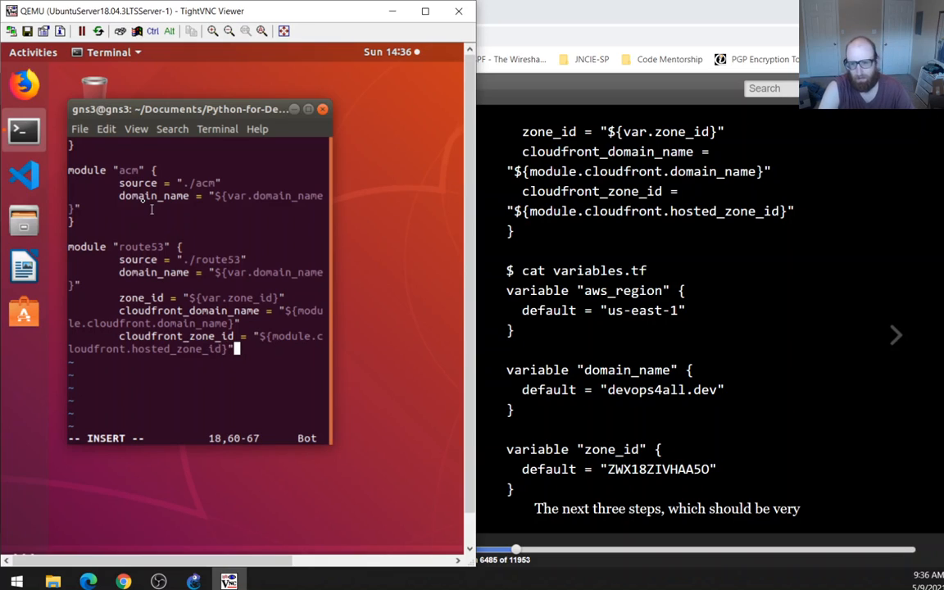
key(Escape)
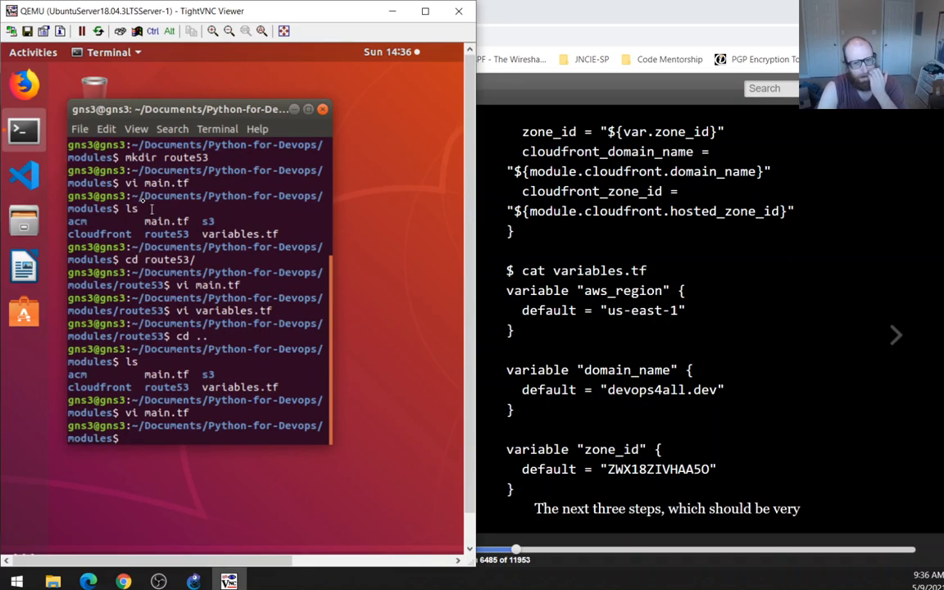
At the modules prompt, type 'vi main.tf', then begin a vi command for variables.tf.
text(vi main.tf)
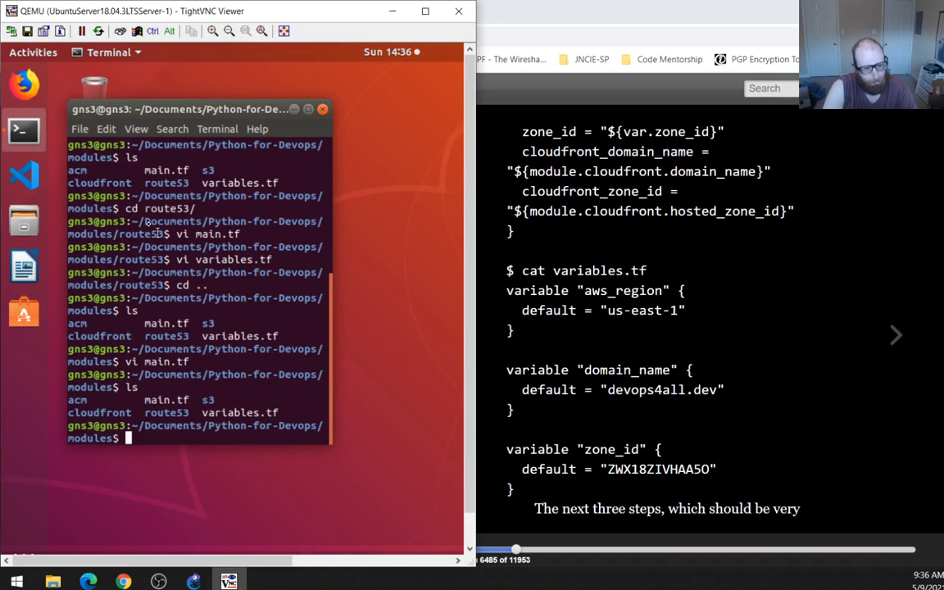
text(vi v)
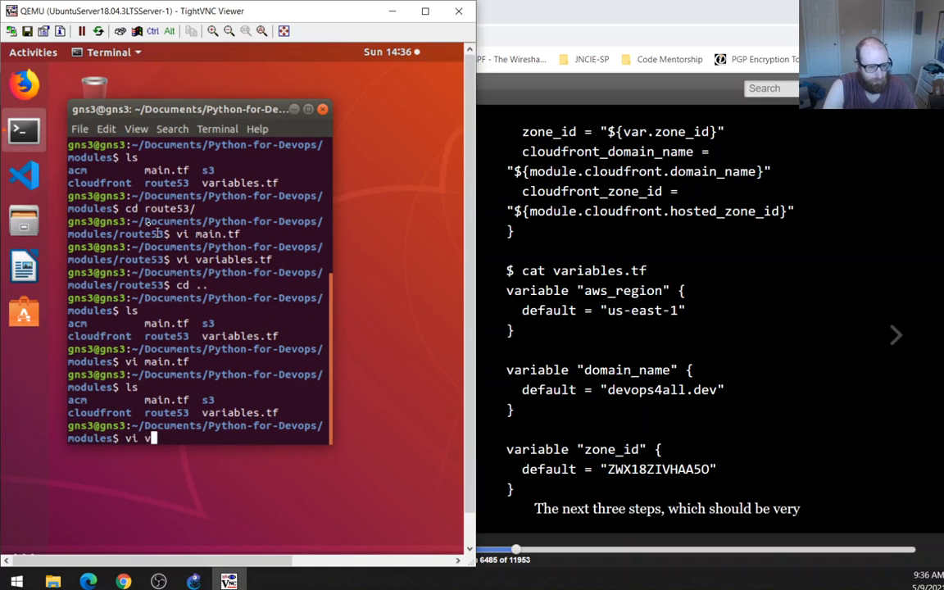
Open variables.tf in vi and start a new line below the domain_name variable.
key(Return)
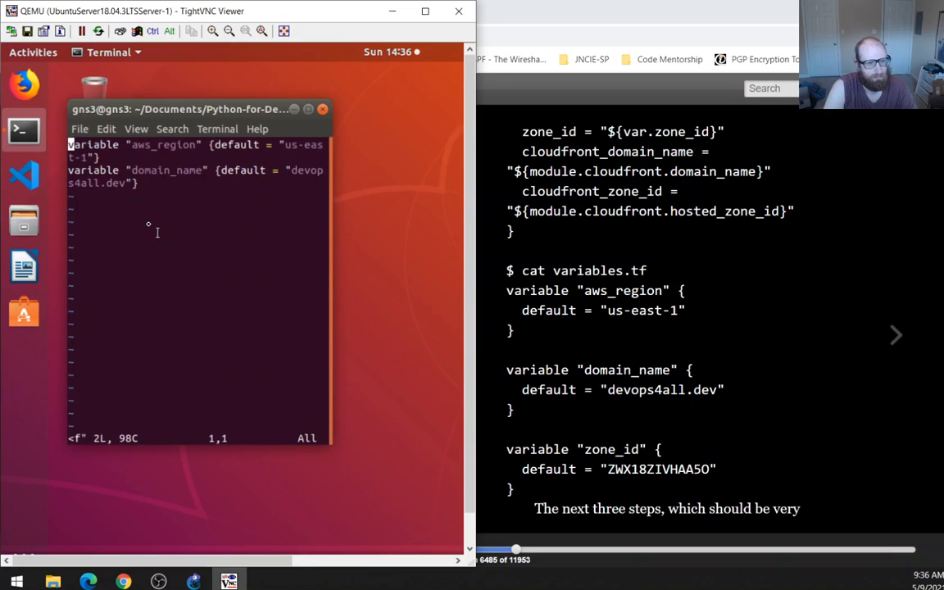
key(i)
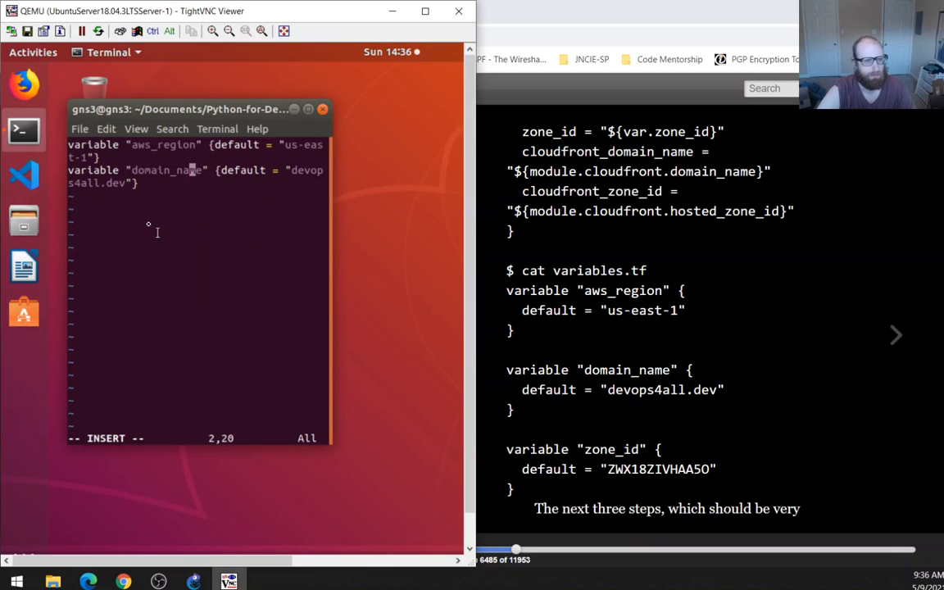
key(Left)
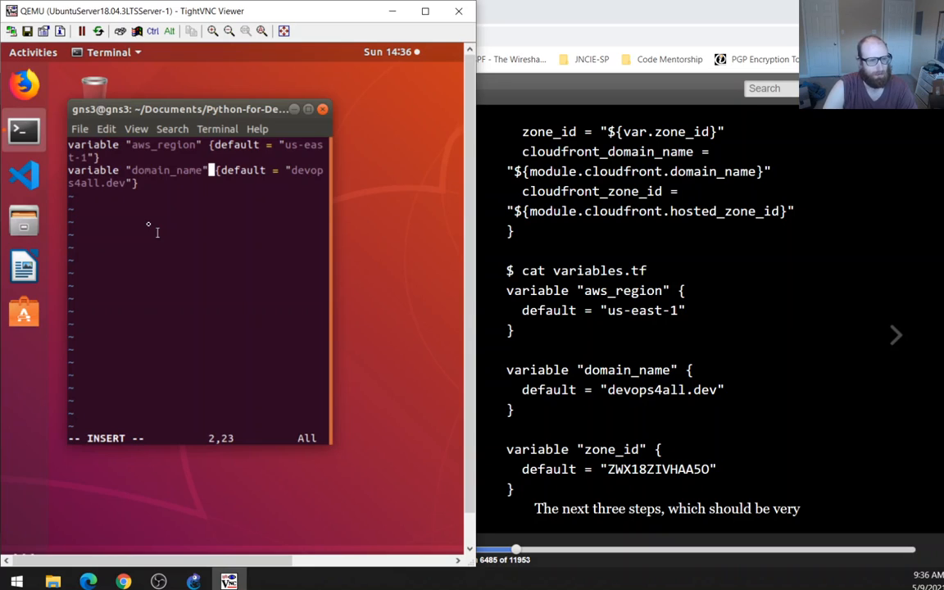
key(Return)
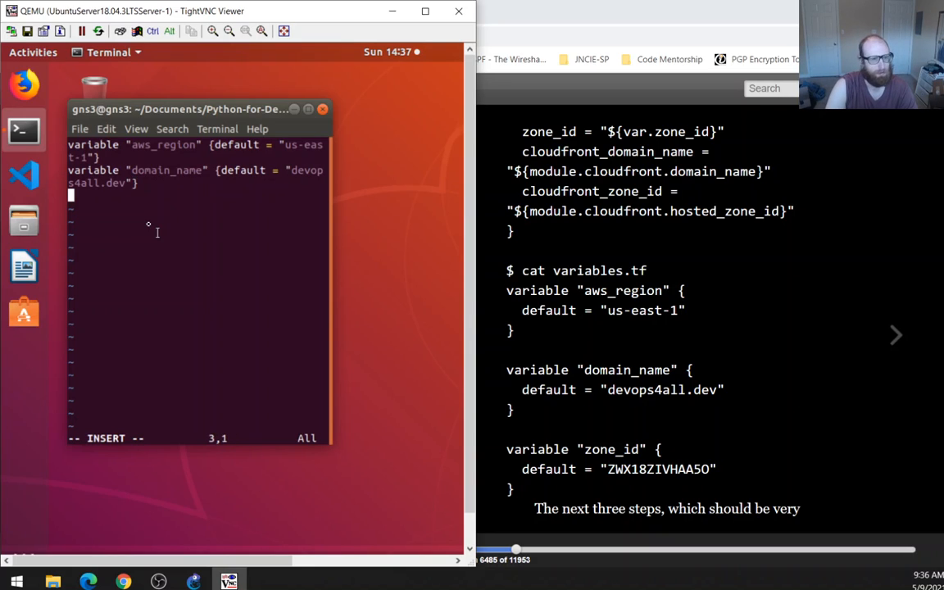
Add variable "zone_id" with default "ZWX18ZIVHAA5O" and save the file.
text(variable "zone)
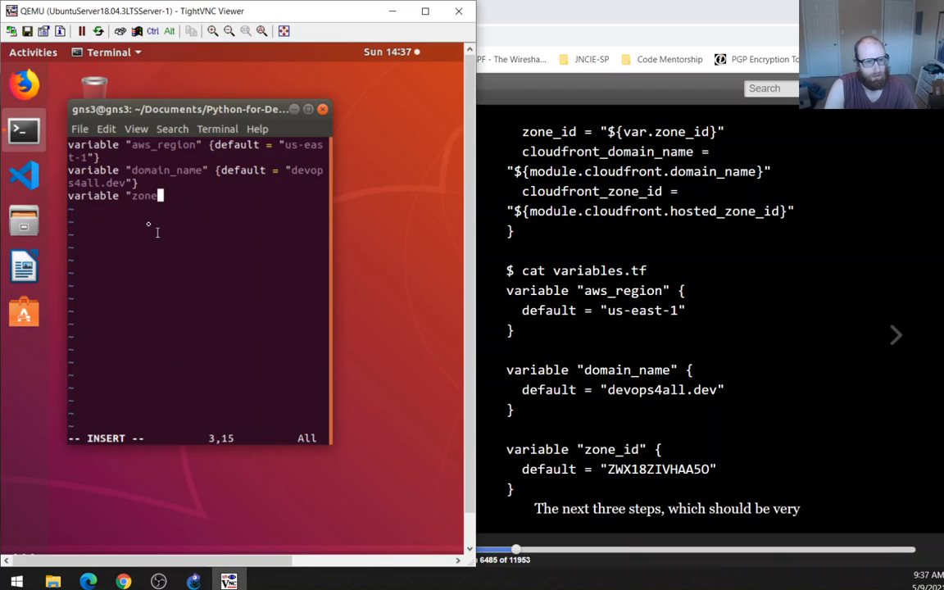
text(_id" {)
text(default = ")
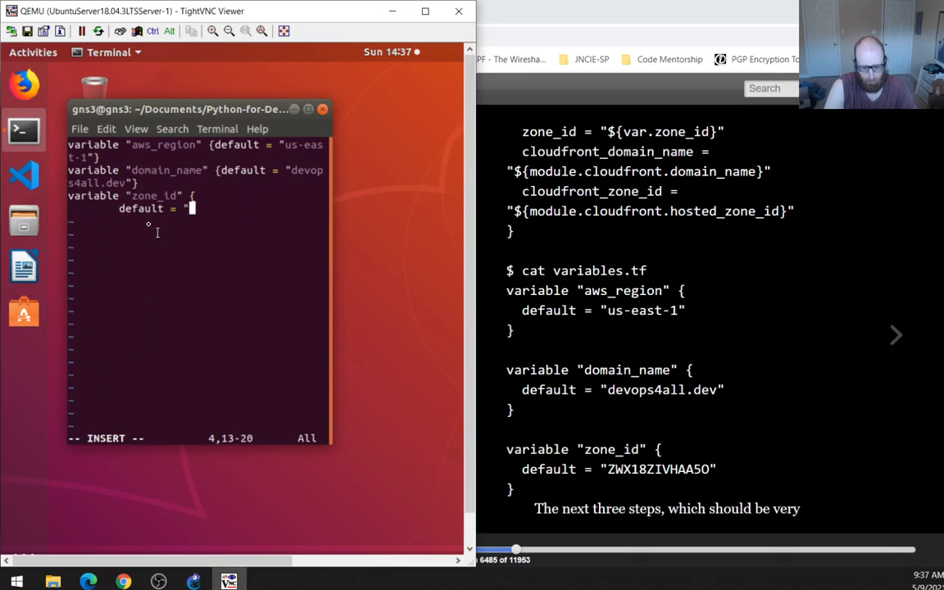
text(Zw)
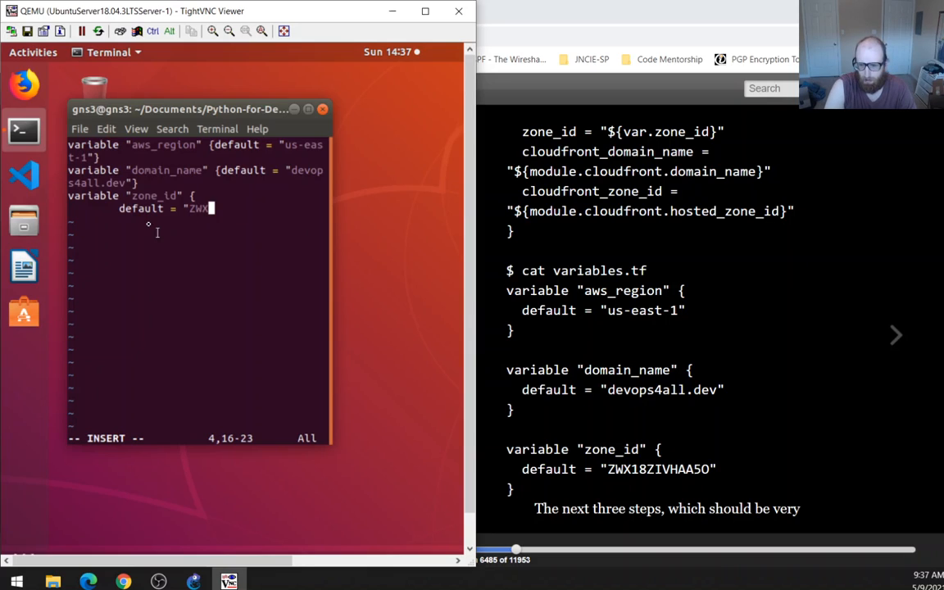
text(18)
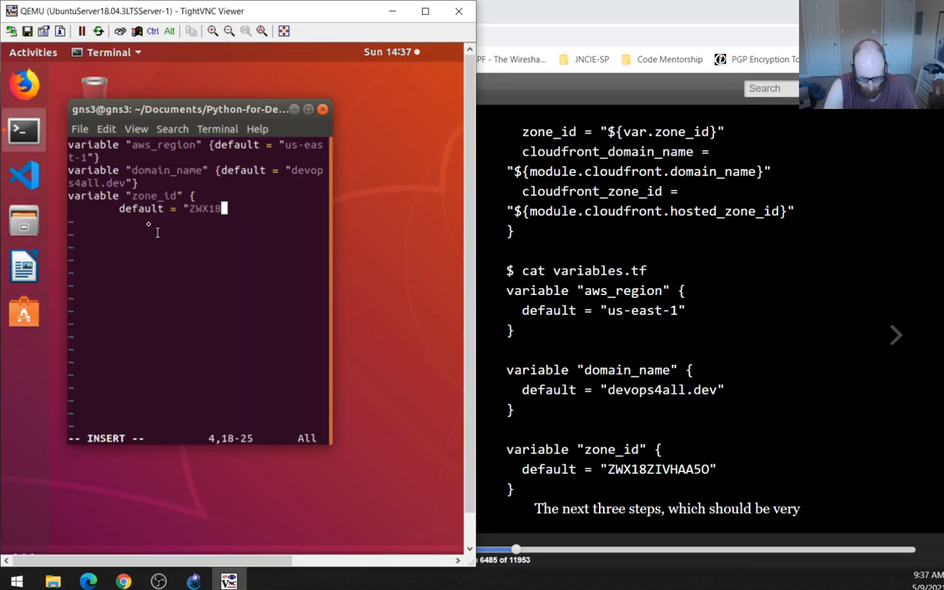
text(ZI)
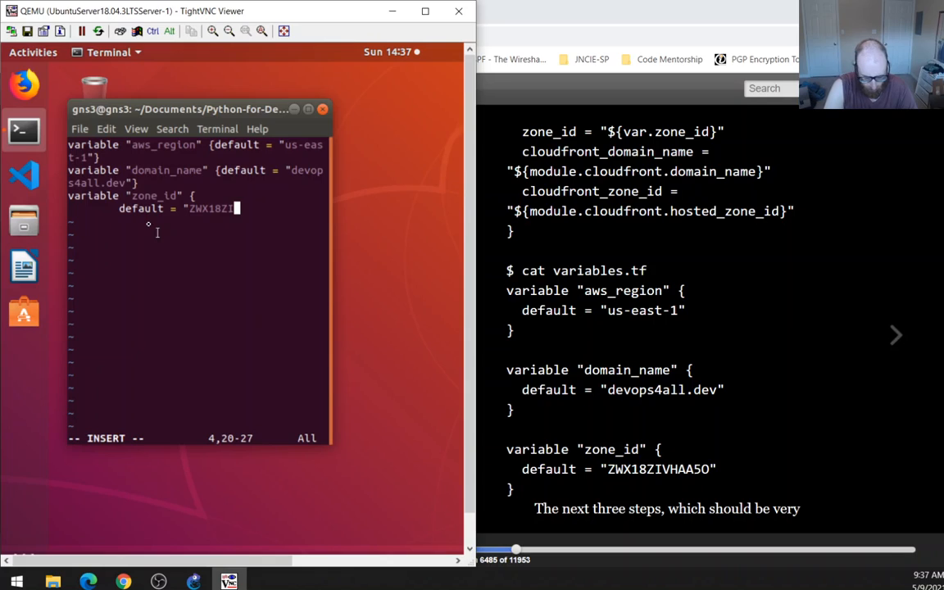
text(V)
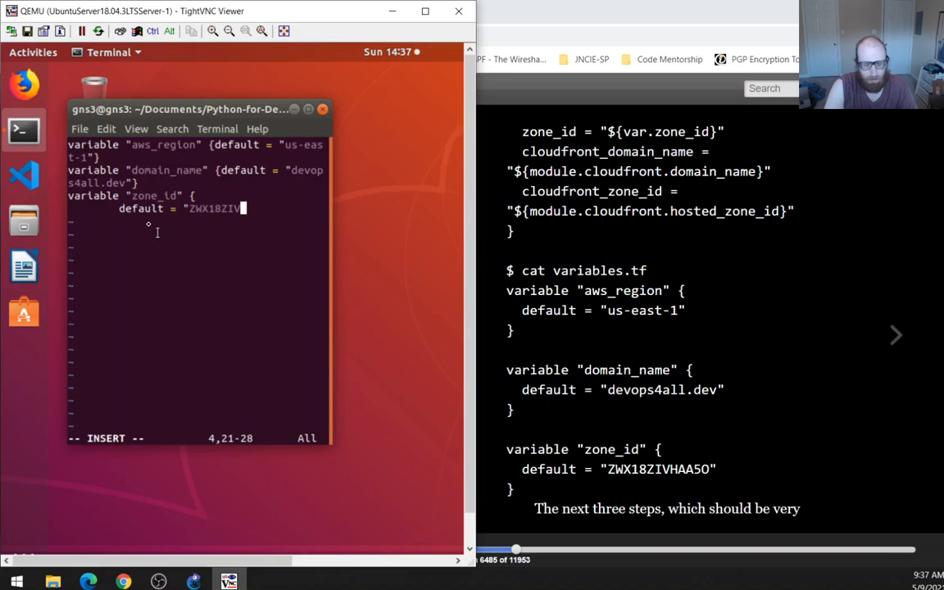
text(HA)
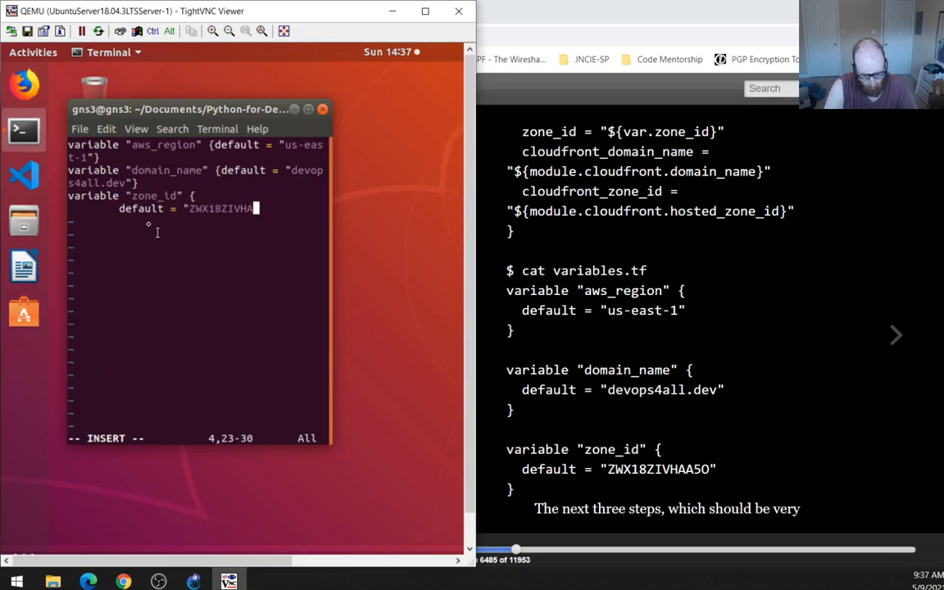
text(A5O")
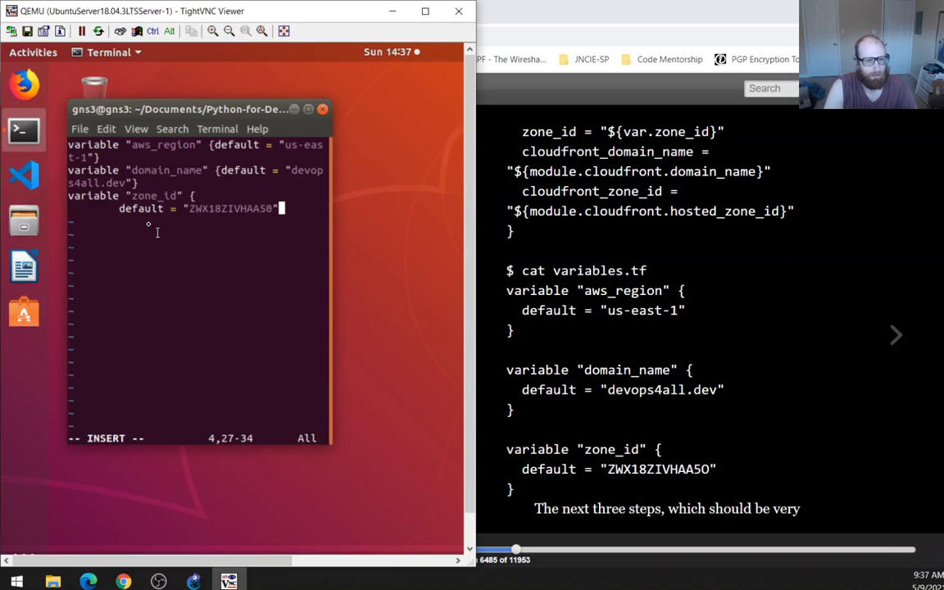
key(Return)
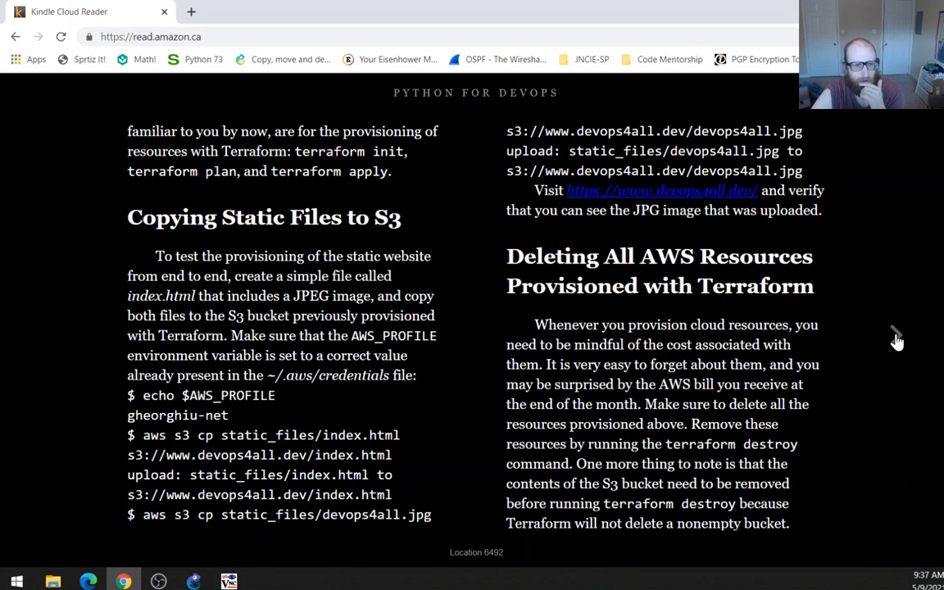
mouse_move(262, 179)
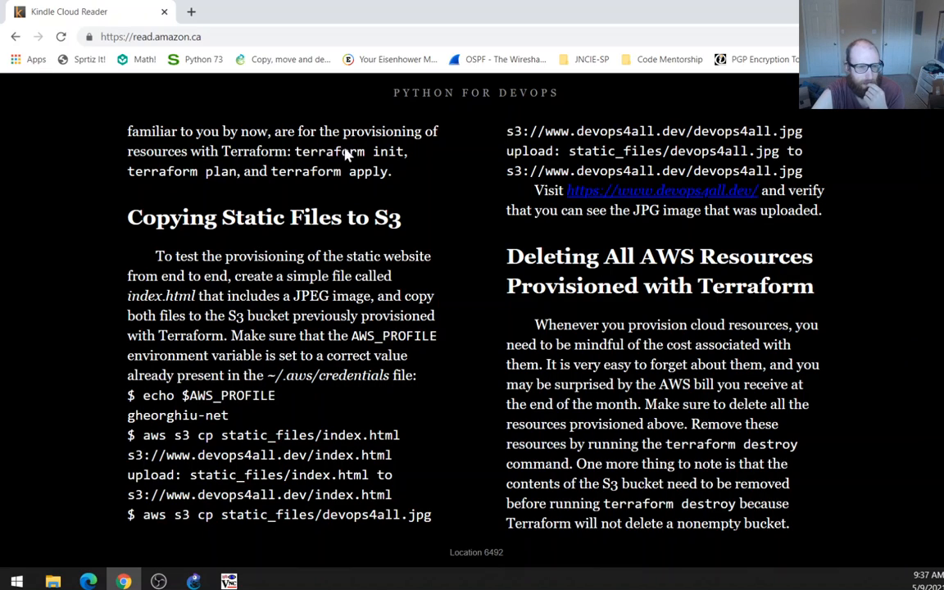
mouse_move(266, 504)
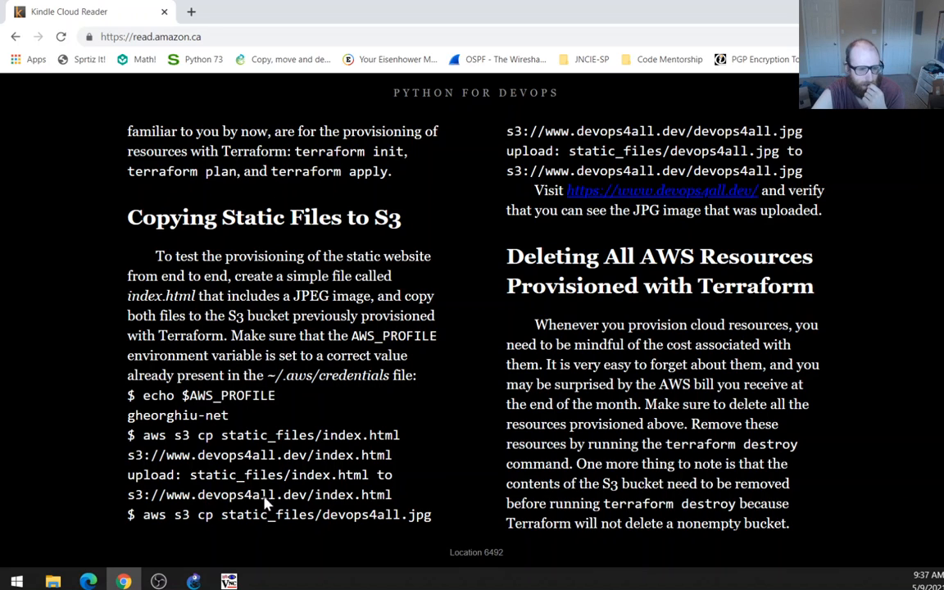
Restore the TightVNC VM window beside the book's Copying Static Files to S3 page.
click(228, 581)
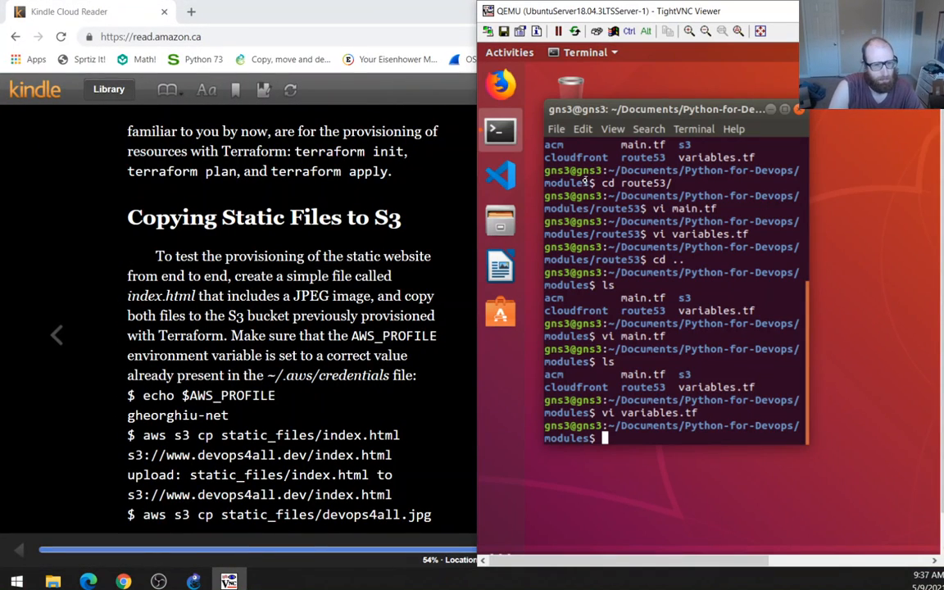
Run 'terraform init' in the modules folder, correcting a typo in the command first.
text(terrafor ini)
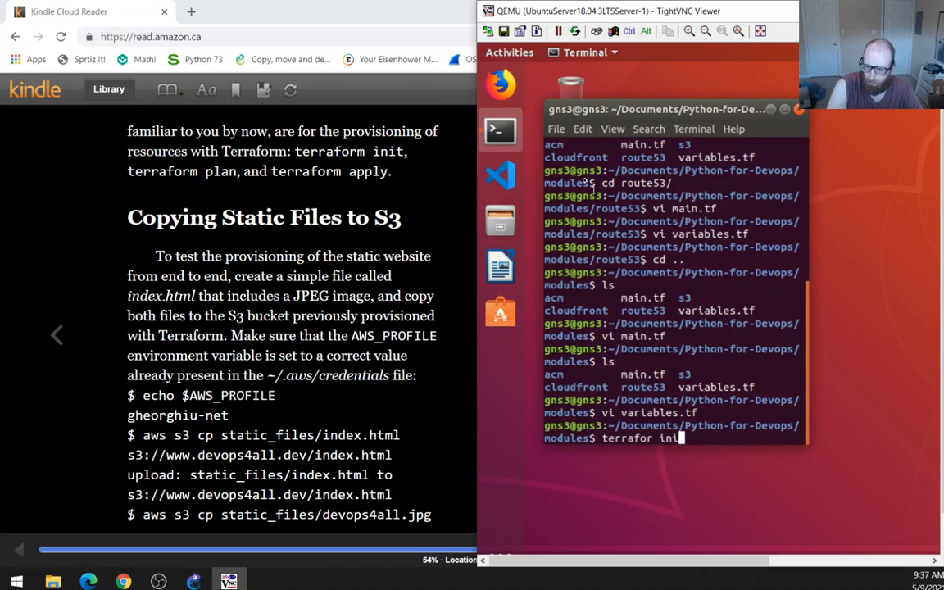
text(a)
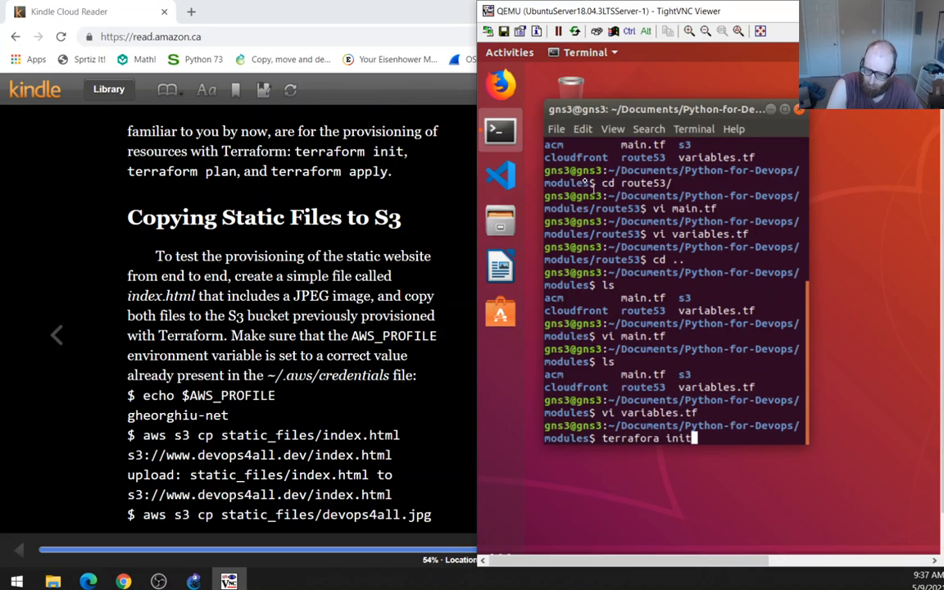
key(BackSpace)
text(m)
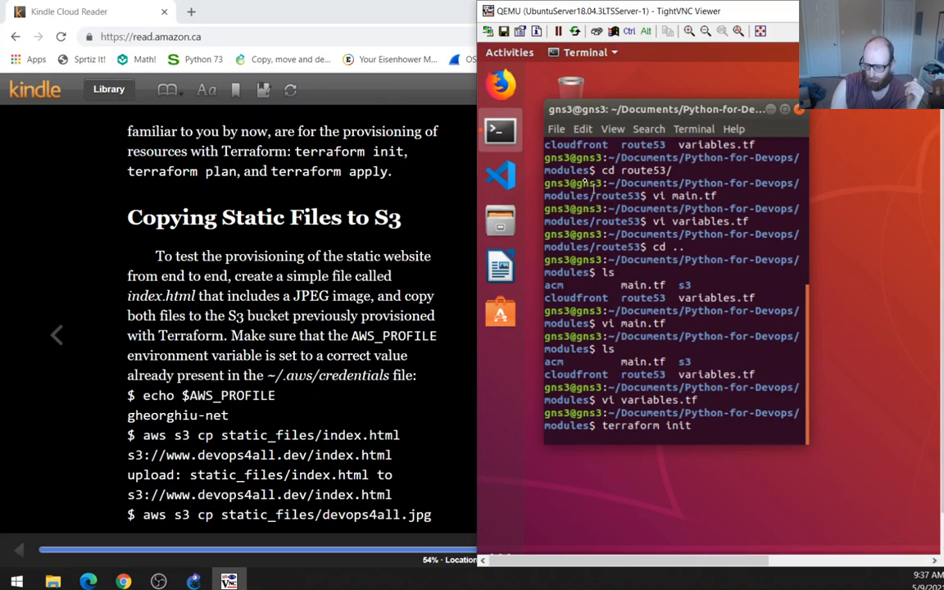
key(Return)
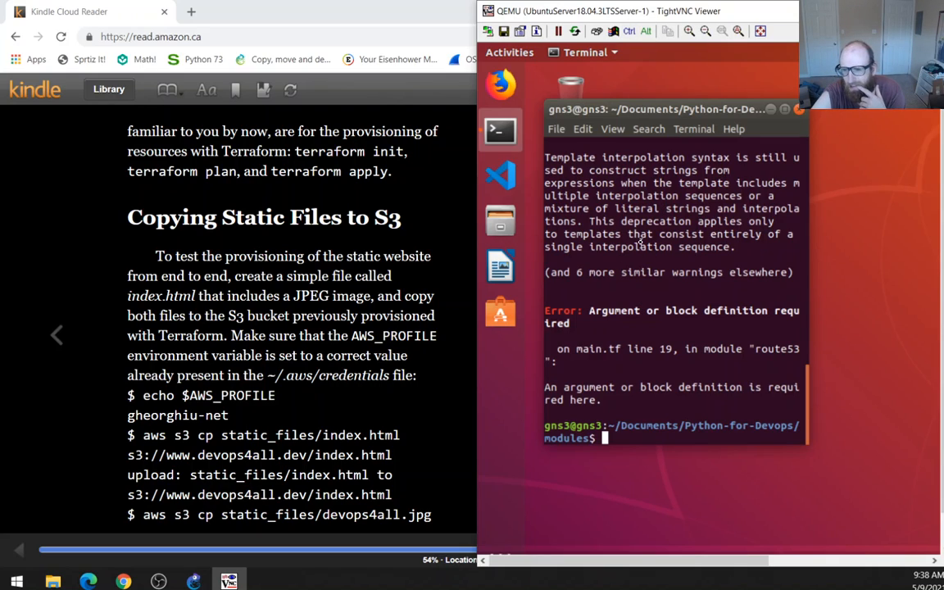
Scroll through the terraform init output to read the deprecation warnings and main.tf line 19 error.
scroll(up, 3)
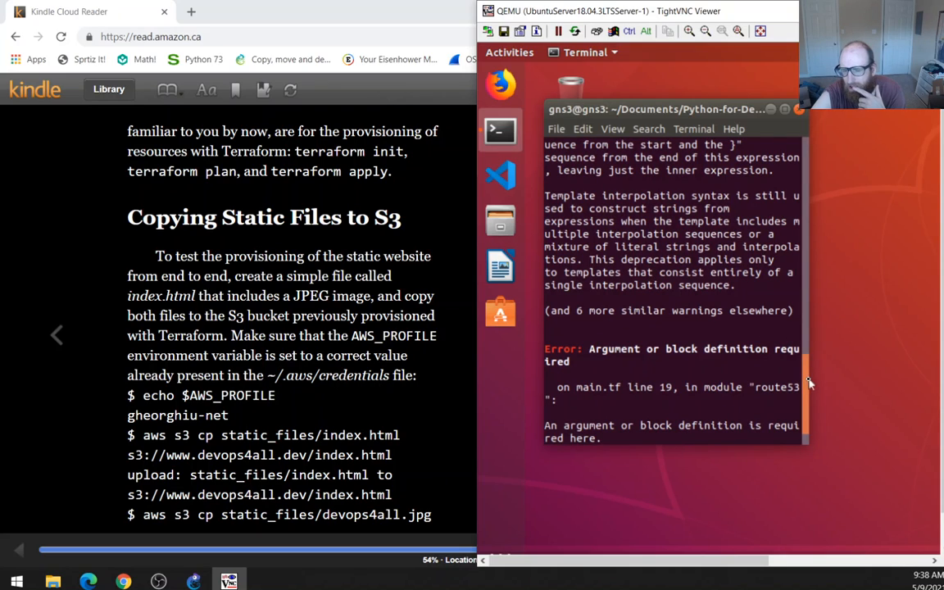
scroll(up, 3)
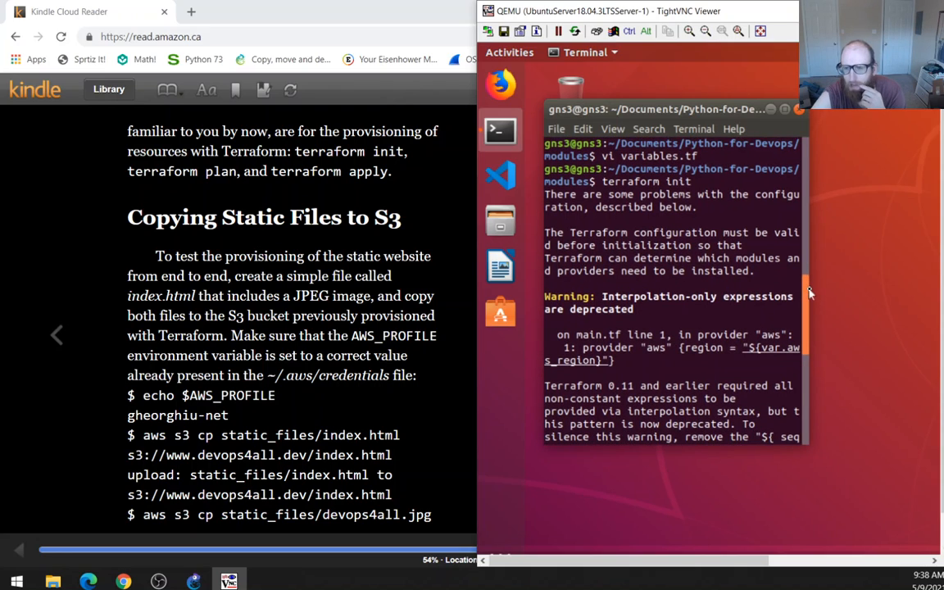
scroll(down, 3)
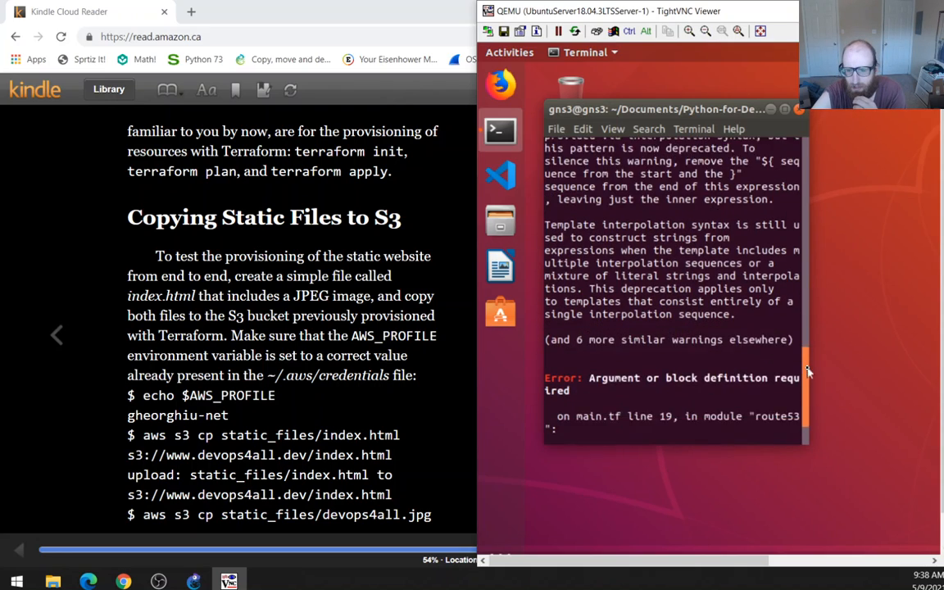
scroll(down, 3)
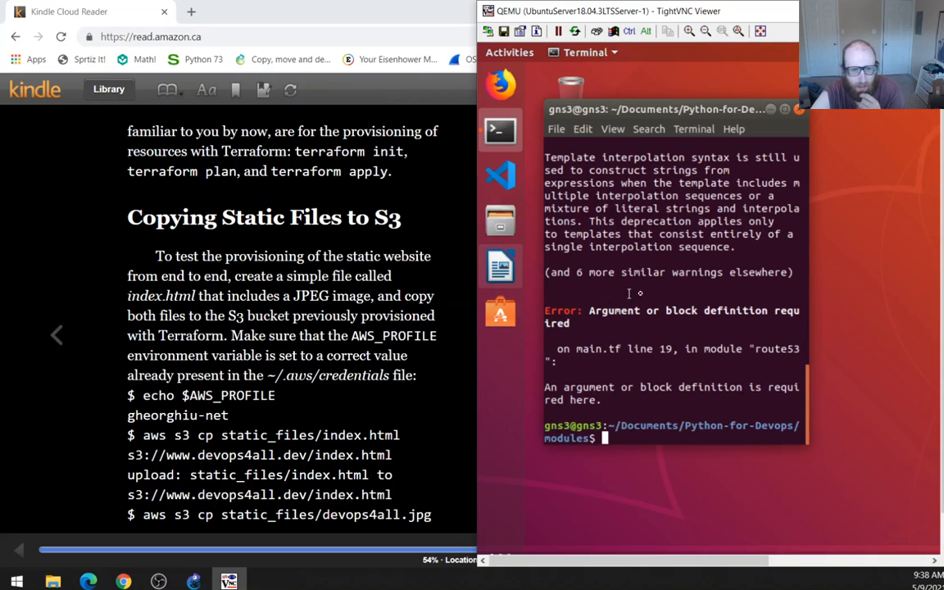
text(terraform)
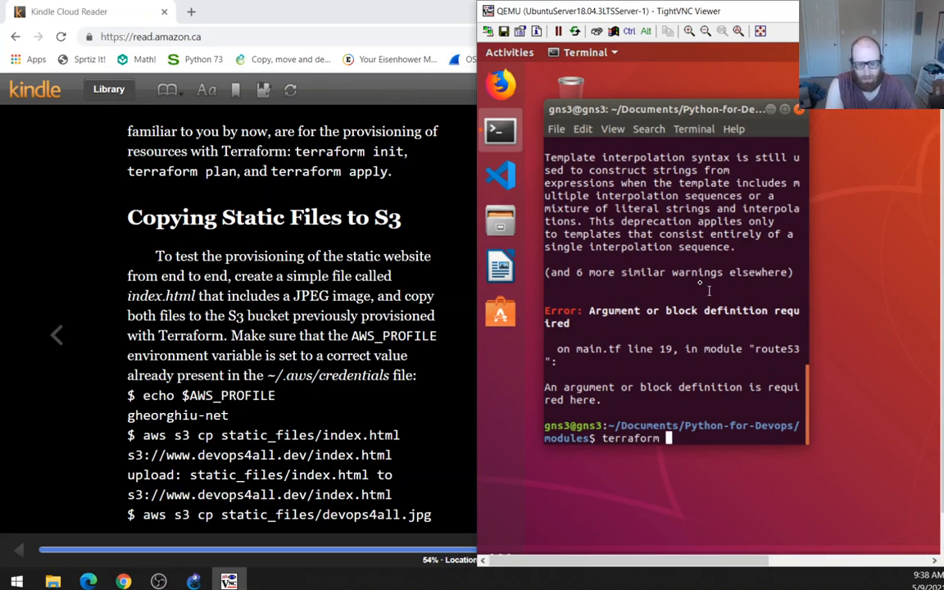
key(Return)
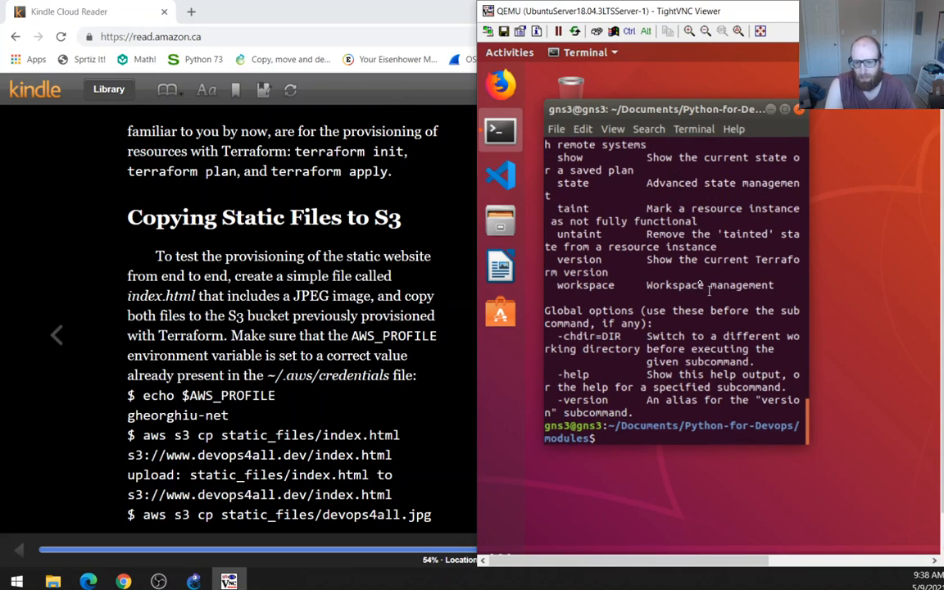
text(terraform plainqq)
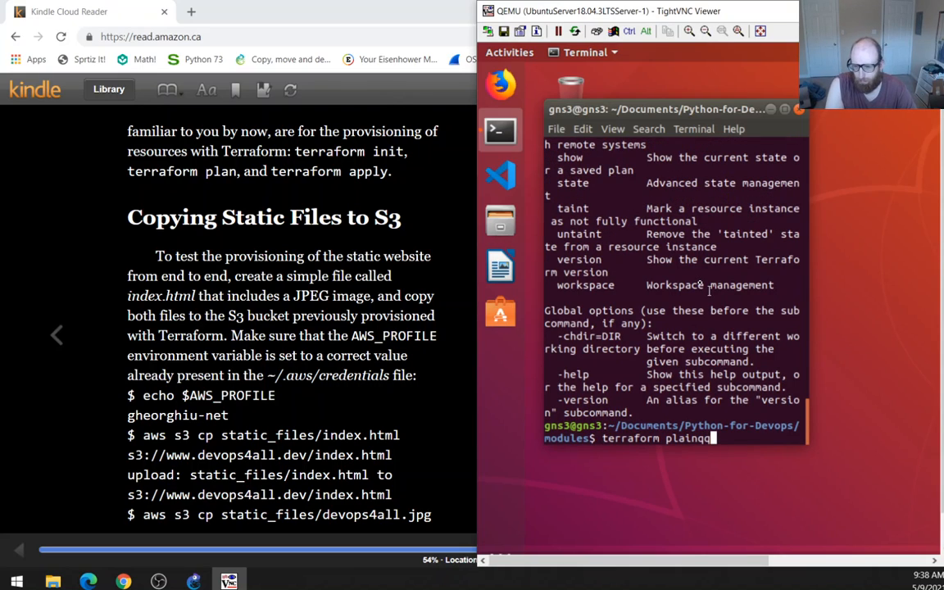
key(Return)
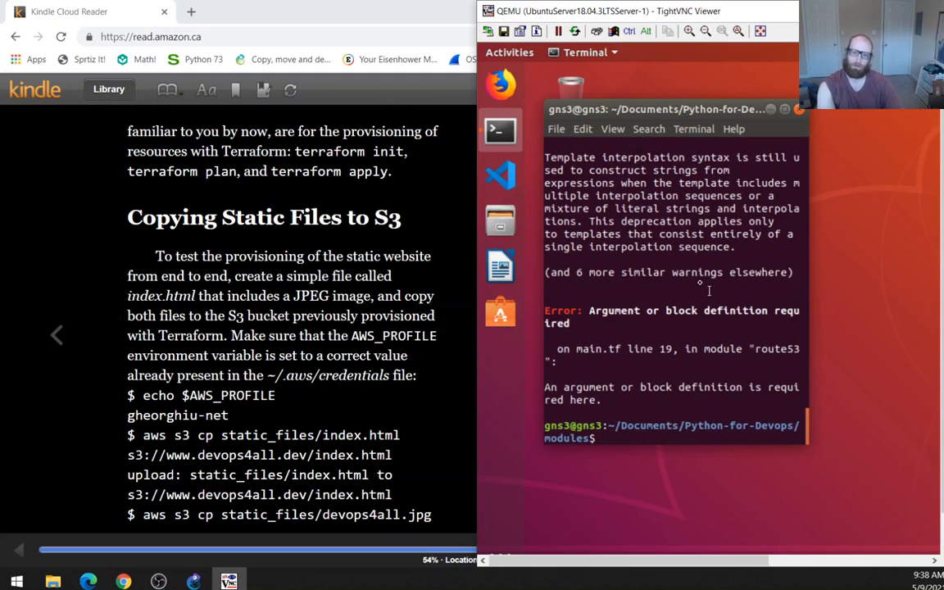
text(te)
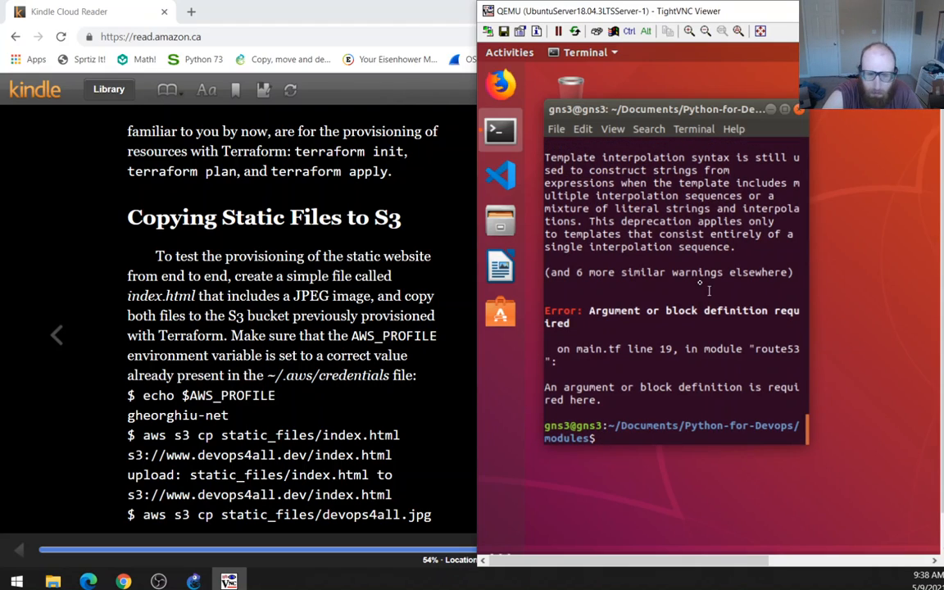
mouse_move(500, 174)
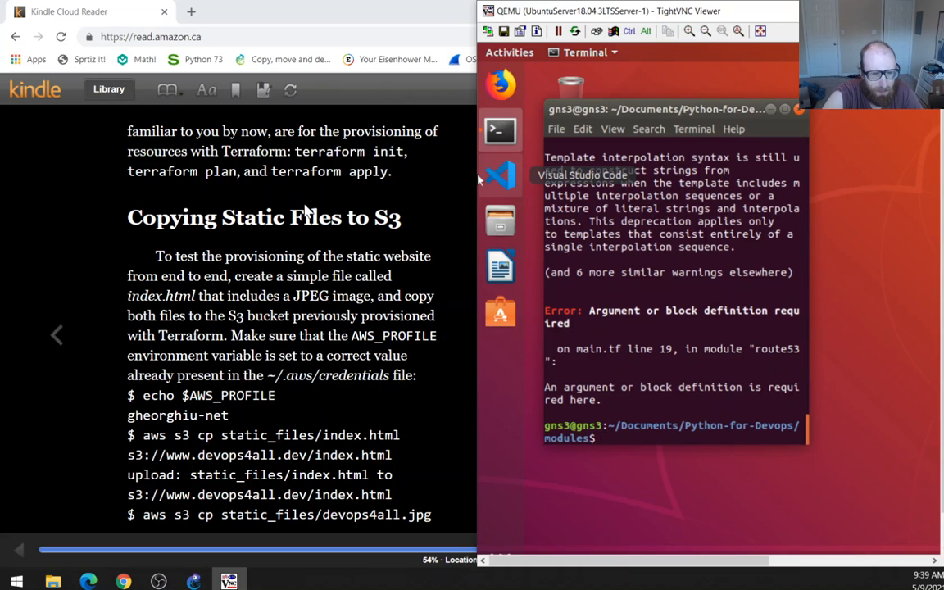
Maximize the Chrome Kindle window and turn to the next page of the book.
double_click(315, 217)
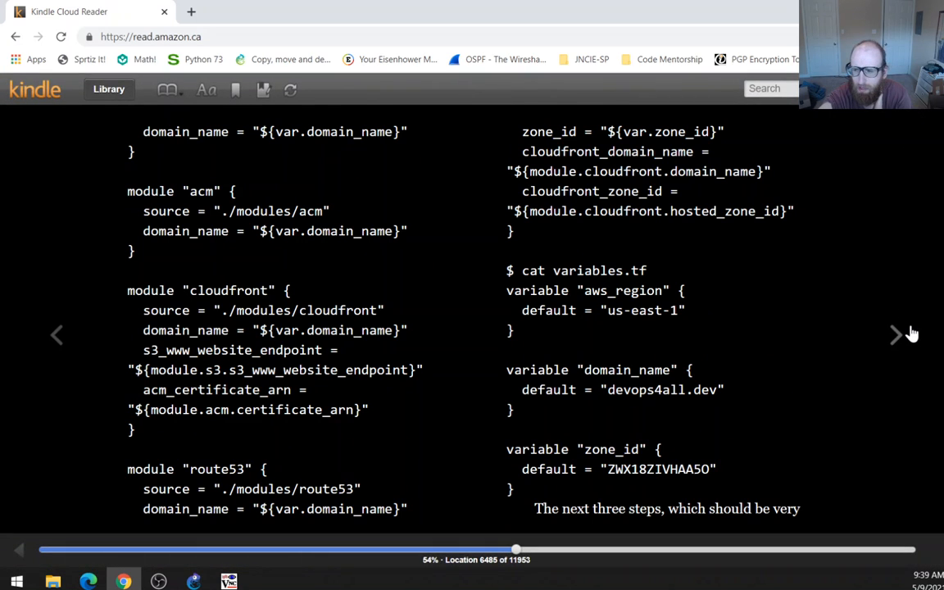
click(895, 334)
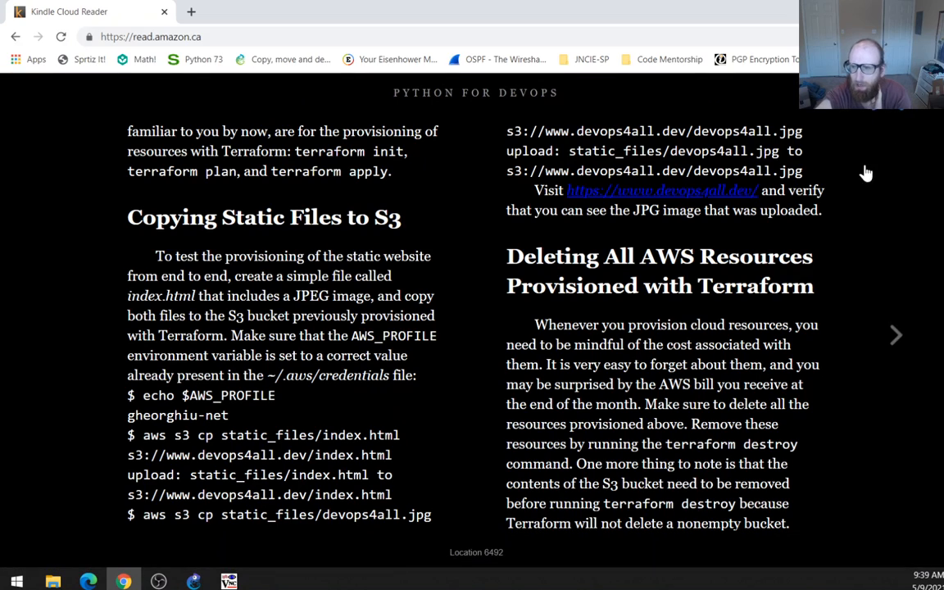
mouse_move(852, 212)
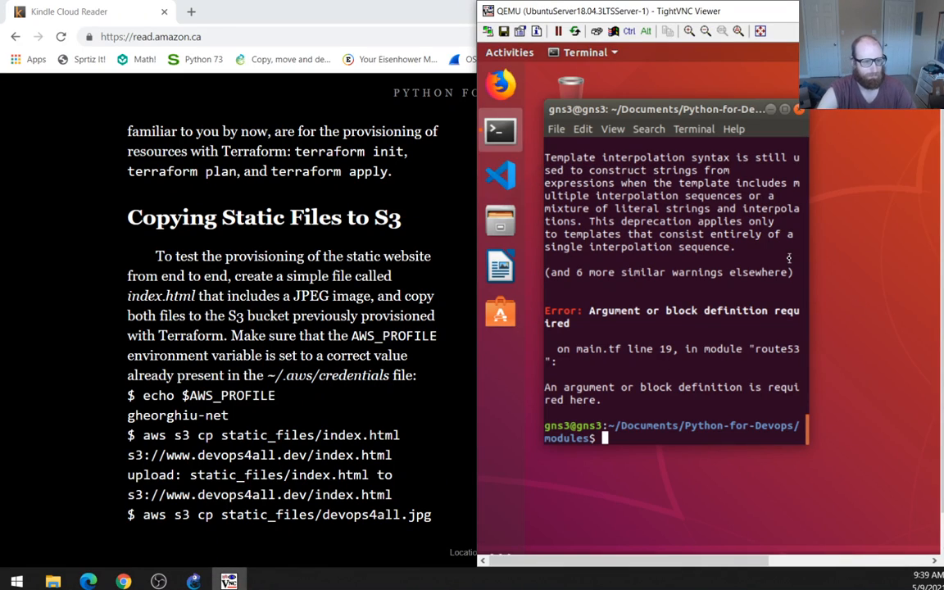
Enter 'echo $aws' in the terminal, removing the extra dollar sign.
text(c)
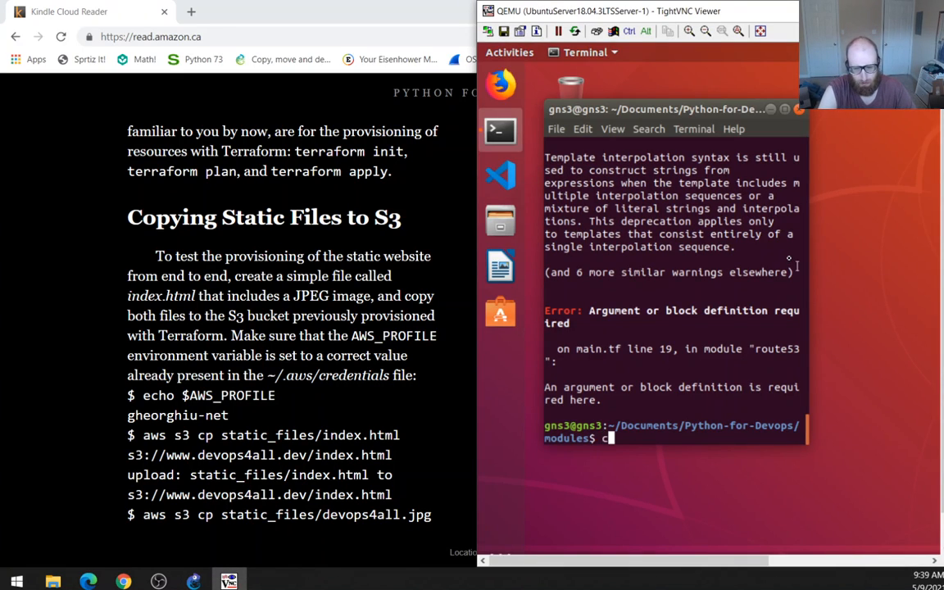
text(echo $)
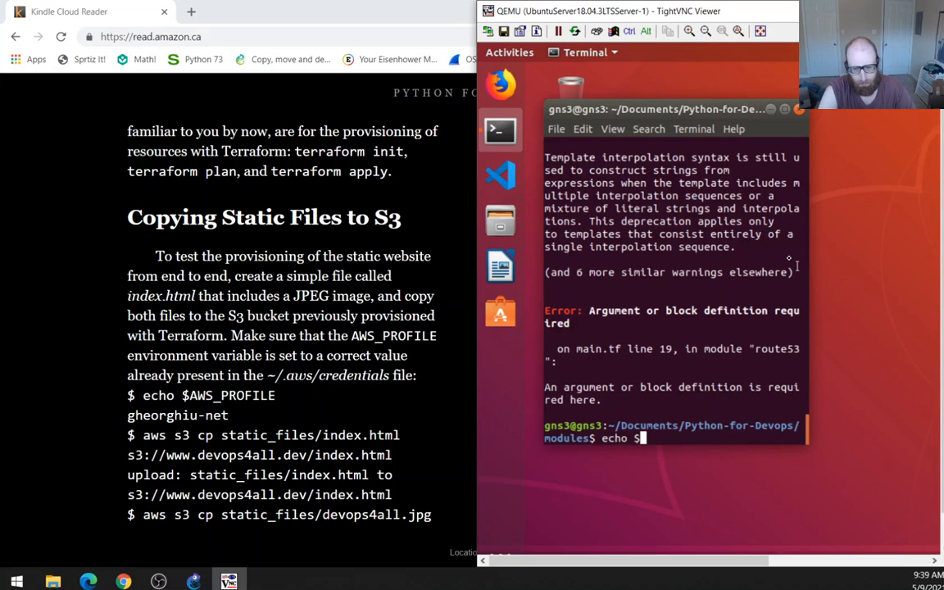
key(Backspace)
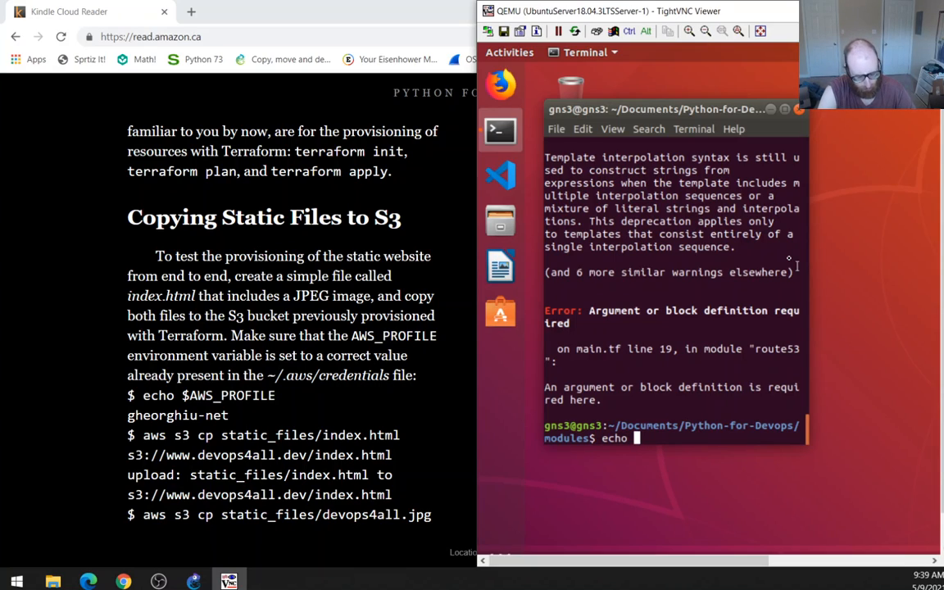
text($)
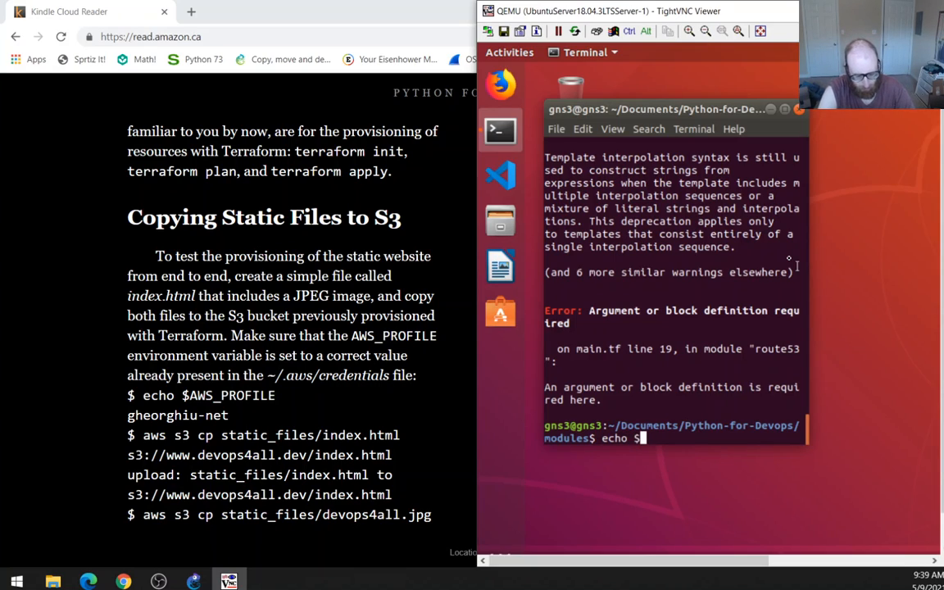
text(aws)
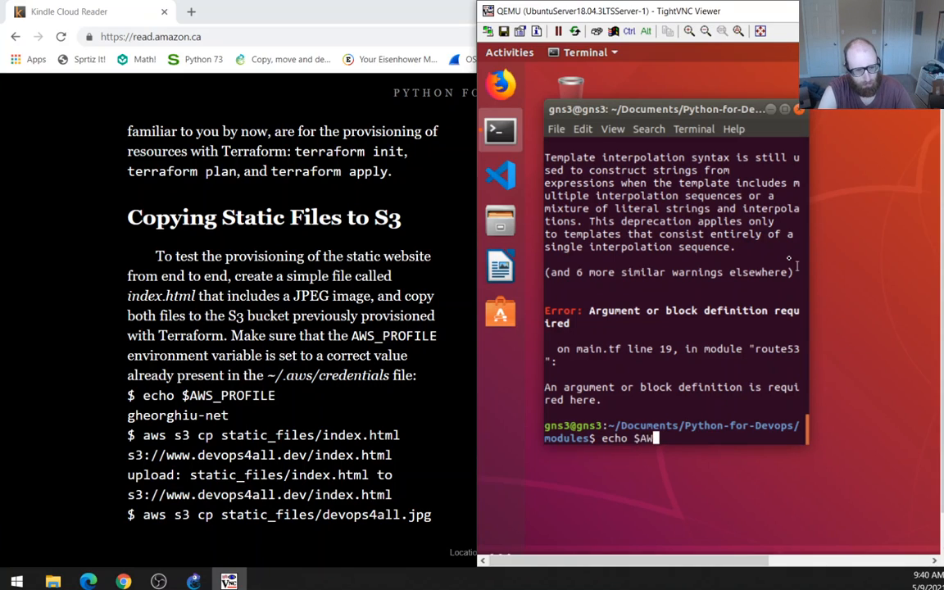
key(Return)
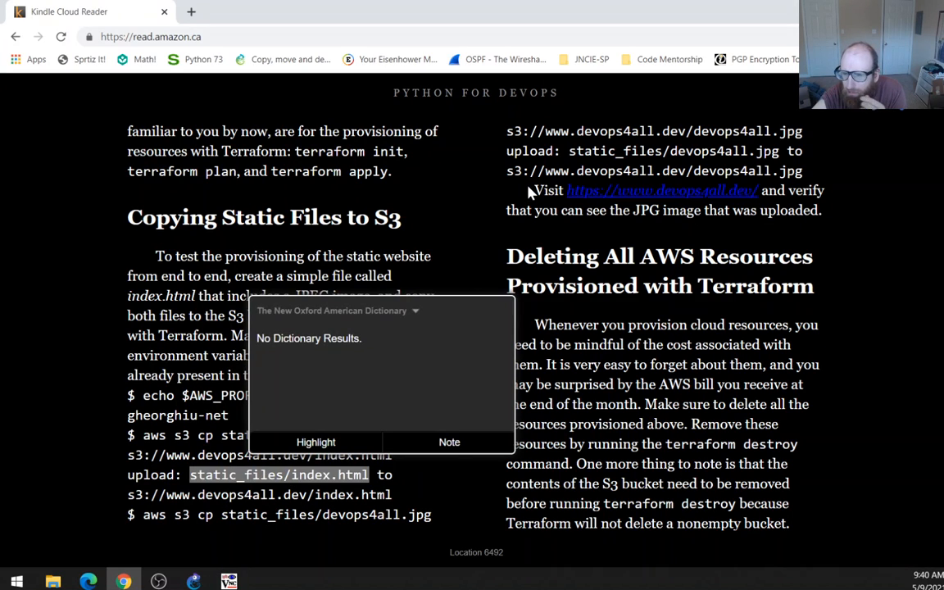
Dismiss the dictionary popup, open the devops4all.dev link, follow Pulumi, then go back.
click(660, 206)
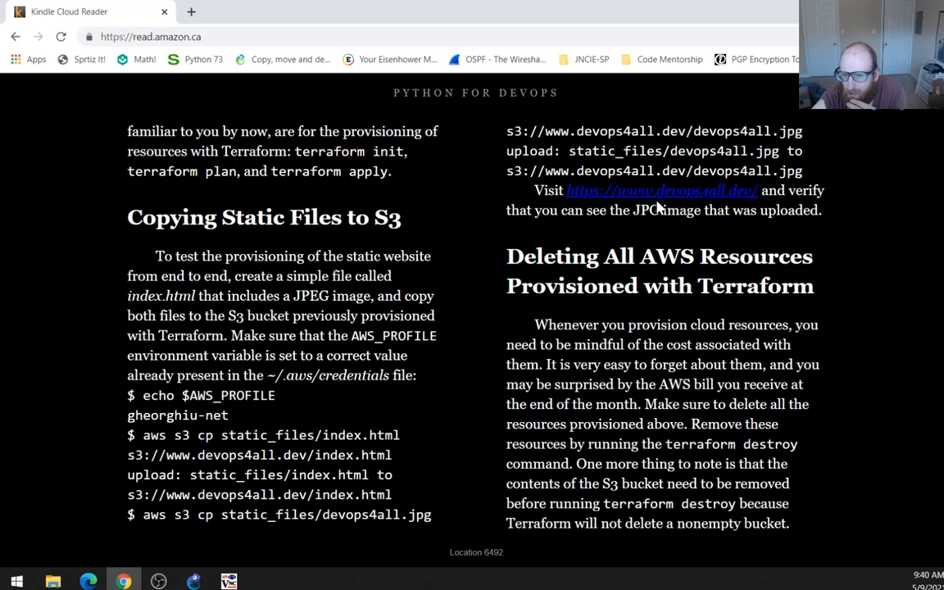
mouse_move(744, 201)
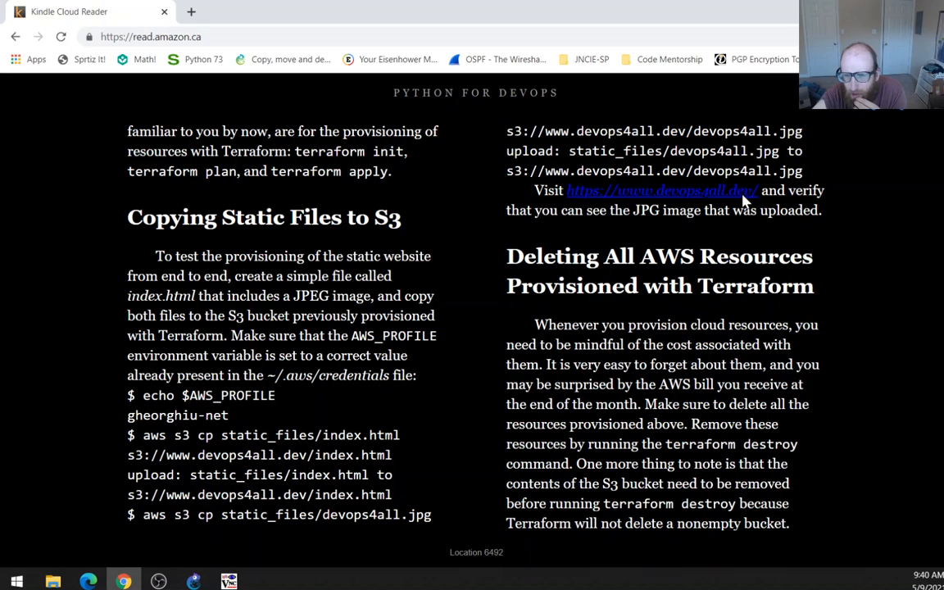
click(660, 190)
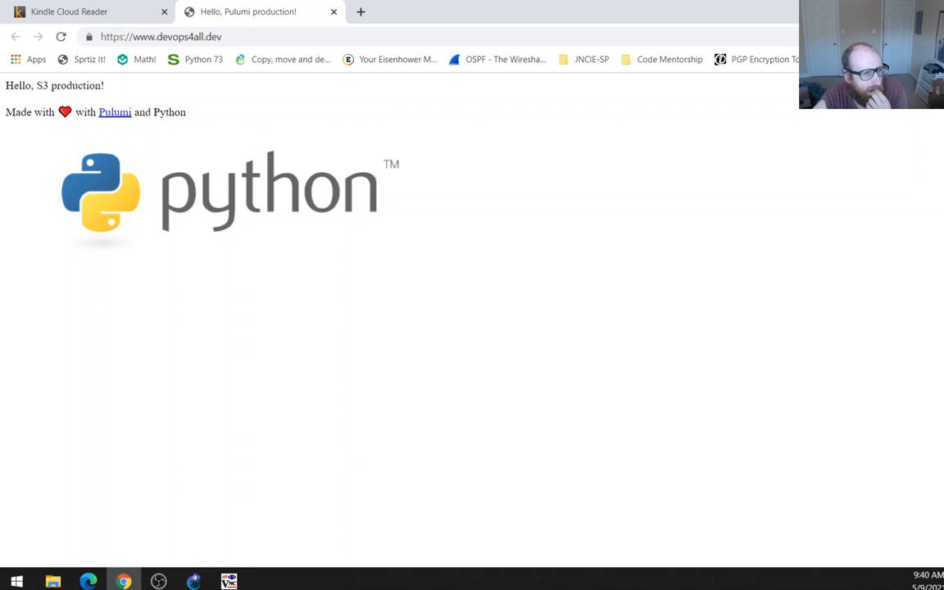
mouse_move(114, 112)
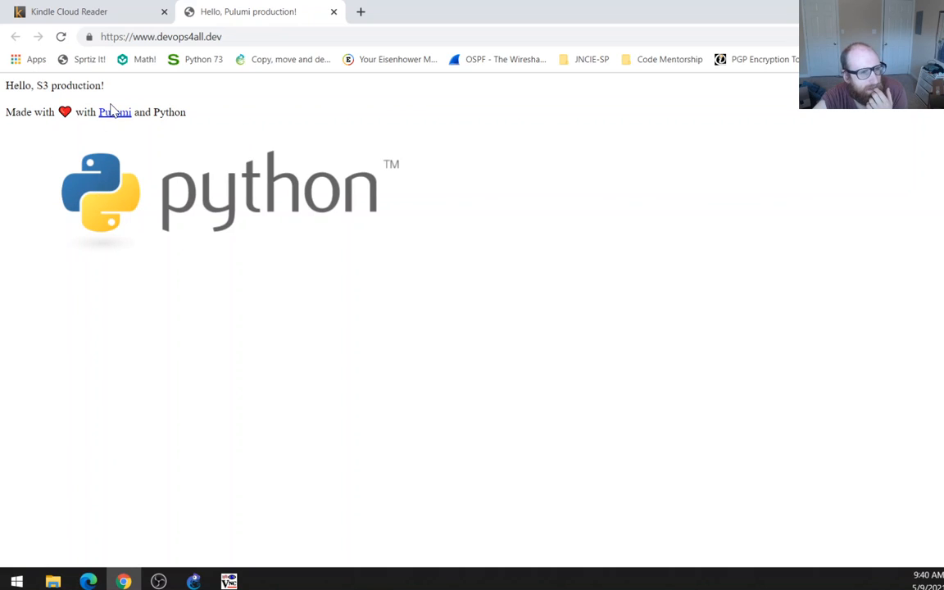
click(114, 113)
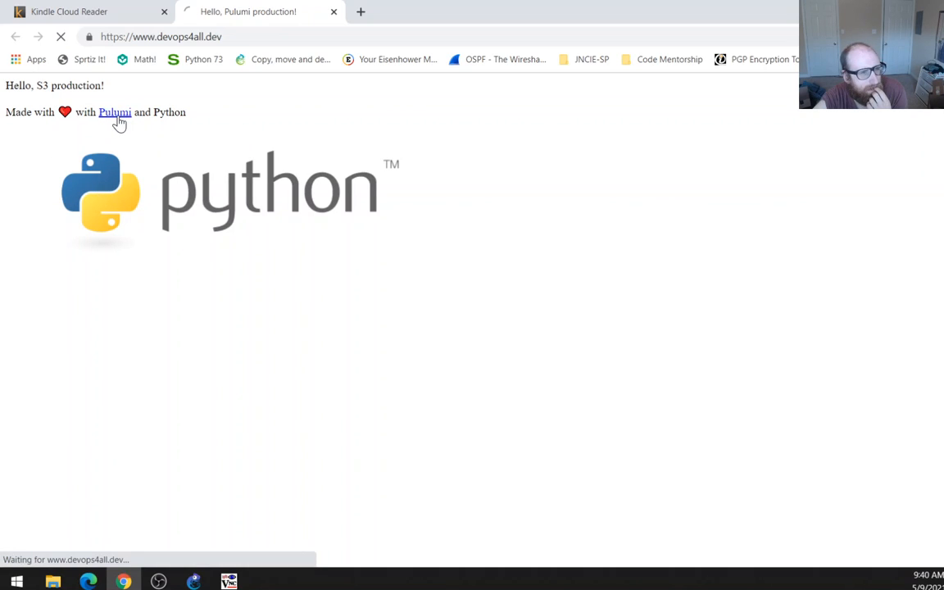
click(115, 112)
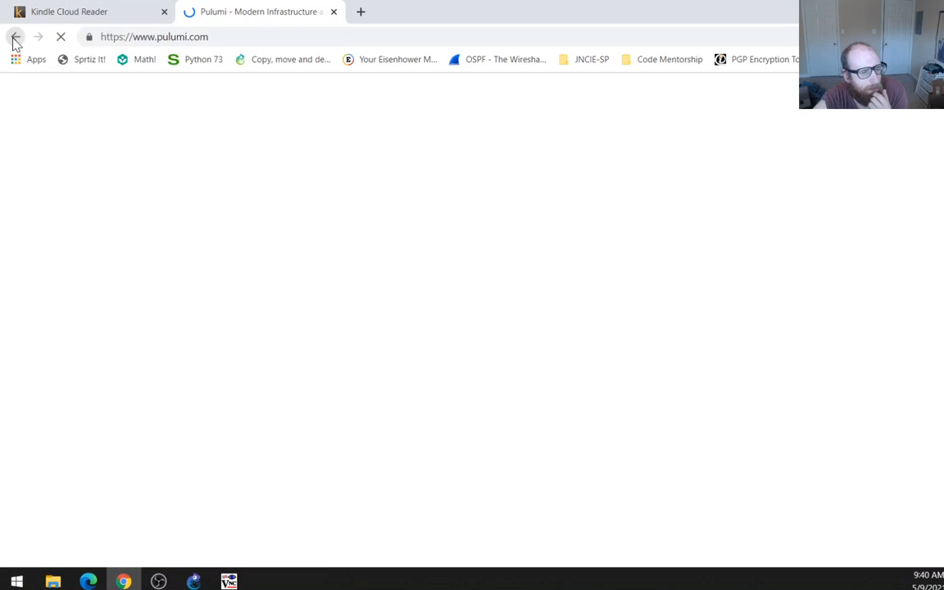
click(14, 36)
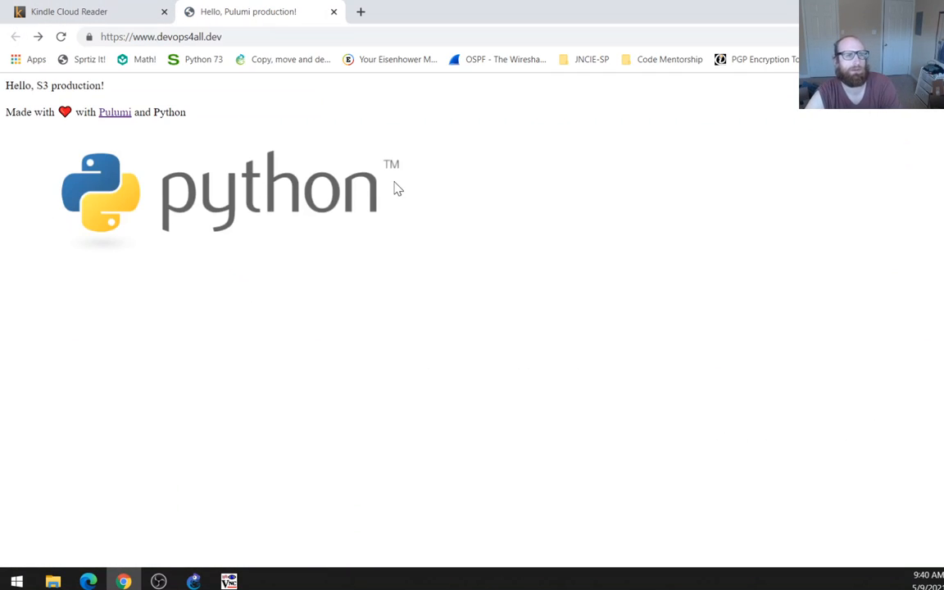
mouse_move(52, 156)
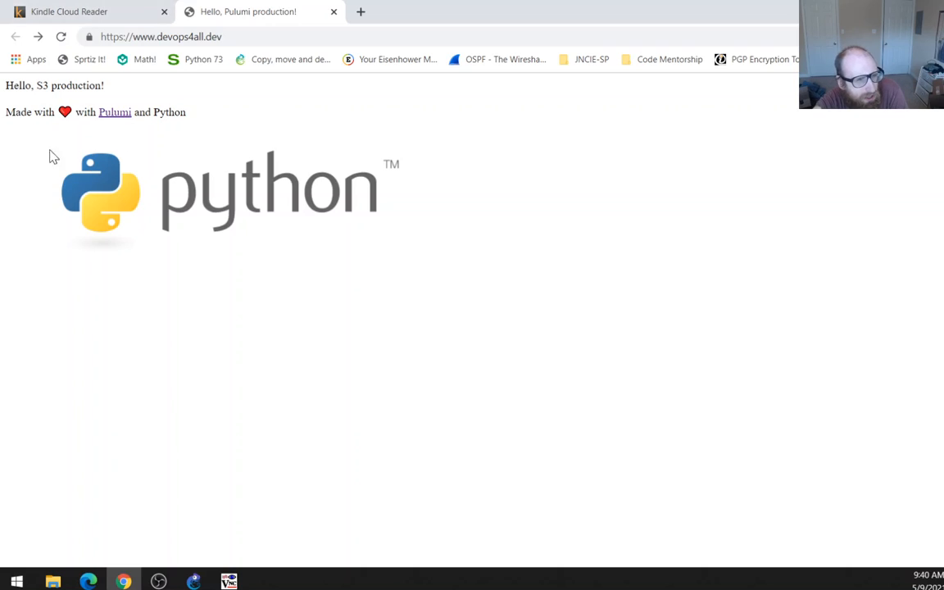
click(70, 11)
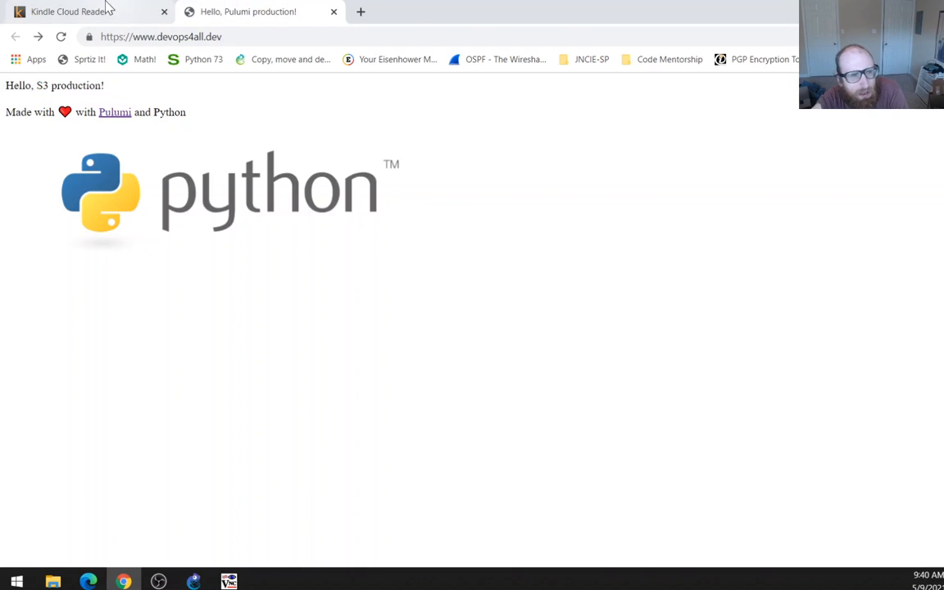
Switch to the Kindle Cloud Reader tab at Copying Static Files to S3, location 6492.
click(68, 12)
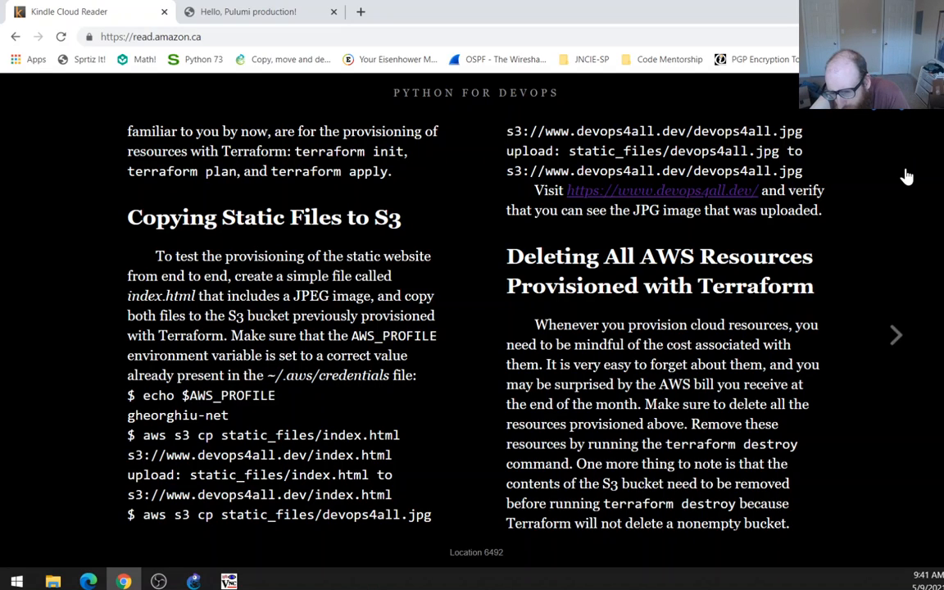
mouse_move(631, 481)
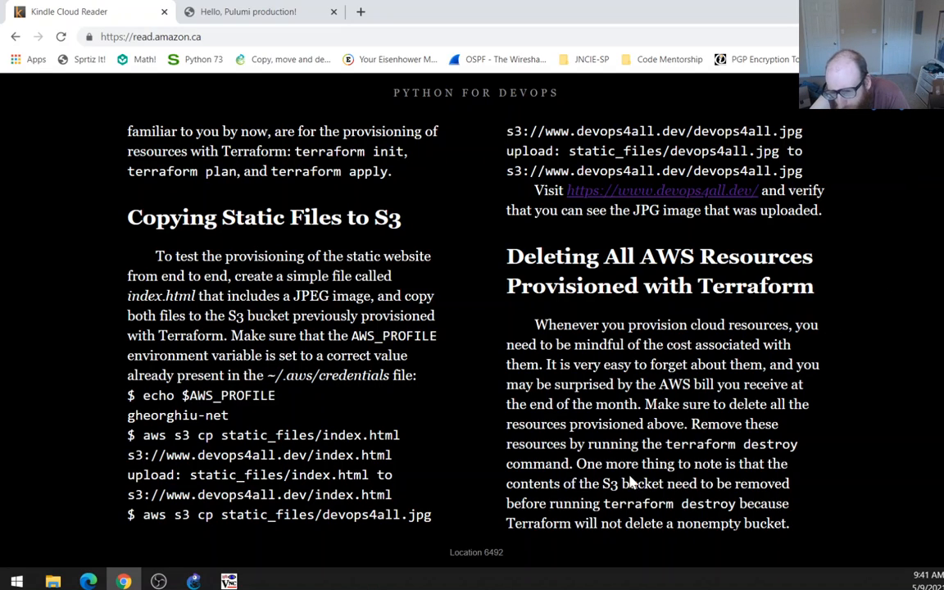
mouse_move(562, 497)
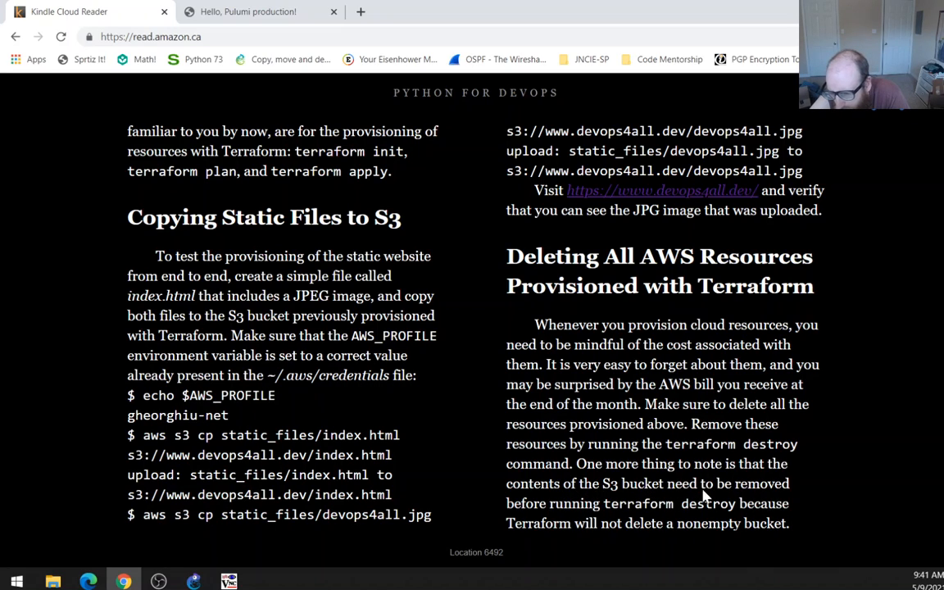
mouse_move(629, 512)
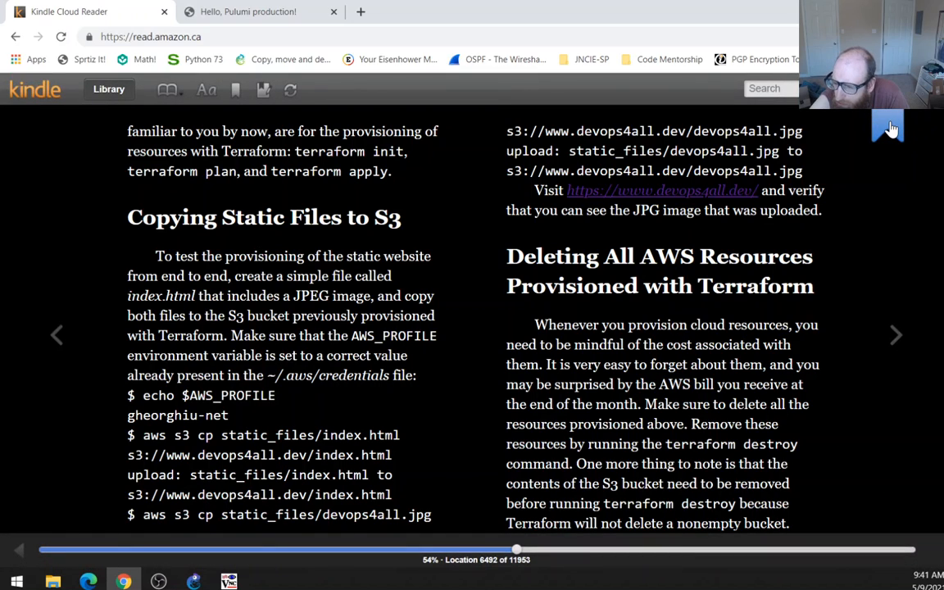
Turn to the Pulumi page, then scroll back to Copying Static Files to S3 at location 6493.
click(896, 334)
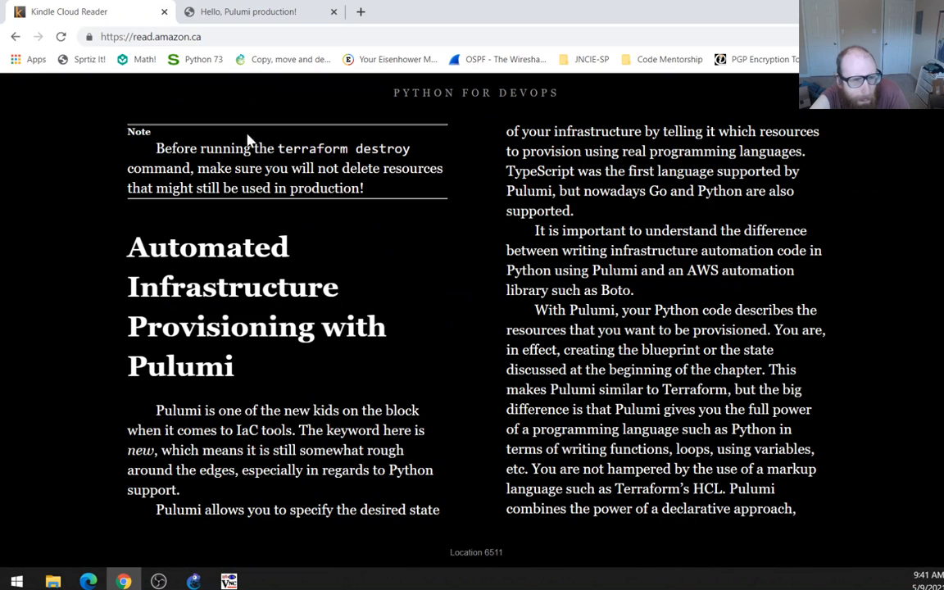
mouse_move(192, 168)
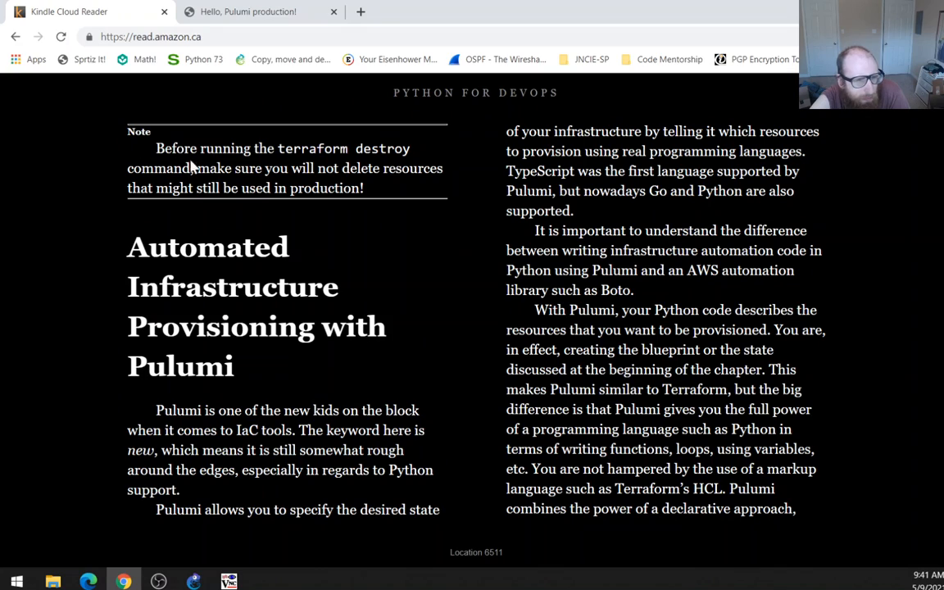
mouse_move(190, 186)
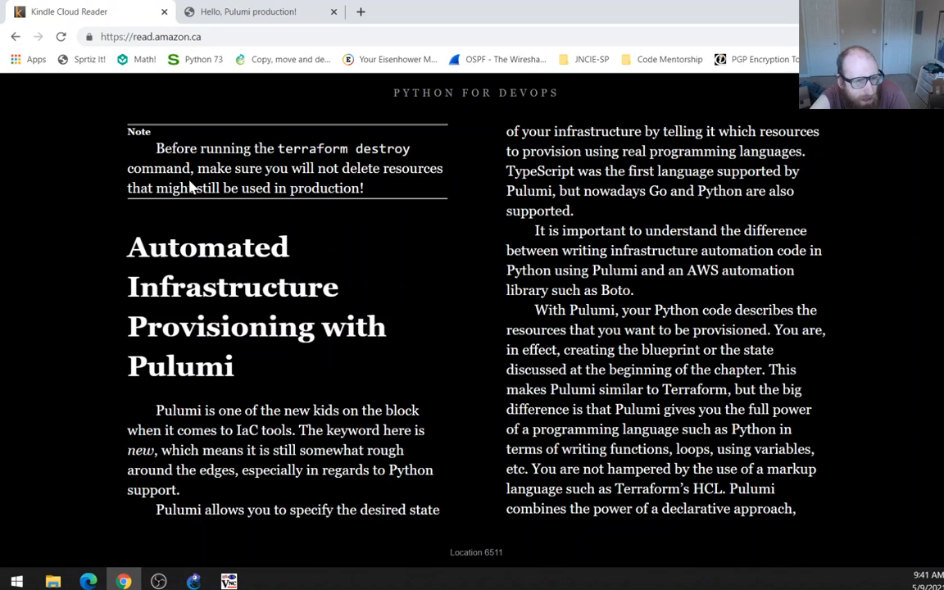
mouse_move(351, 192)
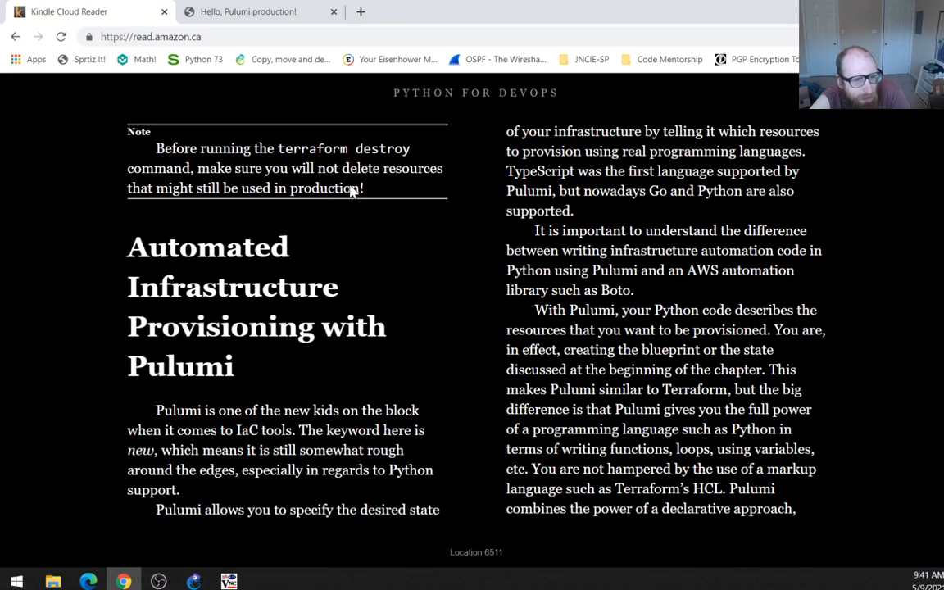
mouse_move(380, 282)
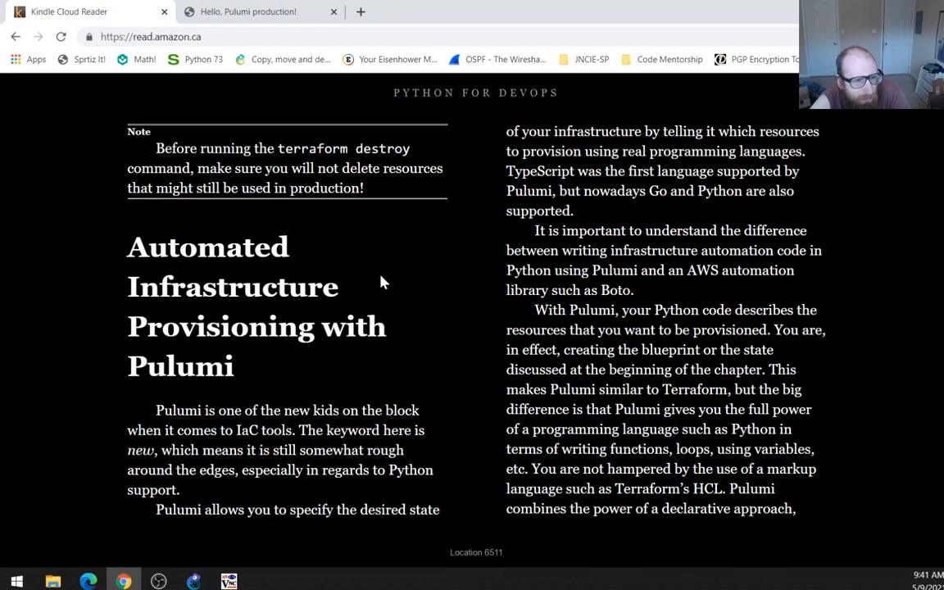
mouse_move(37, 336)
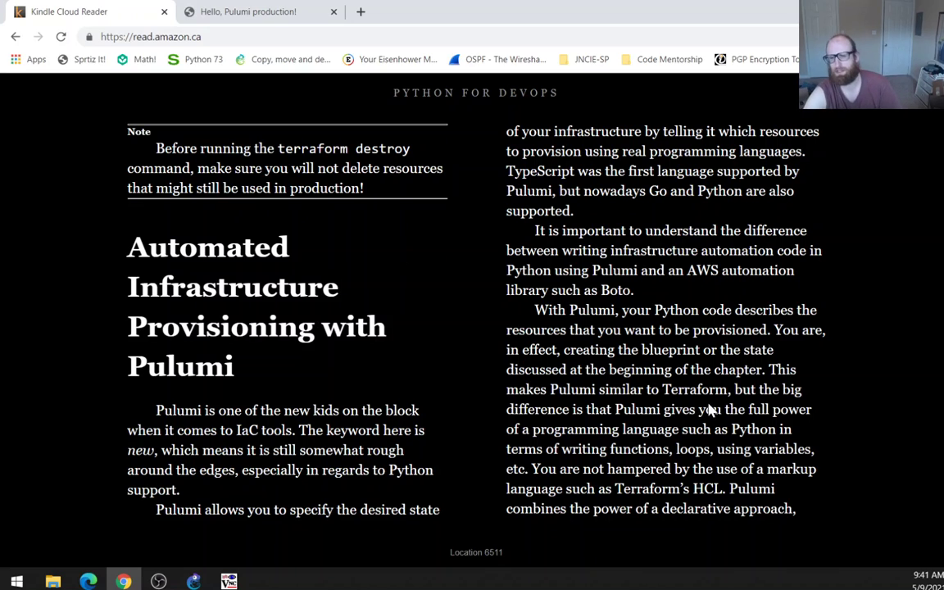
mouse_move(61, 334)
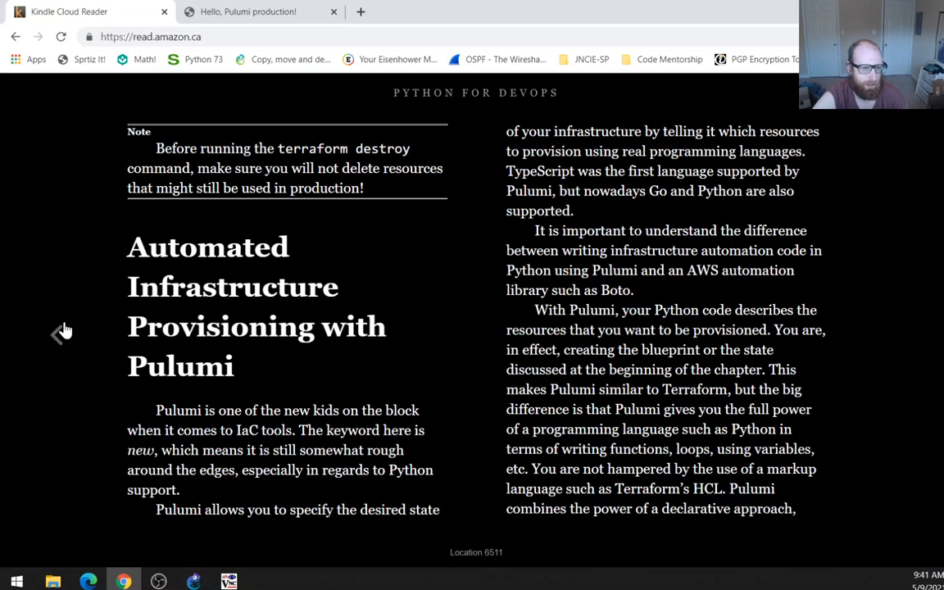
scroll(up, 3)
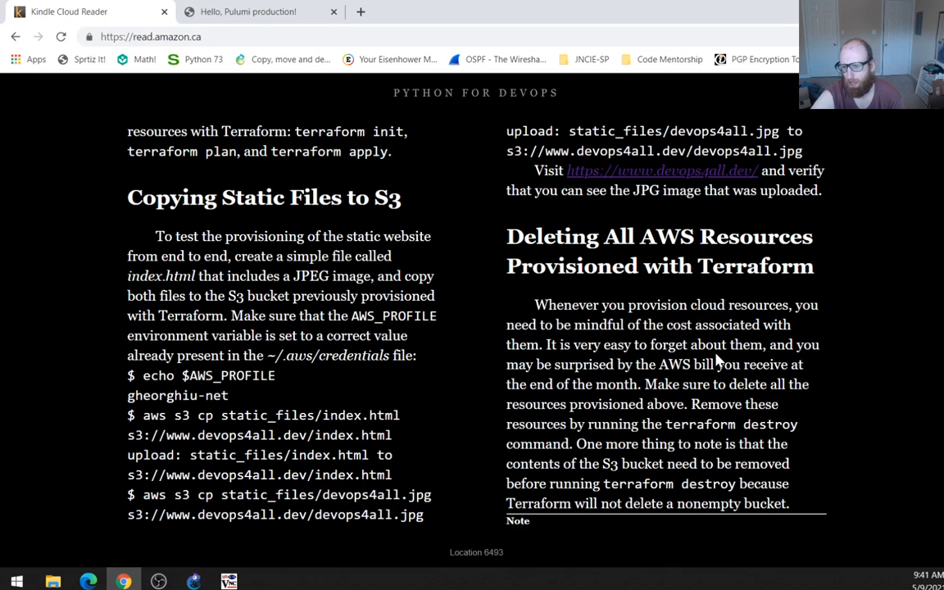
mouse_move(758, 238)
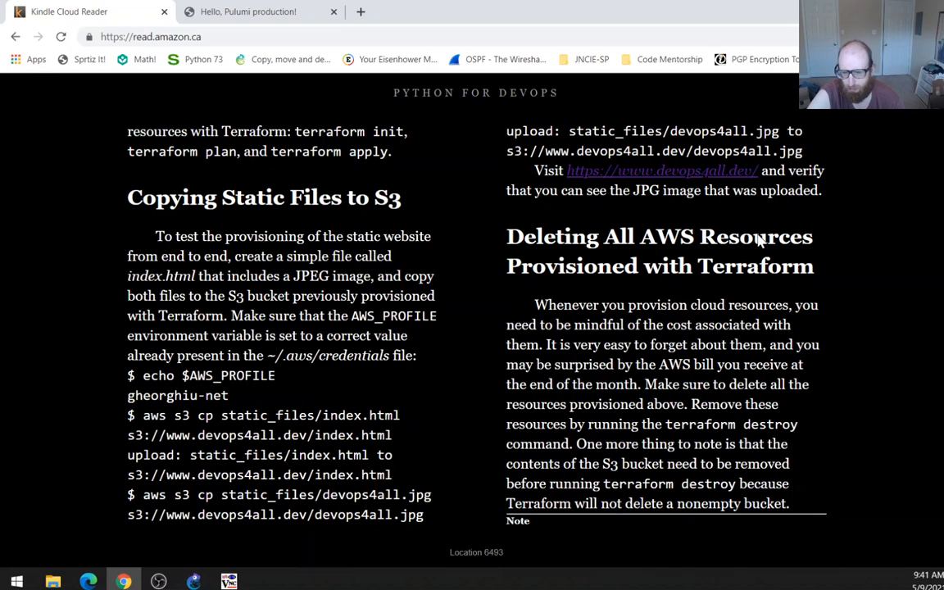
mouse_move(753, 353)
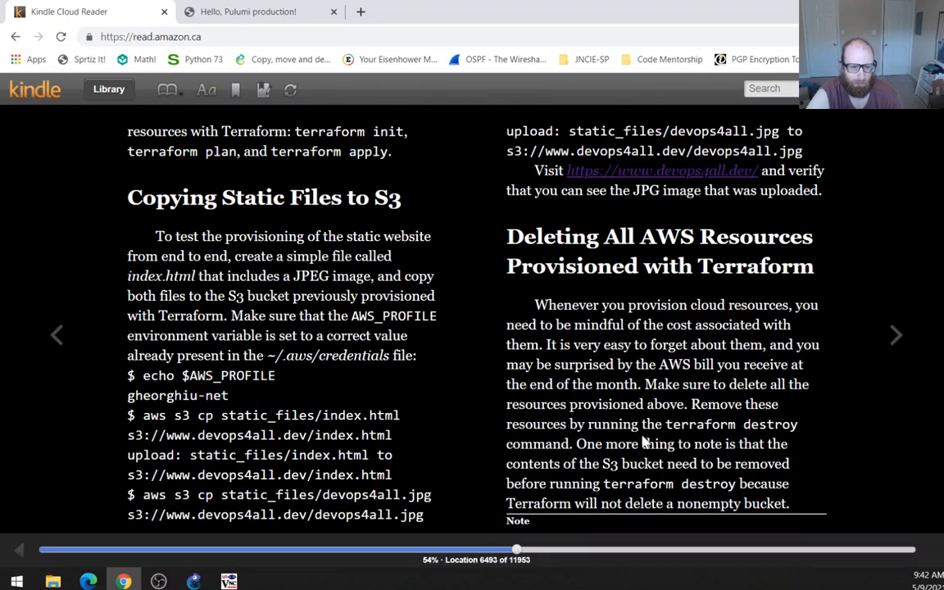
mouse_move(786, 297)
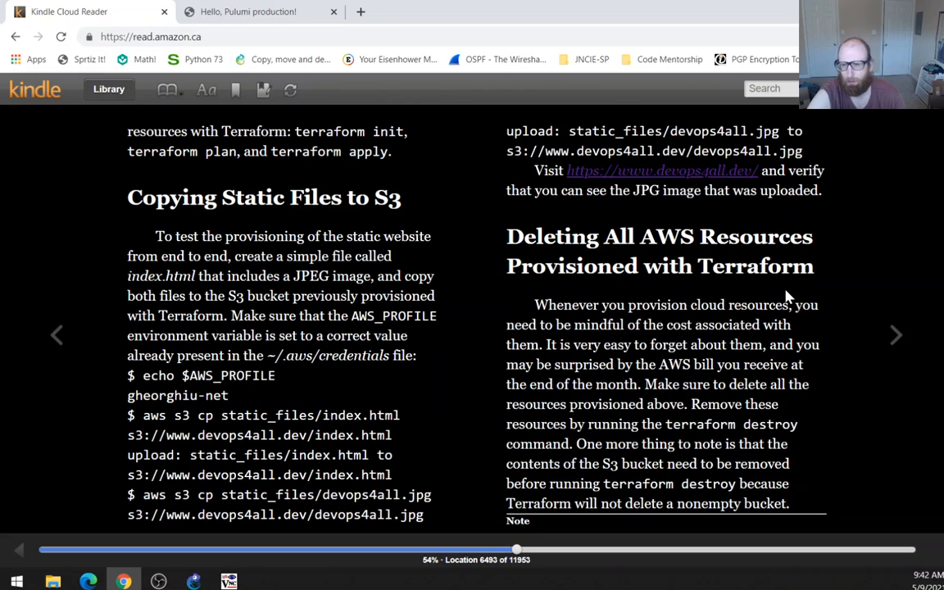
mouse_move(889, 334)
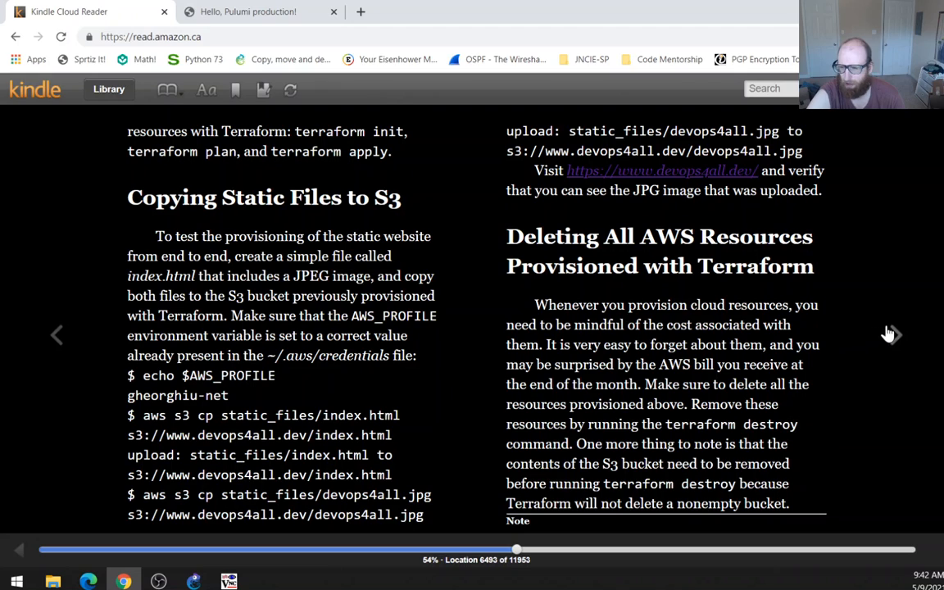
click(890, 334)
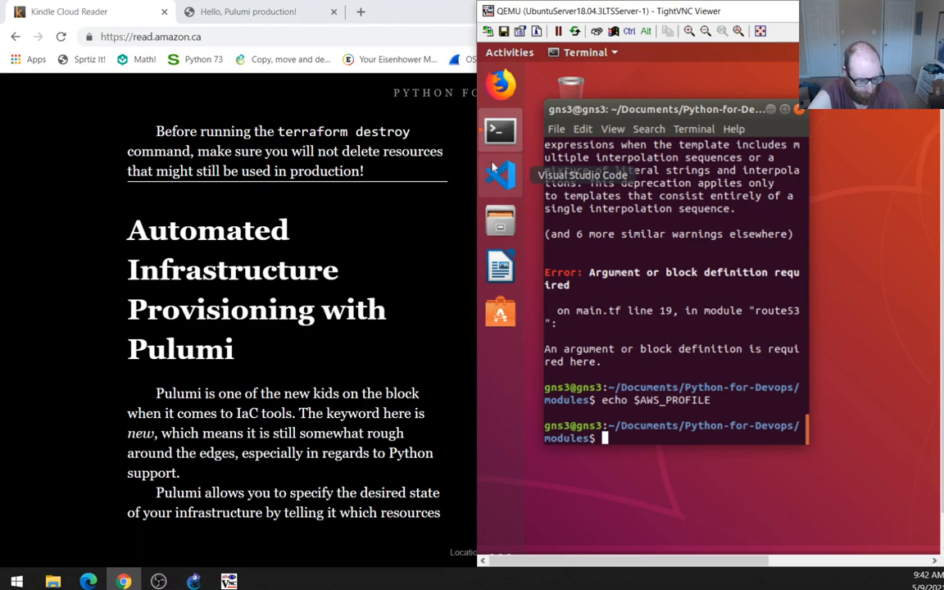
mouse_move(711, 292)
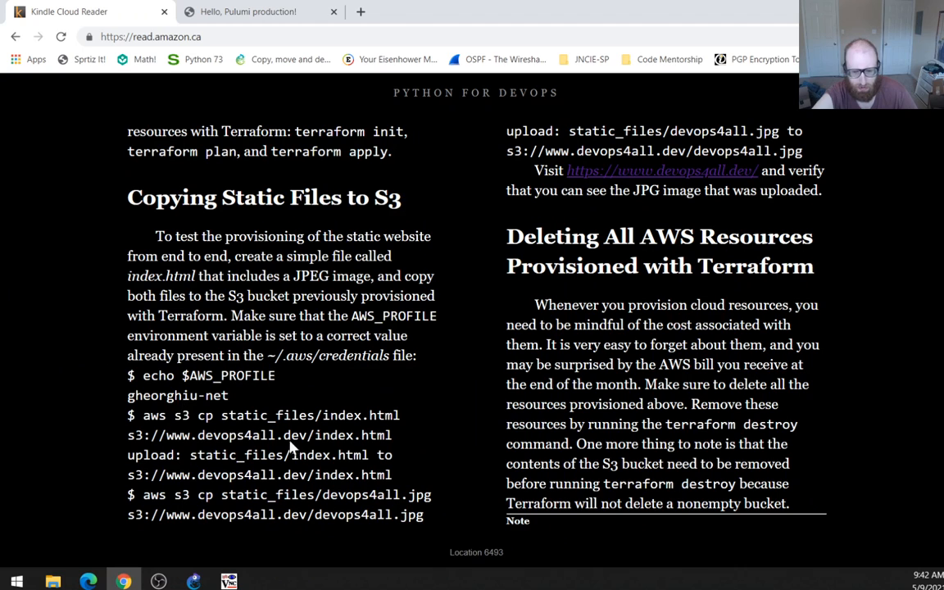
Run terraform destroy in the VM terminal, then terraform destroy route53.
click(229, 582)
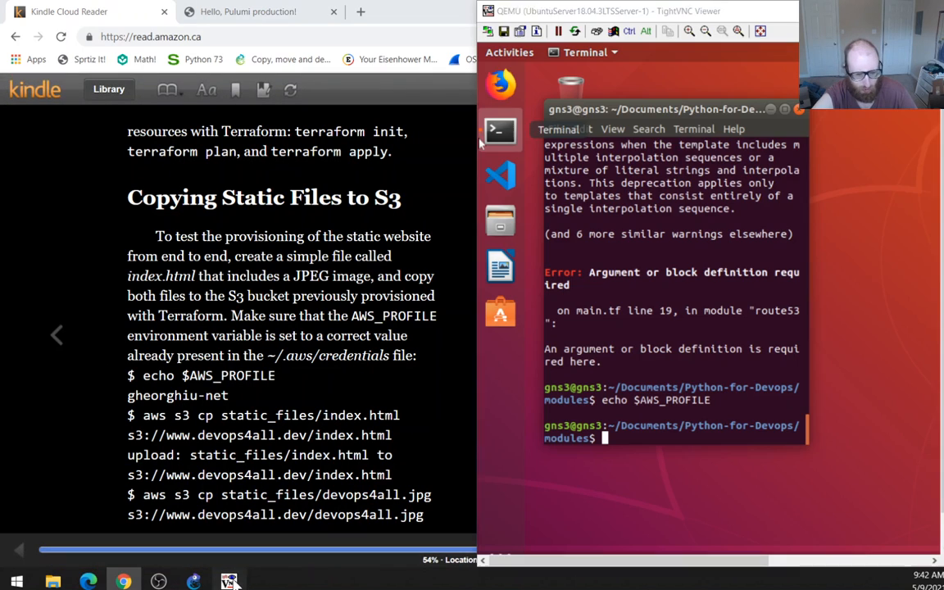
text(TERR)
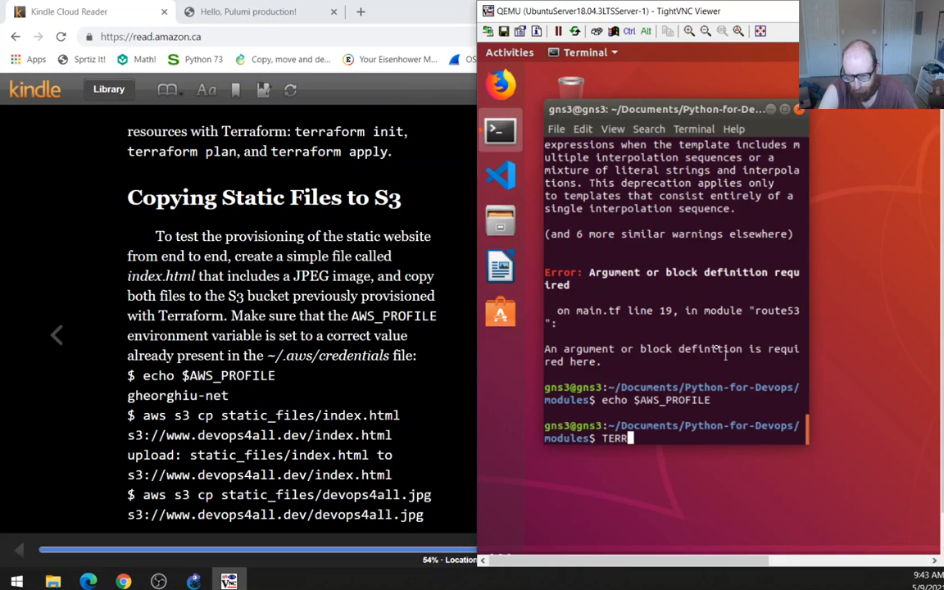
key(BackSpace)
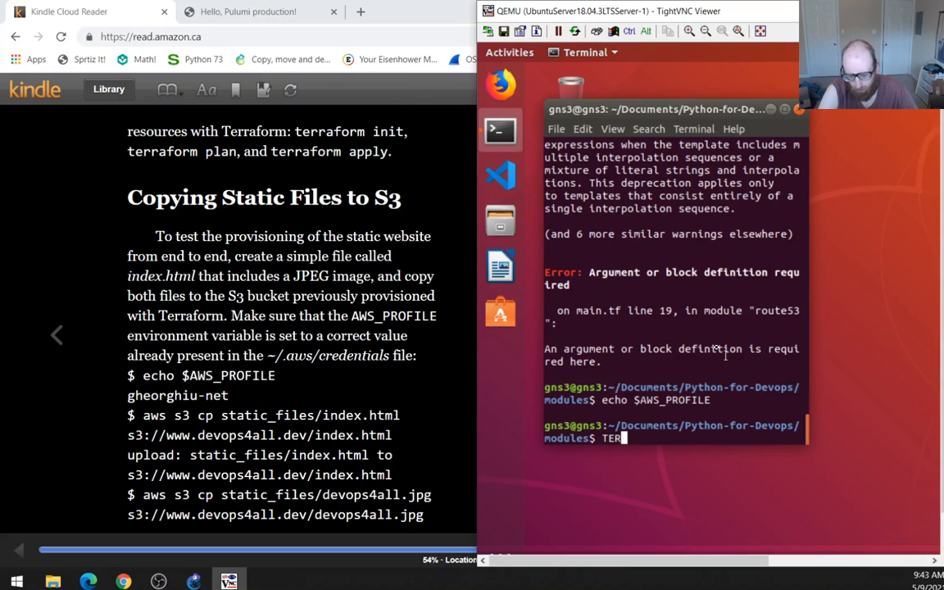
text(terraform destroy)
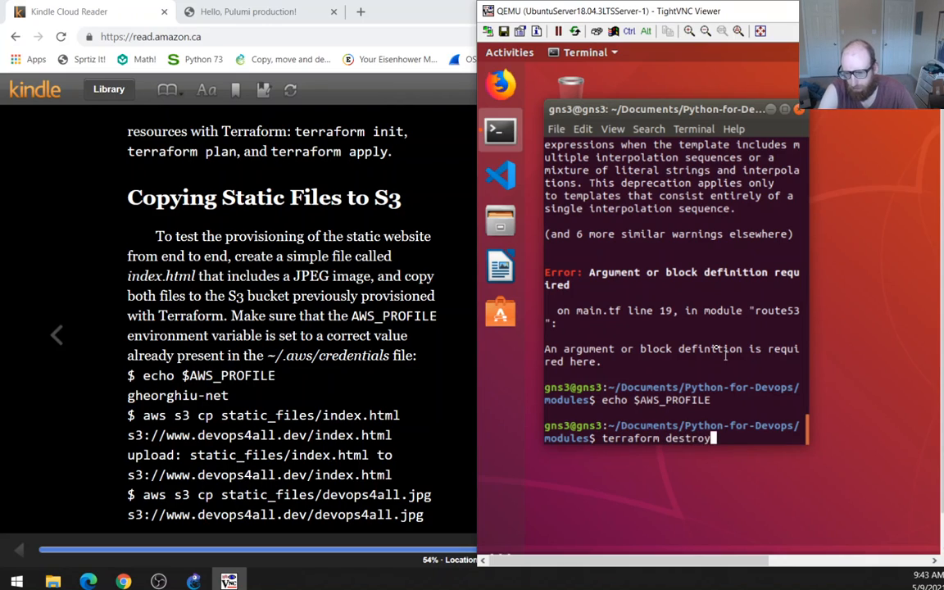
key(Return)
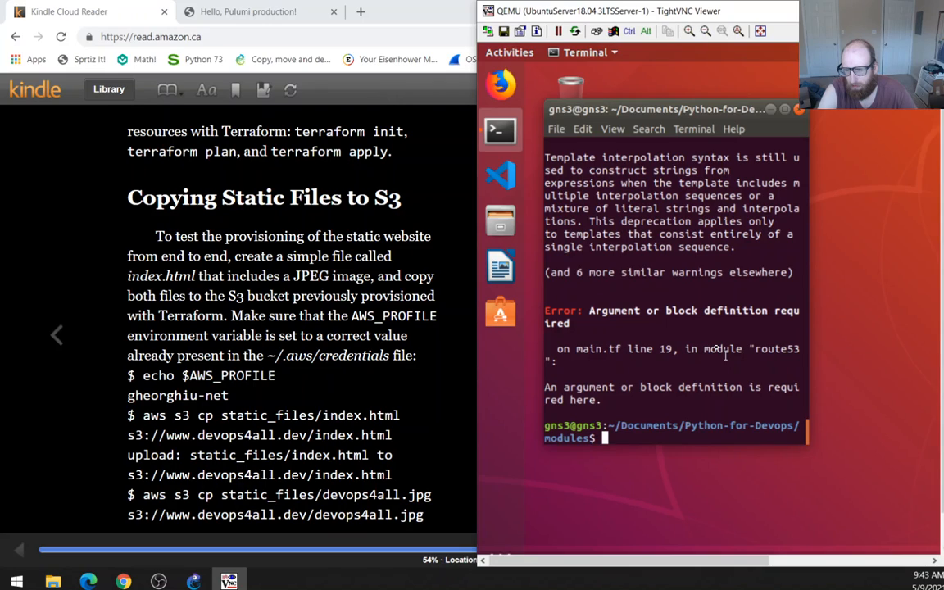
text(terraform destroy)
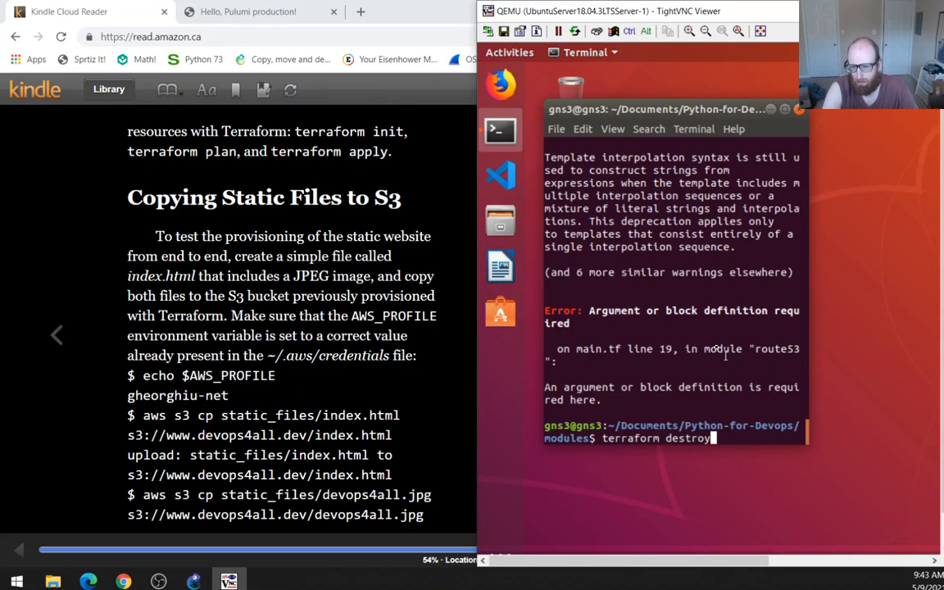
text(route5)
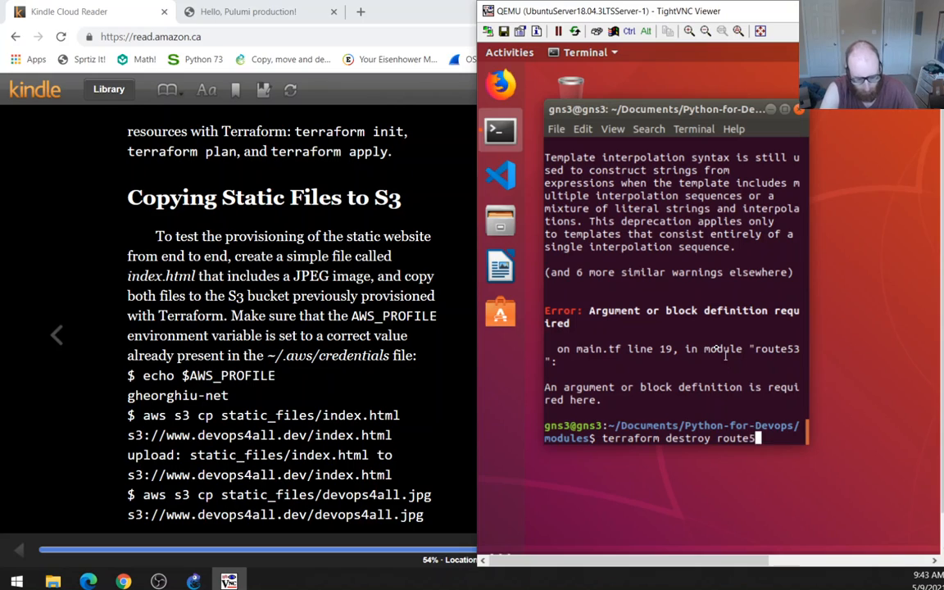
key(Return)
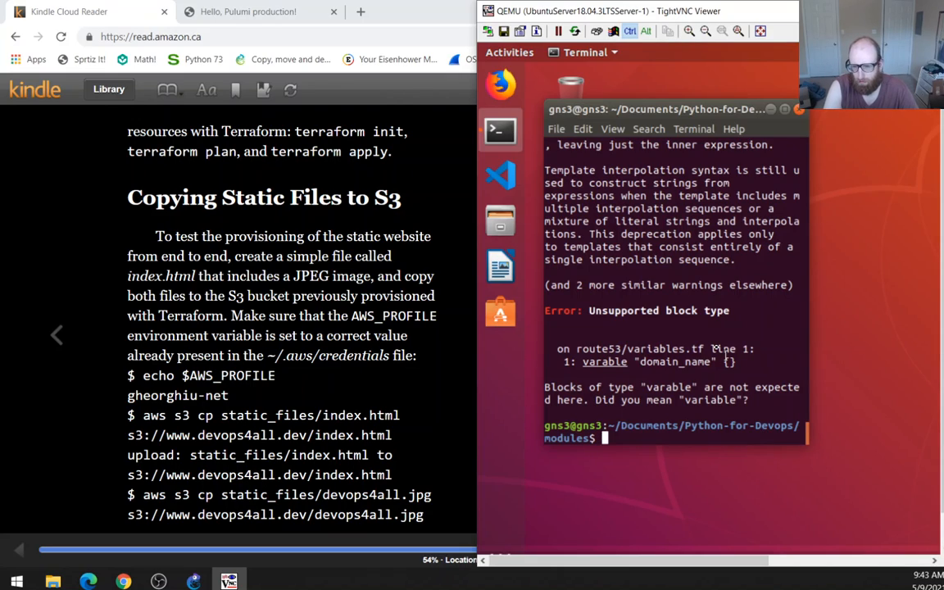
Display the route53/variables.tf file with cat.
text(cat)
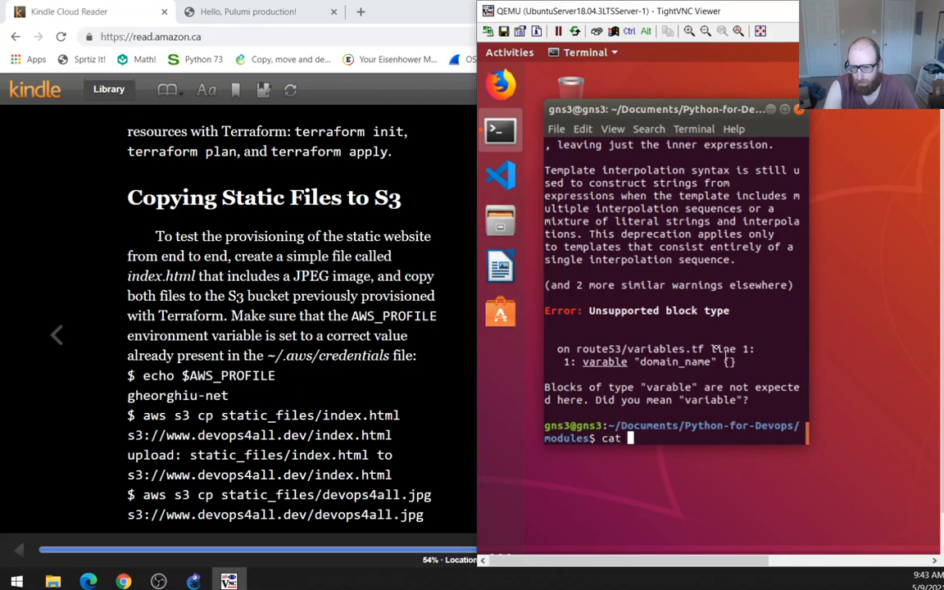
text(route53/va)
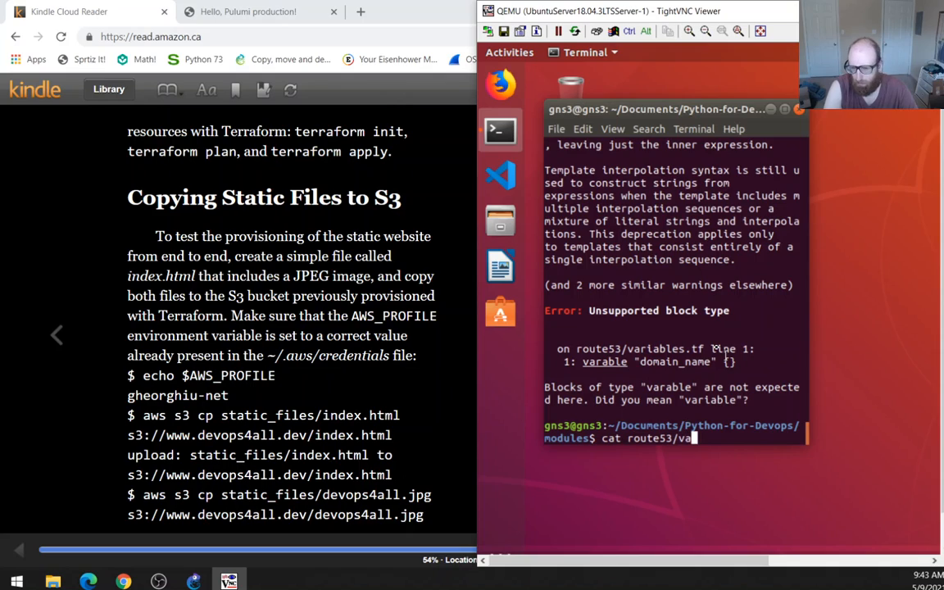
key(Return)
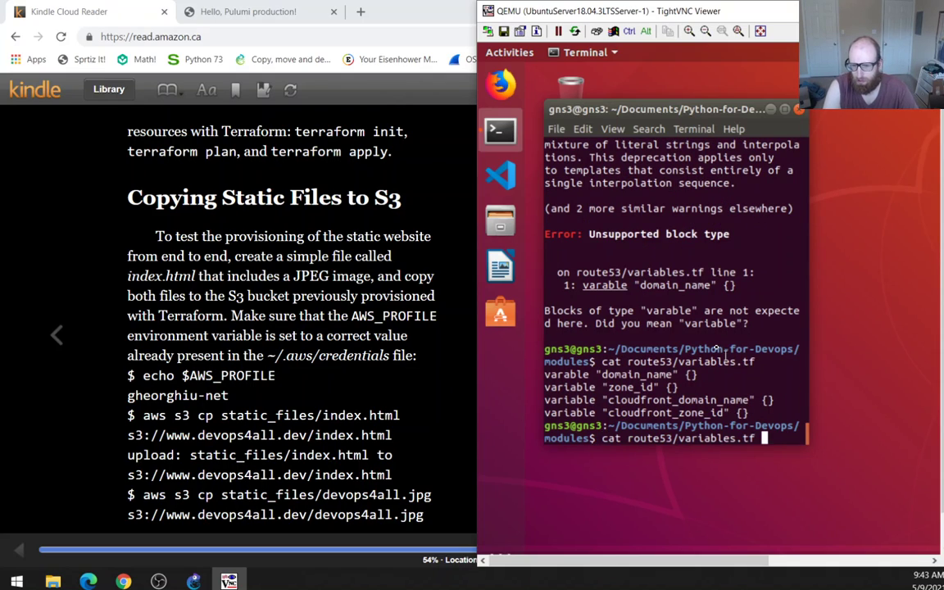
Retry terraform destroy targeting domain_name, then zone_id.
text(terraform destroy route53)
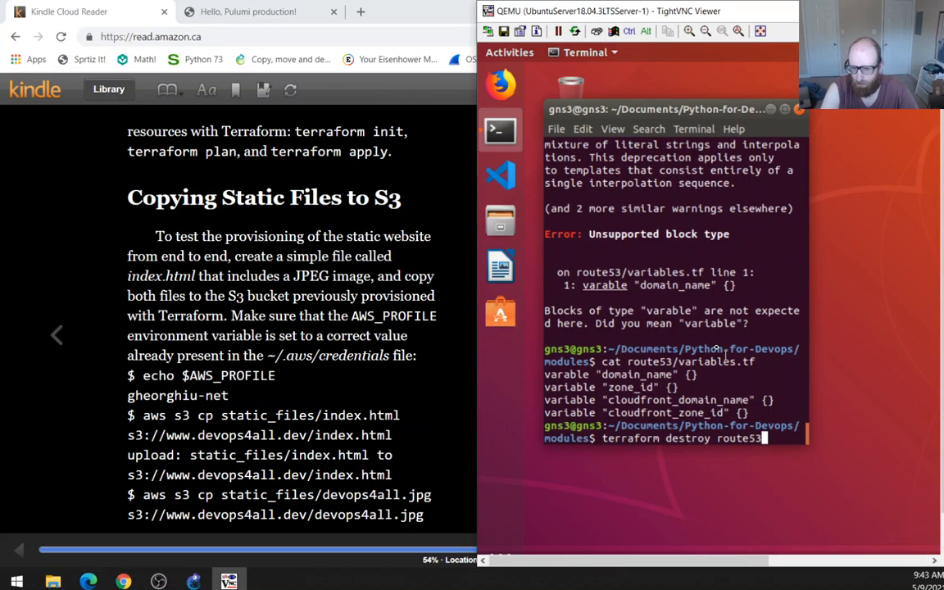
key(BackSpace)
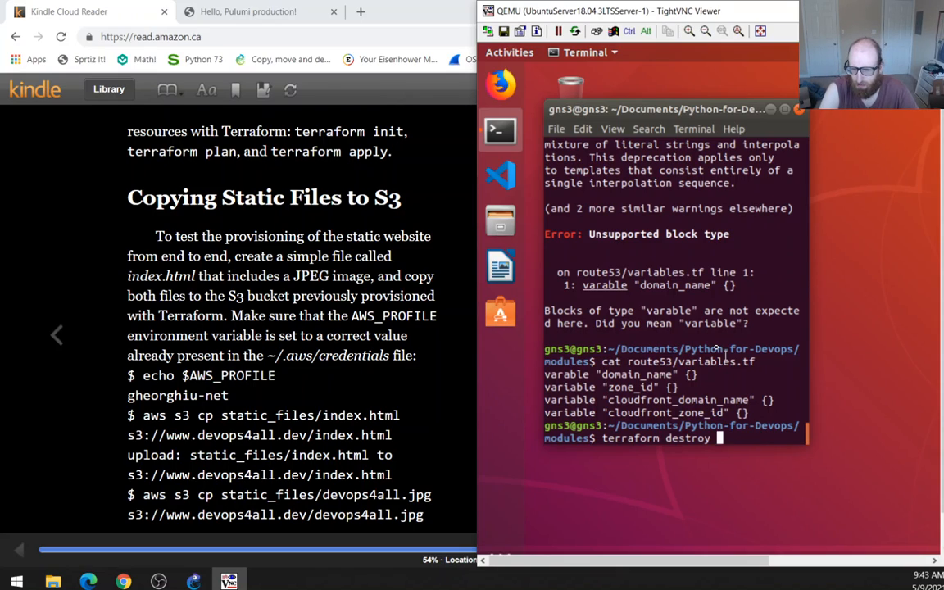
text(domain_name)
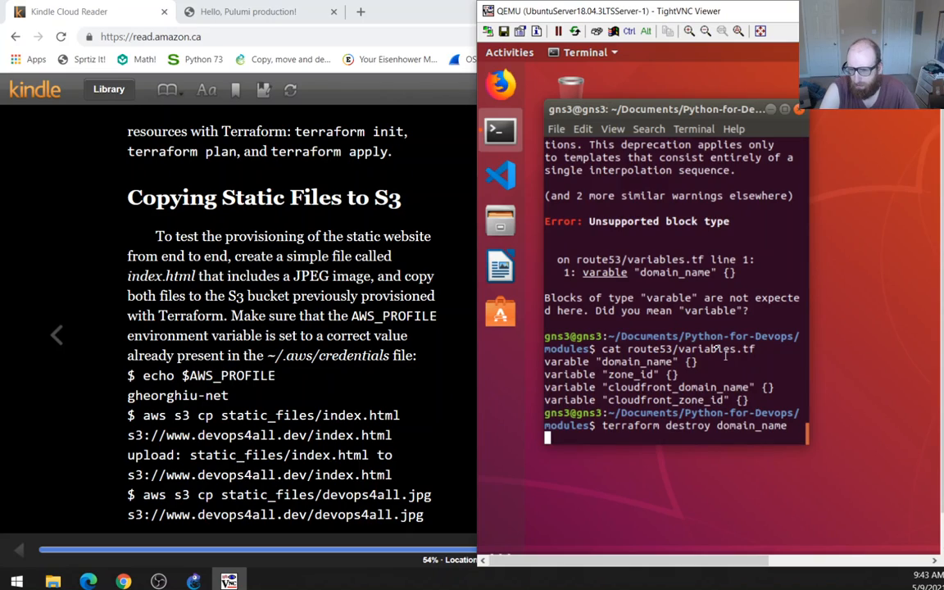
key(Return)
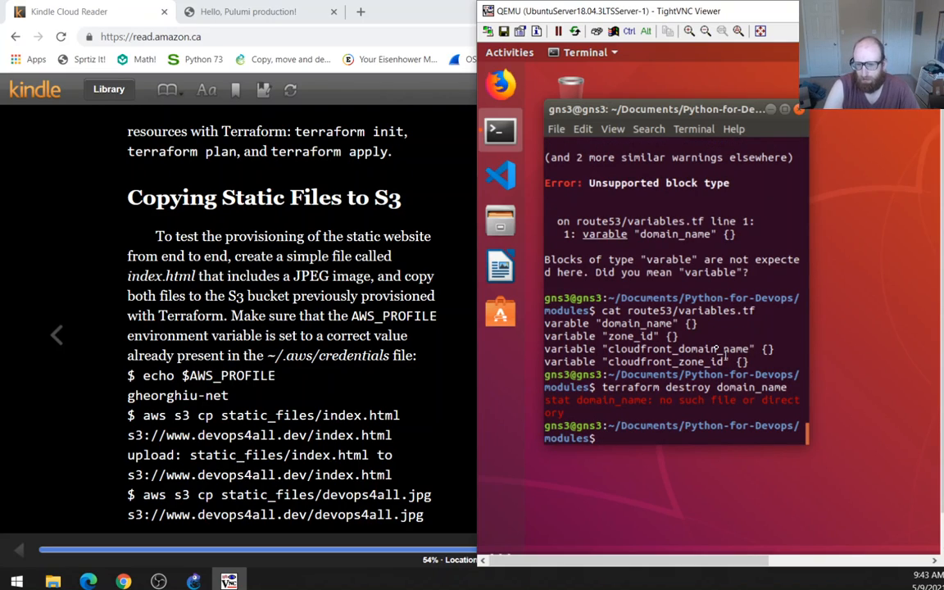
text(terraform destroy zo)
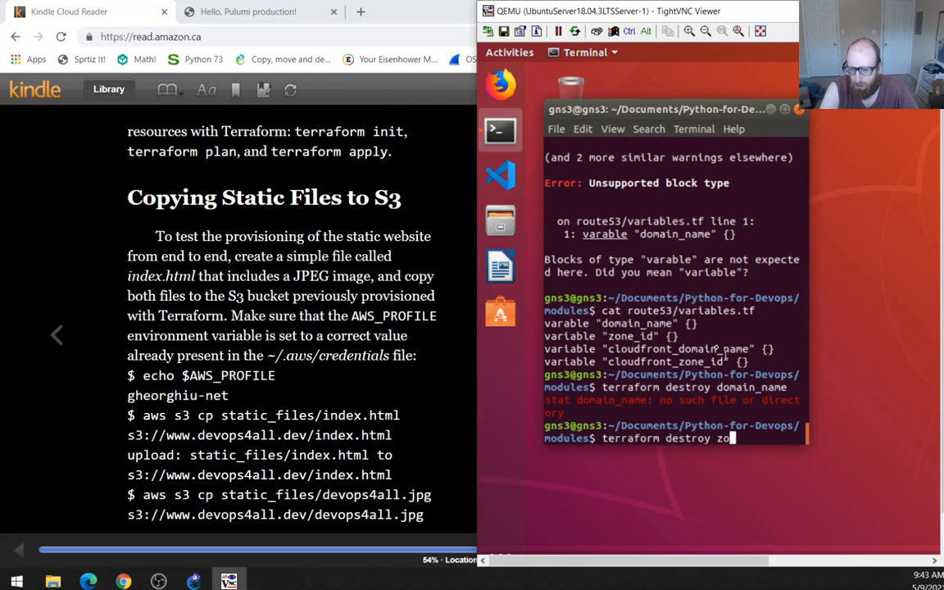
text(ne_id)
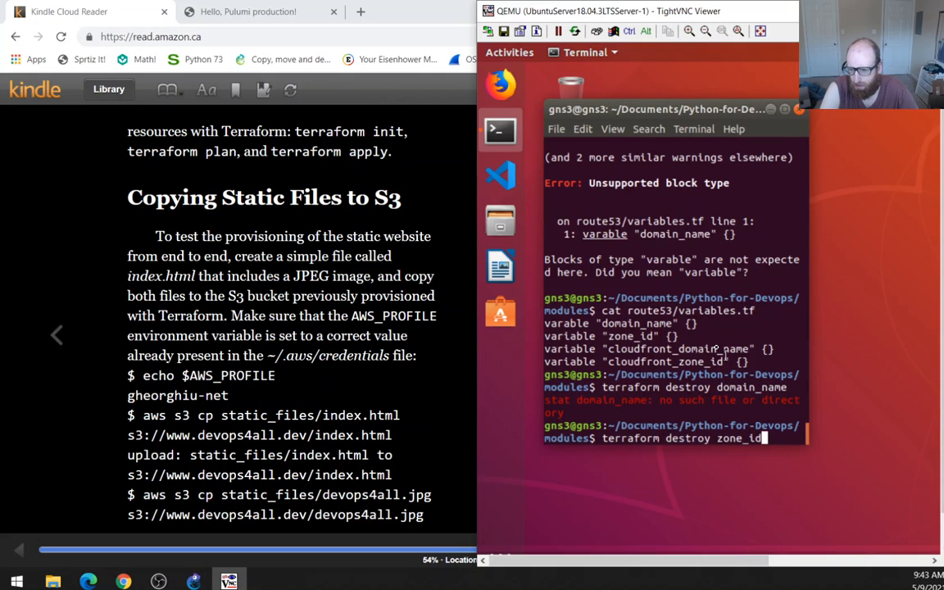
key(Return)
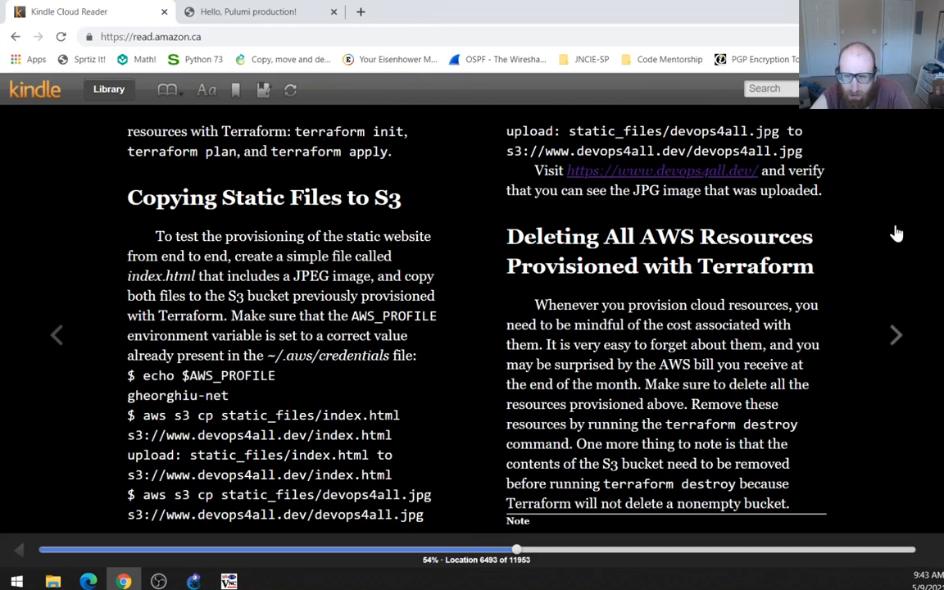
Turn to Location 6511, 'Automated Infrastructure Provisioning with Pulumi'.
click(896, 334)
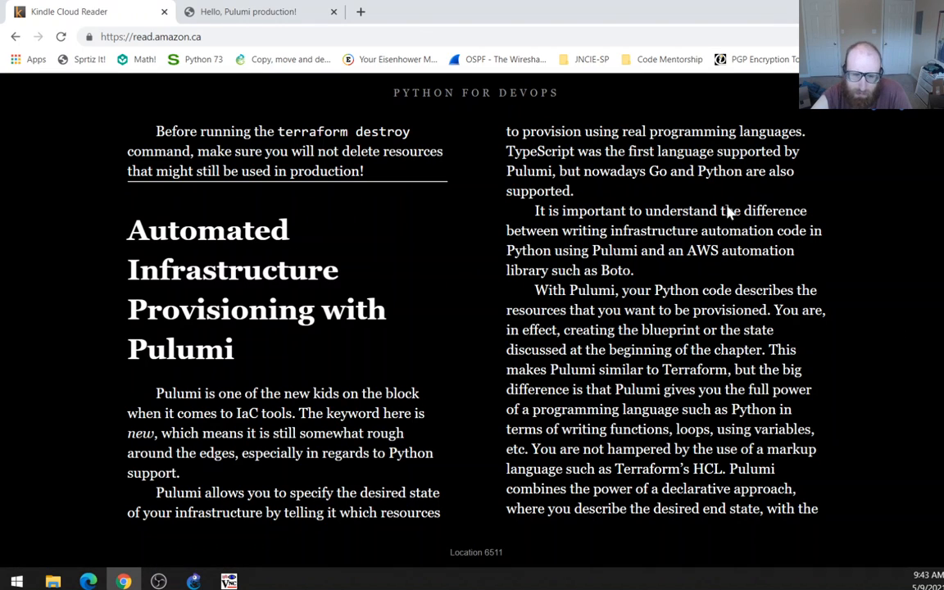
mouse_move(842, 224)
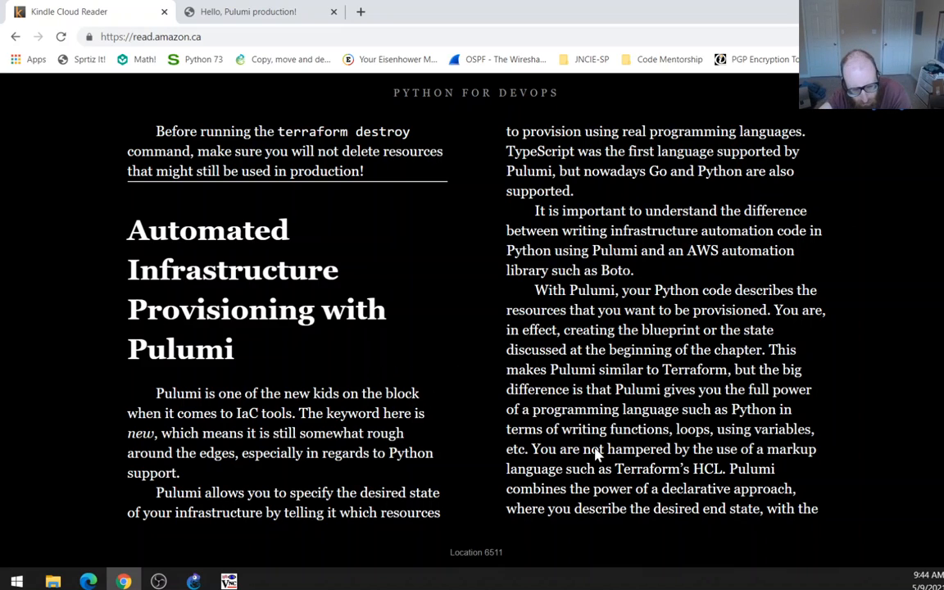
mouse_move(582, 456)
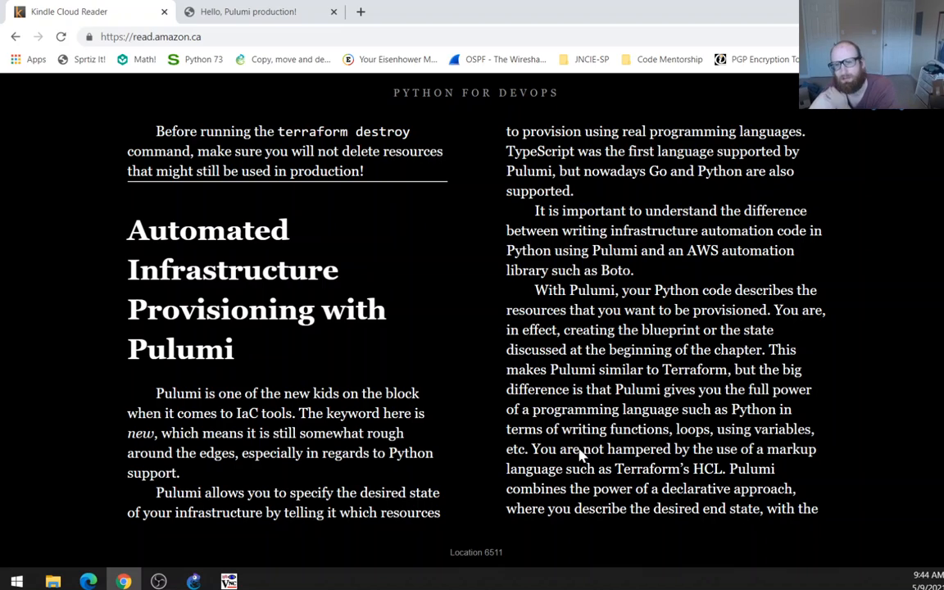
mouse_move(723, 441)
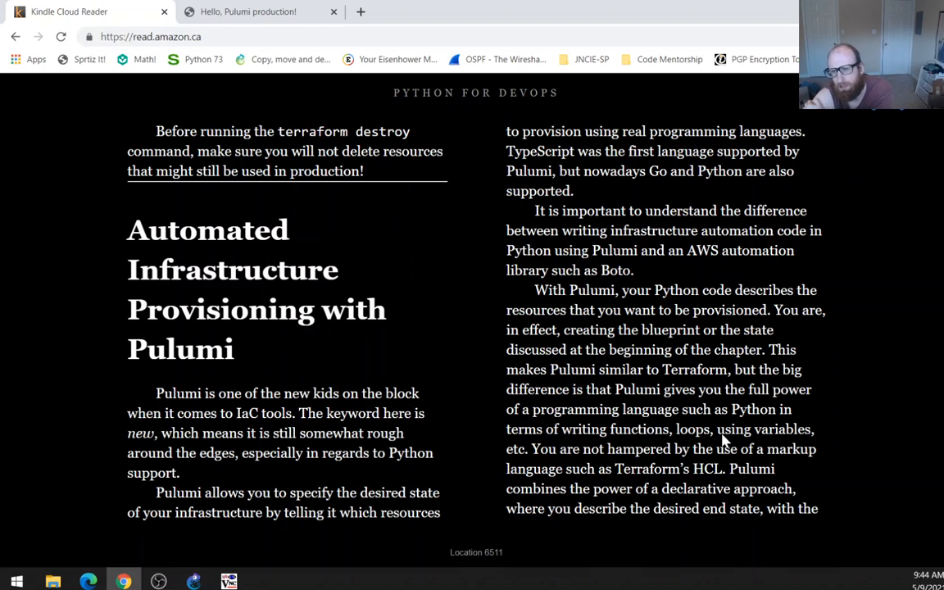
mouse_move(721, 224)
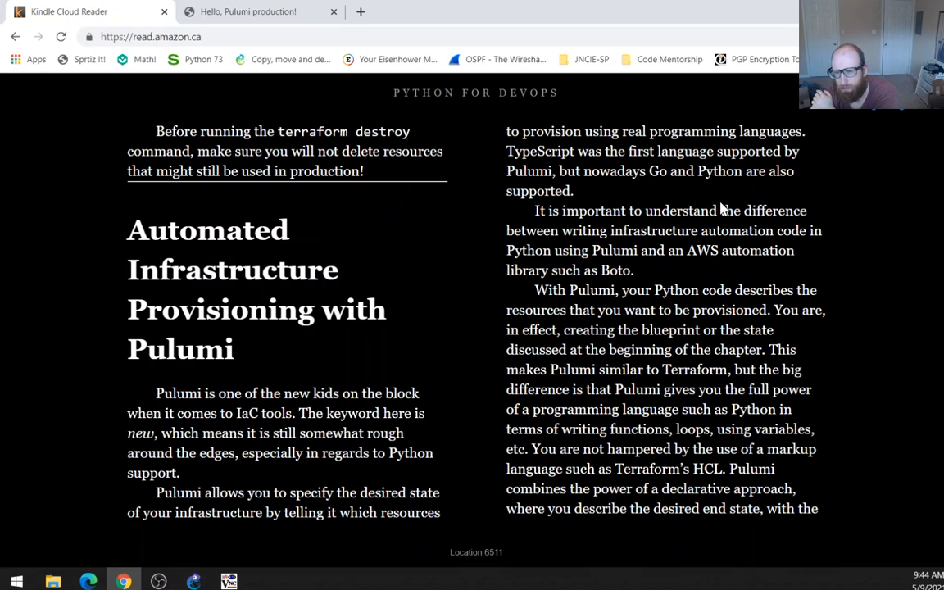
mouse_move(863, 117)
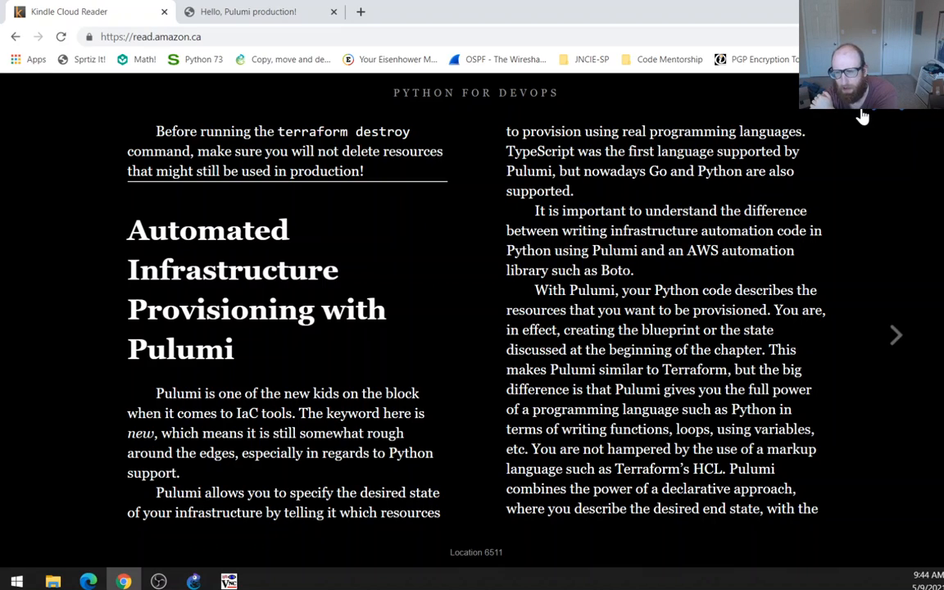
mouse_move(802, 117)
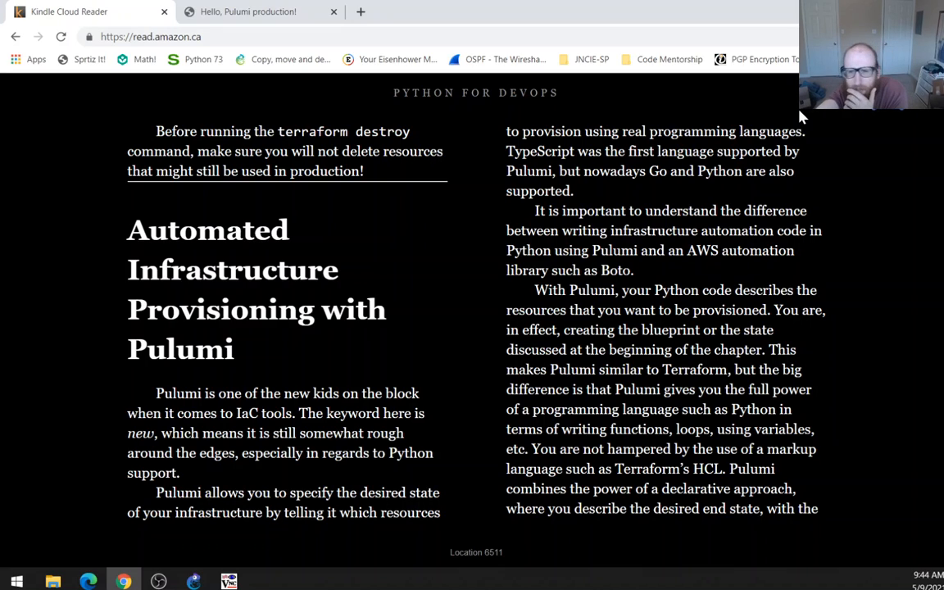
mouse_move(754, 204)
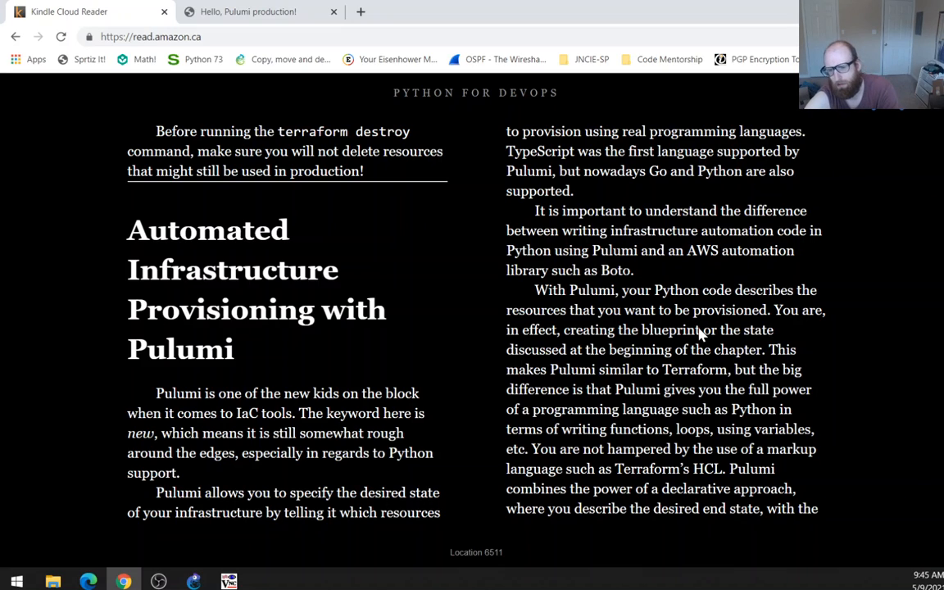
mouse_move(762, 211)
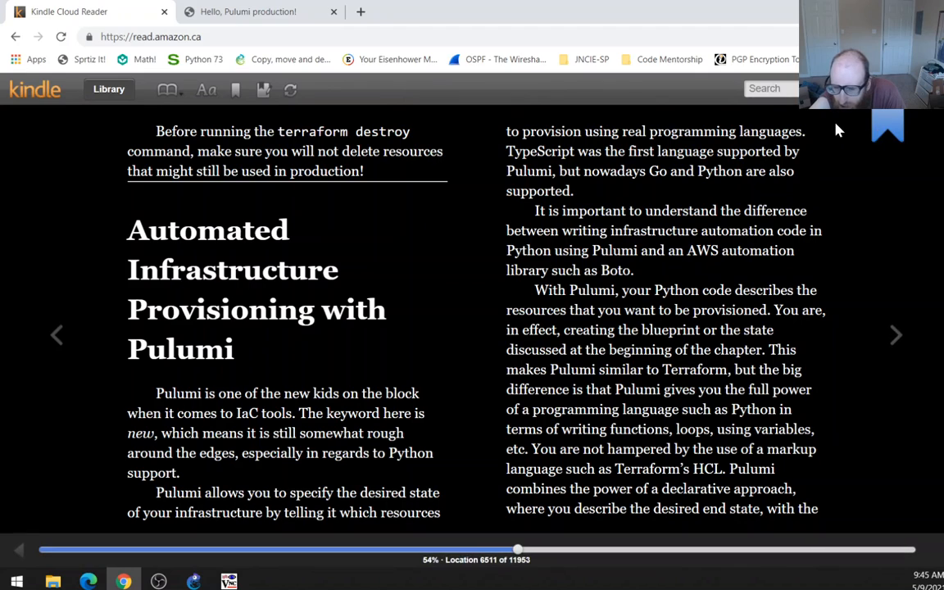
Turn to Location 6523 on creating a Pulumi Python project and select 'pulumi.io'.
click(895, 335)
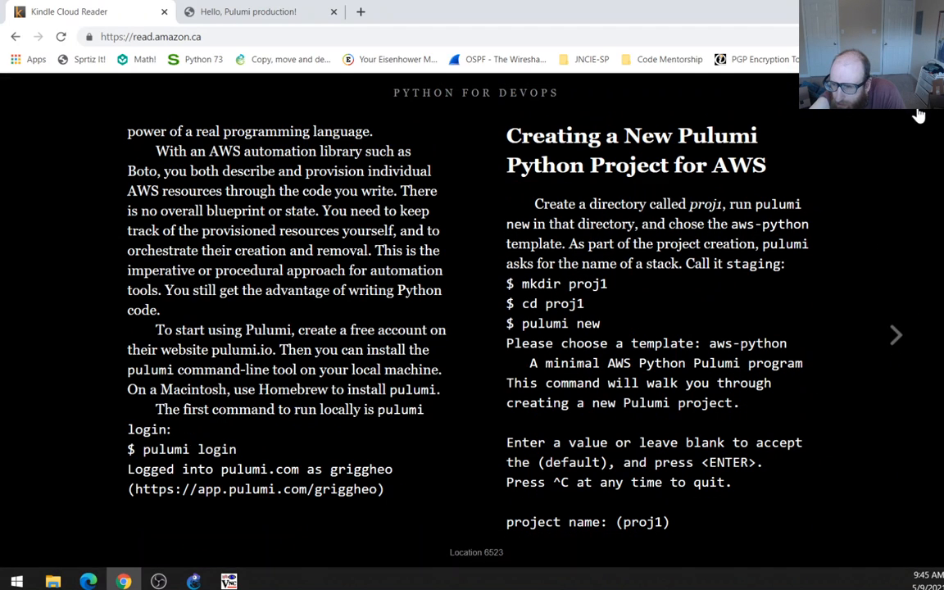
mouse_move(912, 318)
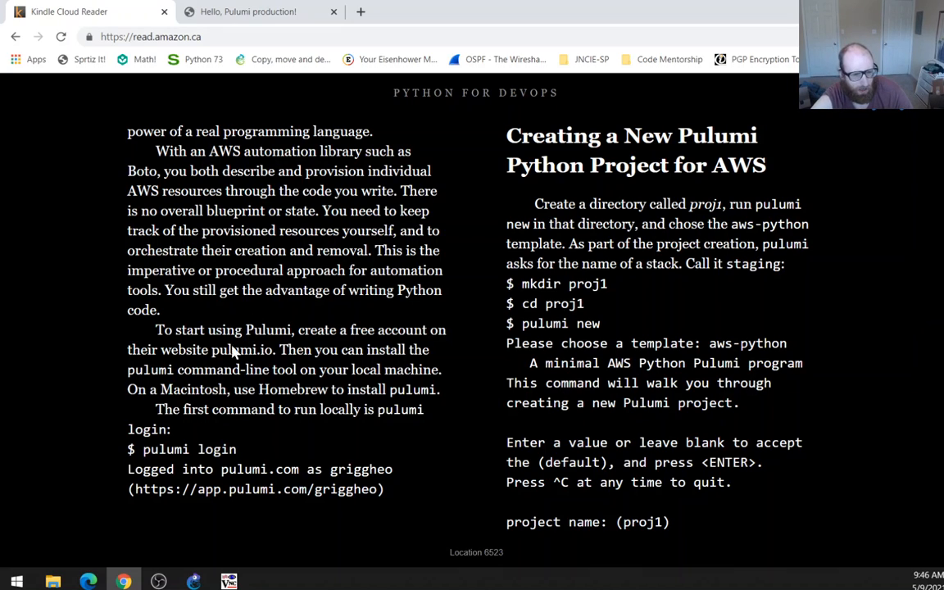
double_click(243, 349)
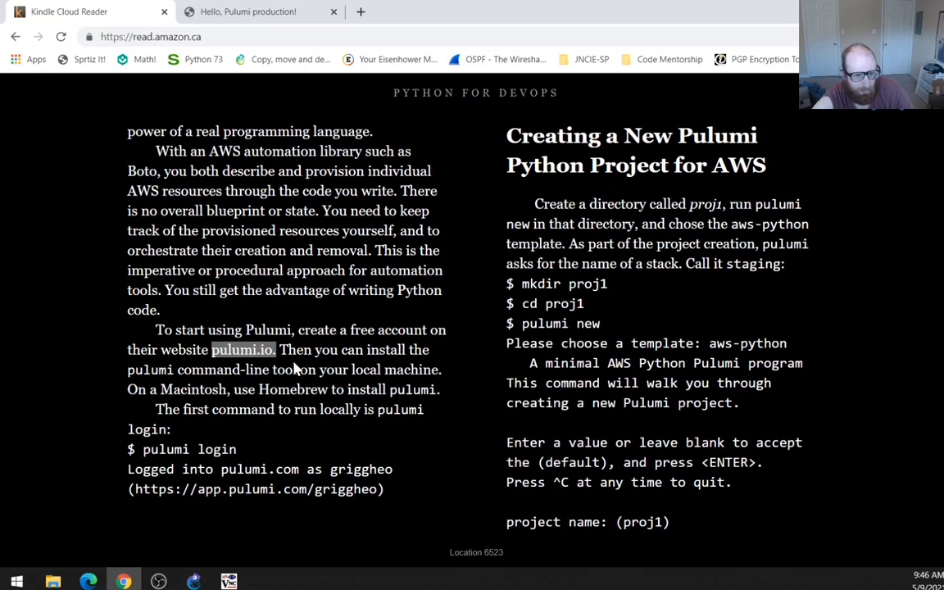
click(254, 12)
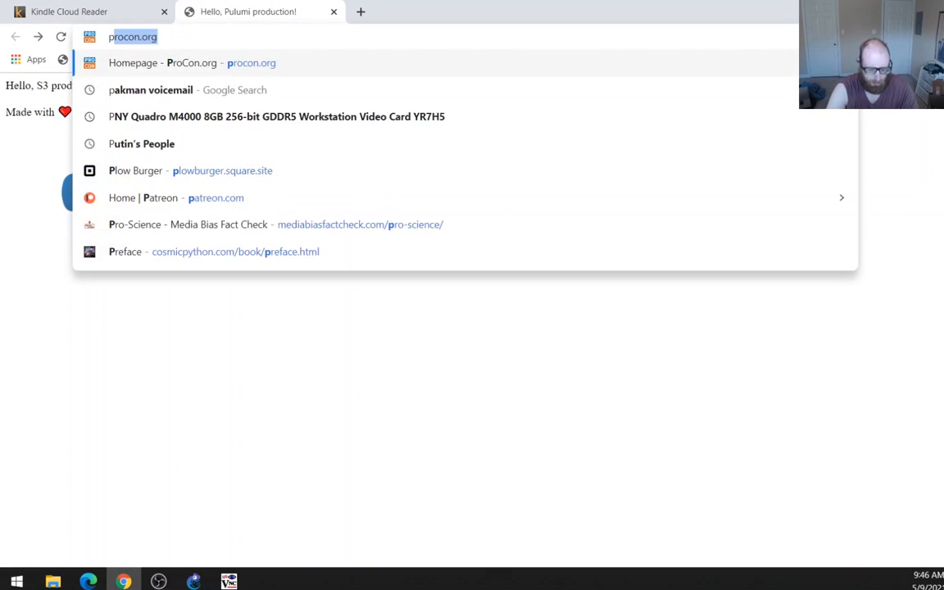
Visit pulumi.io and scroll the Pricing page down to the plan cards.
text(pulumi.io)
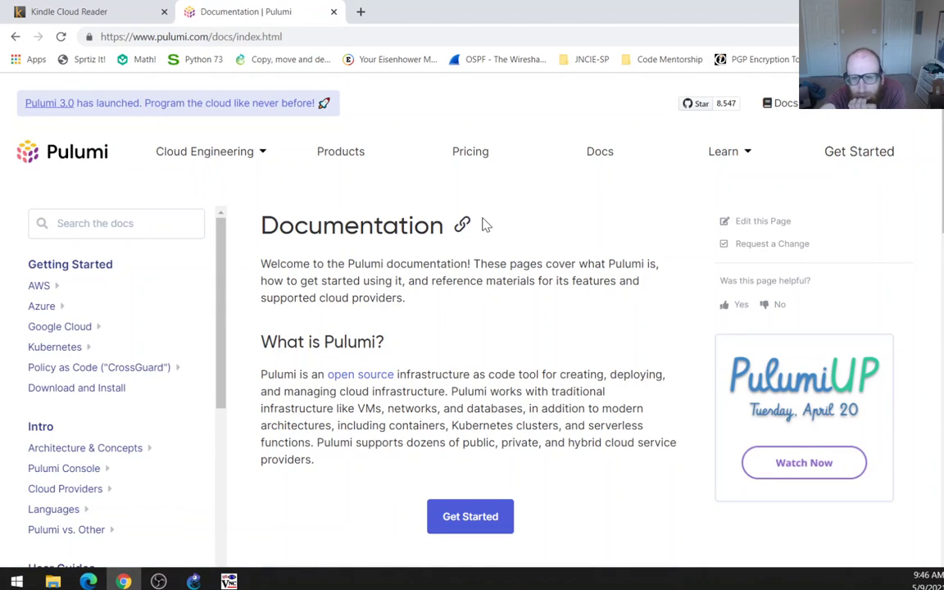
mouse_move(482, 164)
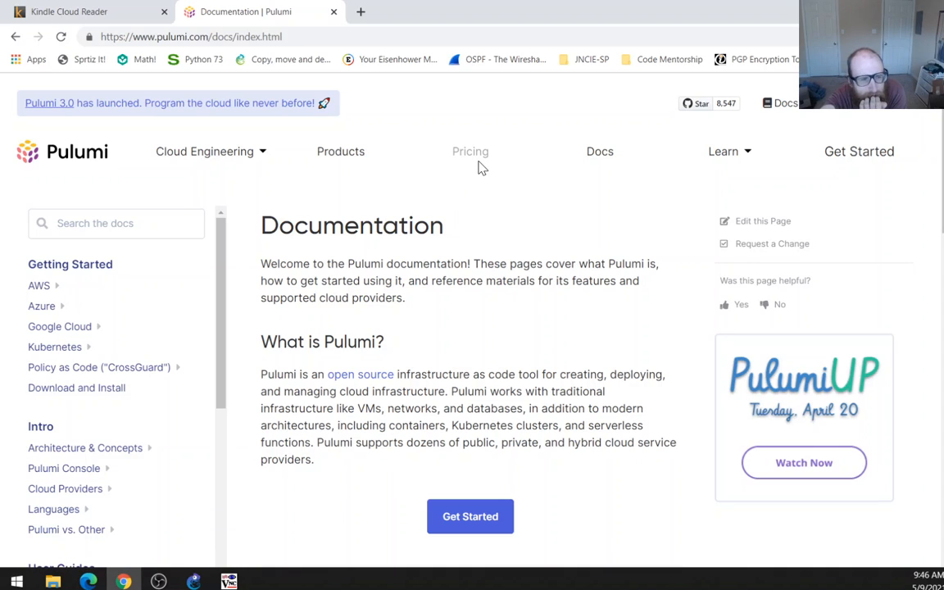
click(469, 151)
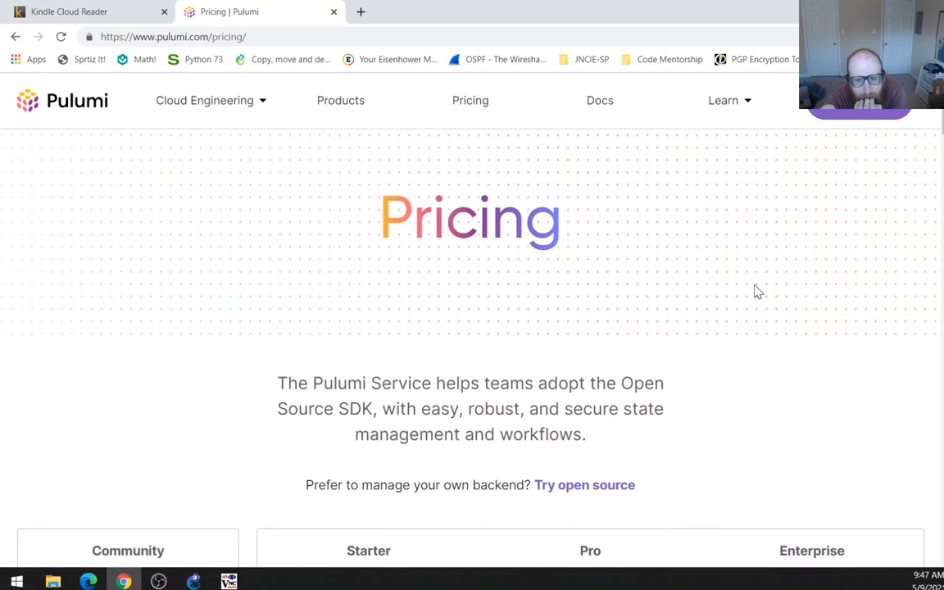
scroll(down, 3)
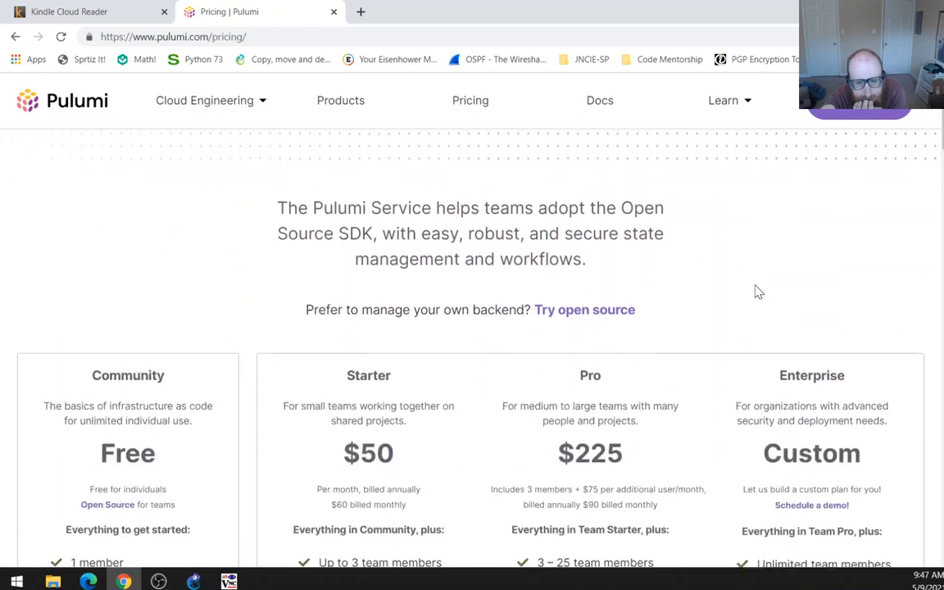
scroll(down, 3)
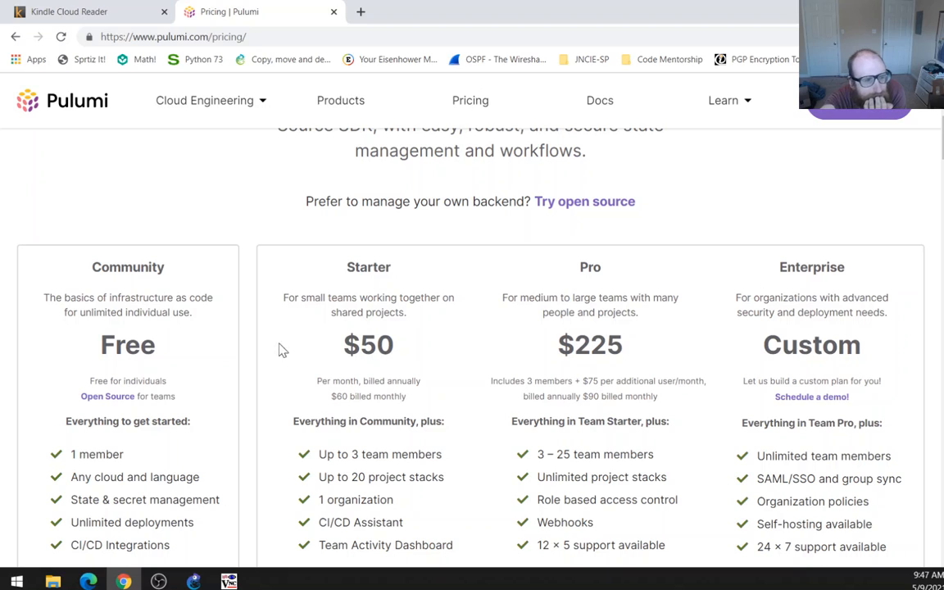
mouse_move(133, 332)
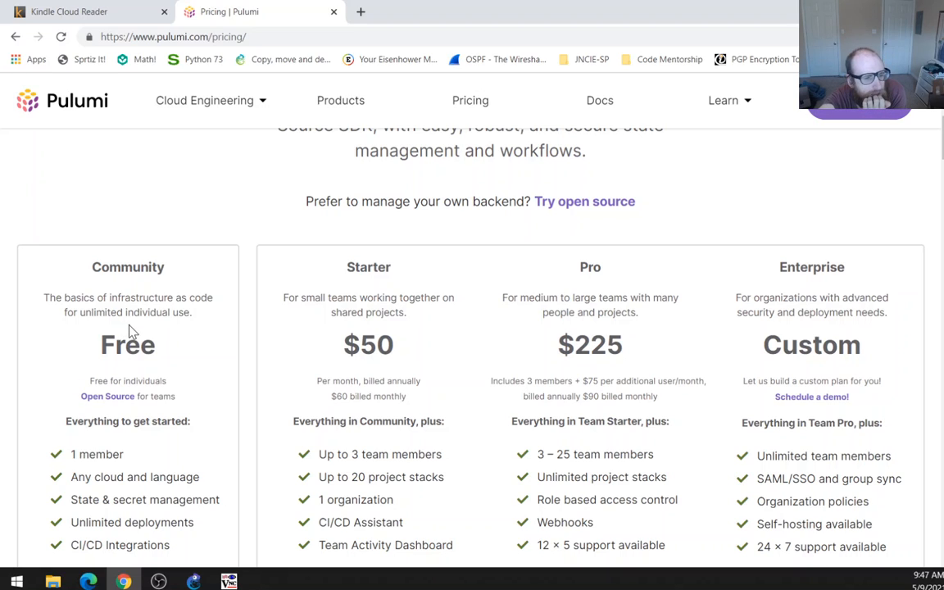
scroll(down, 3)
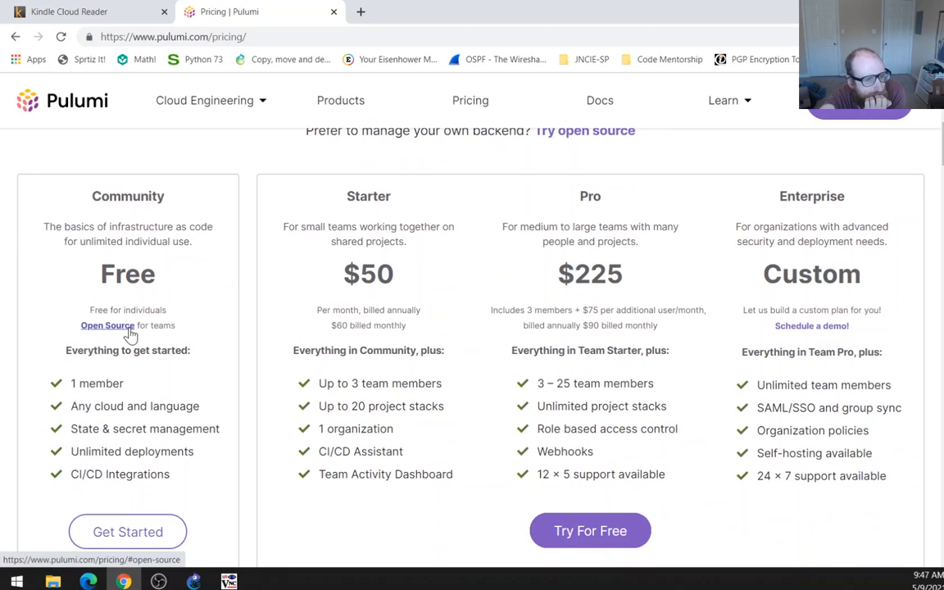
scroll(down, 3)
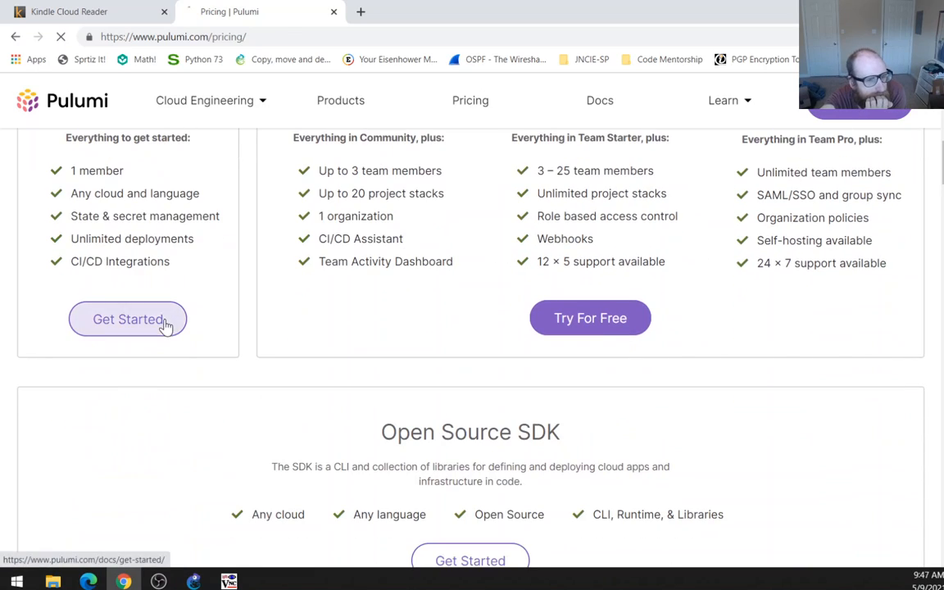
Open the Community tier's Get Started guide and scroll through it.
click(127, 319)
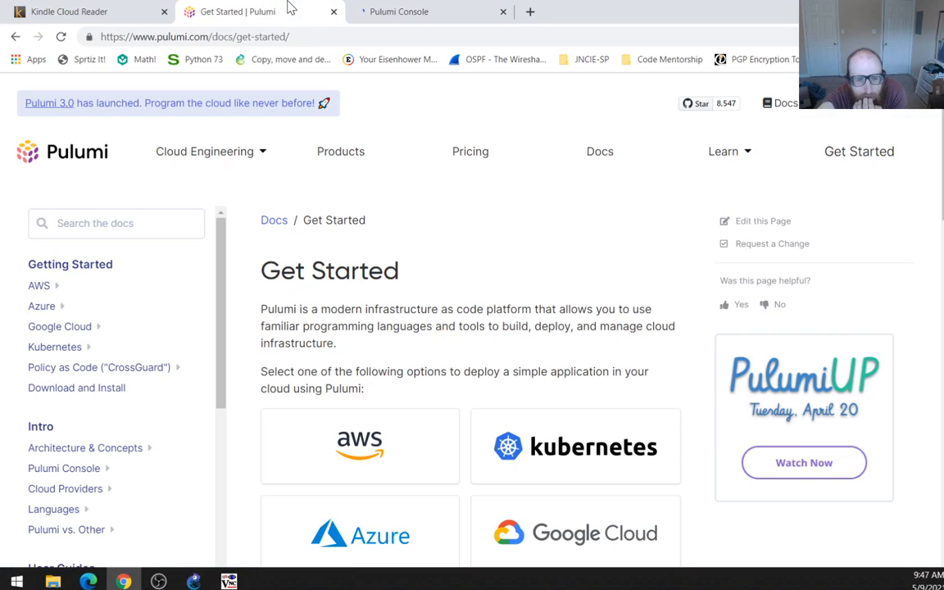
scroll(down, 3)
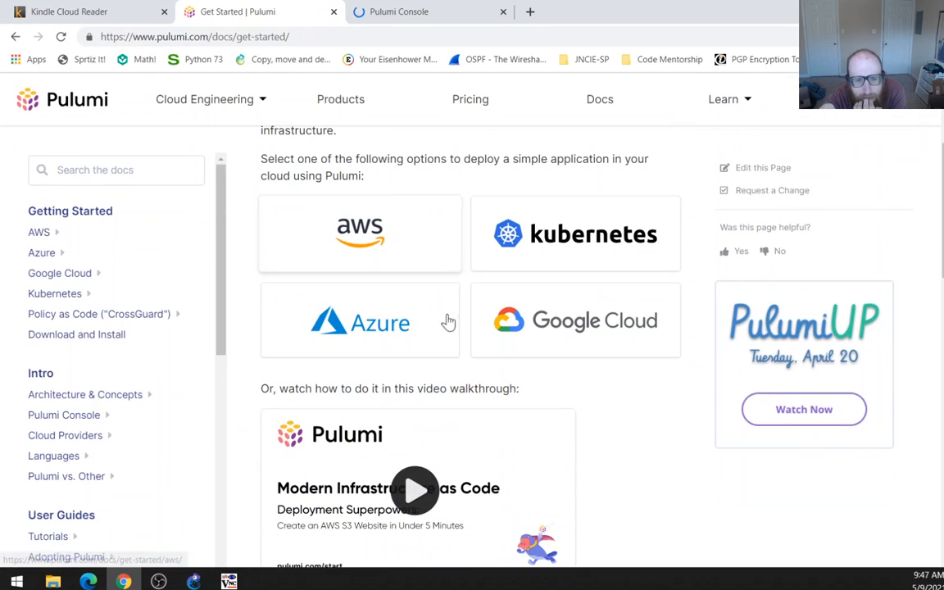
scroll(down, 3)
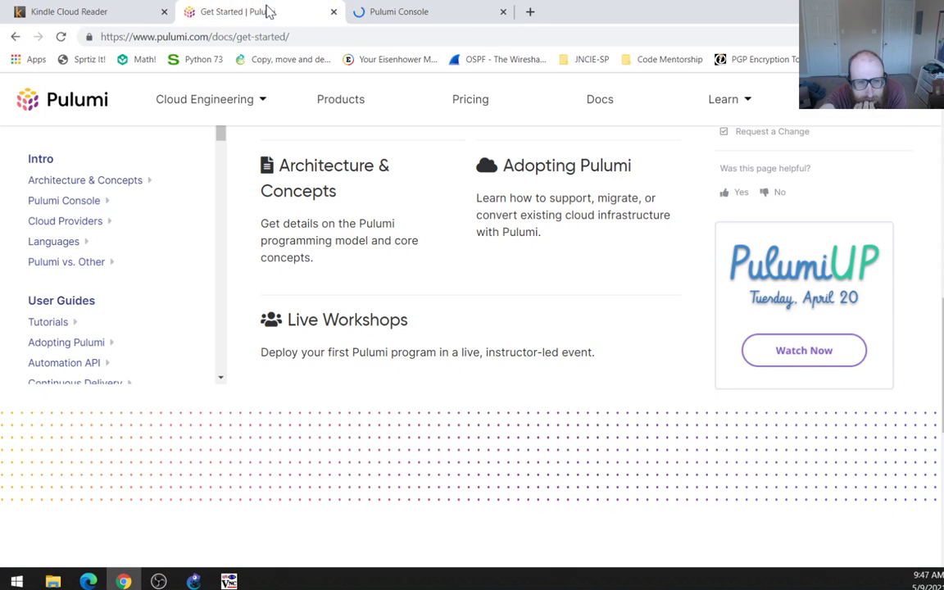
scroll(down, 3)
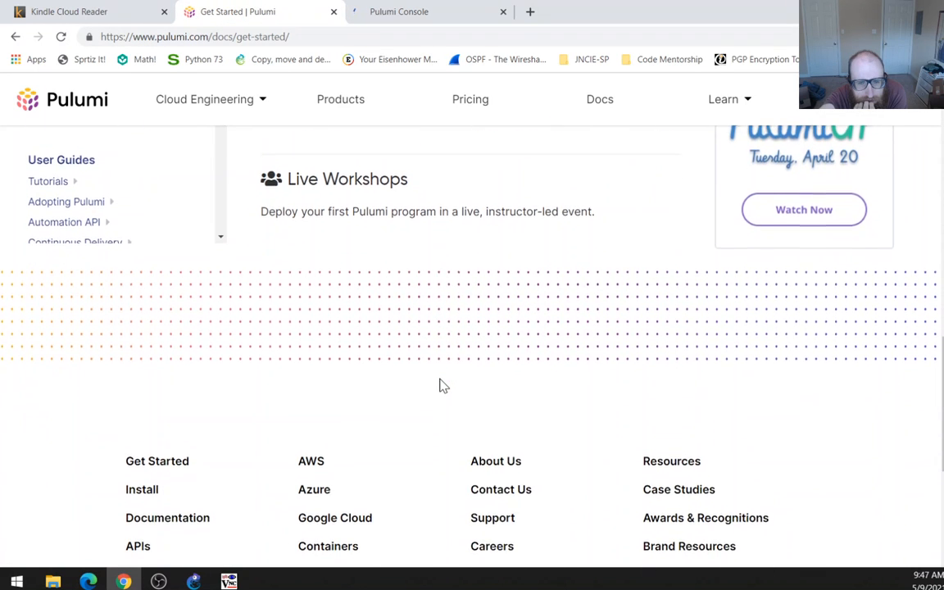
scroll(up, 3)
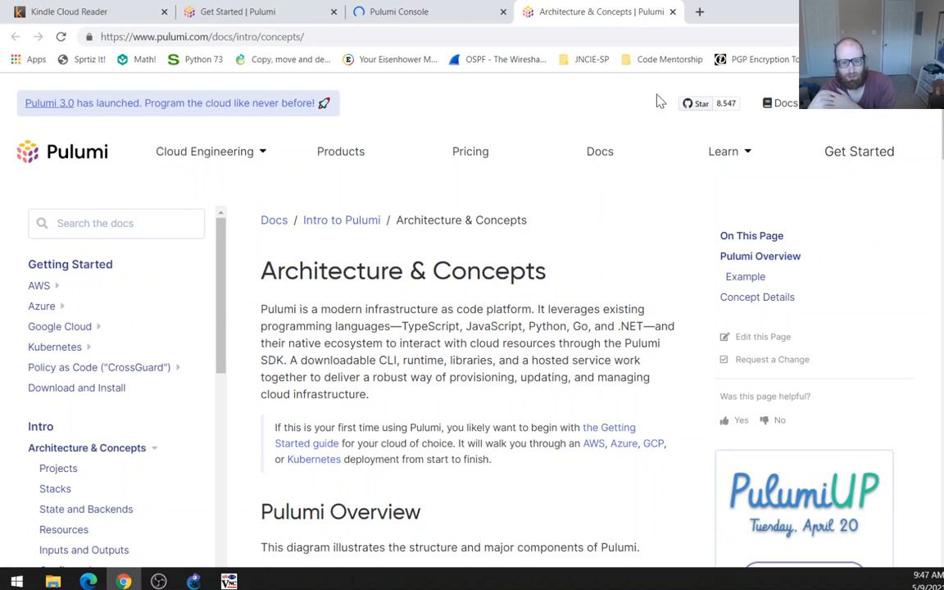
scroll(down, 3)
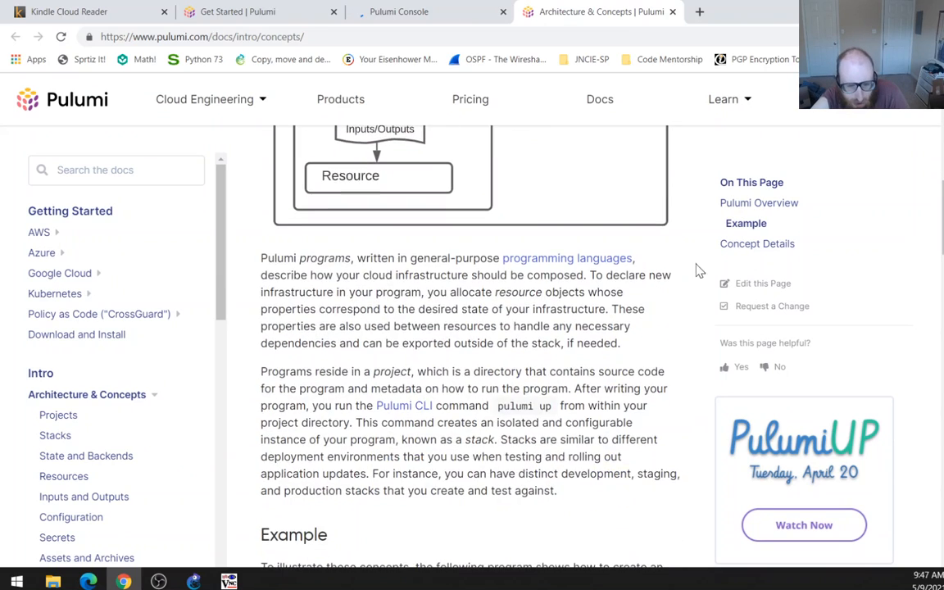
scroll(down, 3)
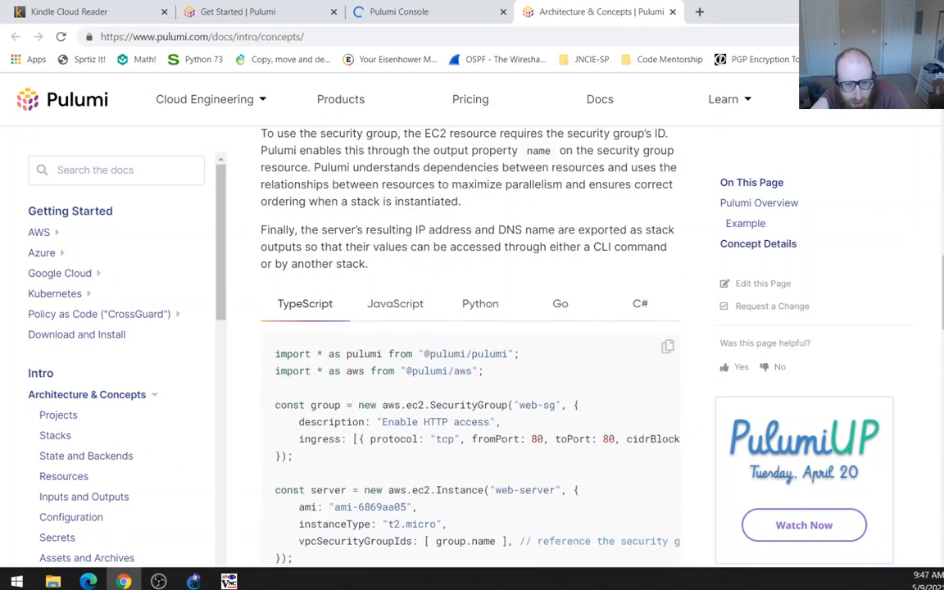
Compare the example program in Python, JavaScript and Go.
click(481, 303)
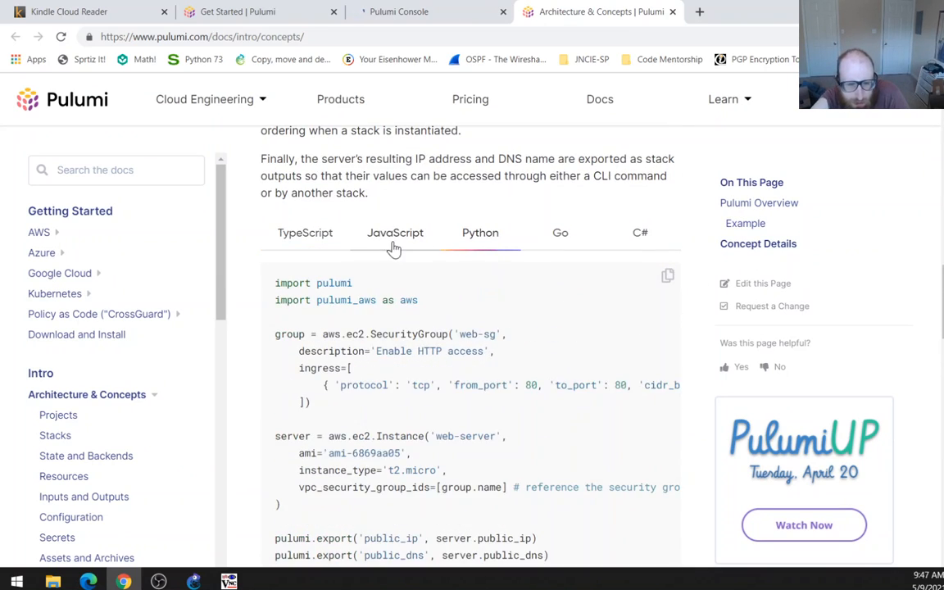
click(395, 233)
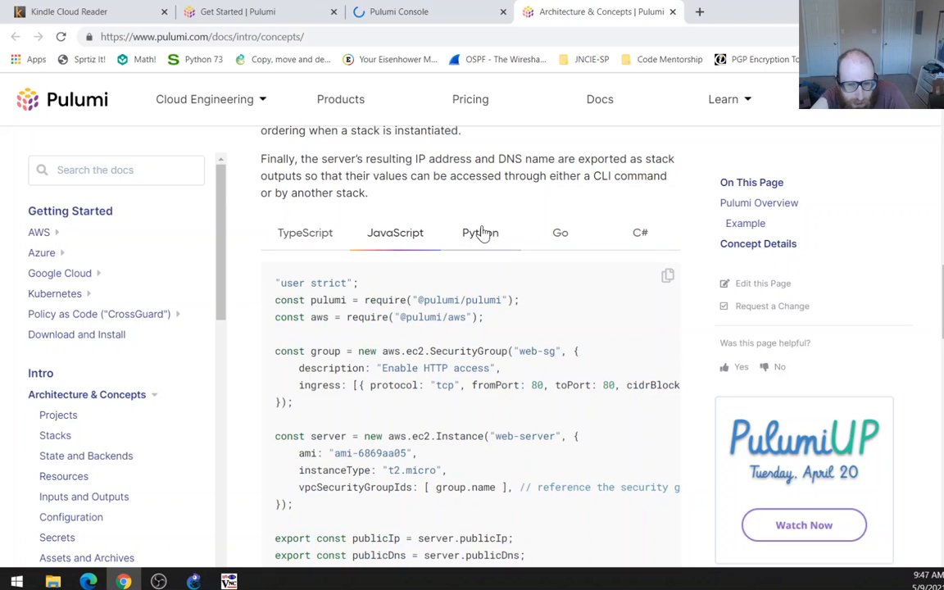
click(560, 232)
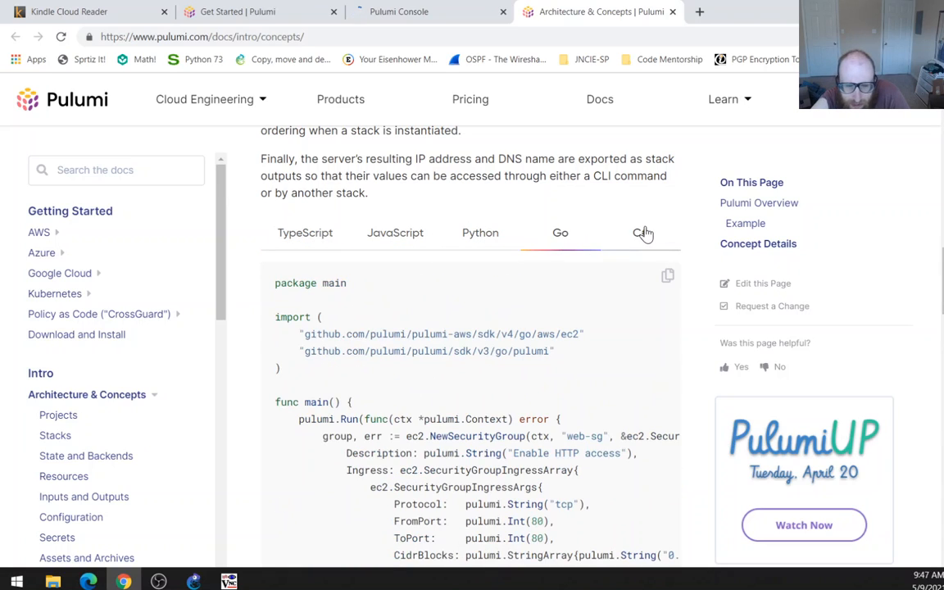
click(395, 233)
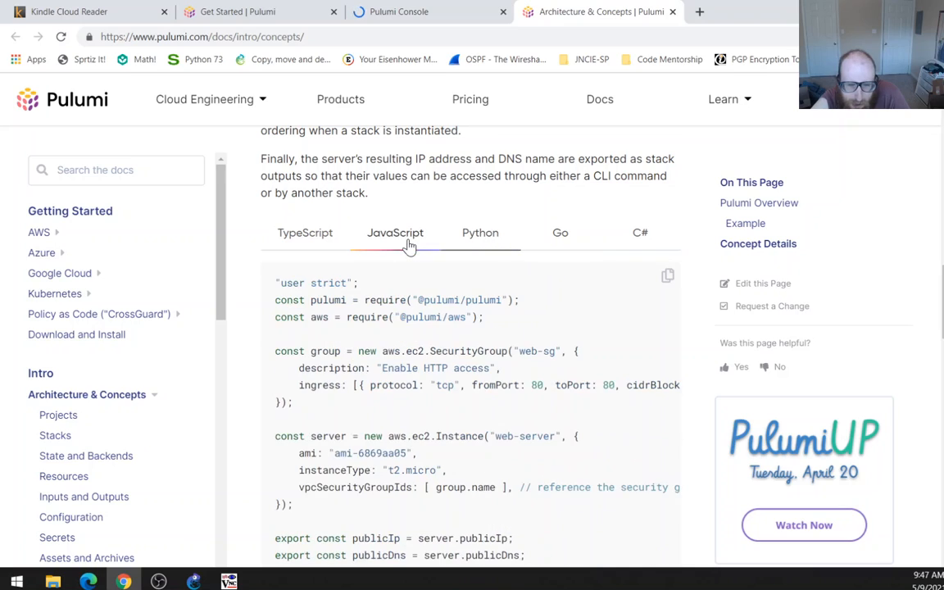
scroll(up, 3)
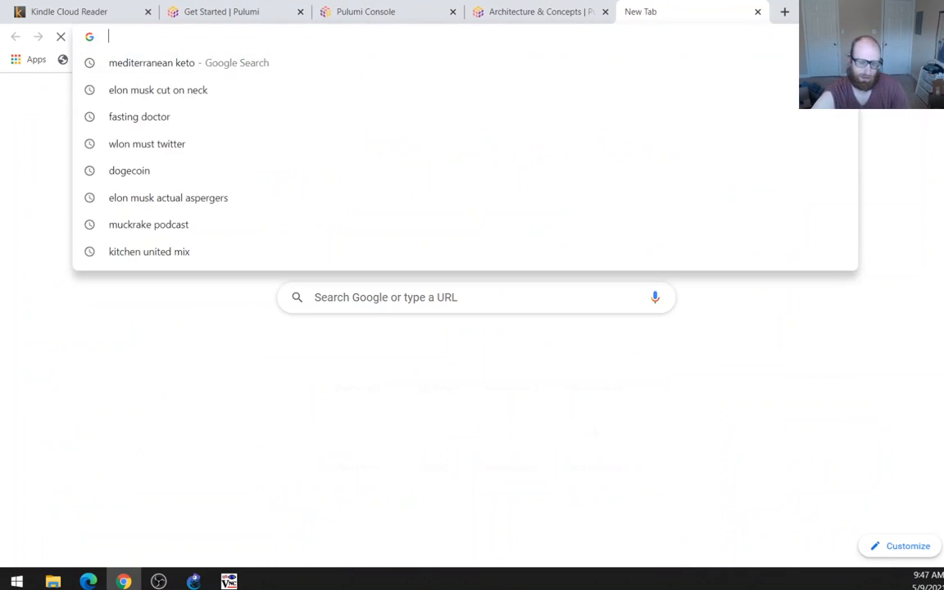
text(b)
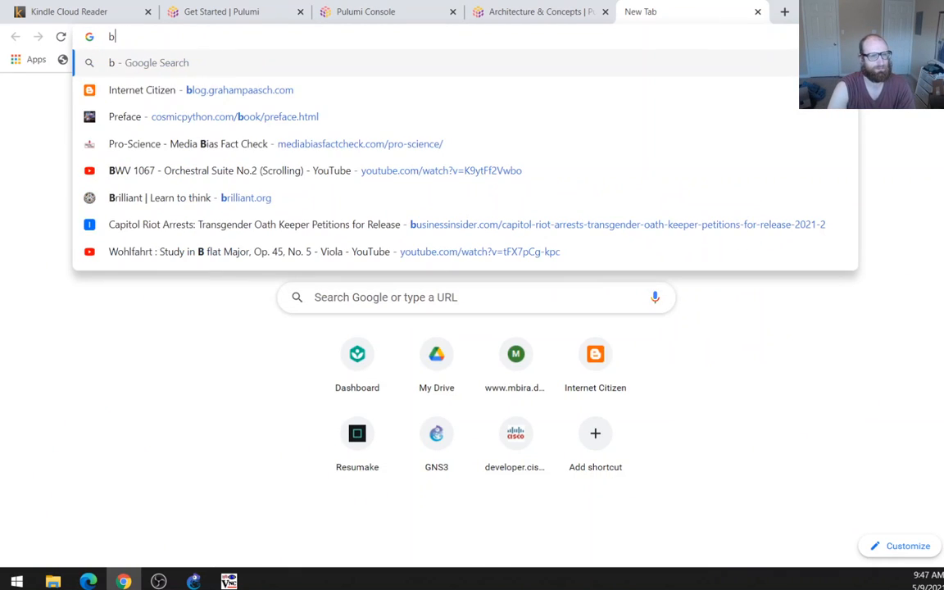
click(201, 89)
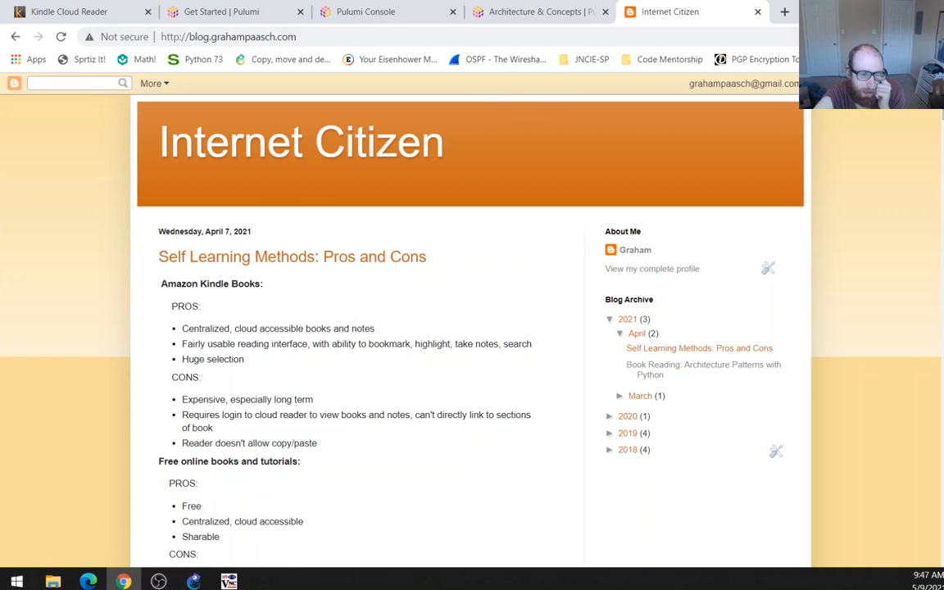
mouse_move(334, 364)
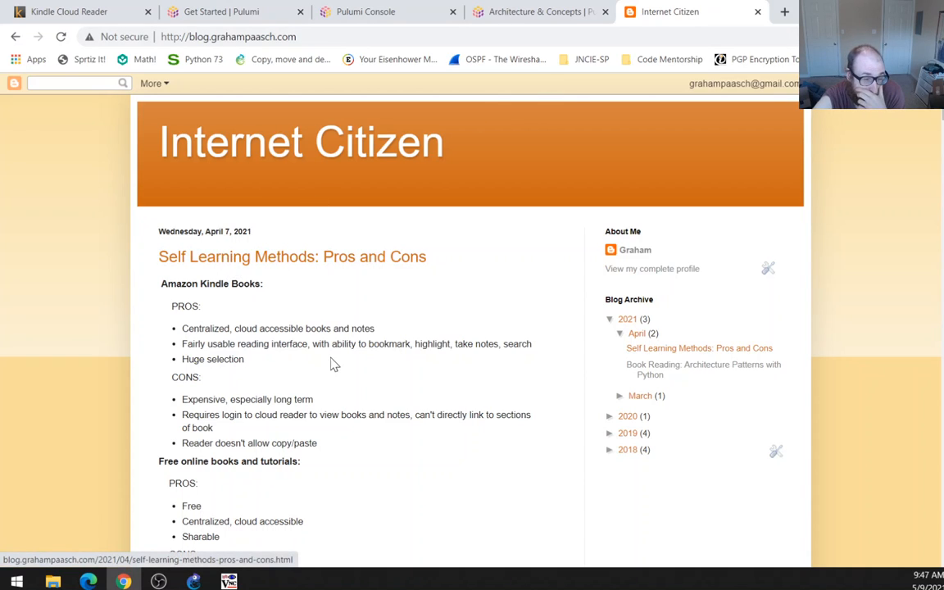
scroll(down, 3)
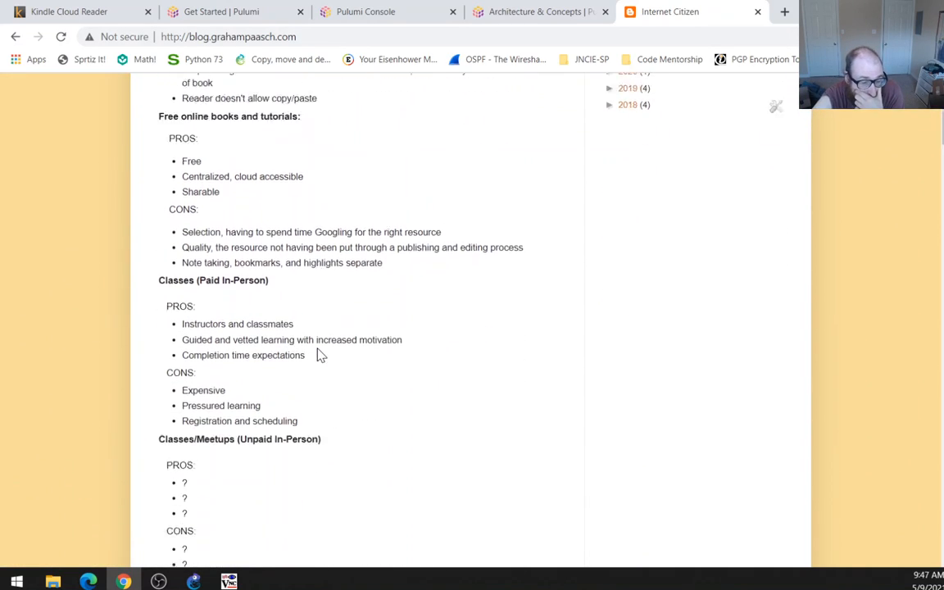
scroll(down, 3)
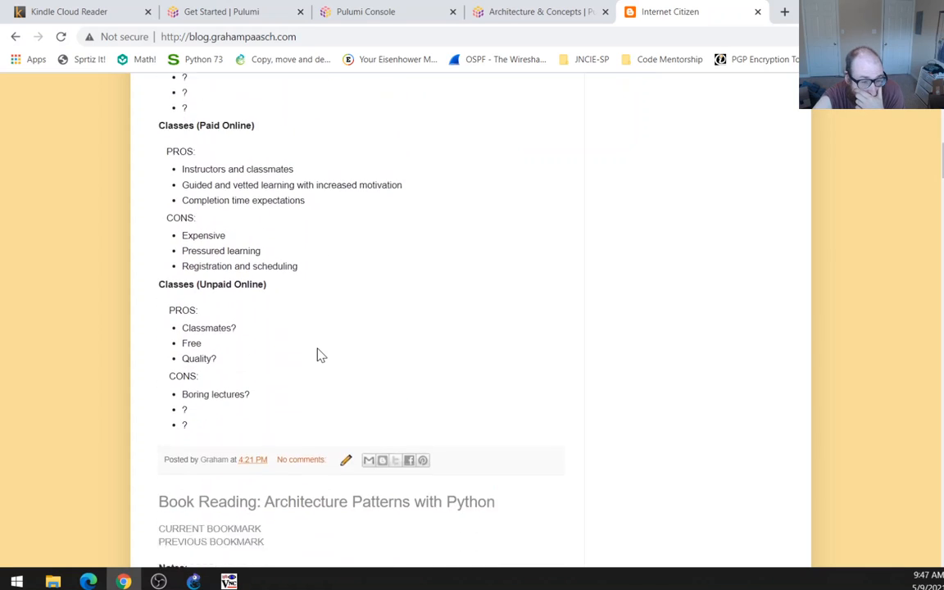
scroll(up, 3)
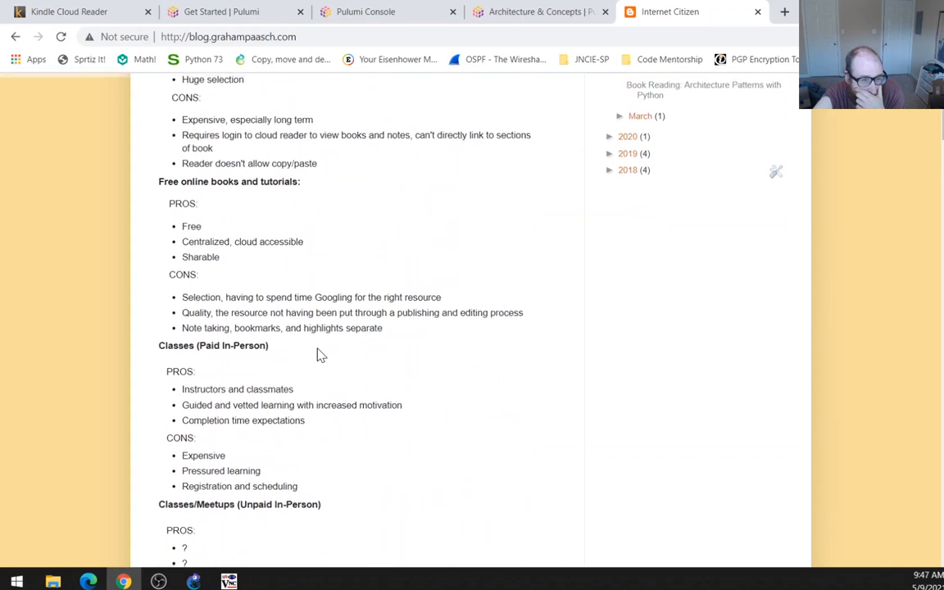
scroll(up, 3)
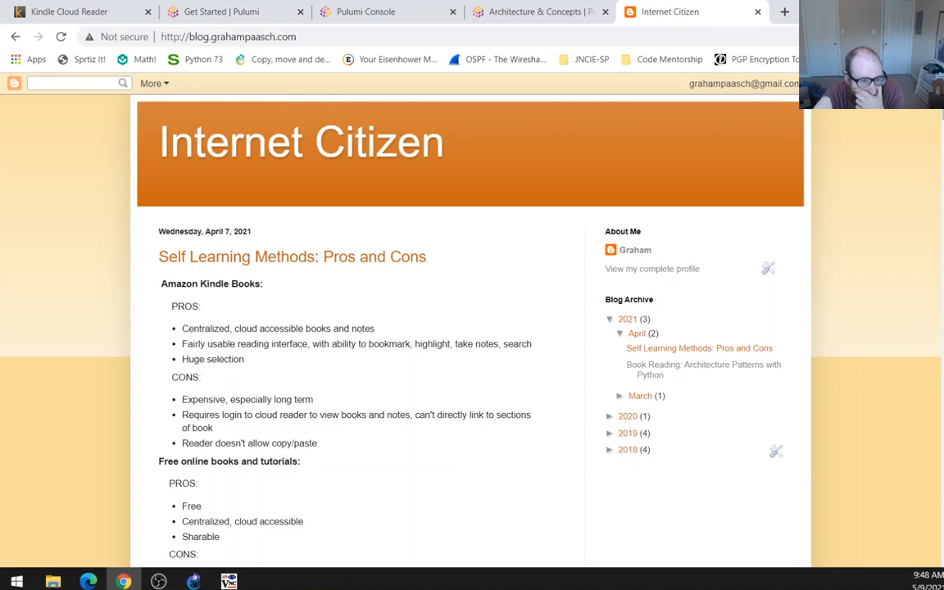
double_click(227, 358)
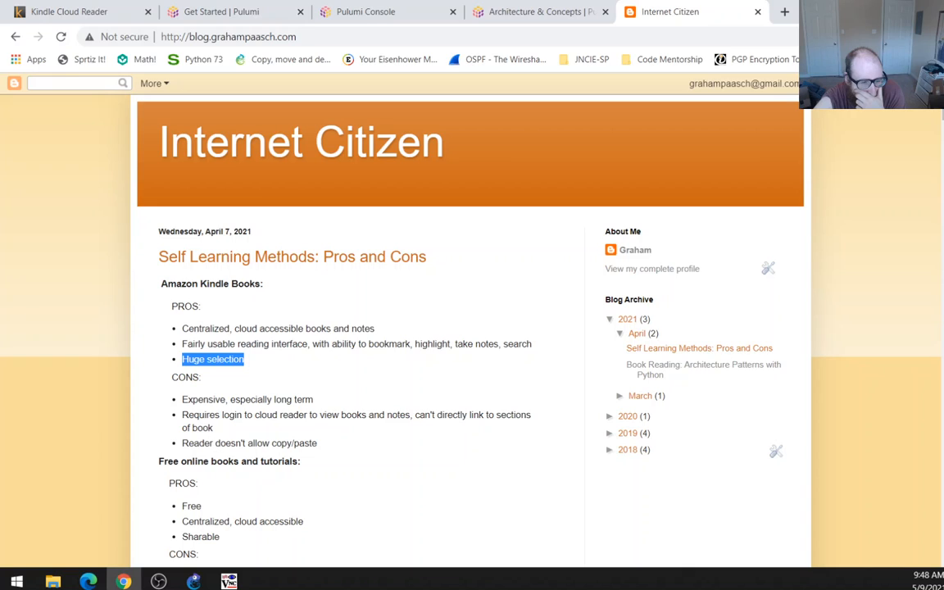
scroll(down, 3)
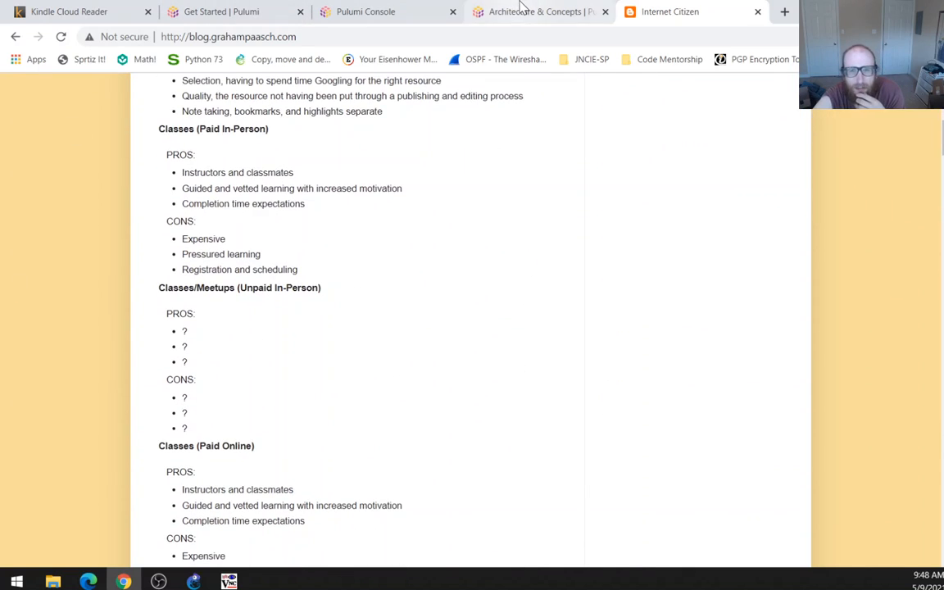
Sign in to Pulumi Console with GitHub and authorize Pulumi.
click(365, 11)
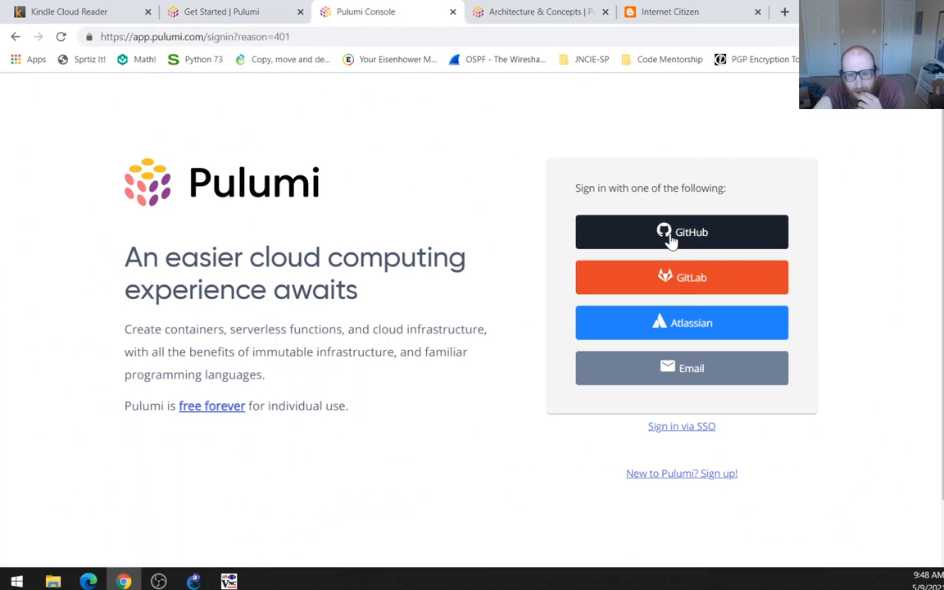
click(681, 232)
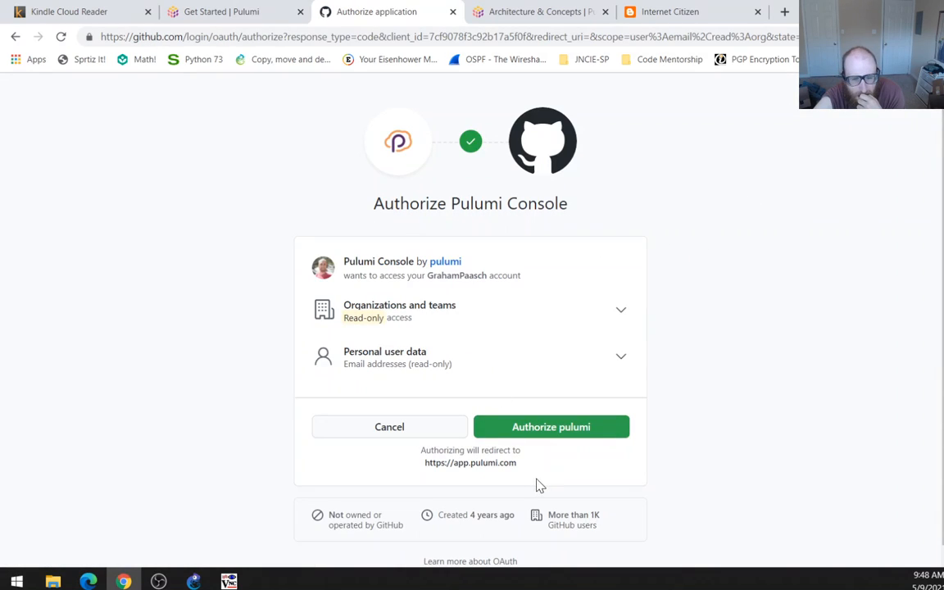
click(550, 426)
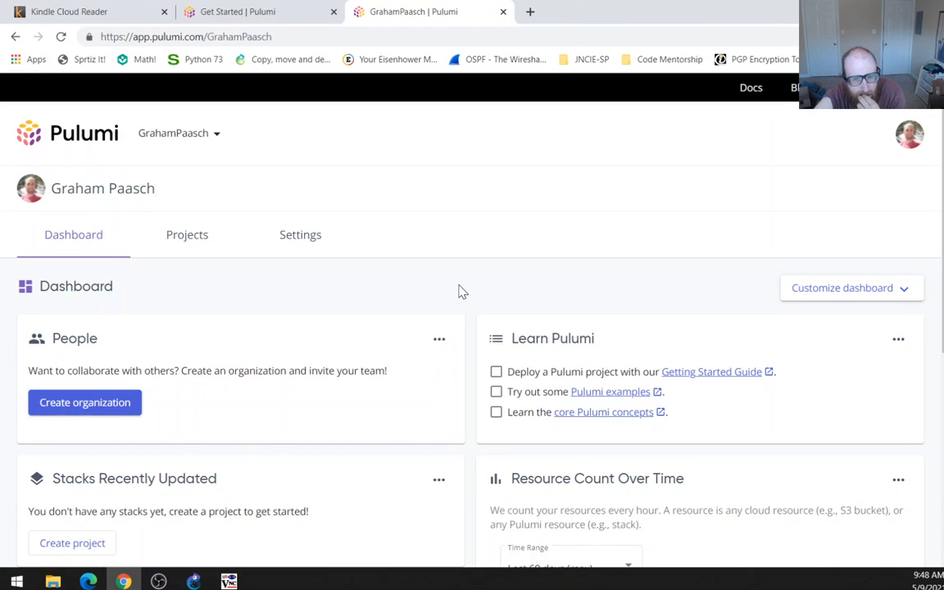
mouse_move(237, 328)
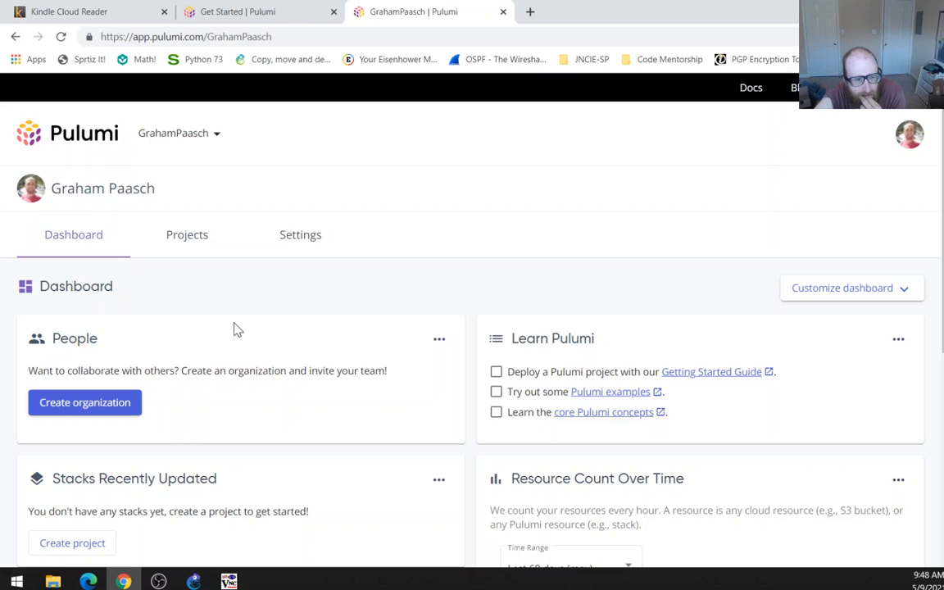
Go back through the Get Started docs tab to the Kindle book.
scroll(down, 3)
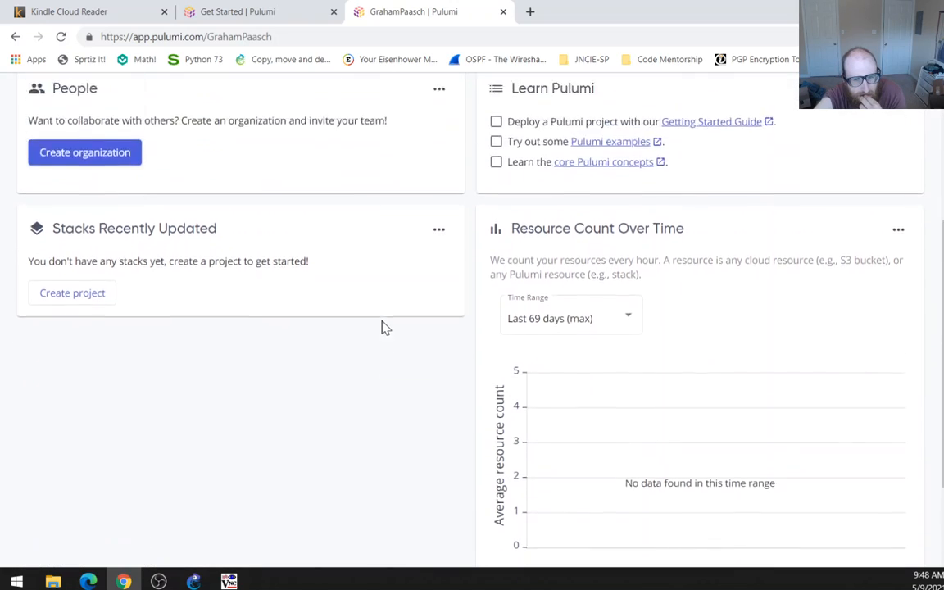
click(254, 11)
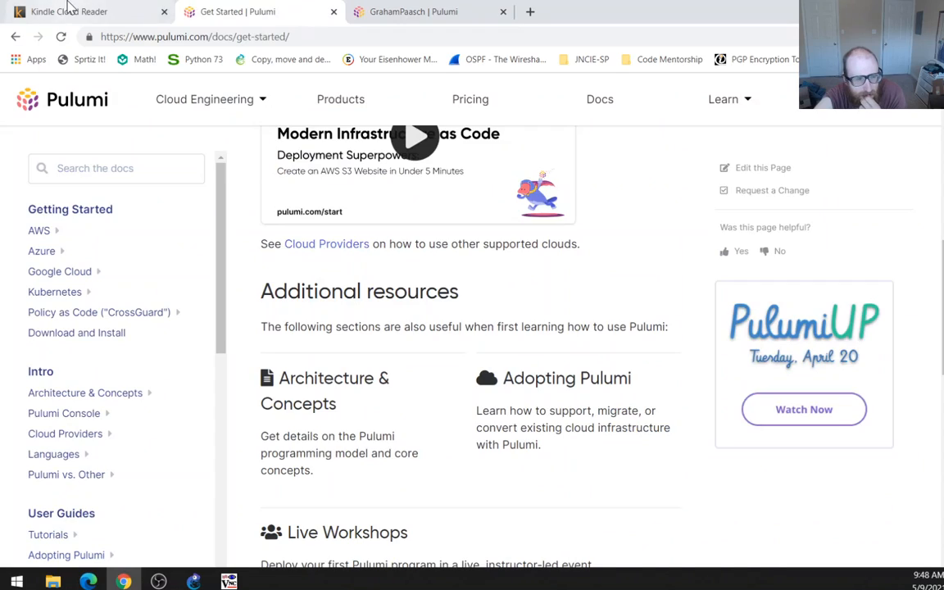
click(69, 12)
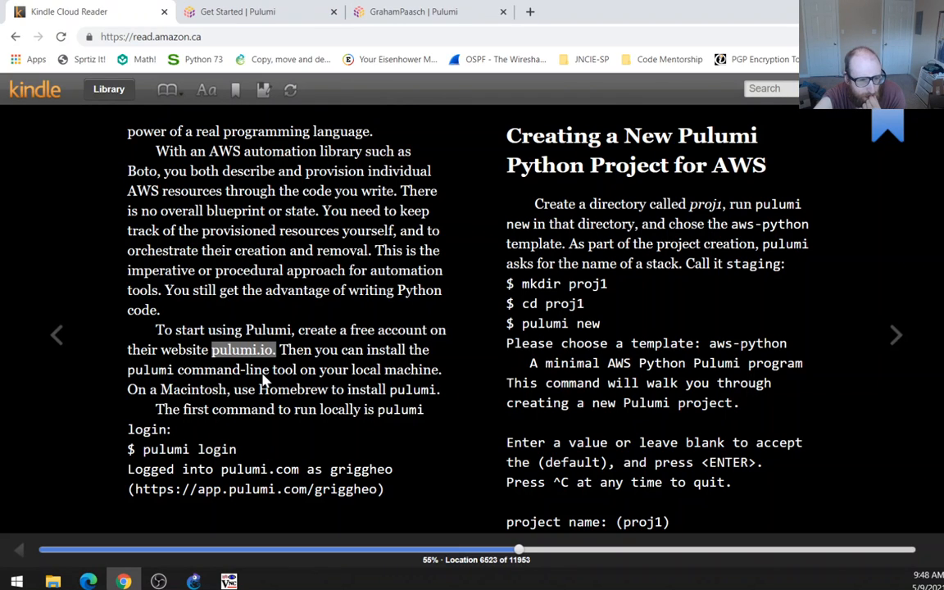
mouse_move(418, 193)
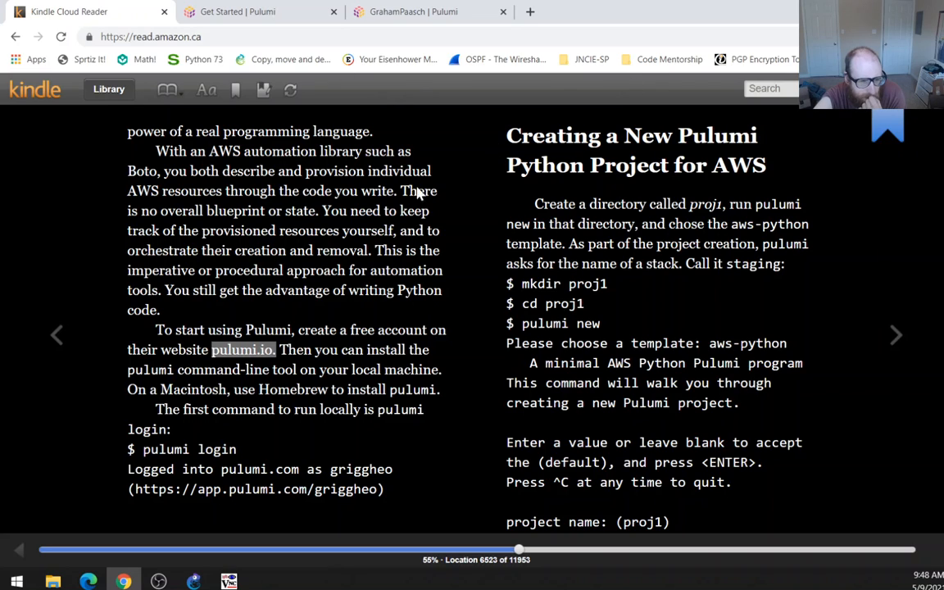
mouse_move(172, 298)
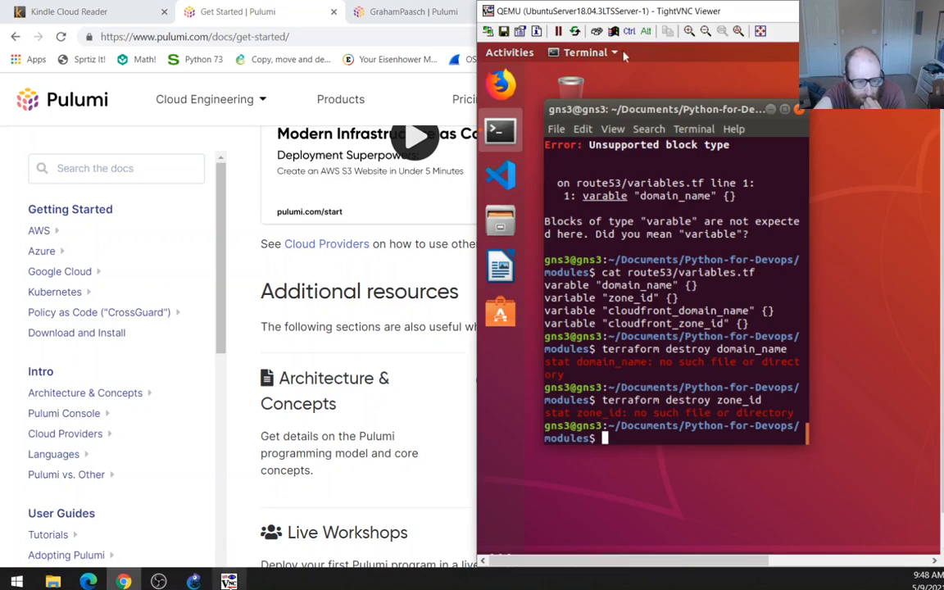
Move up to the home folder with cd ../.. and run sudo apt-get update.
text(a)
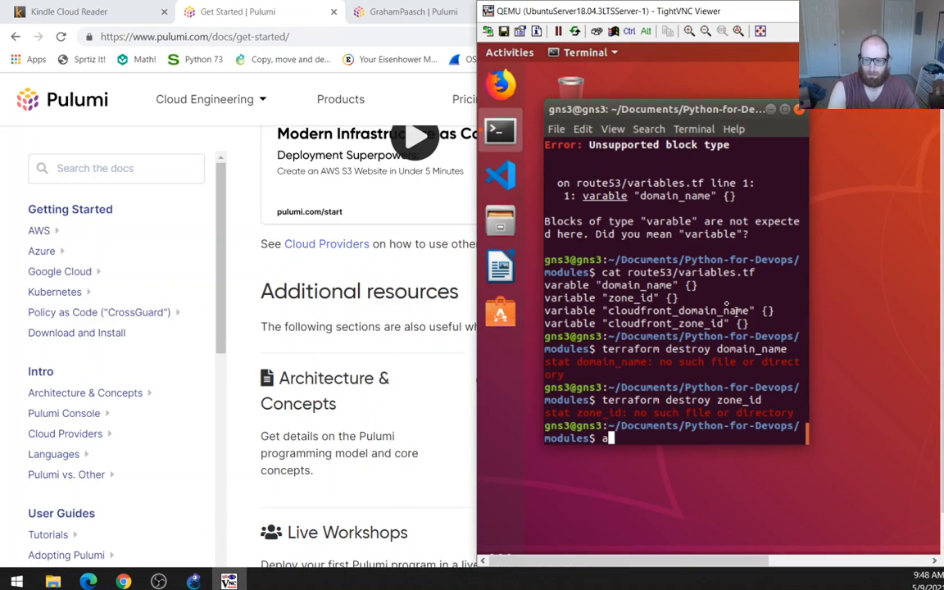
text(cd)
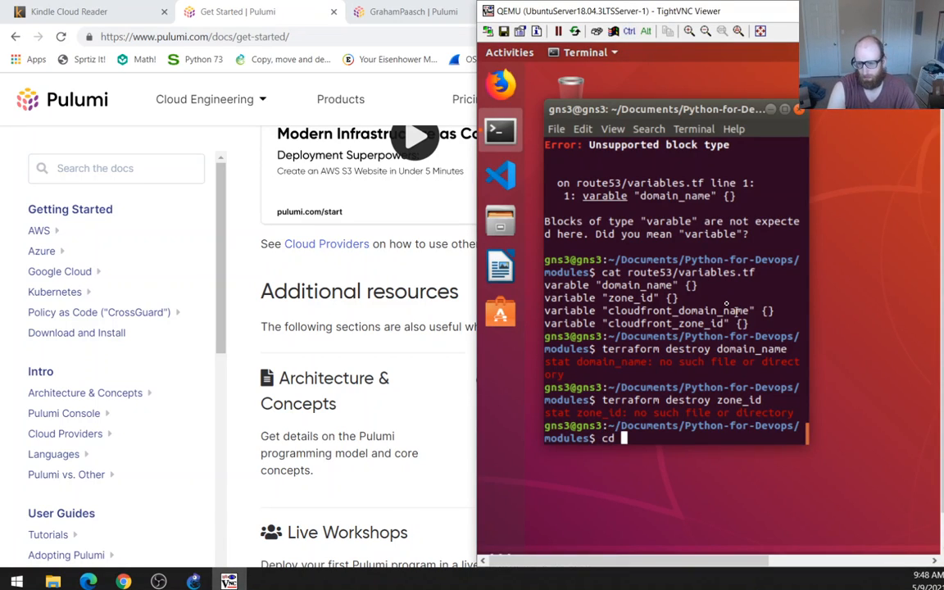
key(Return)
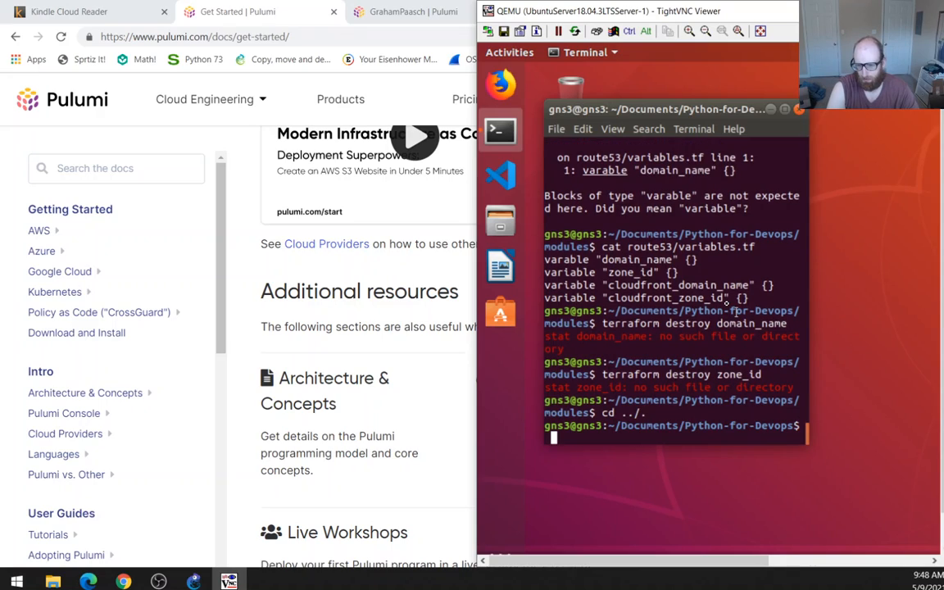
text(cd ../..)
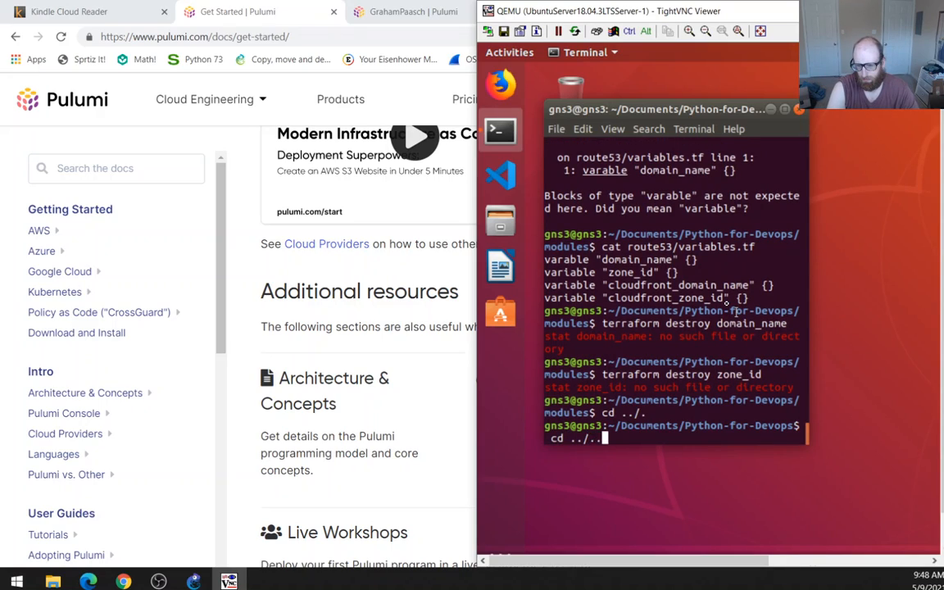
text(gt)
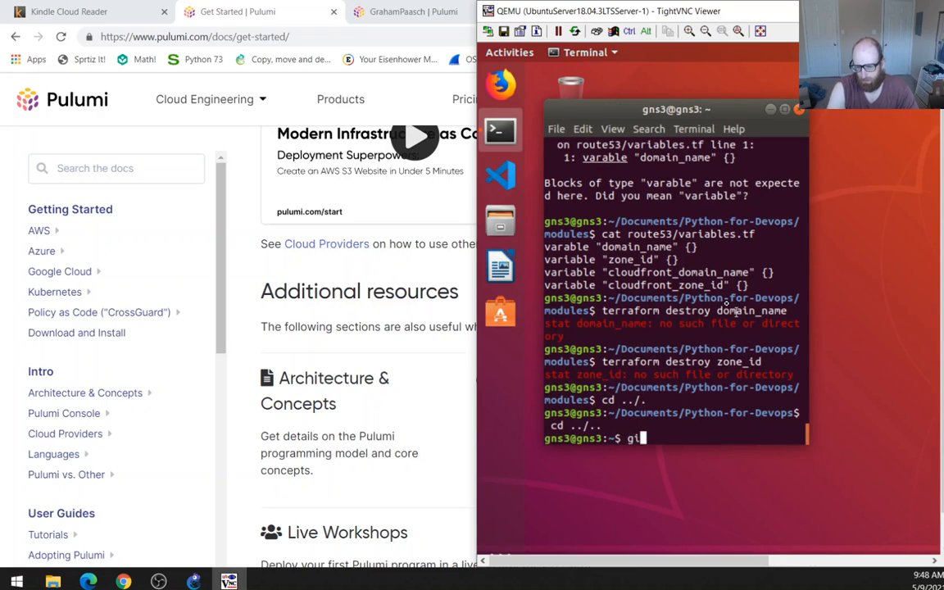
text(apt)
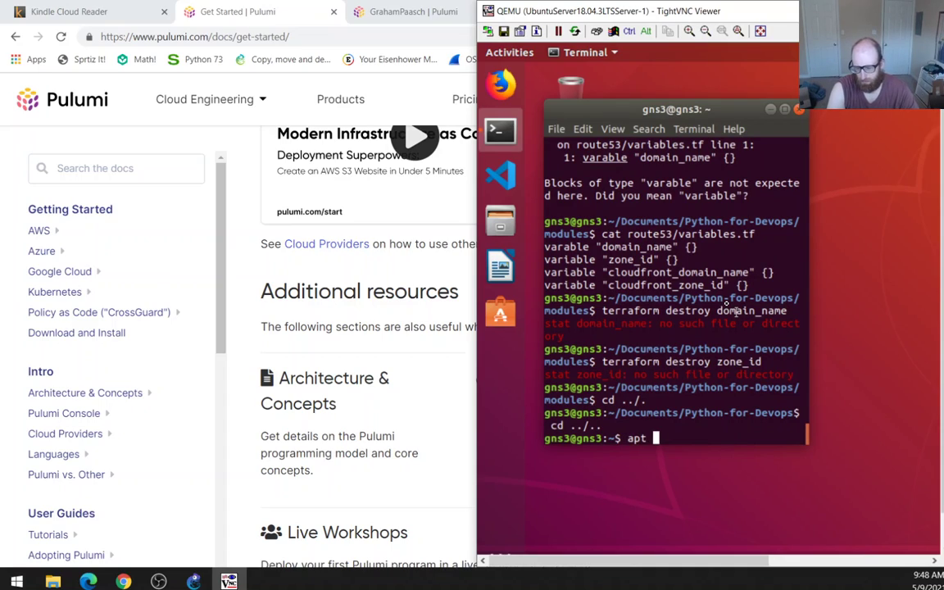
text(-get)
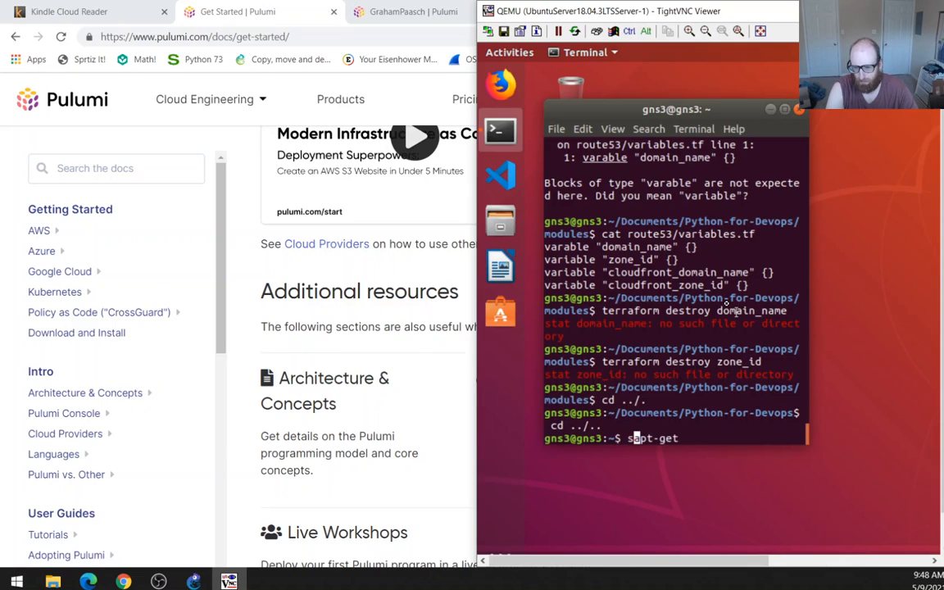
text(sudo apt-get)
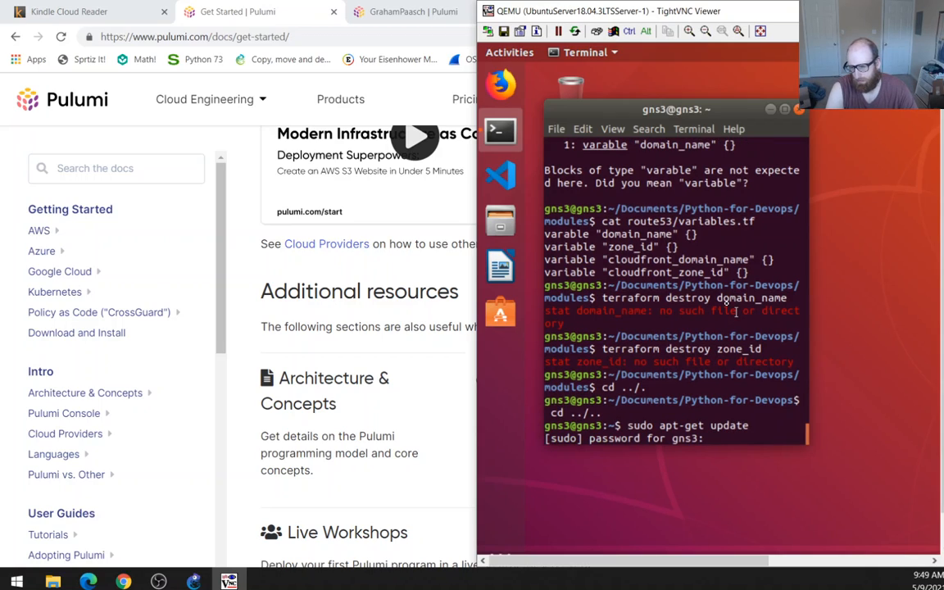
key(Return)
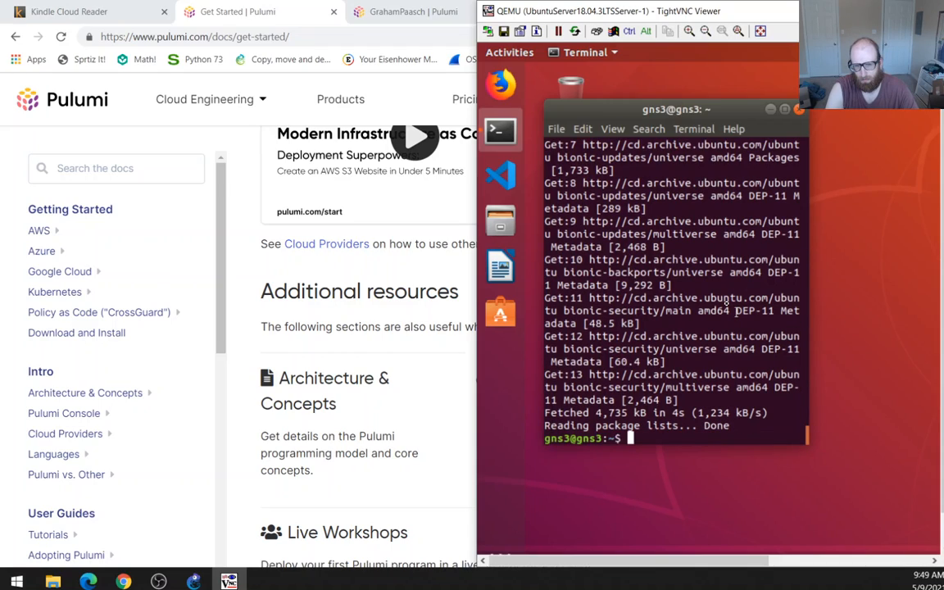
Try sudo apt-get install pulumi, which fails to locate the package.
text(sudo apt-get install)
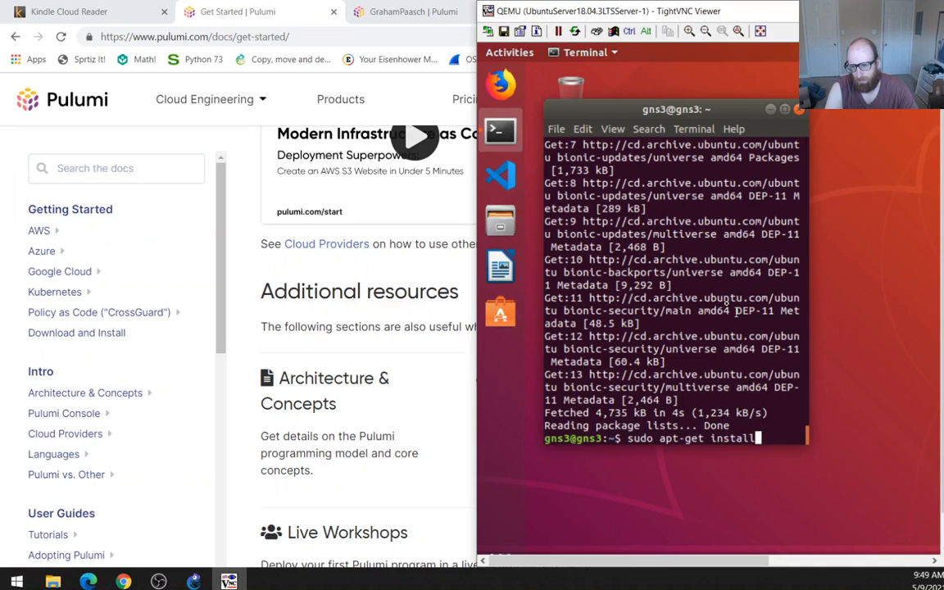
text(pulumm)
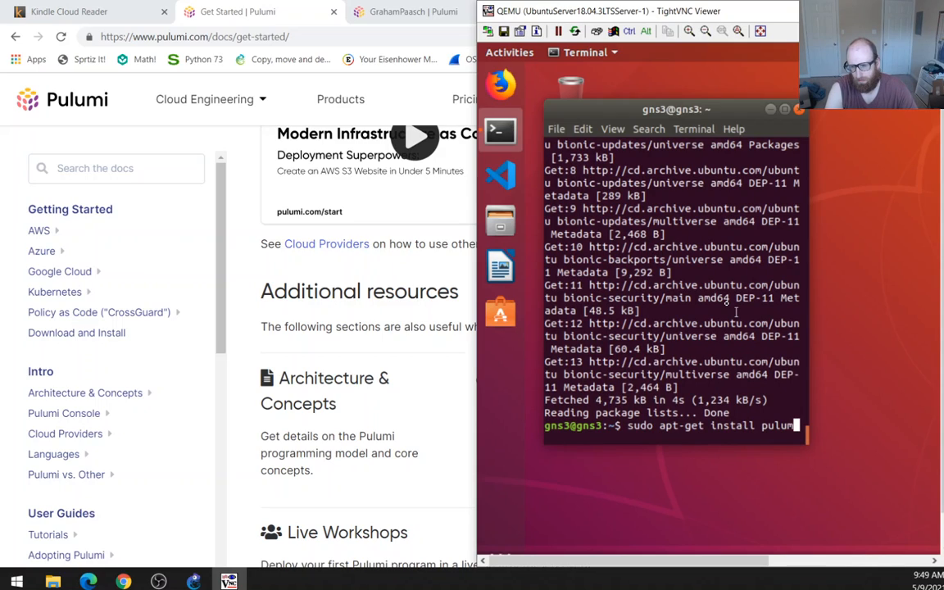
key(Return)
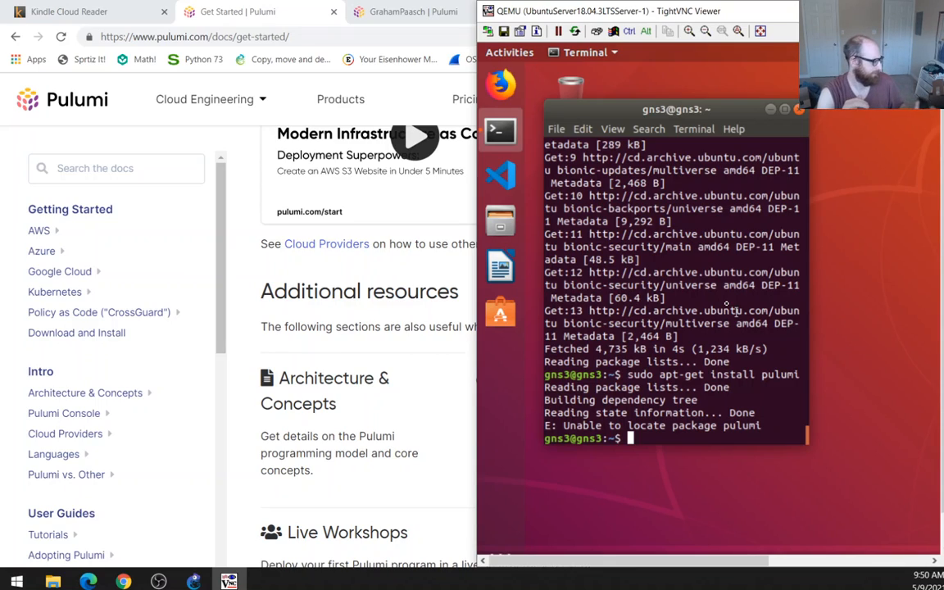
mouse_move(685, 86)
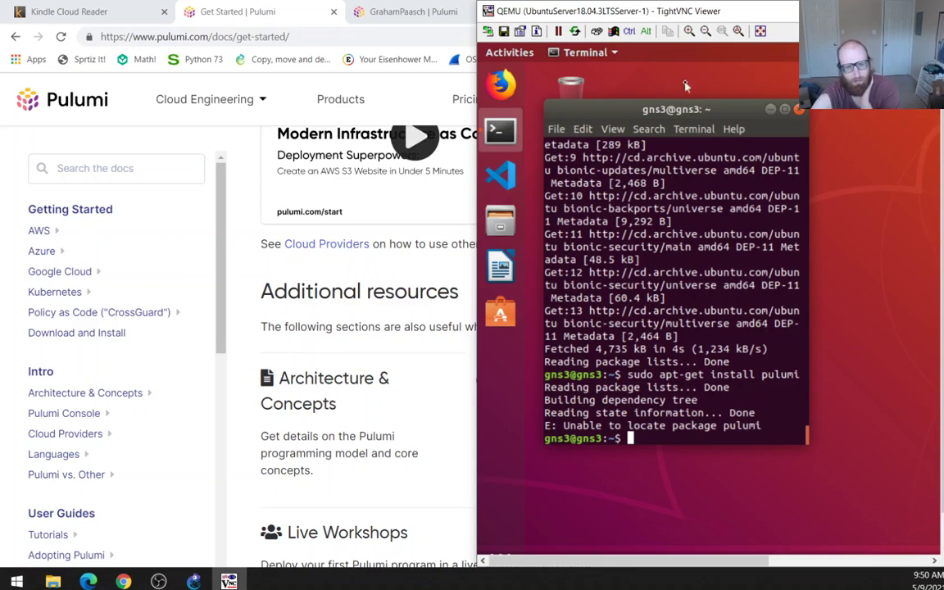
Glance at the Kindle book, then bring the Ubuntu VM terminal forward.
click(69, 11)
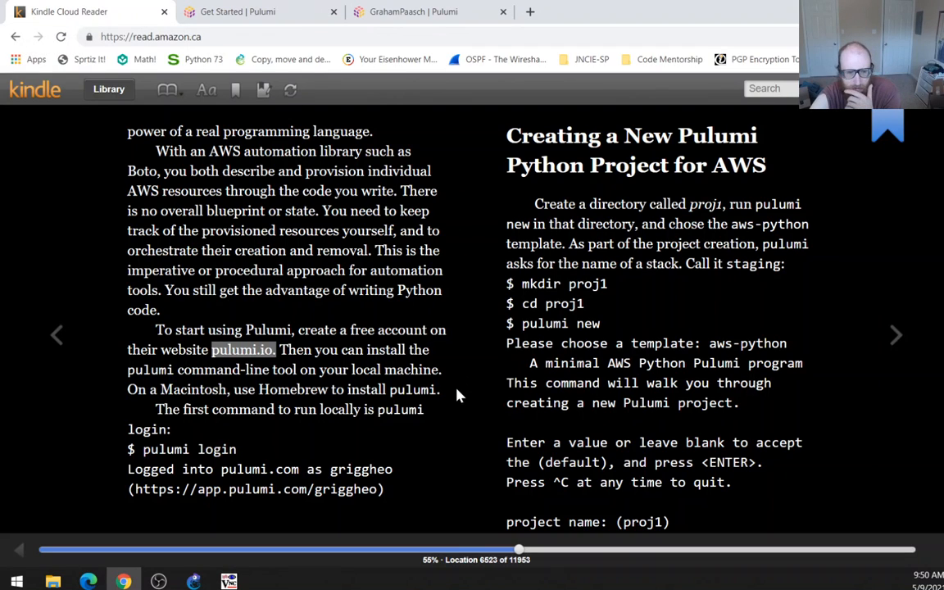
mouse_move(332, 427)
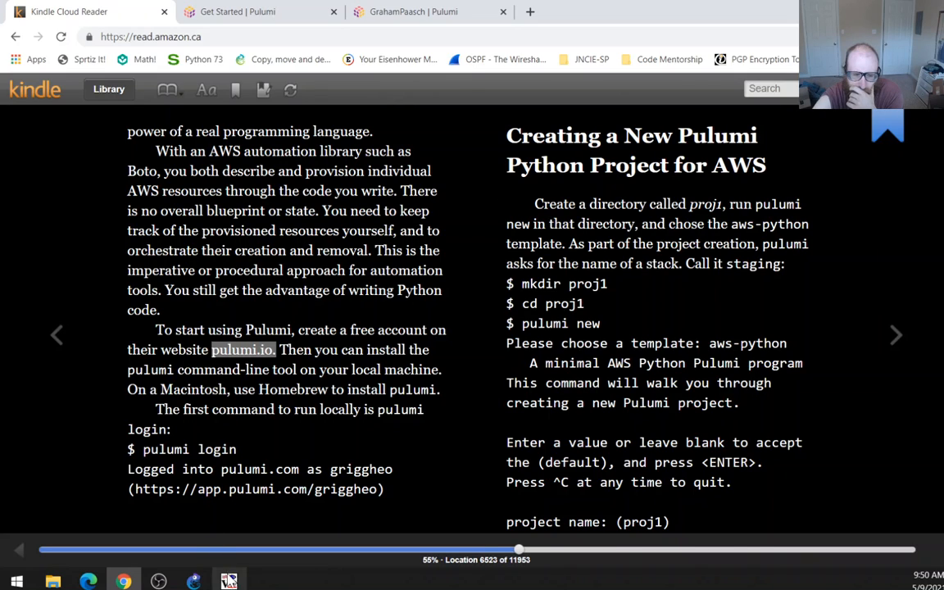
click(229, 582)
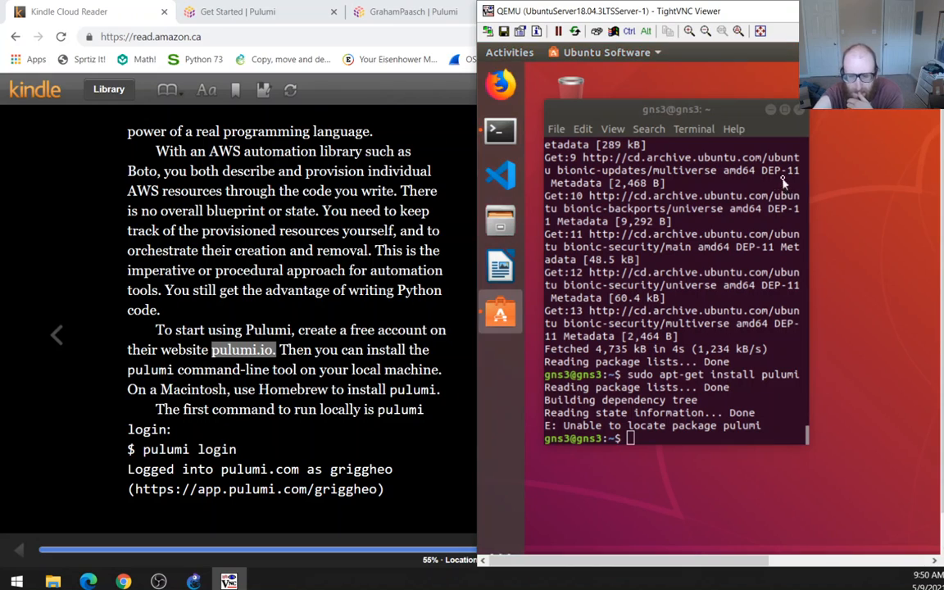
Open Ubuntu Software, search for 'pulumi', then clear the search.
click(500, 312)
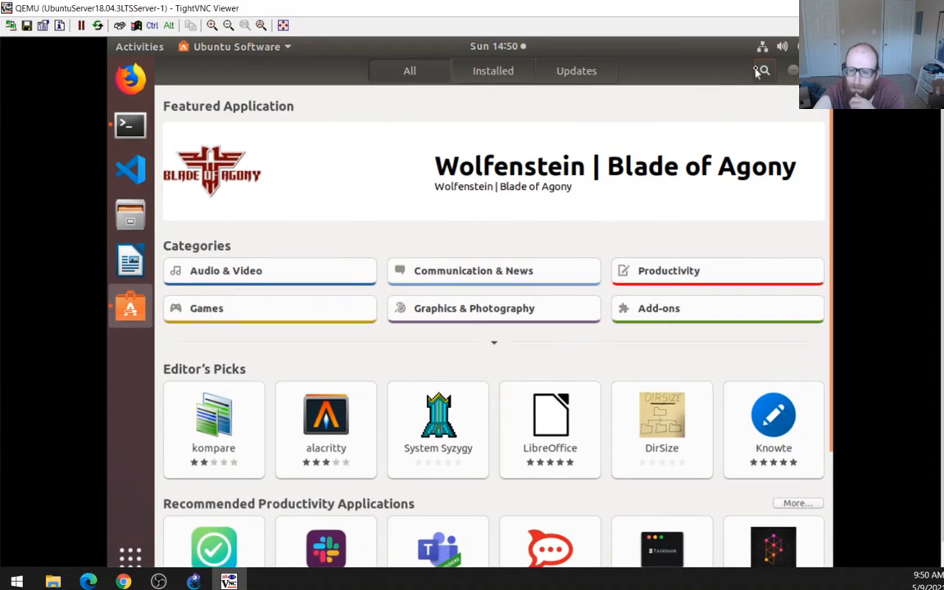
click(761, 71)
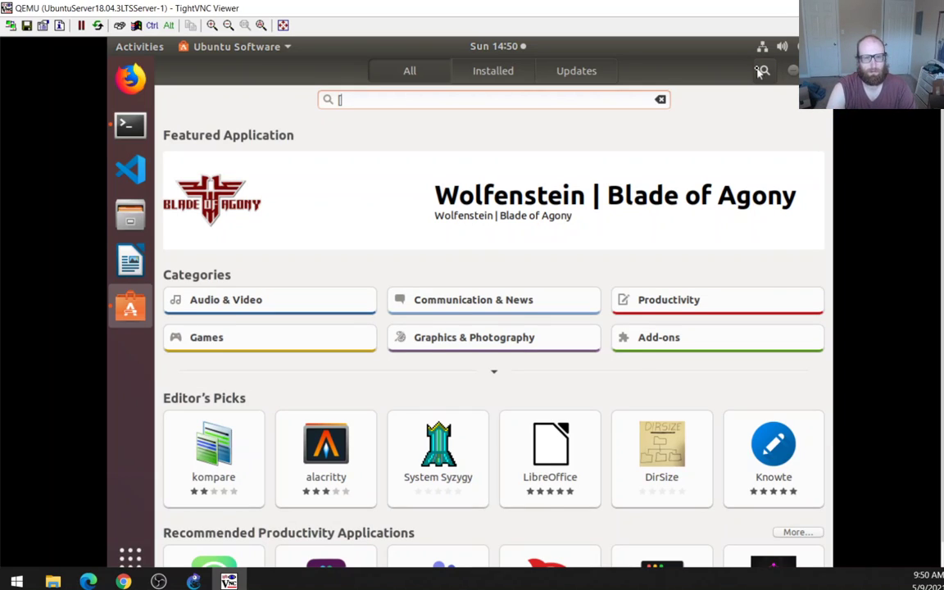
text(p)
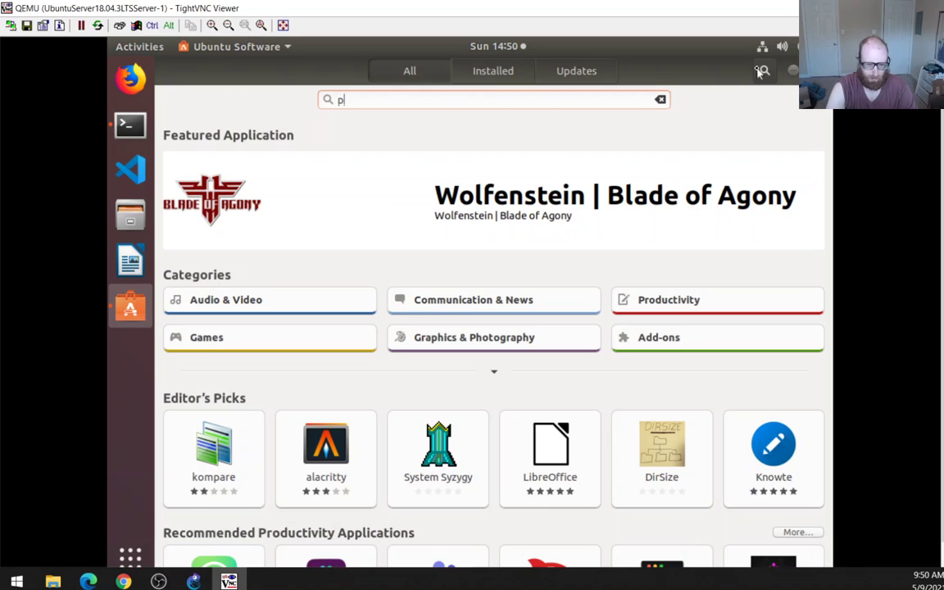
text(ulumi)
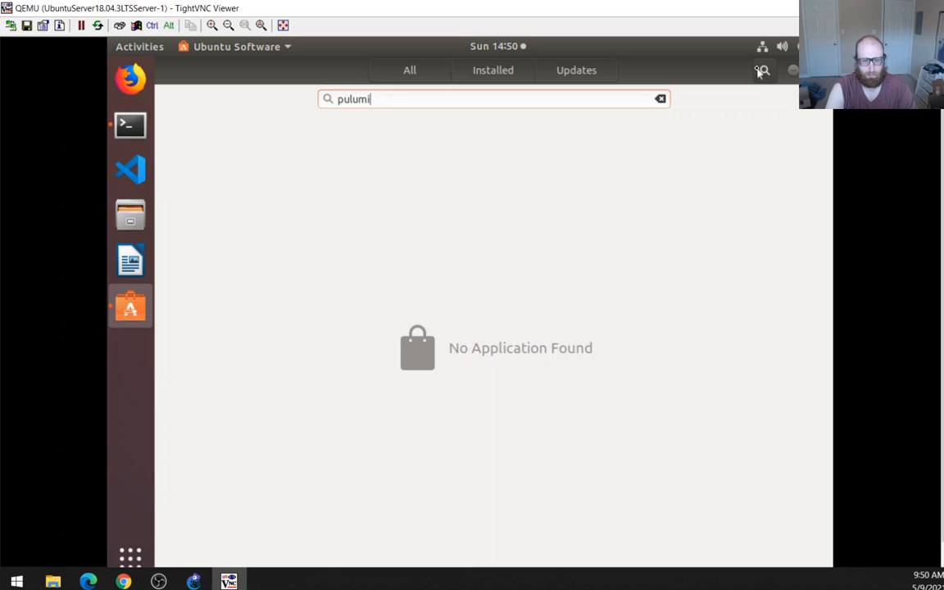
click(660, 98)
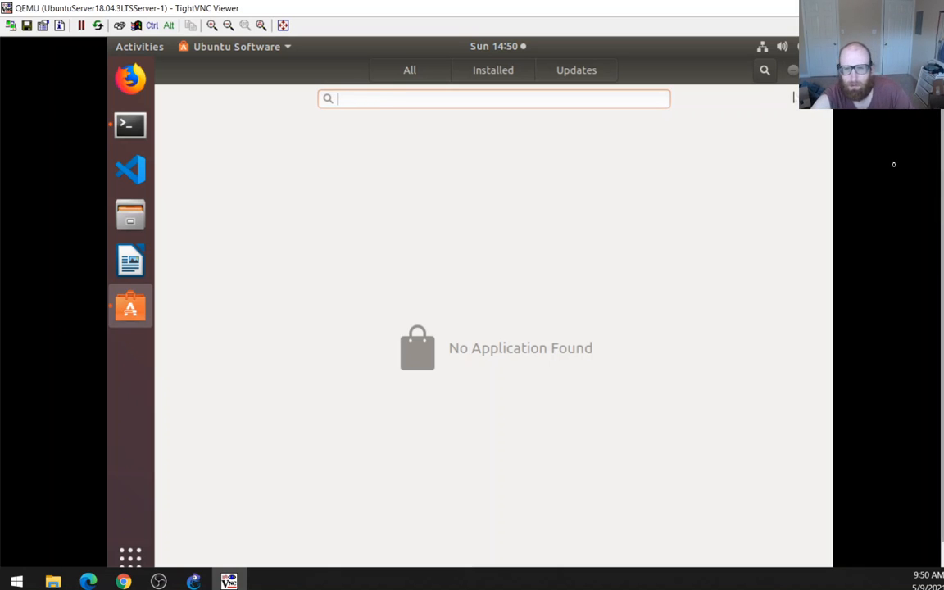
Check the Updates and All views, then search 'pulumi' again.
click(576, 70)
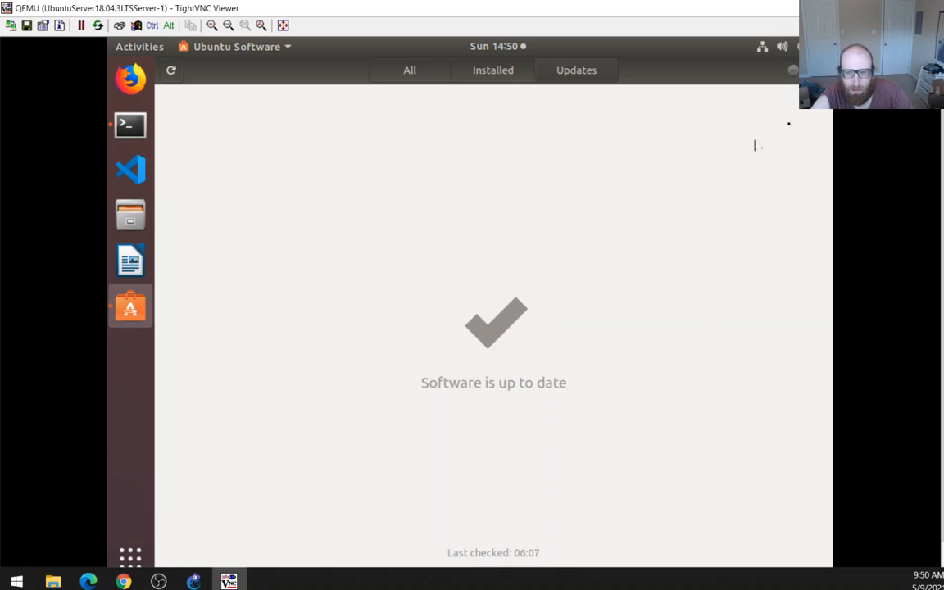
click(409, 71)
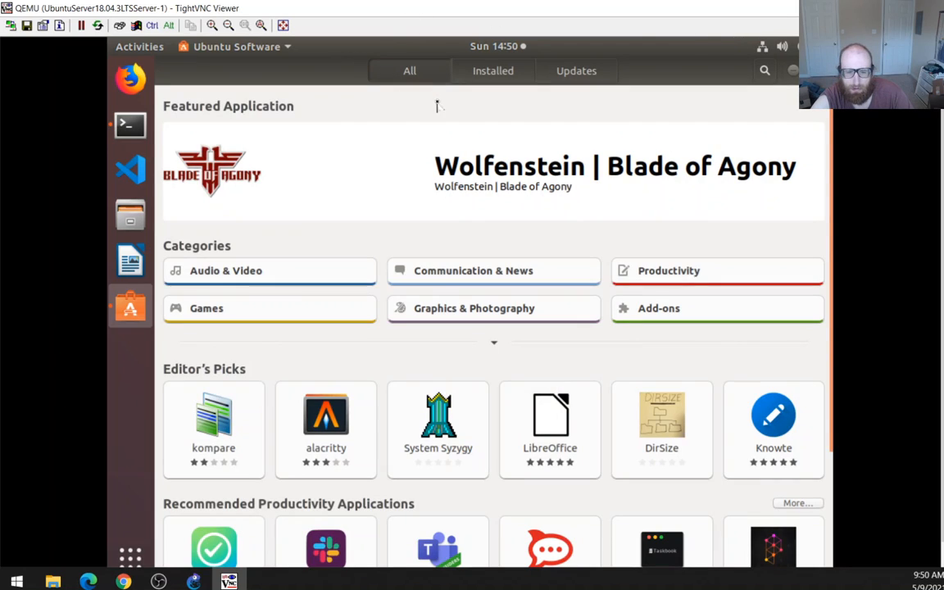
scroll(down, 3)
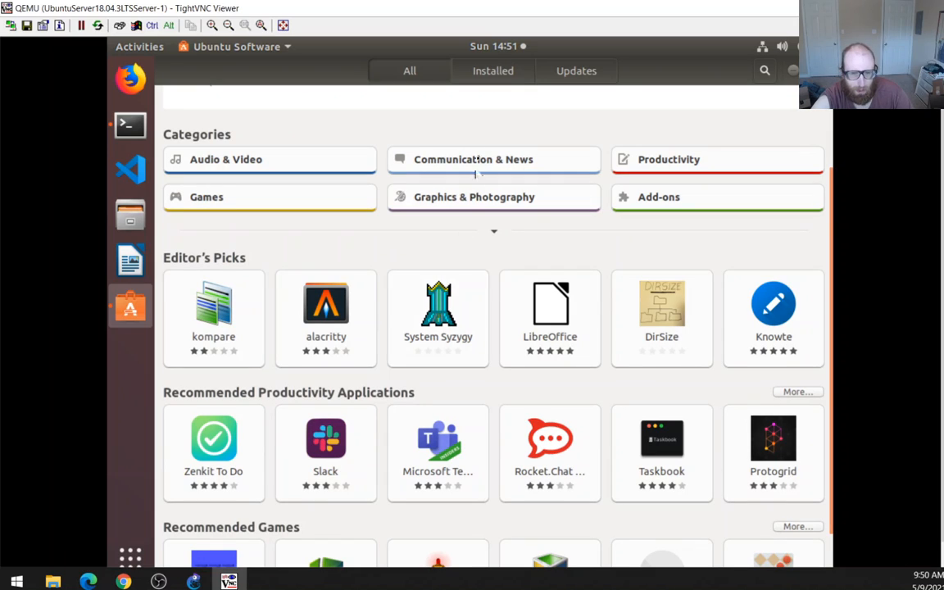
scroll(up, 3)
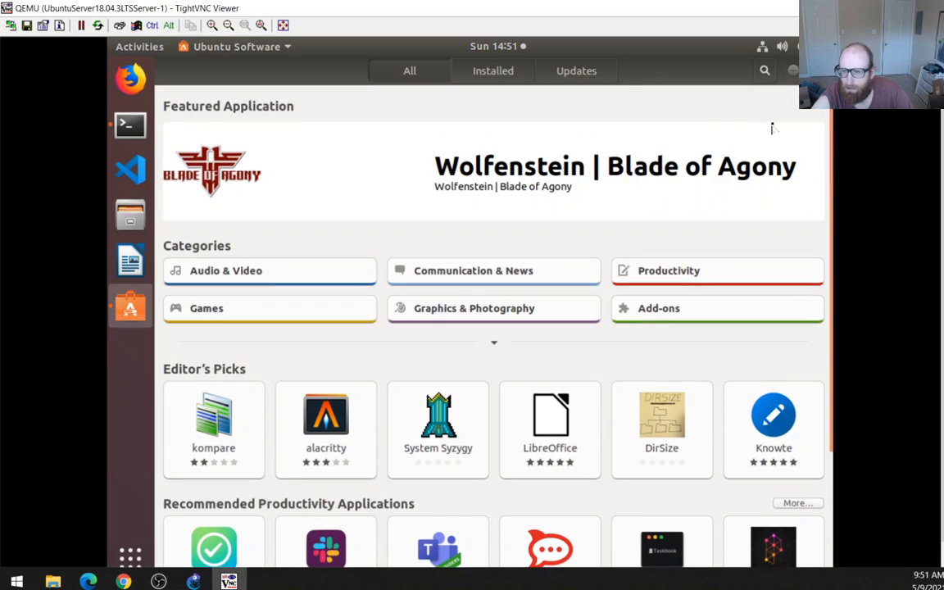
click(765, 70)
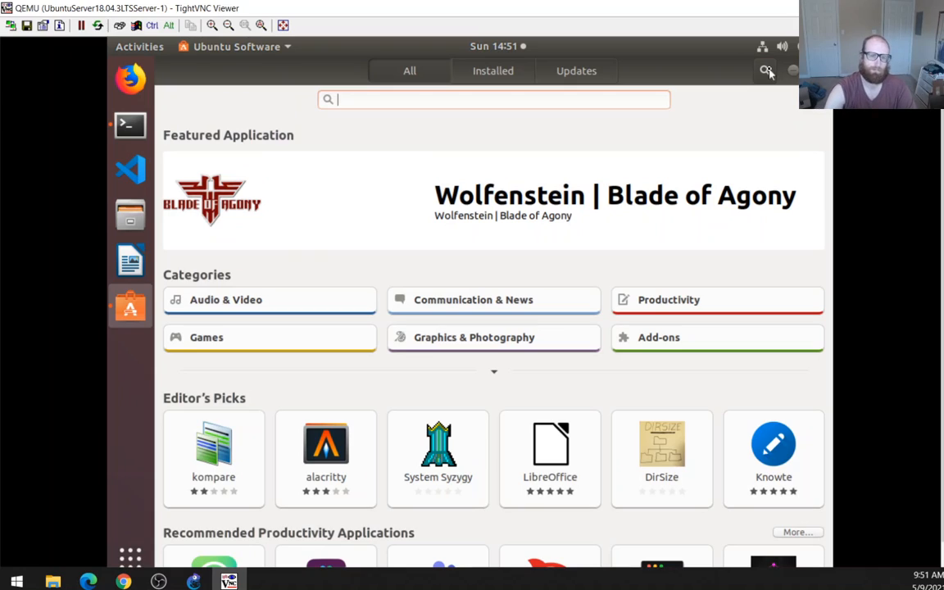
text(pul)
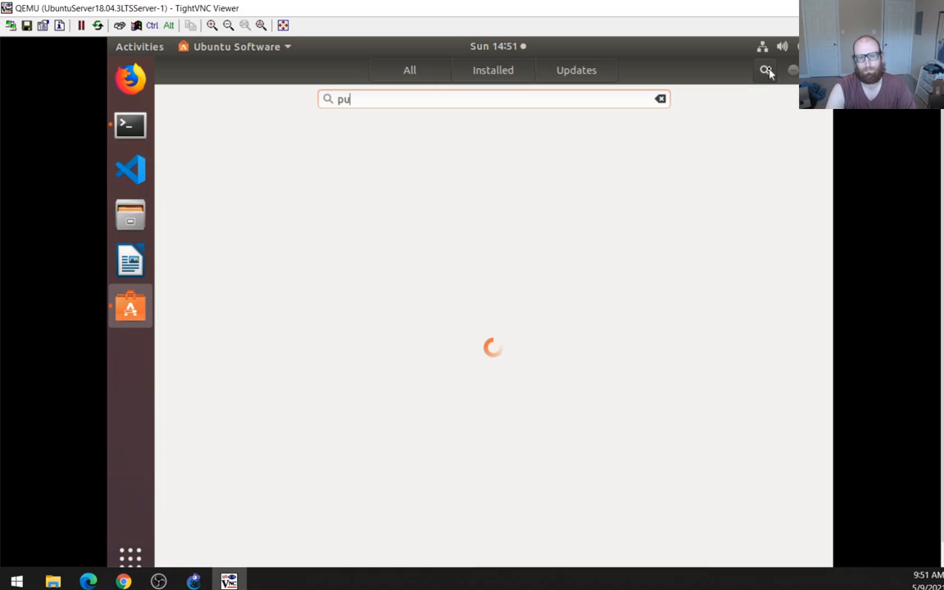
text(lumi)
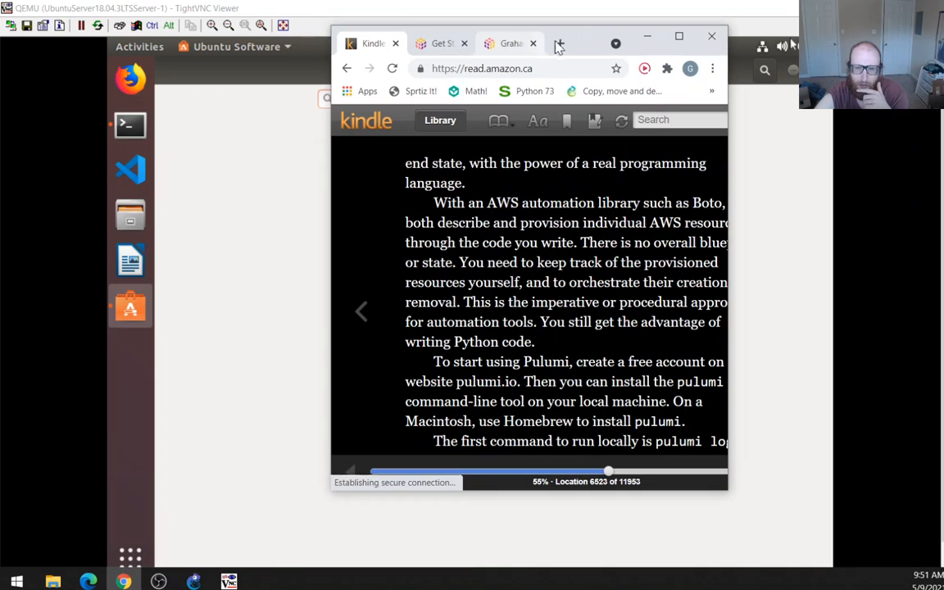
Maximize Chrome and jump to the Location 6537 bookmark showing the proj1 staging stack.
click(679, 36)
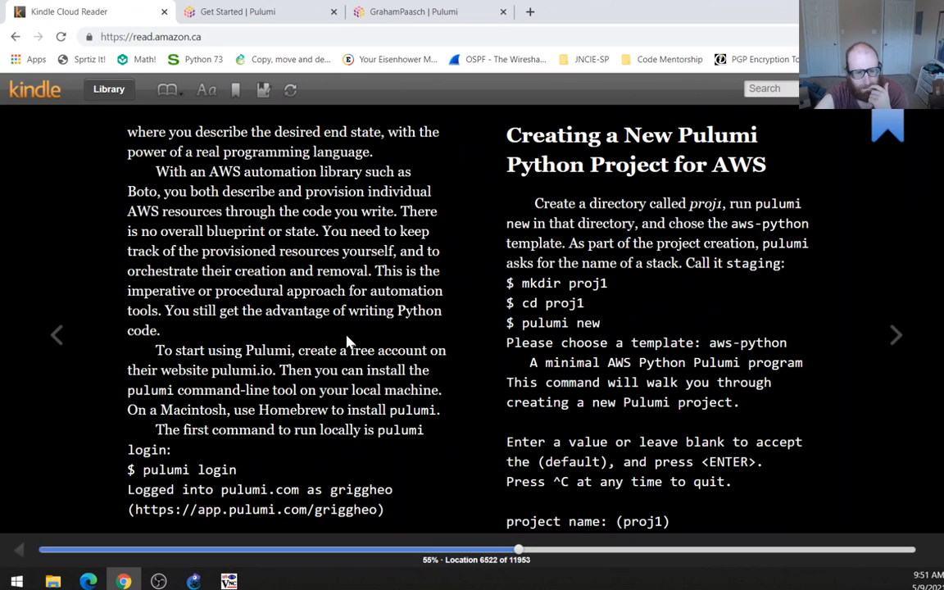
mouse_move(546, 321)
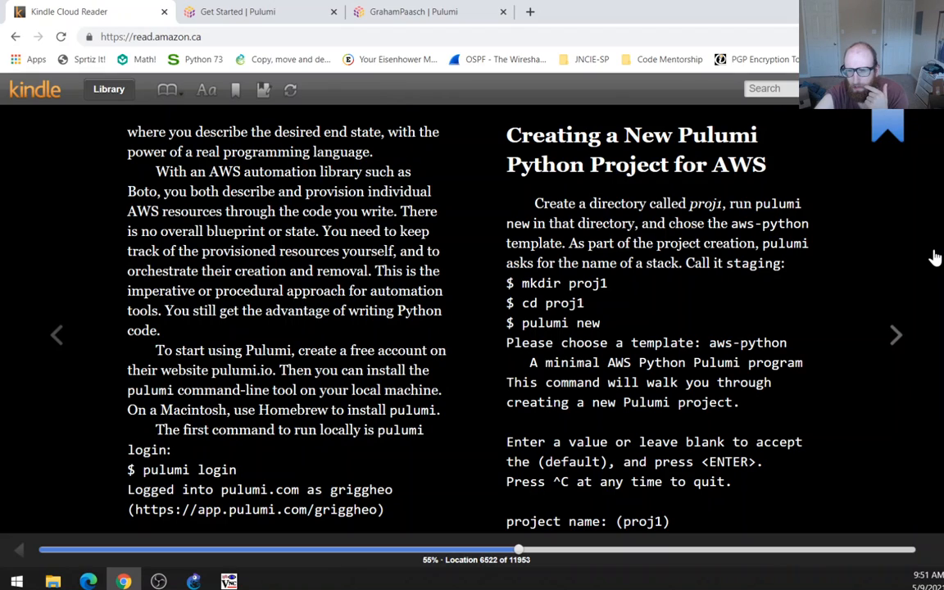
mouse_move(848, 207)
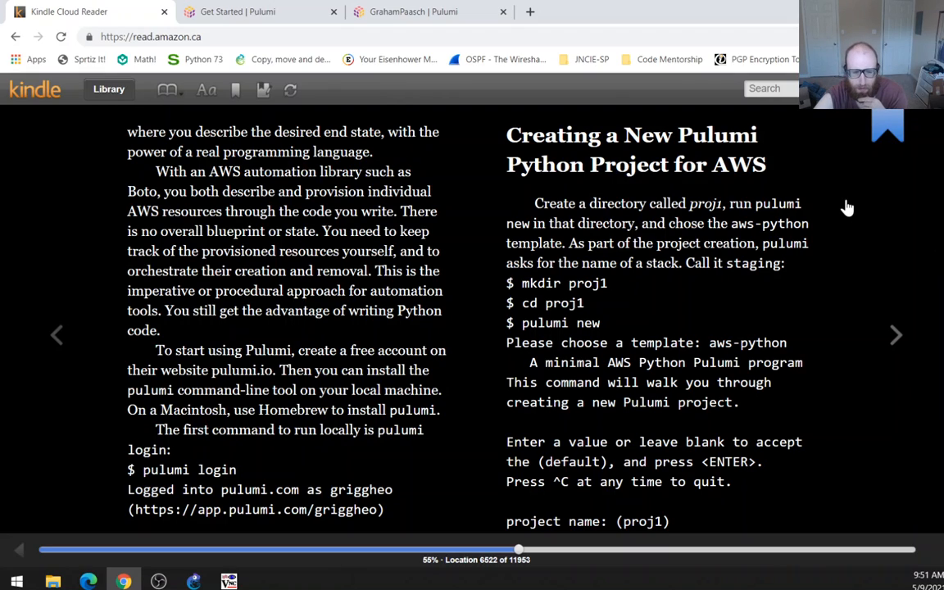
mouse_move(172, 475)
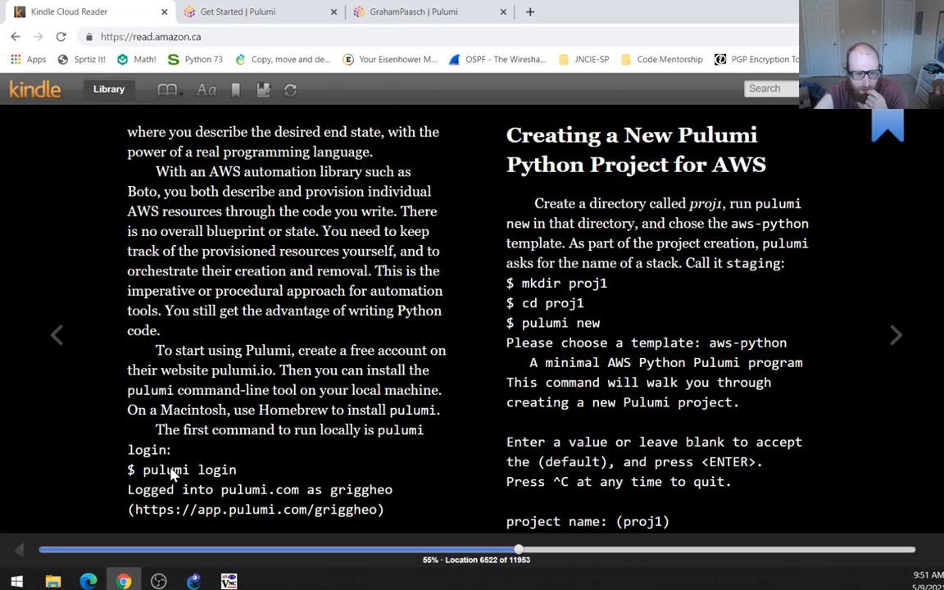
mouse_move(533, 234)
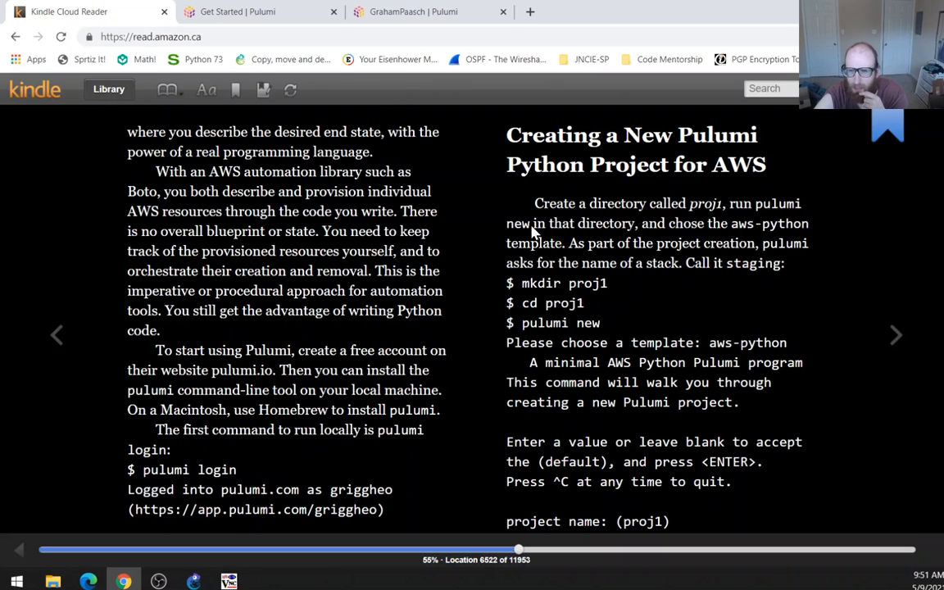
mouse_move(653, 197)
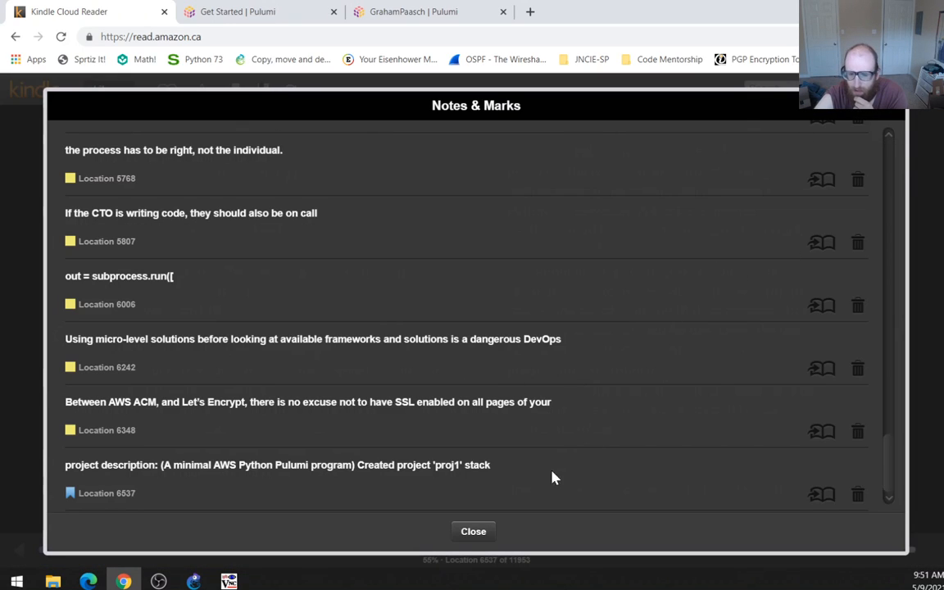
click(473, 531)
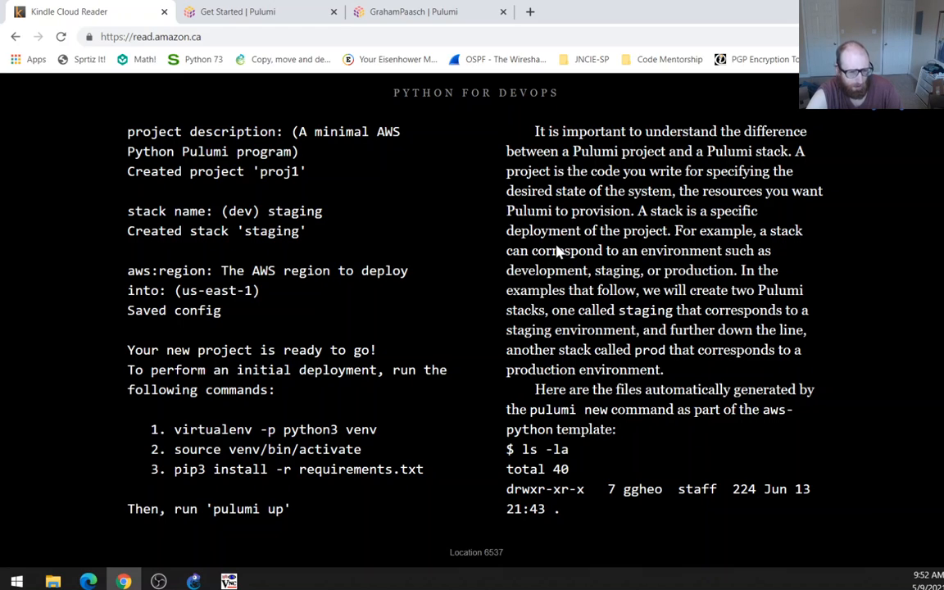
mouse_move(477, 265)
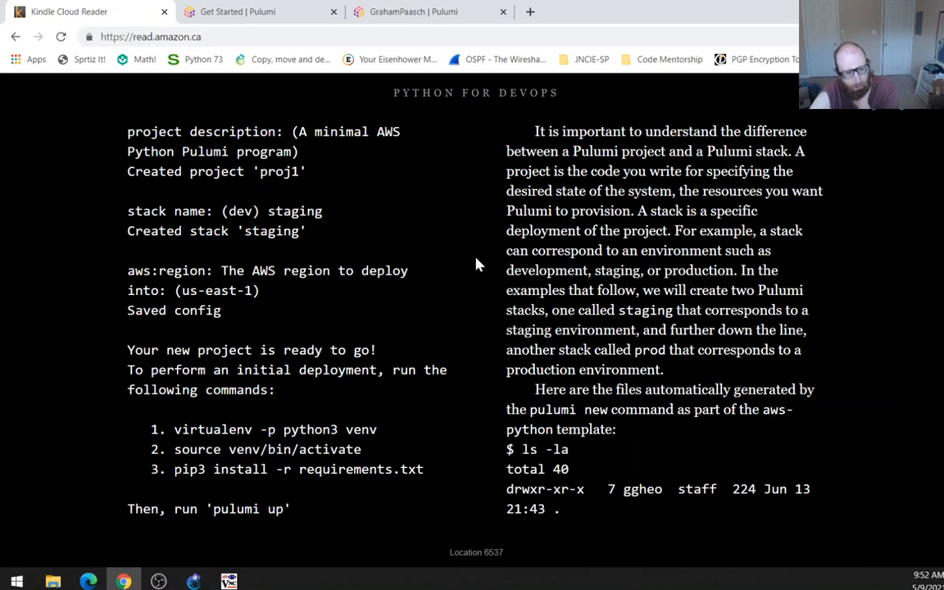
mouse_move(472, 245)
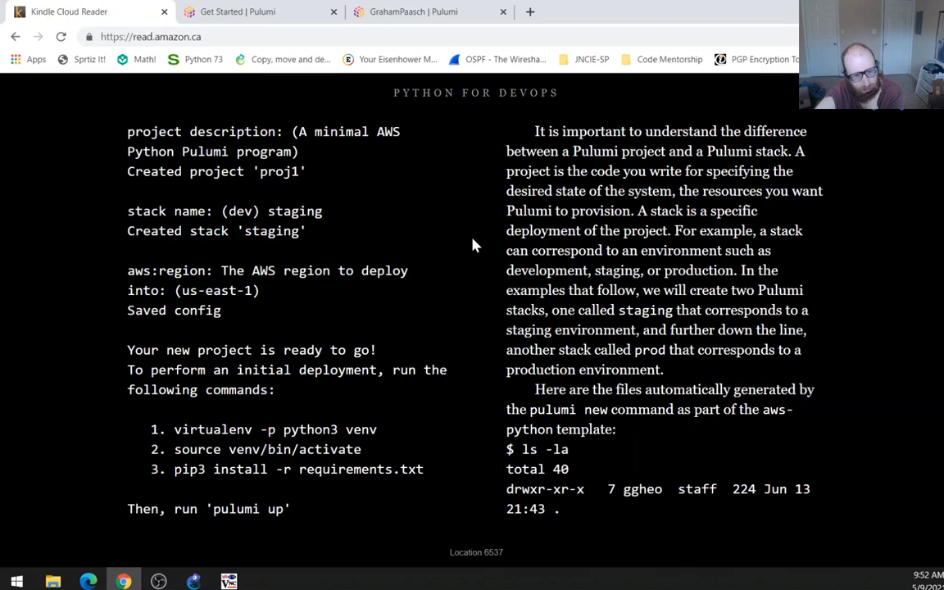
mouse_move(281, 446)
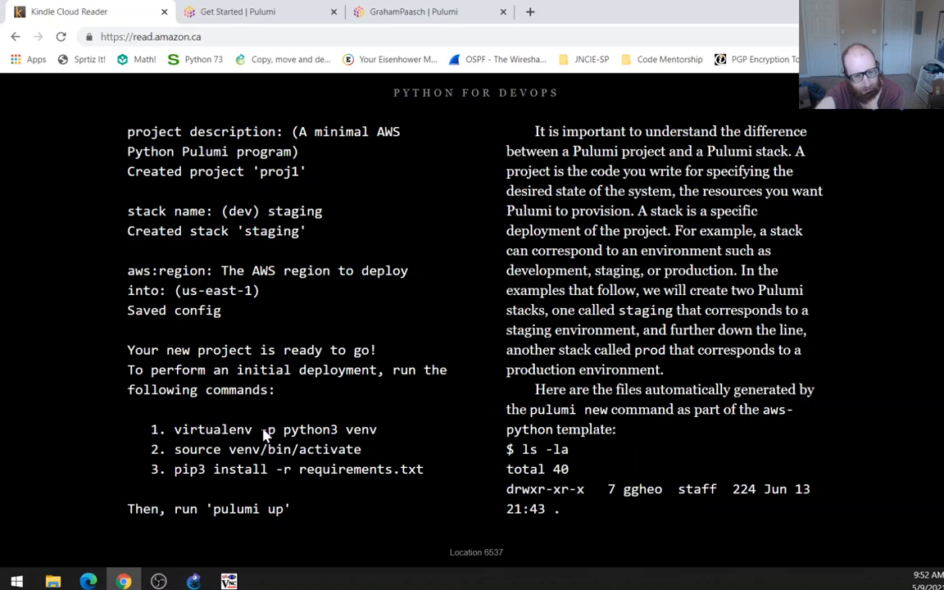
mouse_move(219, 469)
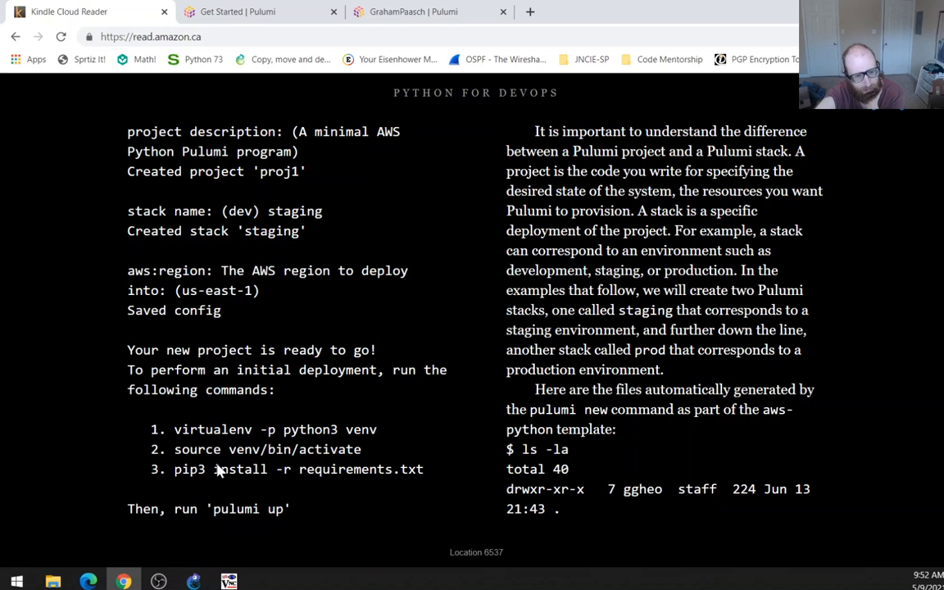
mouse_move(508, 160)
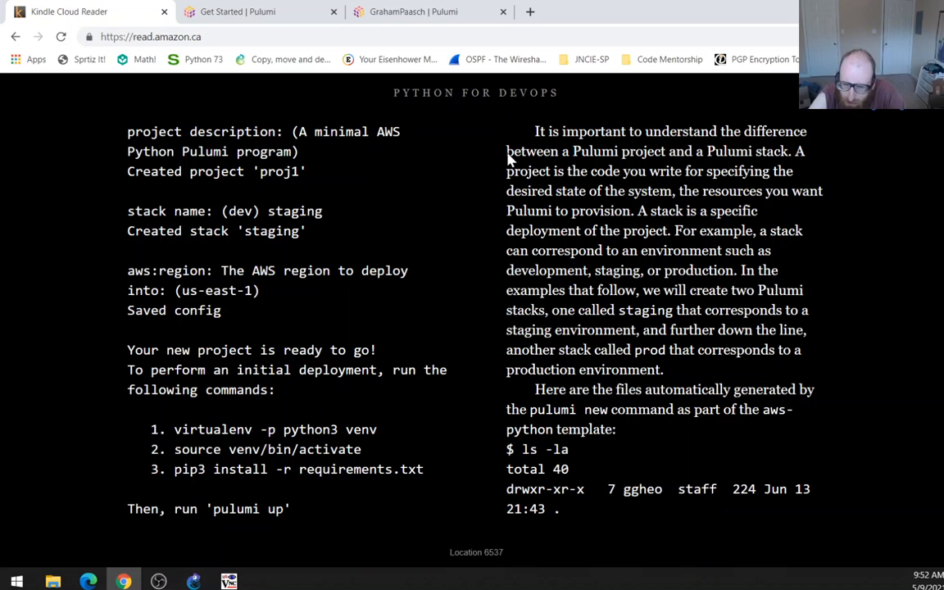
mouse_move(840, 362)
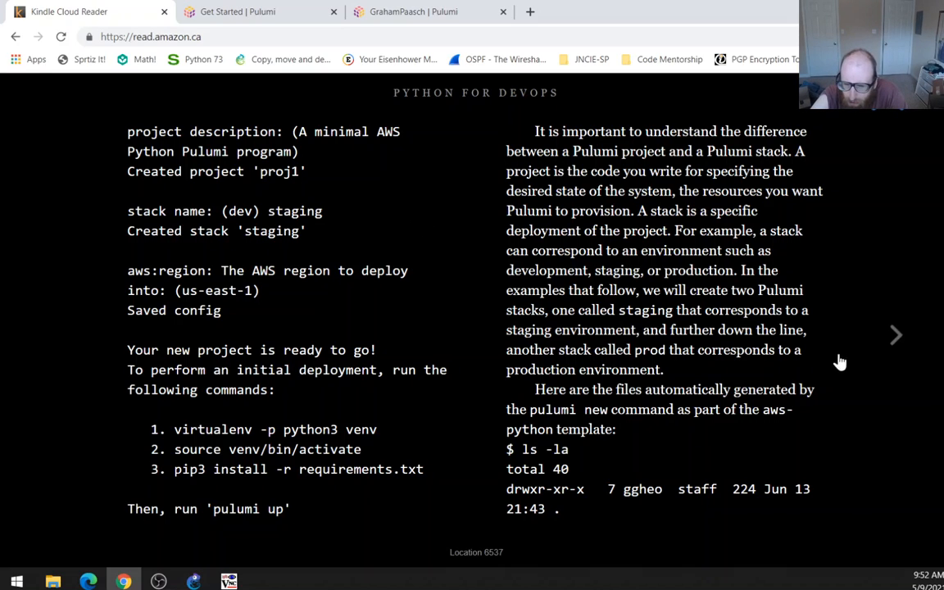
mouse_move(836, 355)
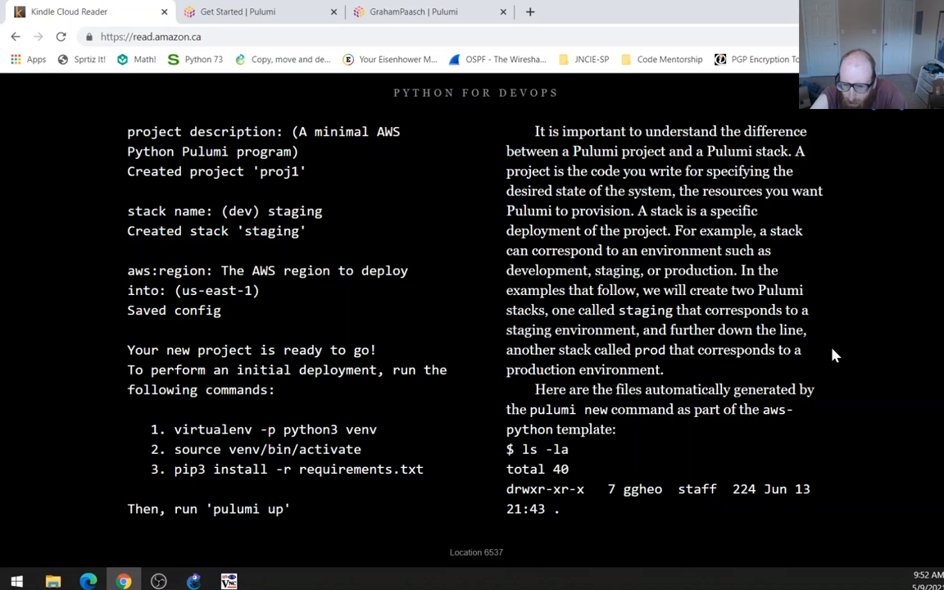
mouse_move(573, 442)
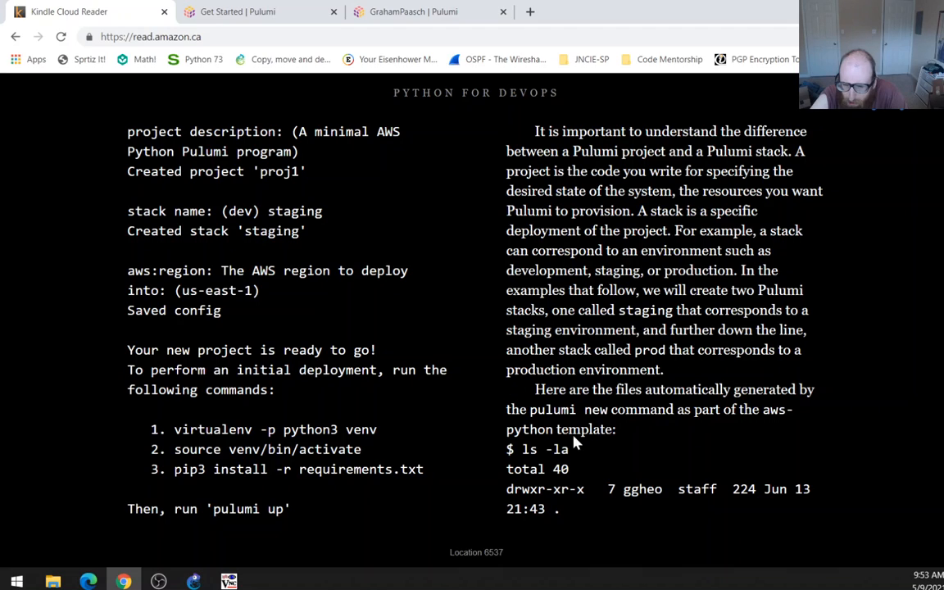
mouse_move(767, 418)
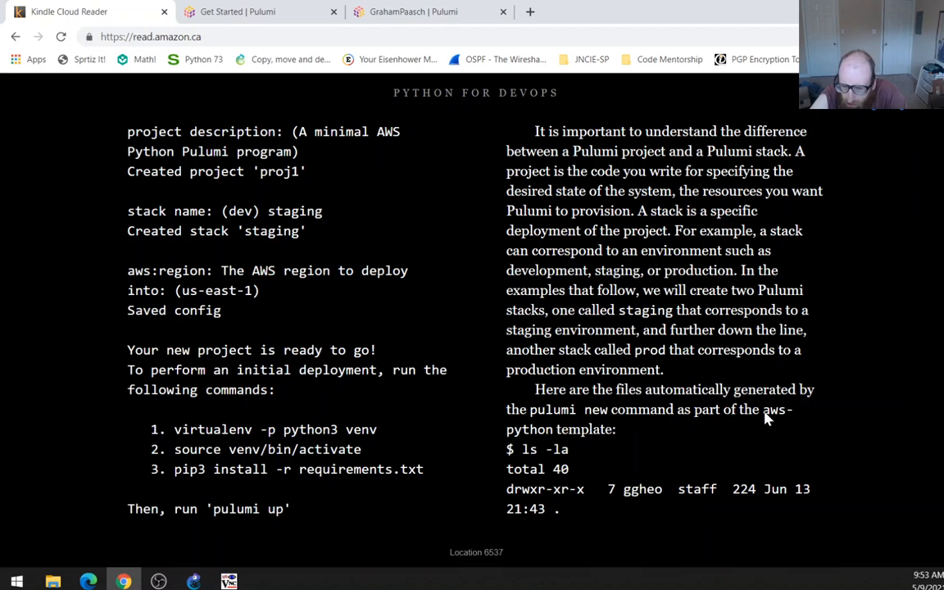
mouse_move(560, 443)
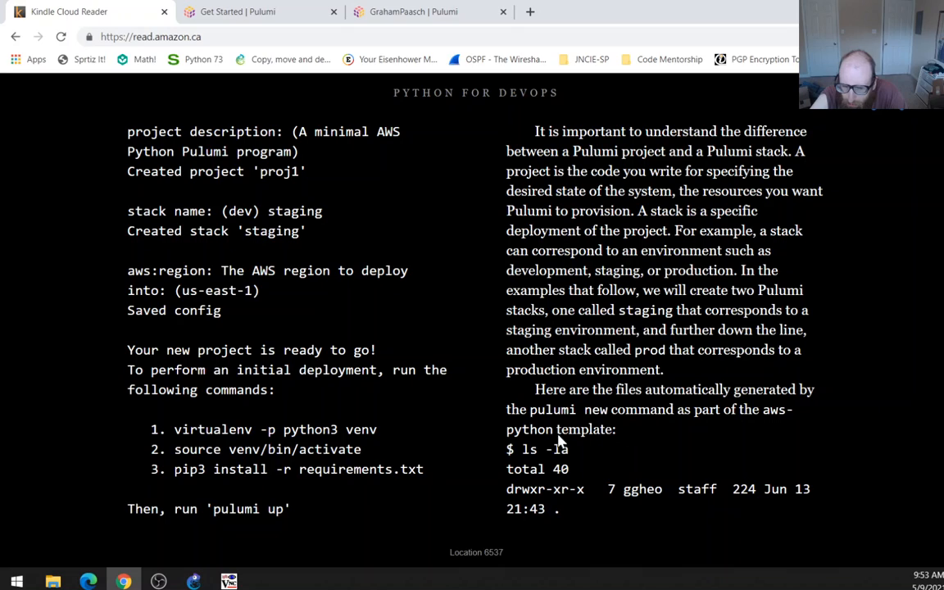
mouse_move(753, 461)
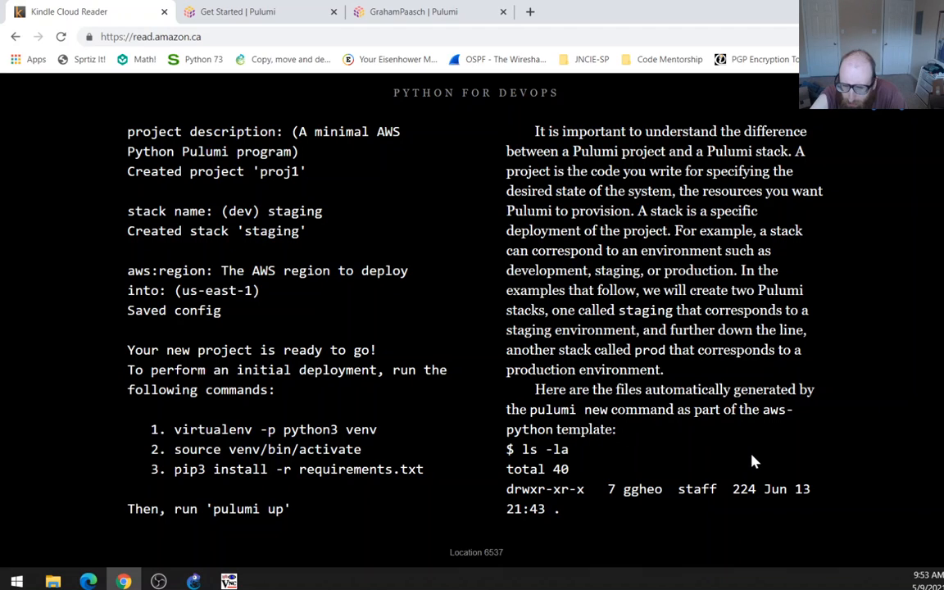
mouse_move(569, 443)
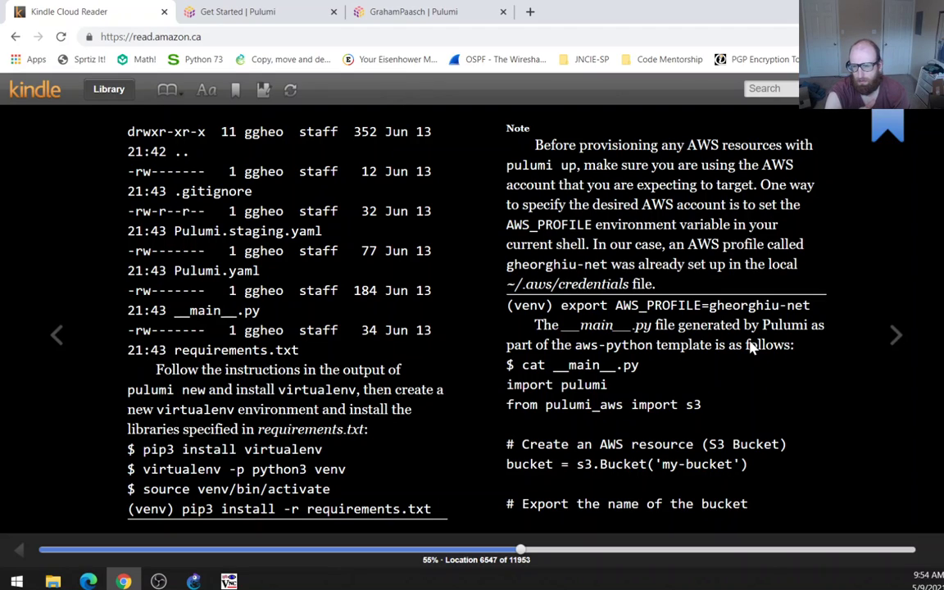
mouse_move(634, 346)
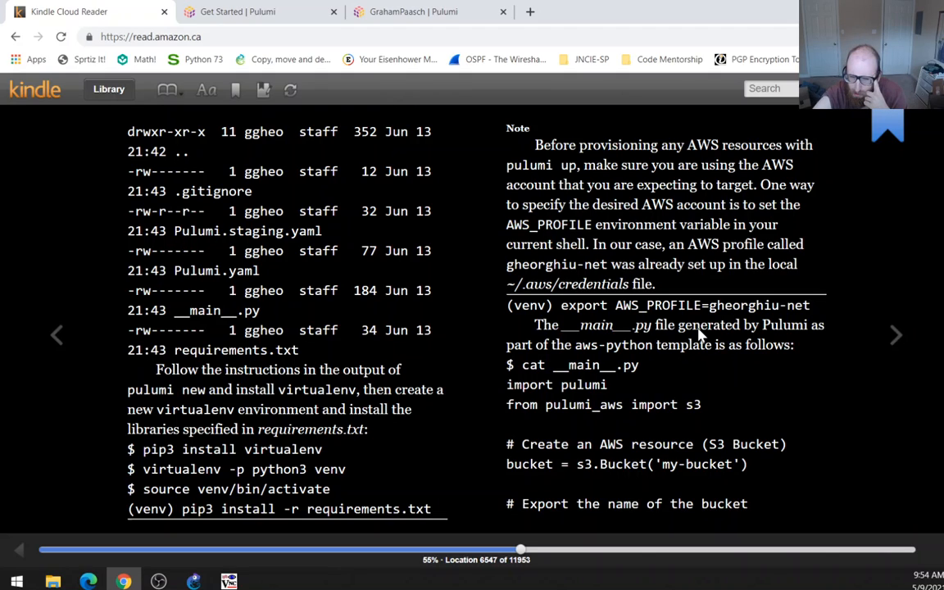
mouse_move(933, 269)
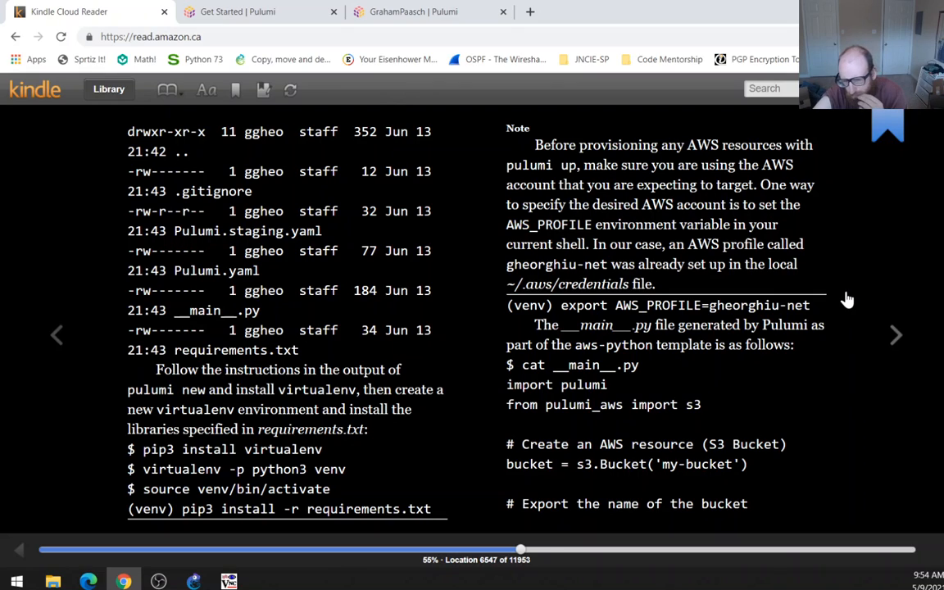
mouse_move(911, 369)
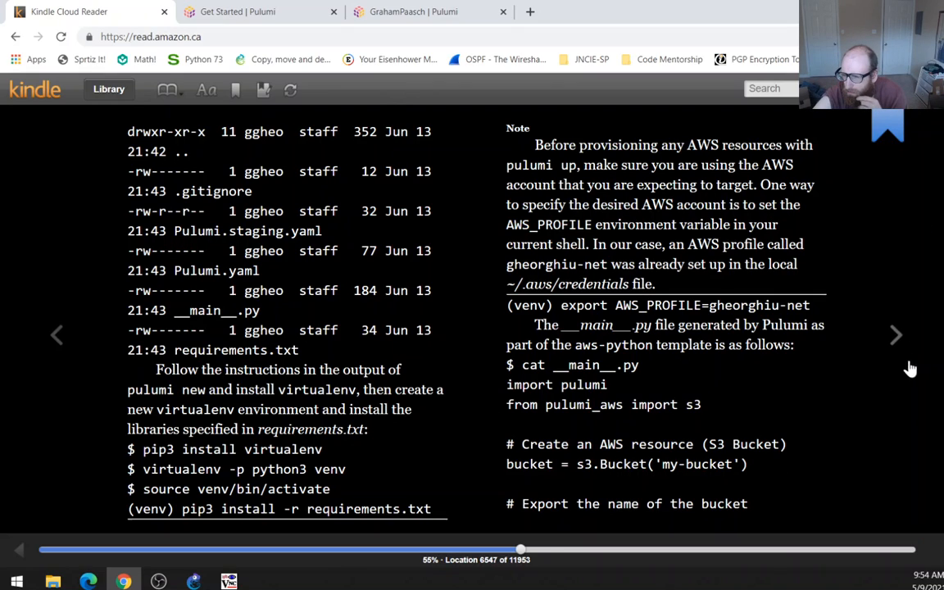
Page ahead to location 6584 showing the bucket policy, website_url export and pulumi up preview.
click(896, 335)
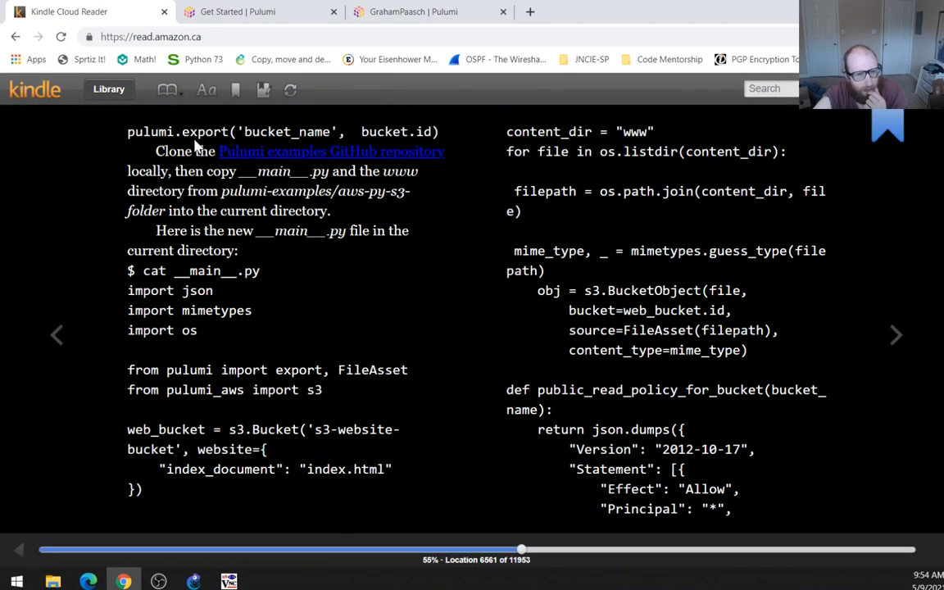
mouse_move(409, 195)
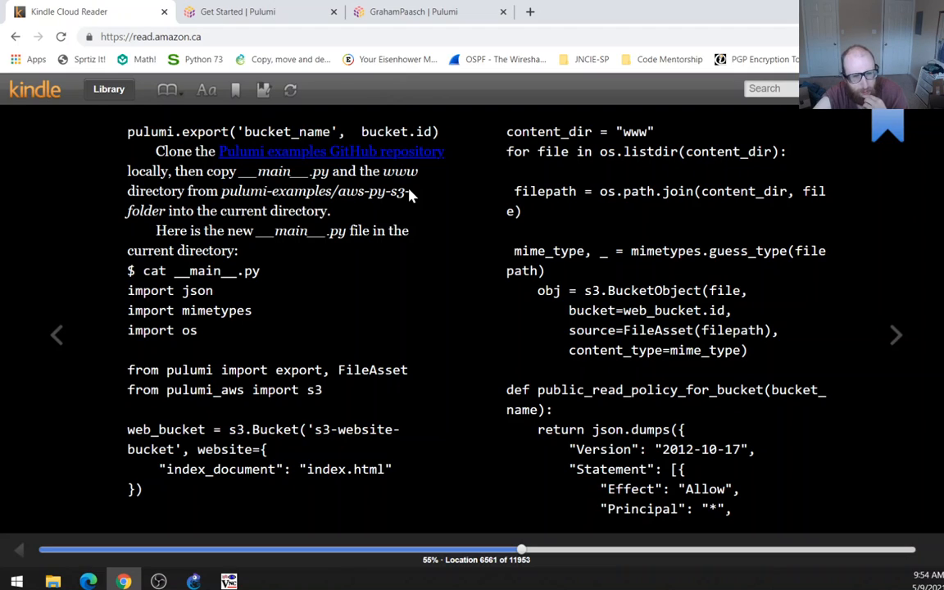
mouse_move(79, 196)
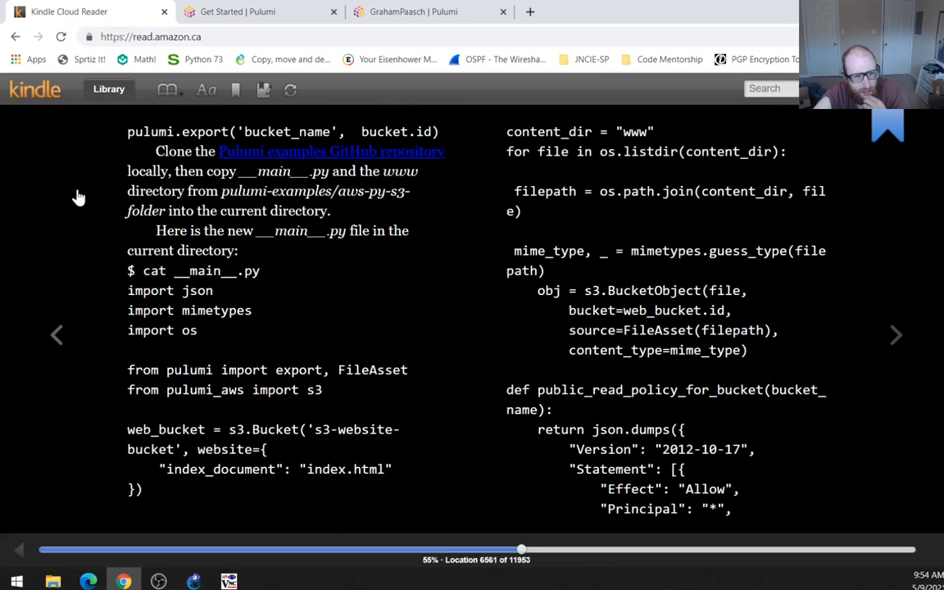
mouse_move(274, 234)
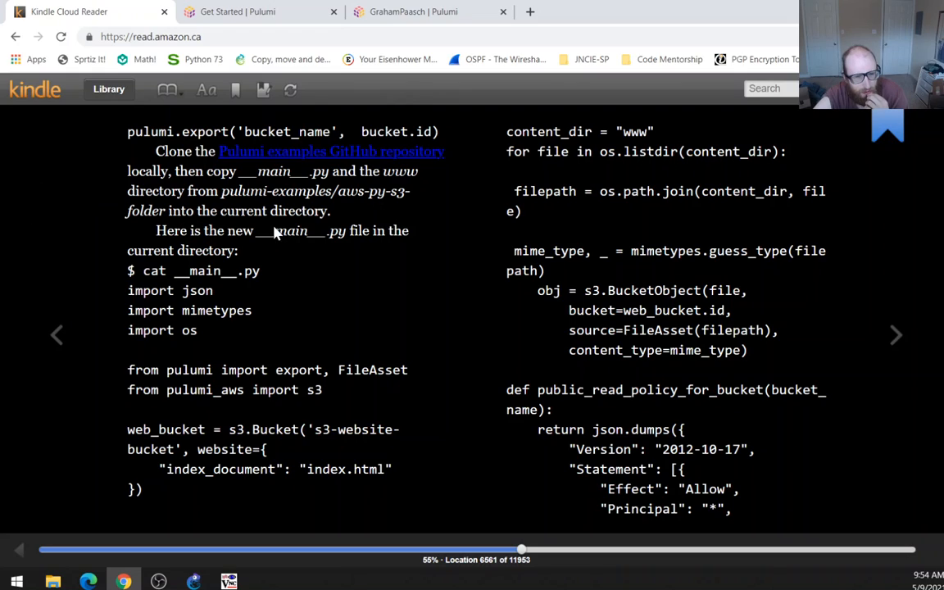
mouse_move(356, 256)
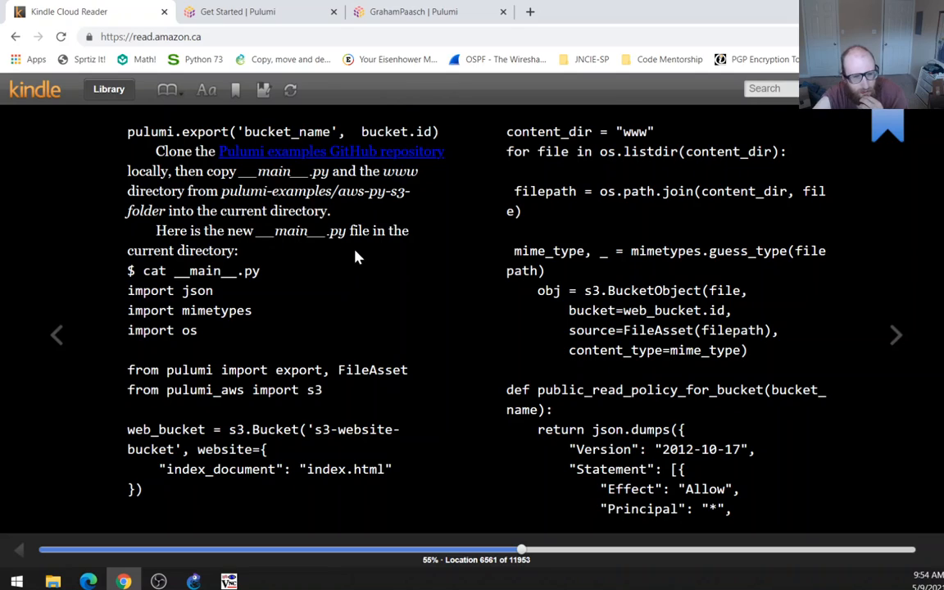
mouse_move(311, 248)
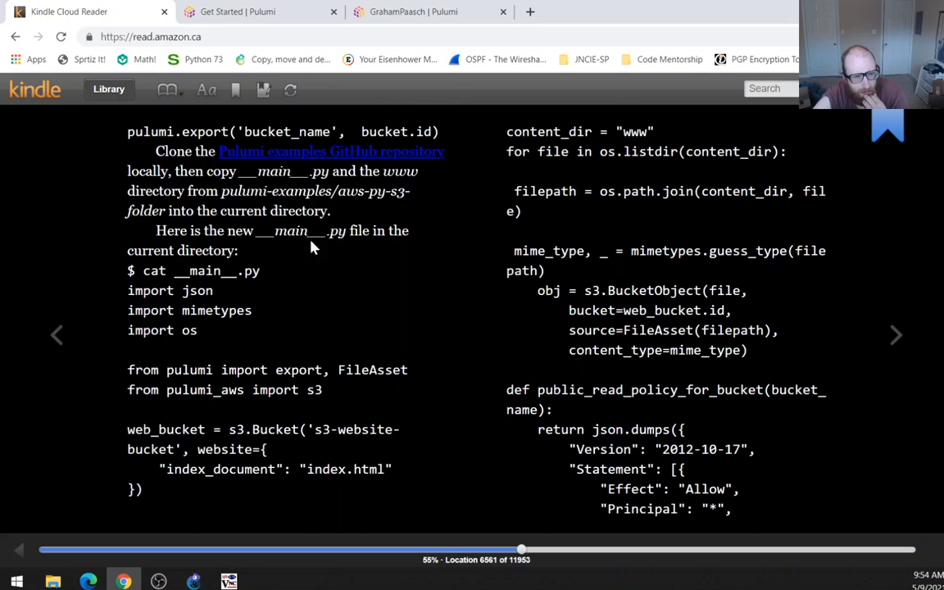
mouse_move(588, 423)
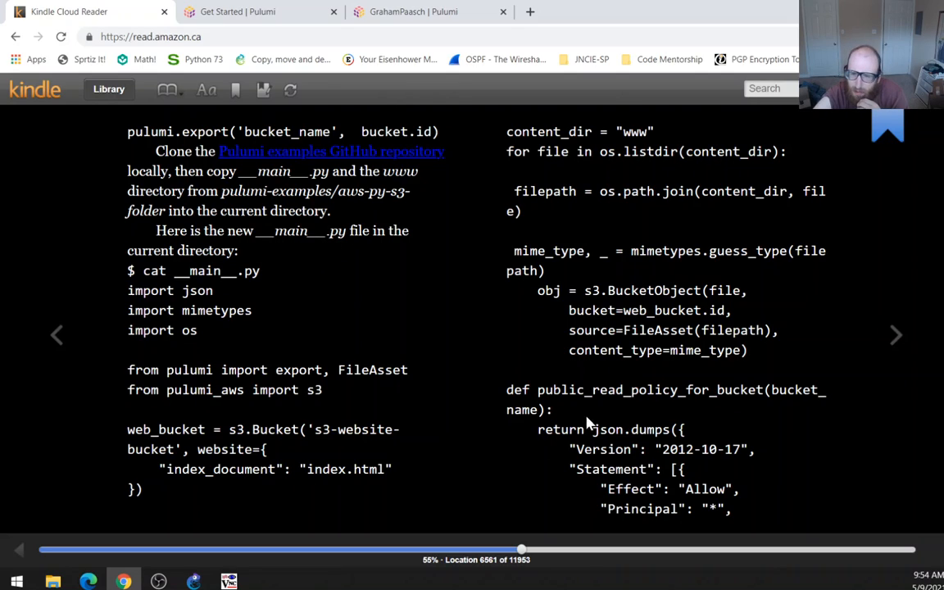
mouse_move(895, 334)
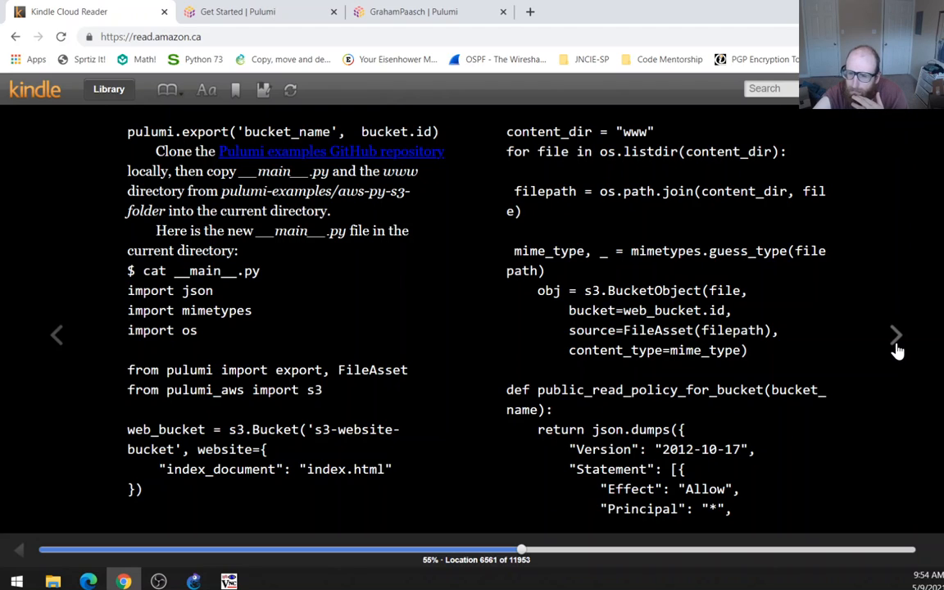
click(896, 334)
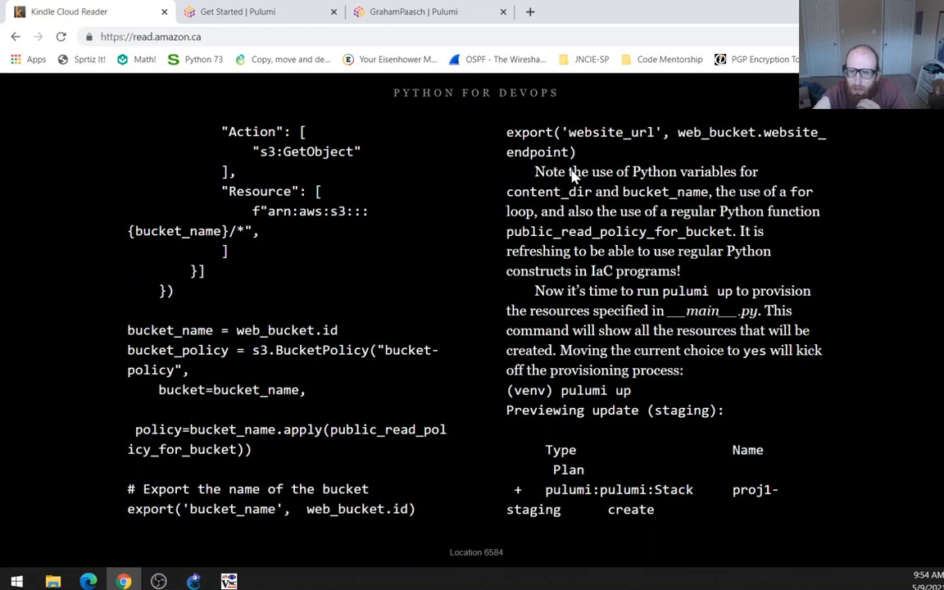
mouse_move(622, 160)
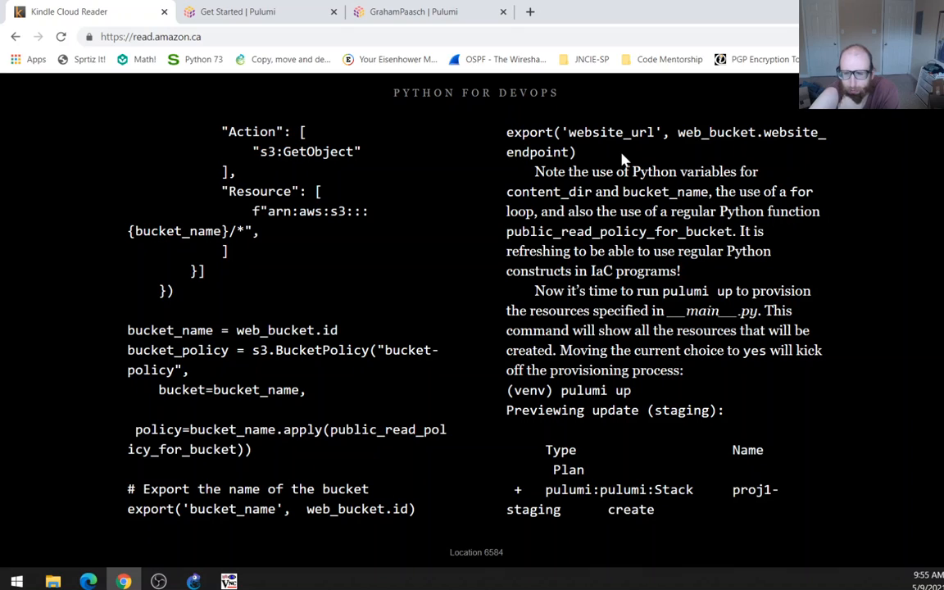
mouse_move(817, 149)
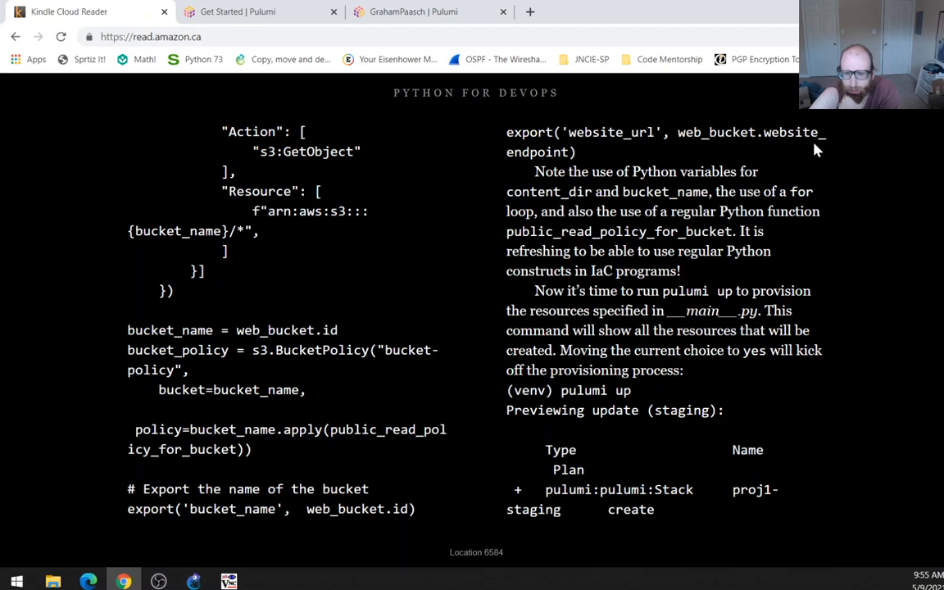
mouse_move(570, 417)
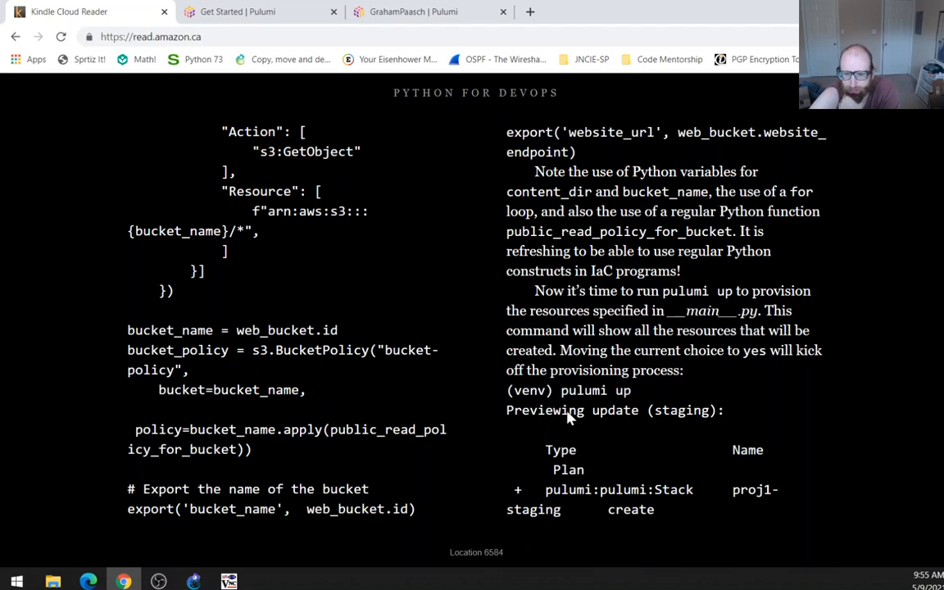
mouse_move(552, 423)
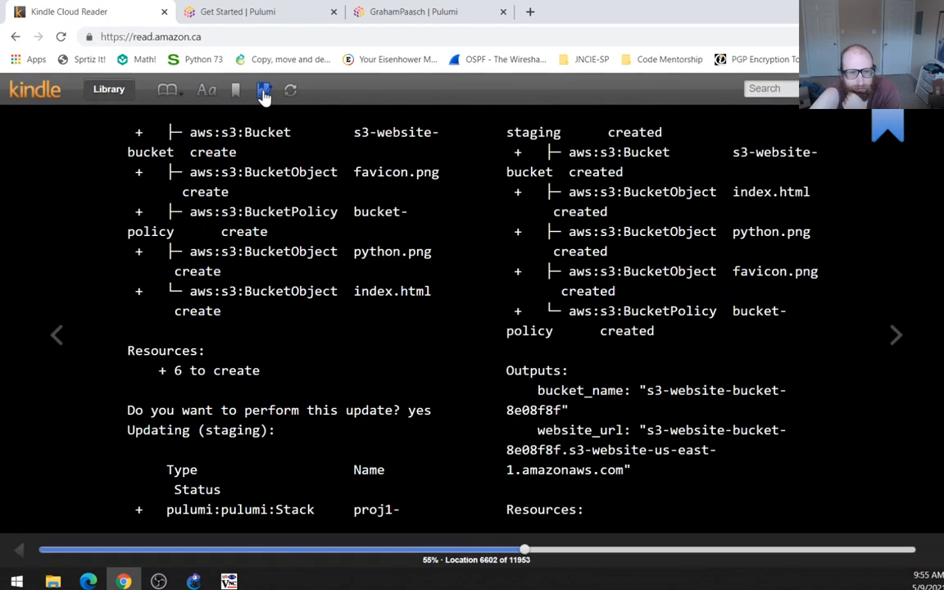
Review the saved notes and bookmarks list in Kindle Cloud Reader, then close it.
click(263, 89)
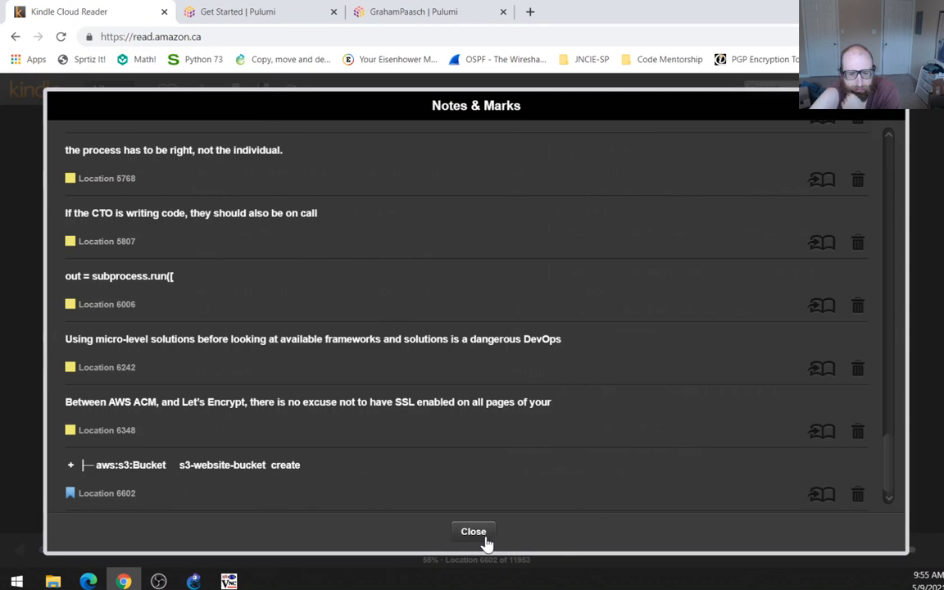
click(473, 531)
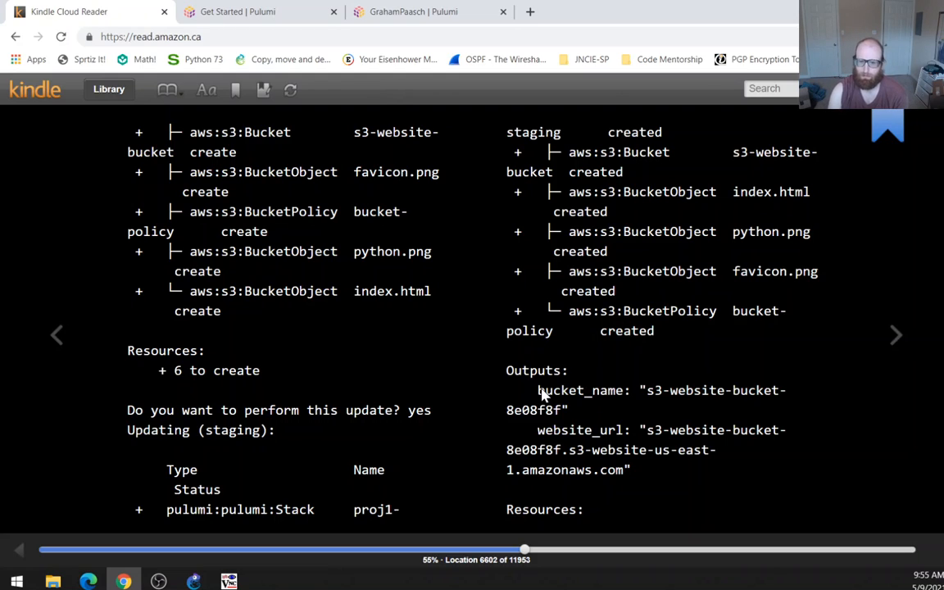
mouse_move(902, 410)
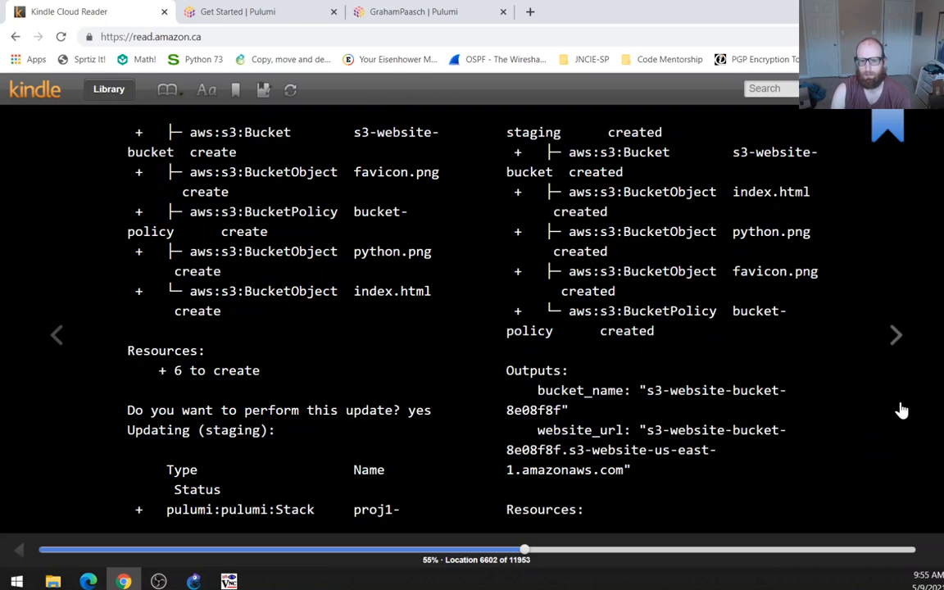
mouse_move(878, 123)
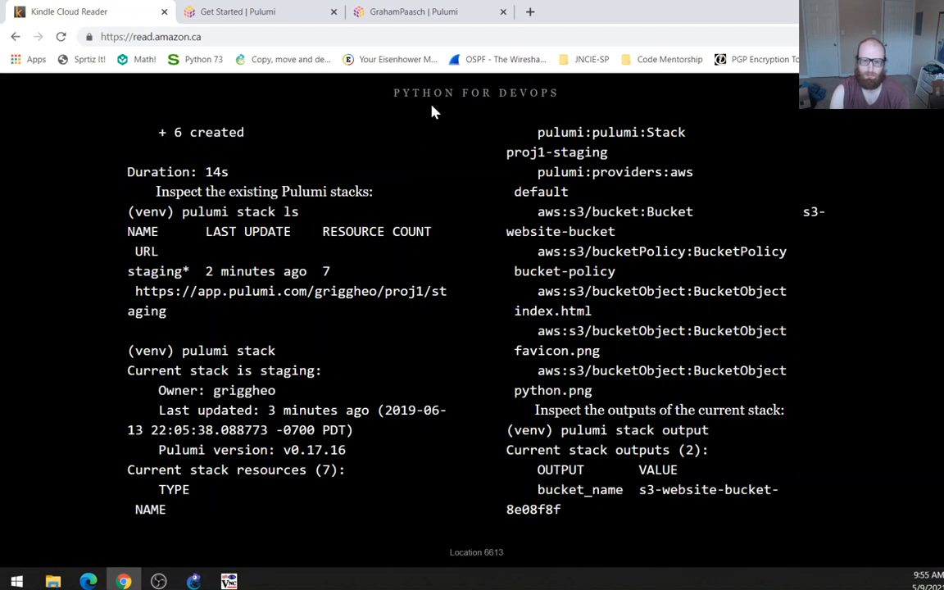
mouse_move(295, 157)
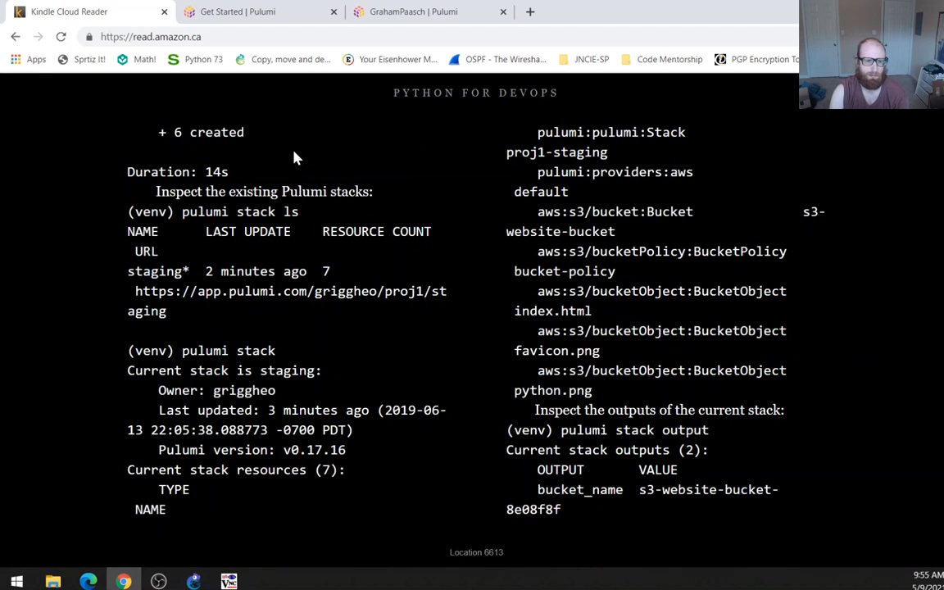
mouse_move(897, 335)
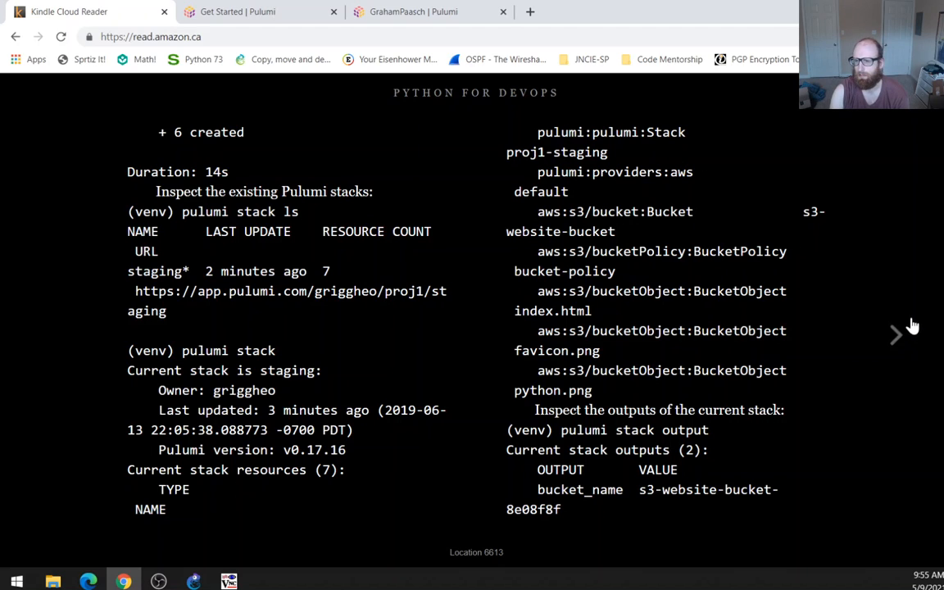
Page forward past the ACM certificate page and back to location 6624 on staging configuration values.
click(895, 335)
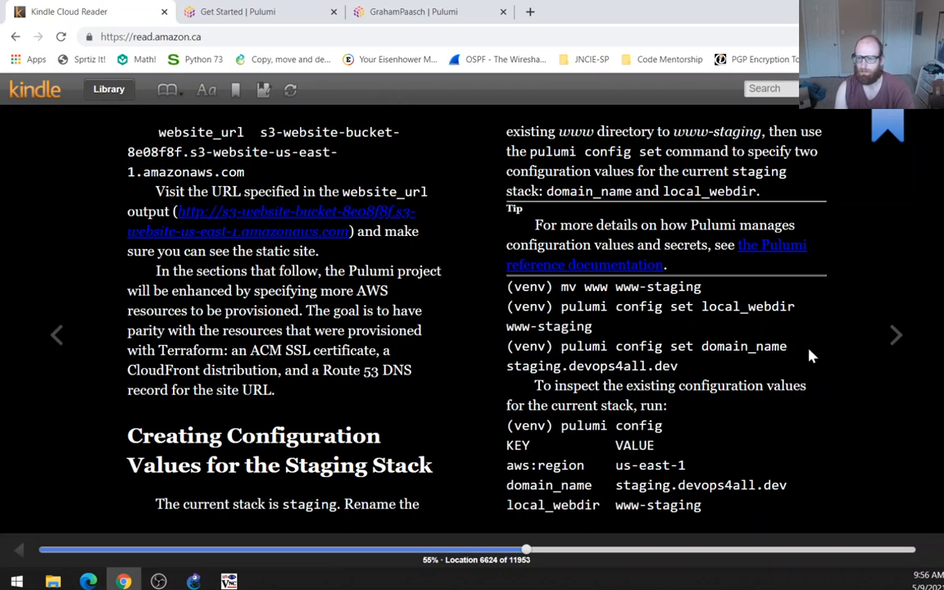
click(895, 335)
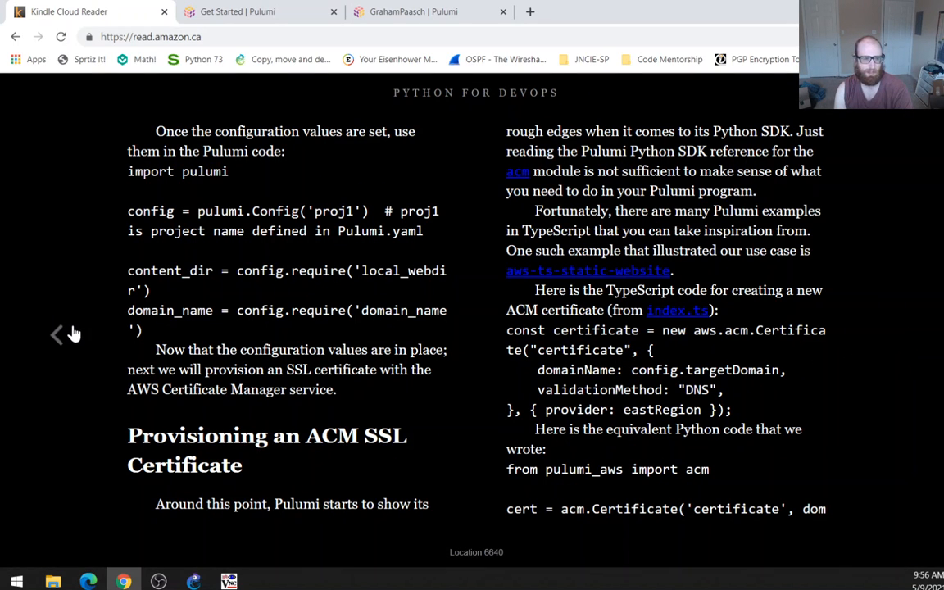
click(58, 334)
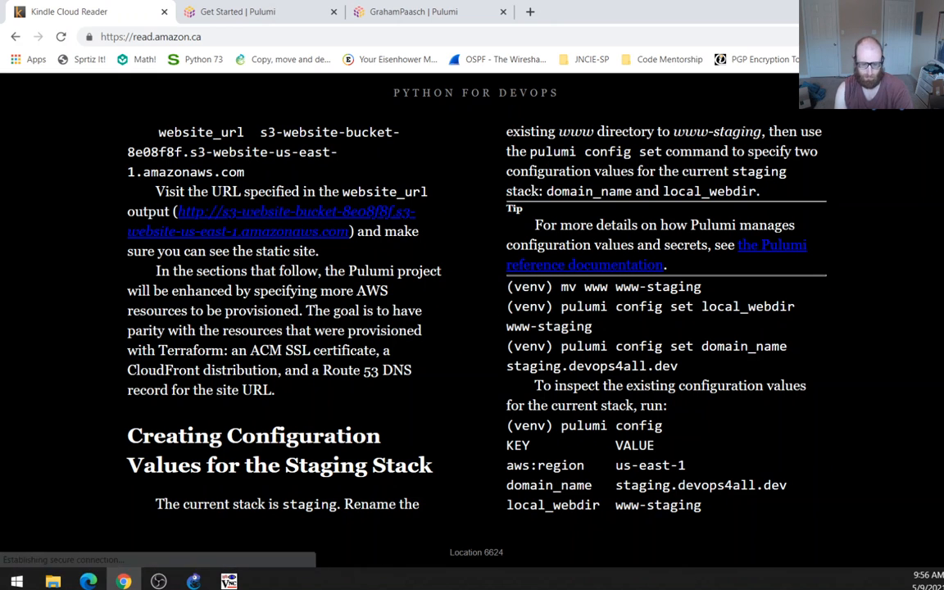